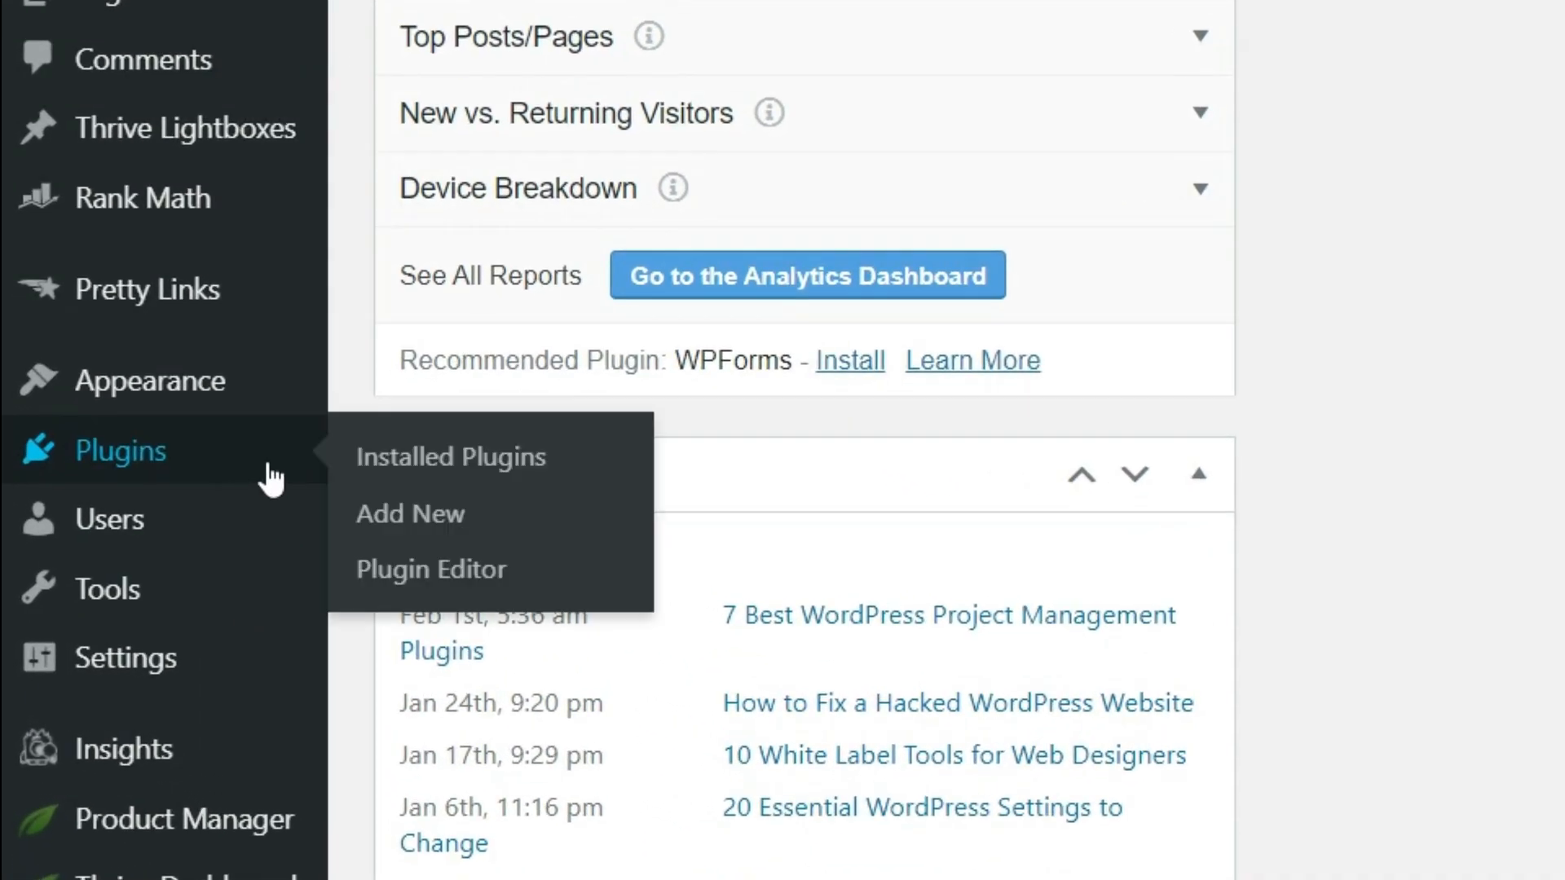
Step: Search the Add New plugins page for 'updr' to find UpdraftPlus
click(409, 513)
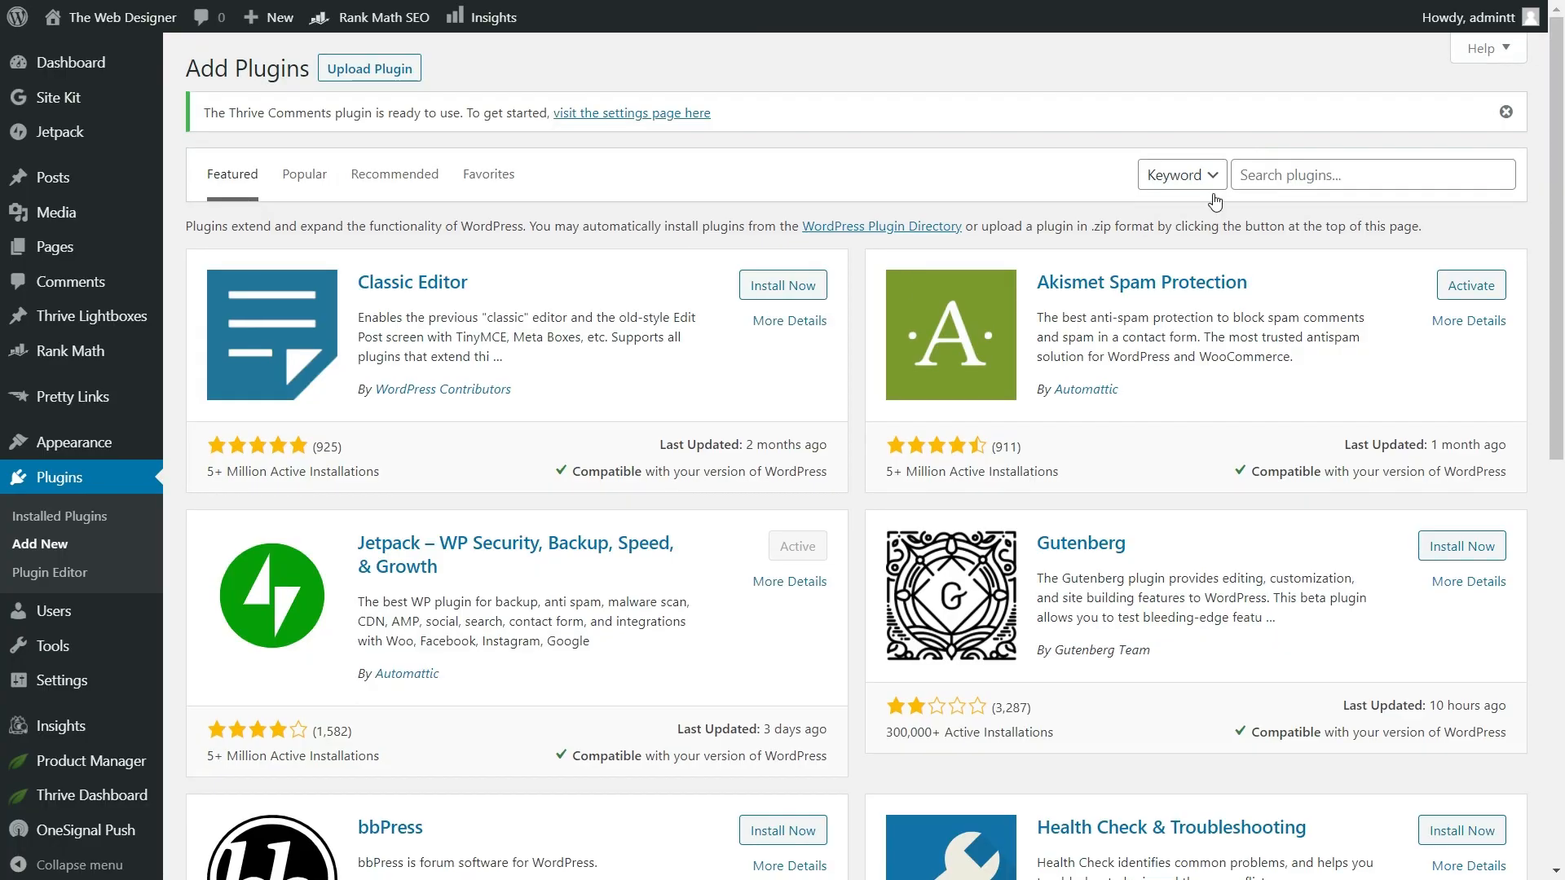
text(updr)
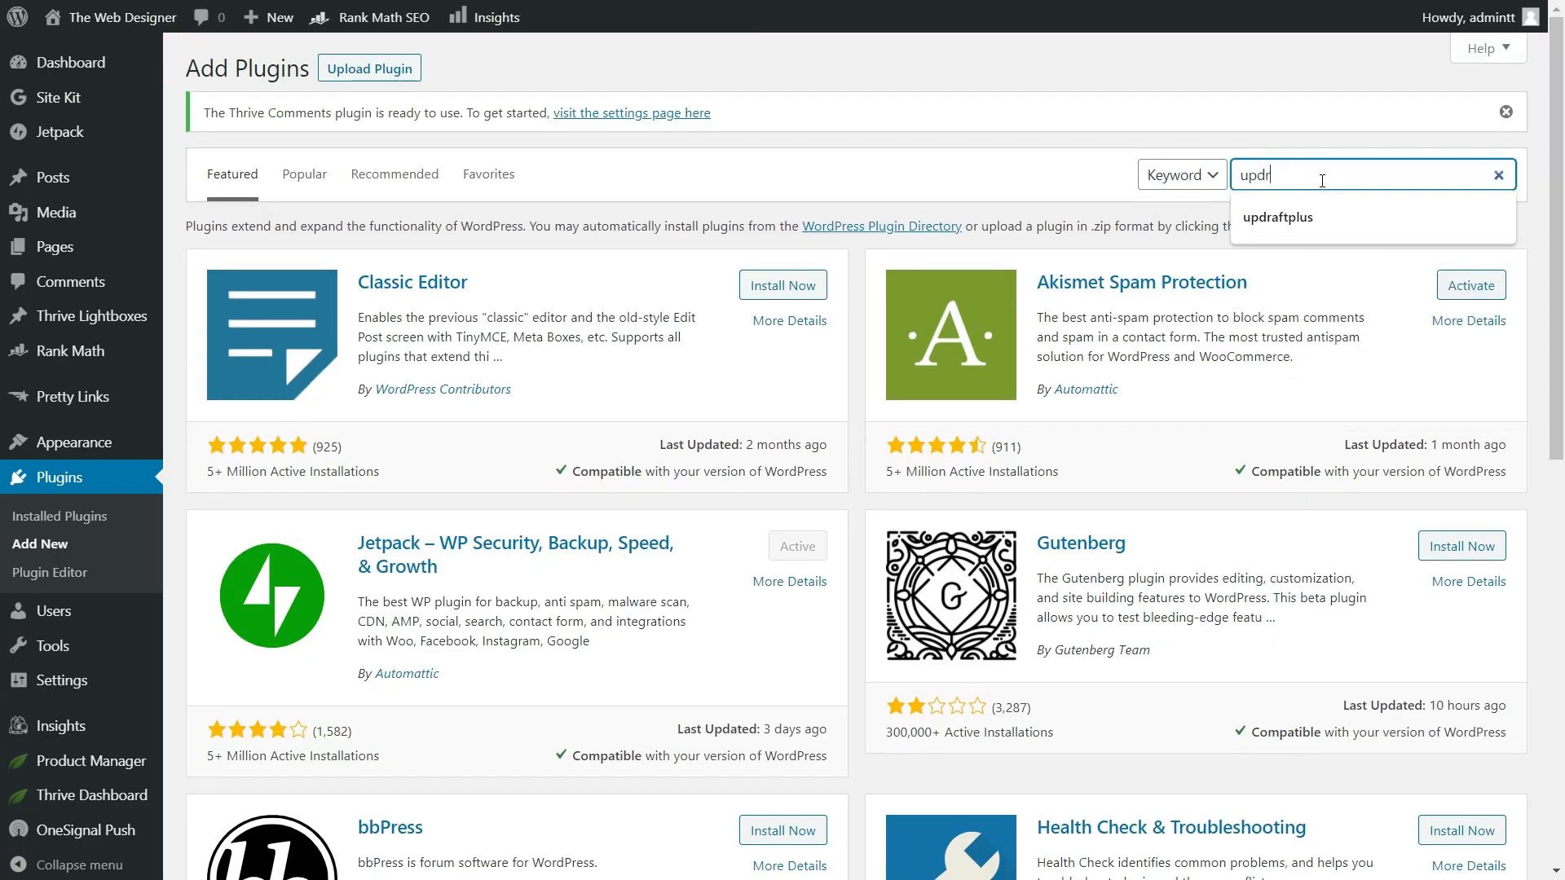
click(1279, 217)
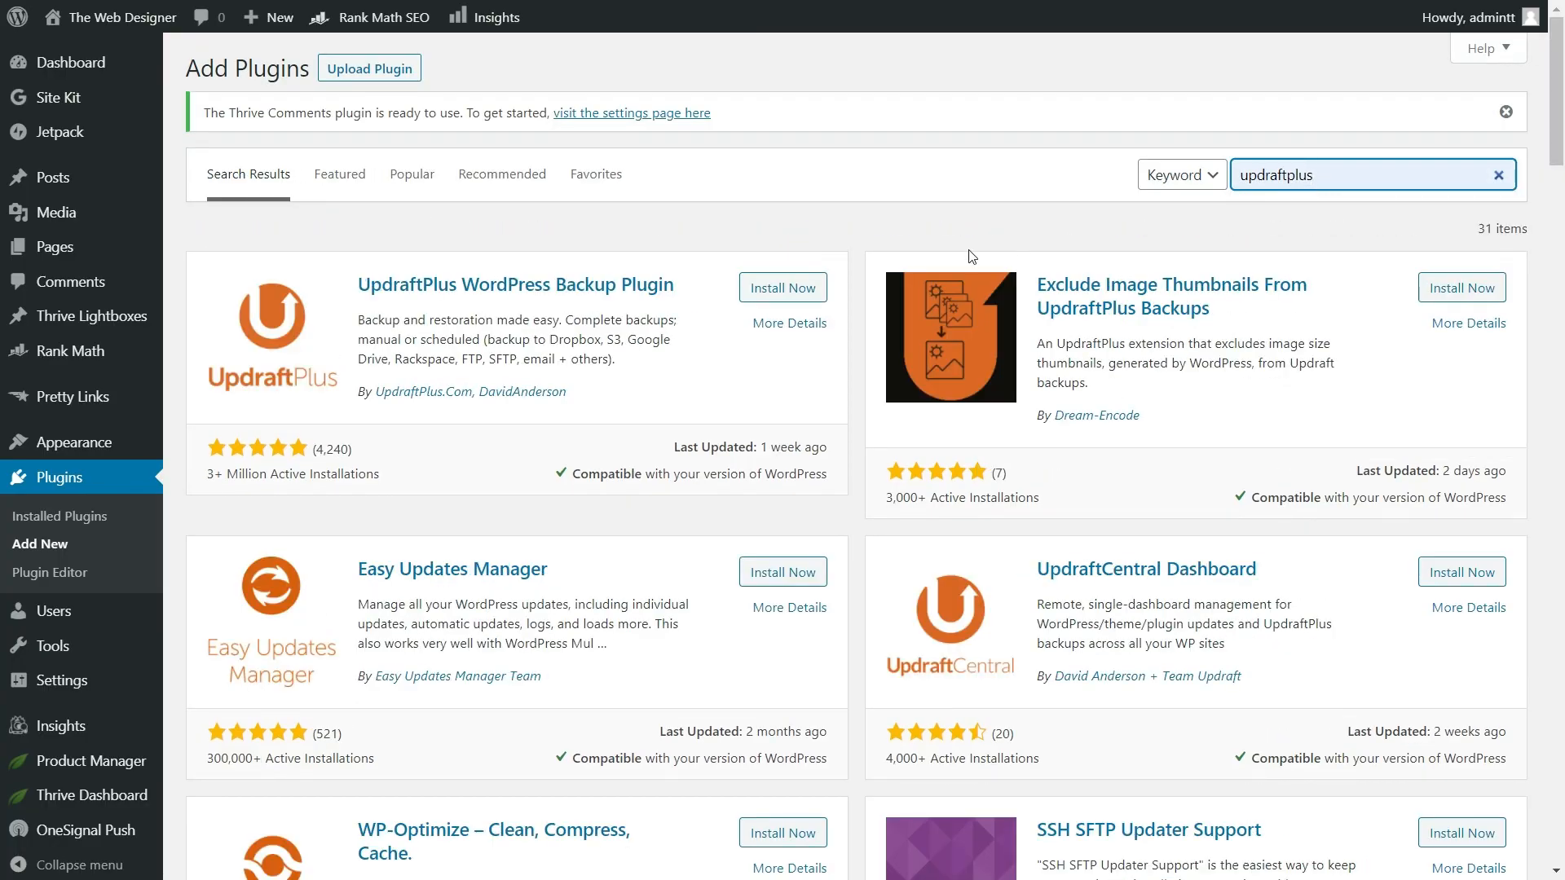
Step: Install and activate the UpdraftPlus Backup/Restore plugin
click(782, 287)
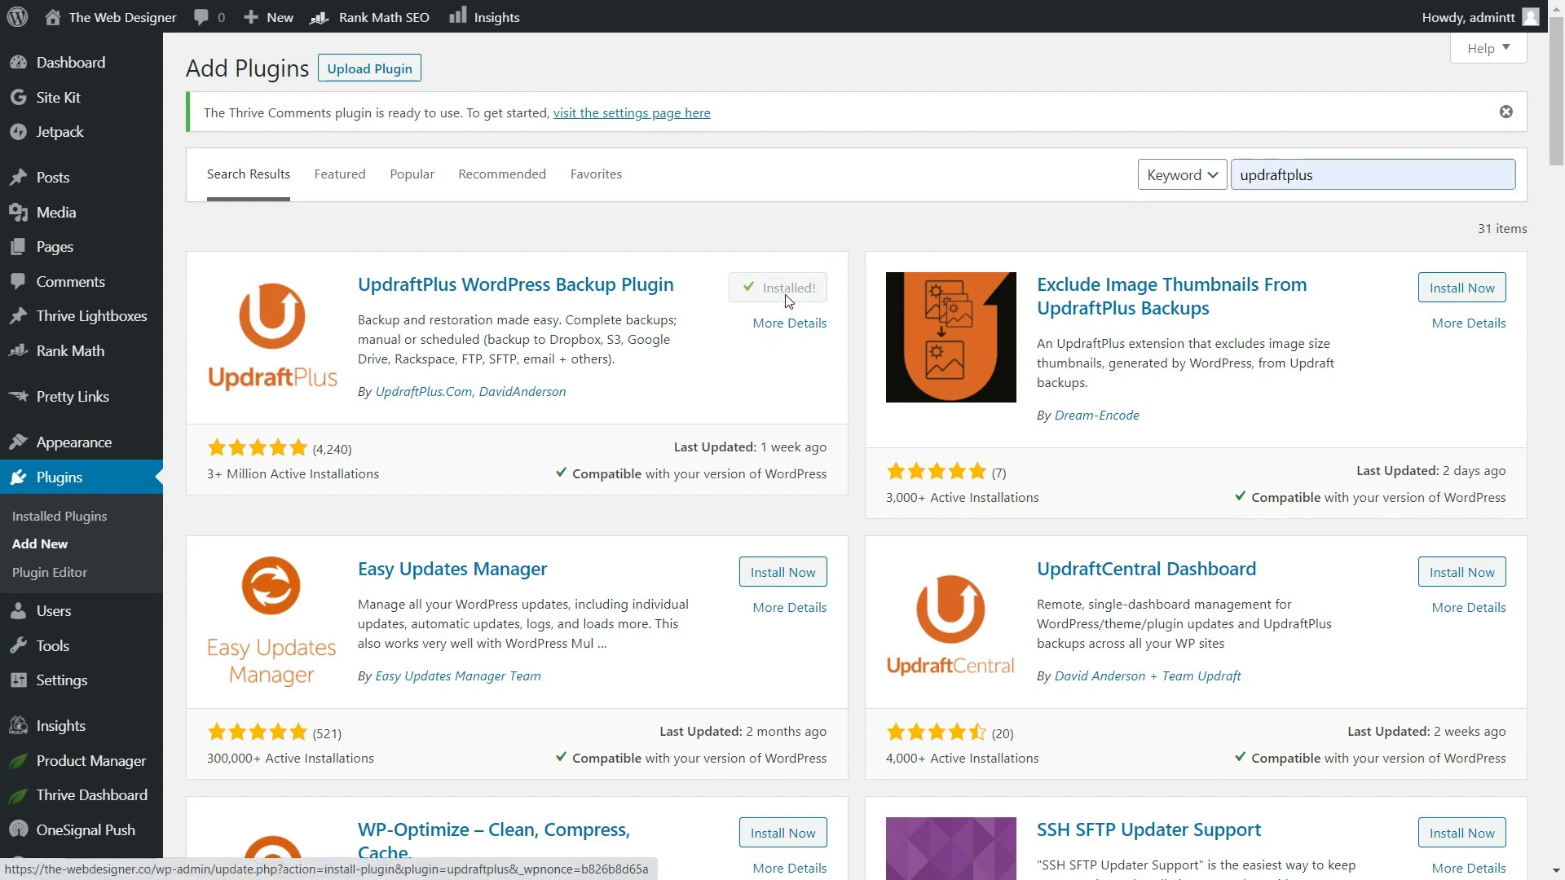
click(776, 287)
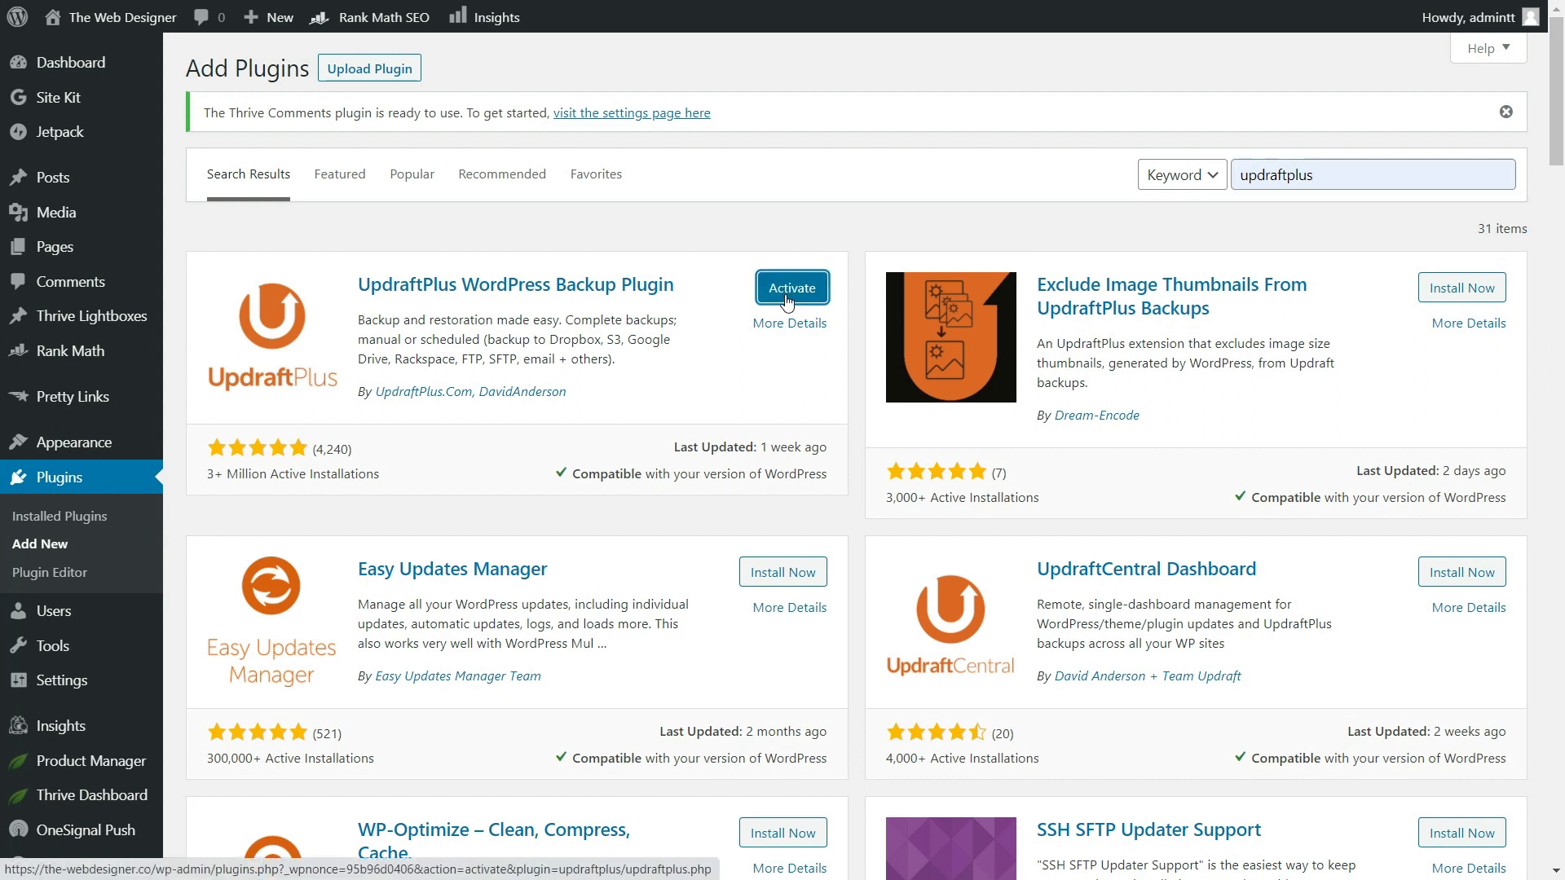
click(793, 287)
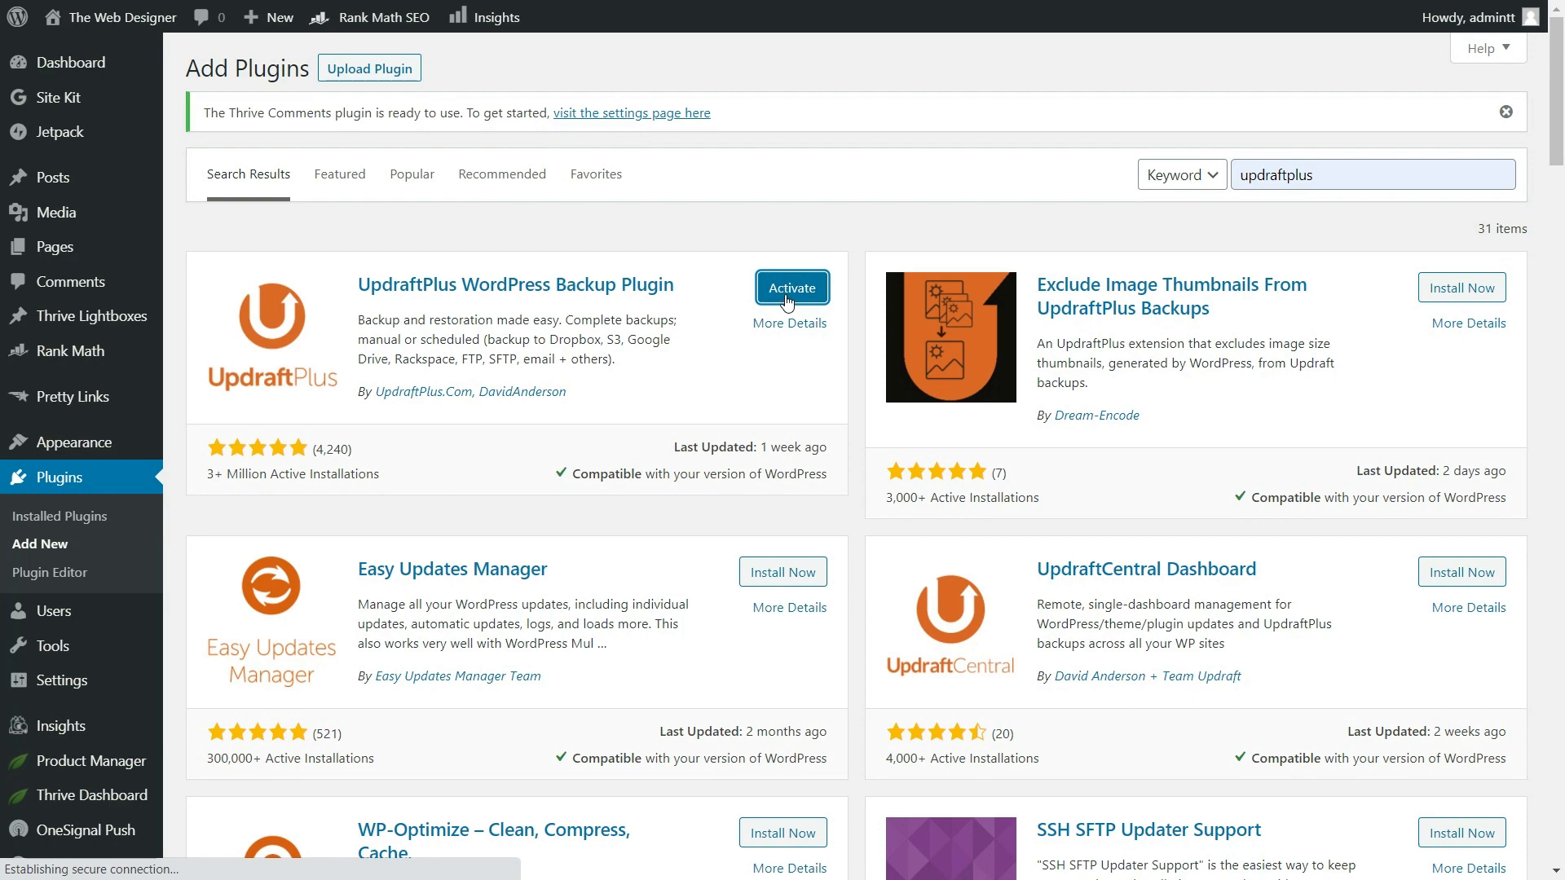
click(792, 287)
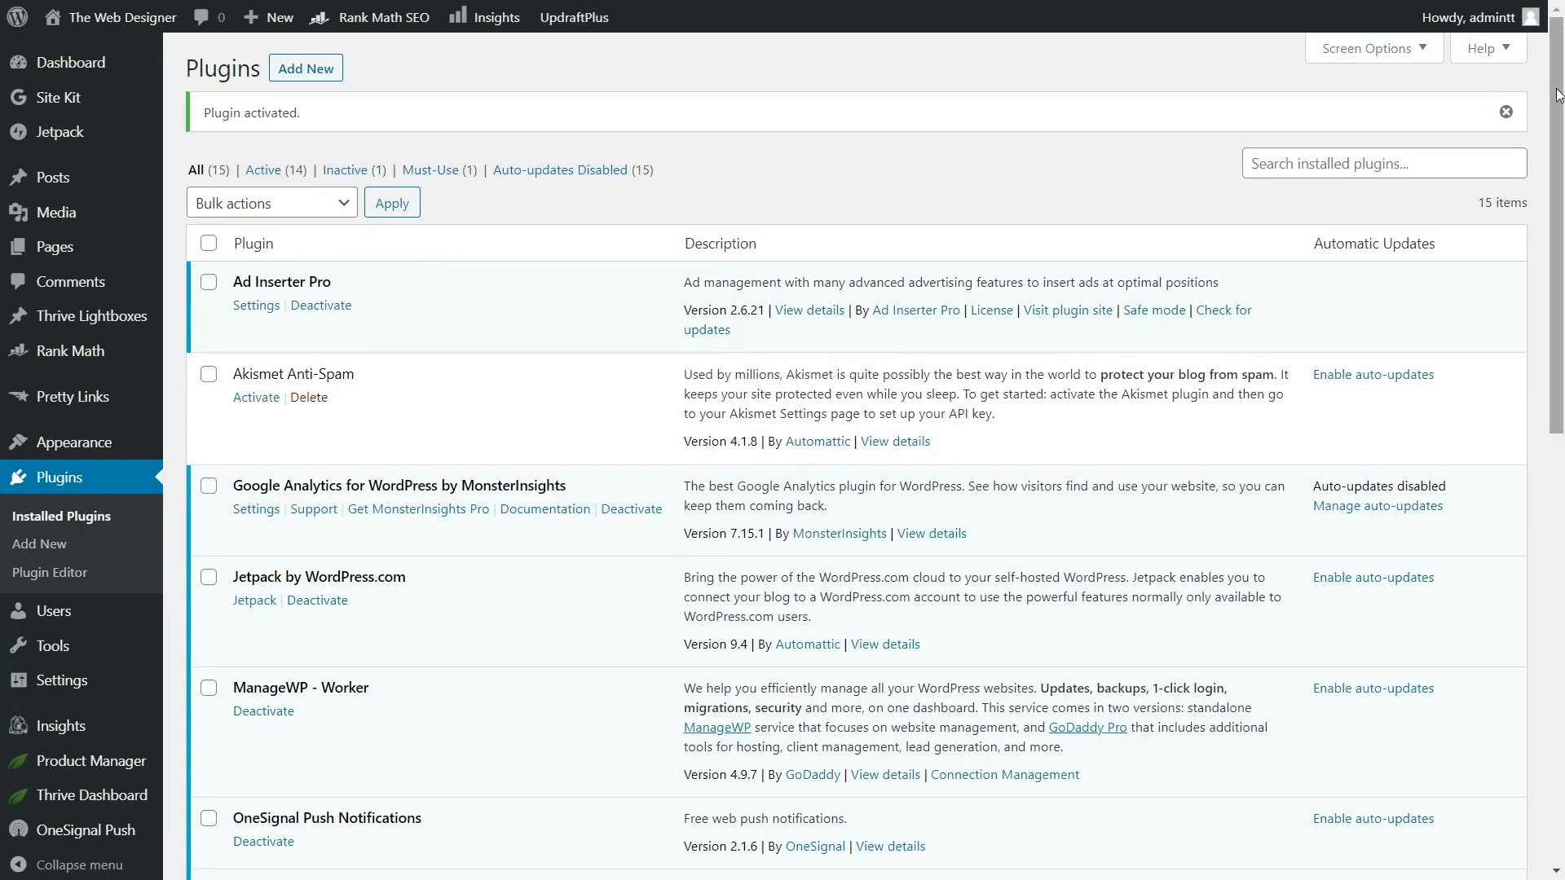
scroll(down, 3)
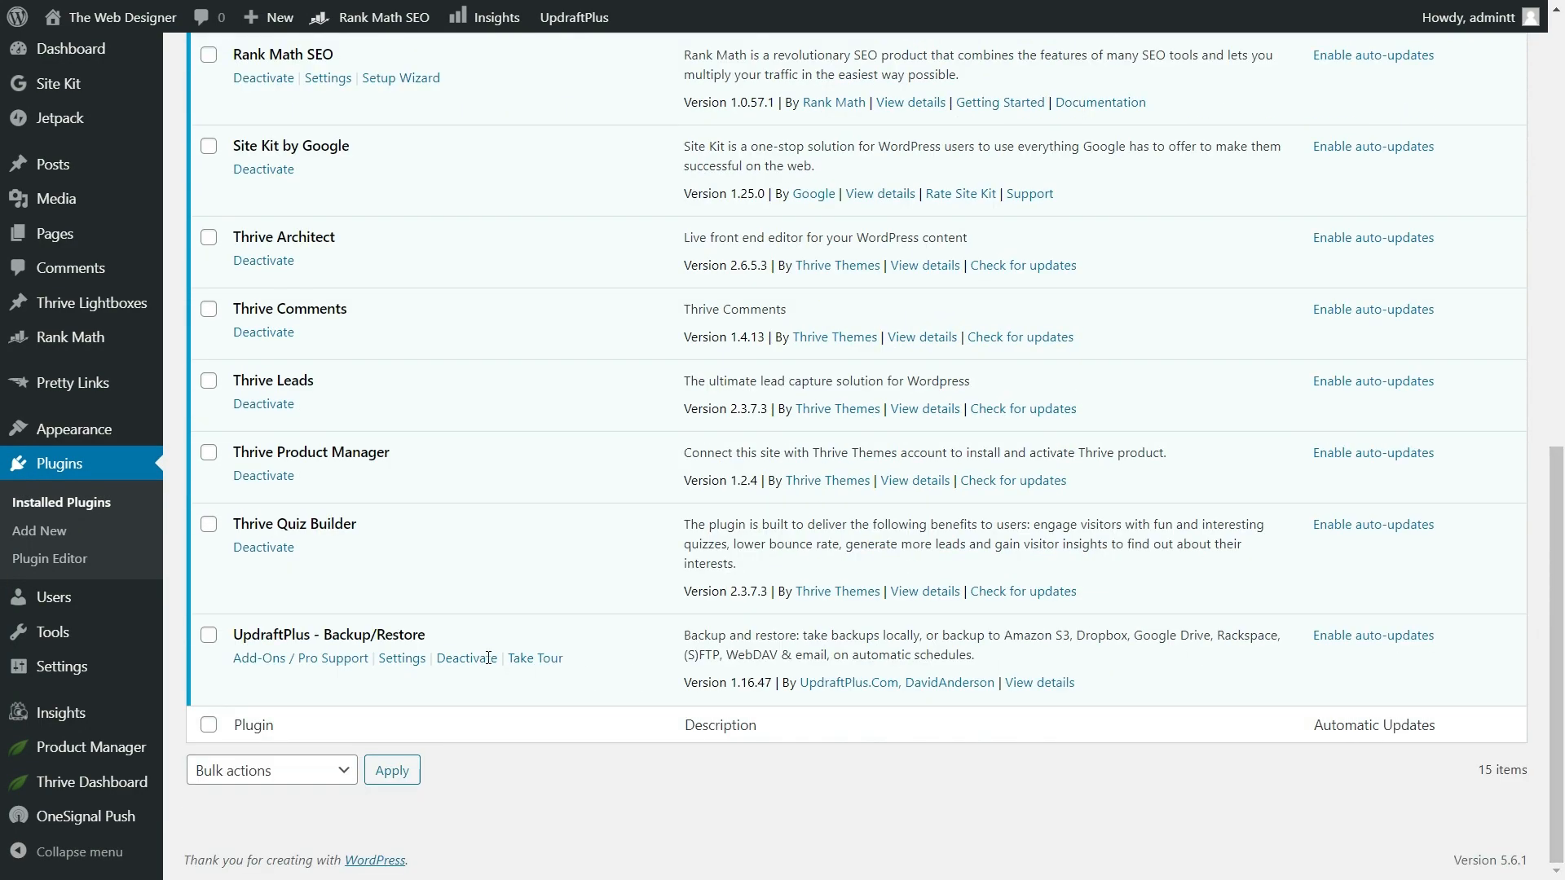
mouse_move(398, 652)
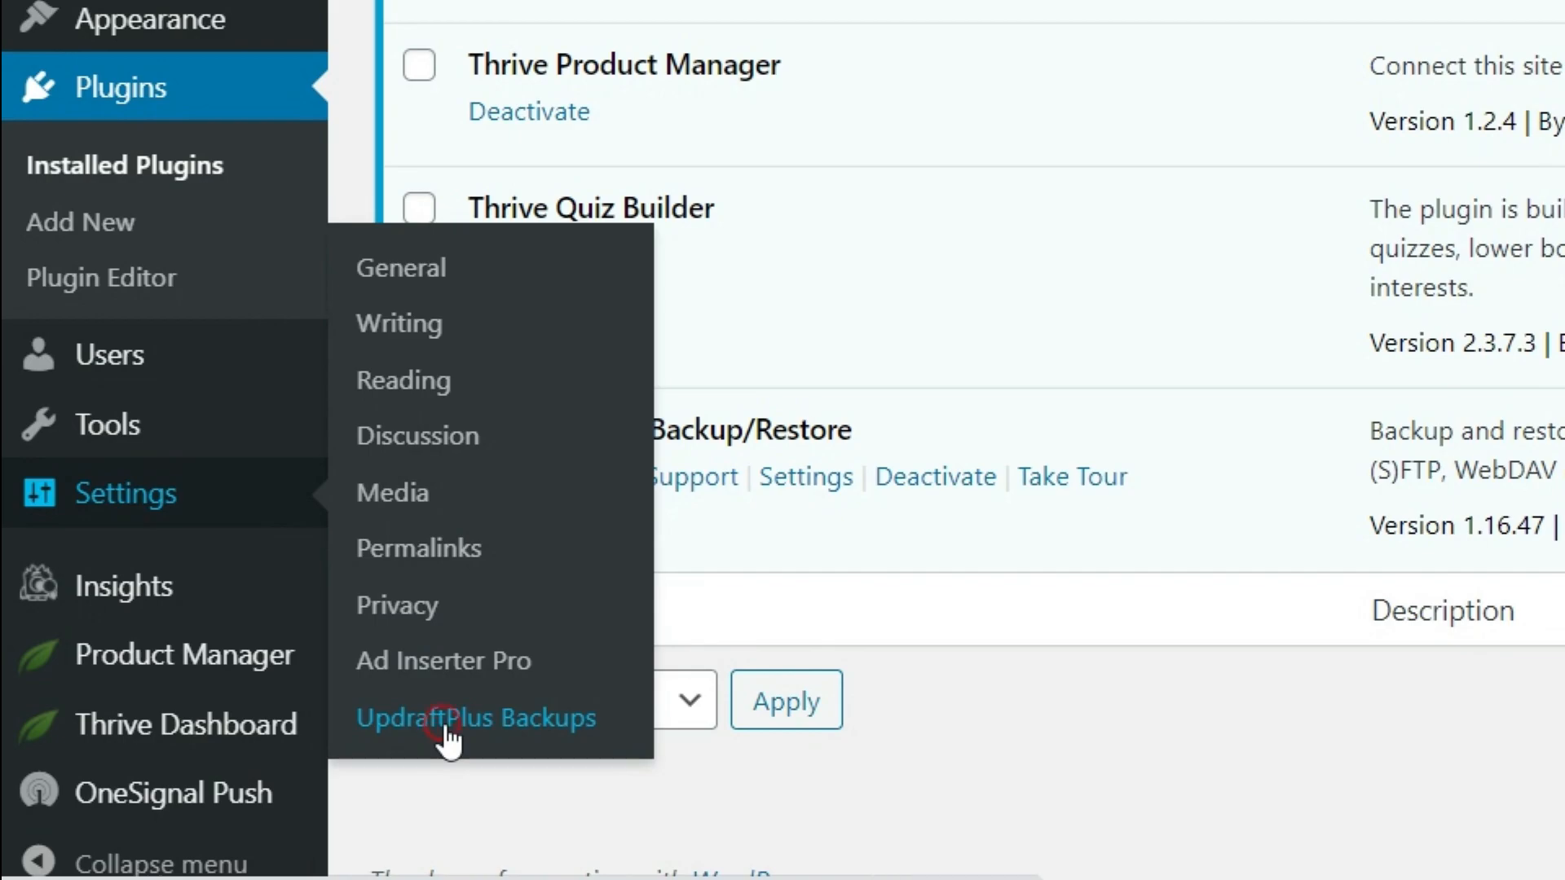
Step: Go to the UpdraftPlus Backups page from the Settings menu
click(474, 718)
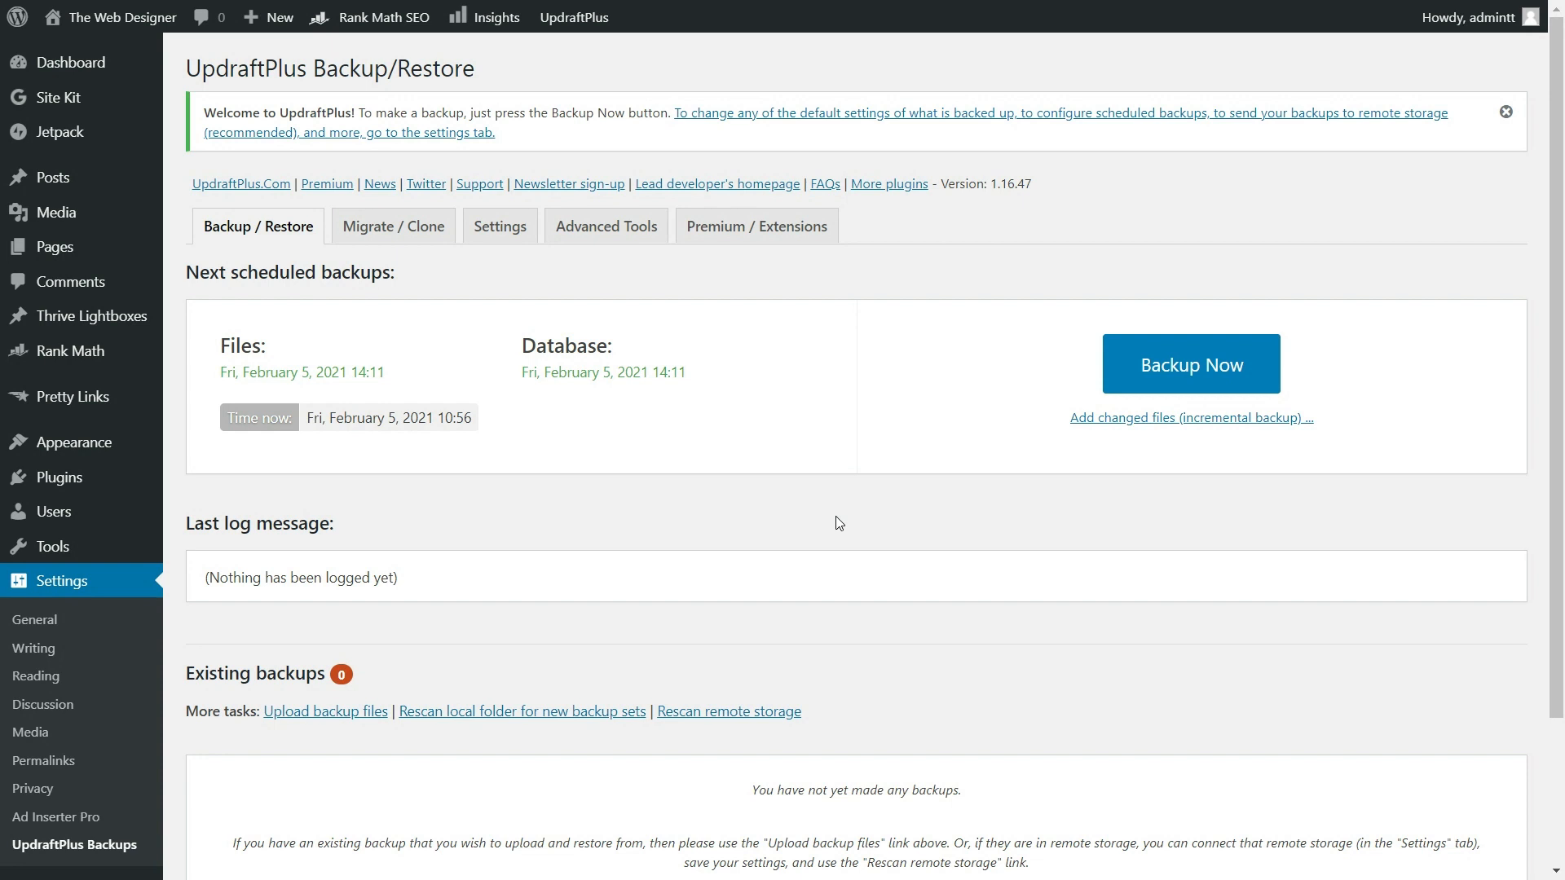
mouse_move(1073, 452)
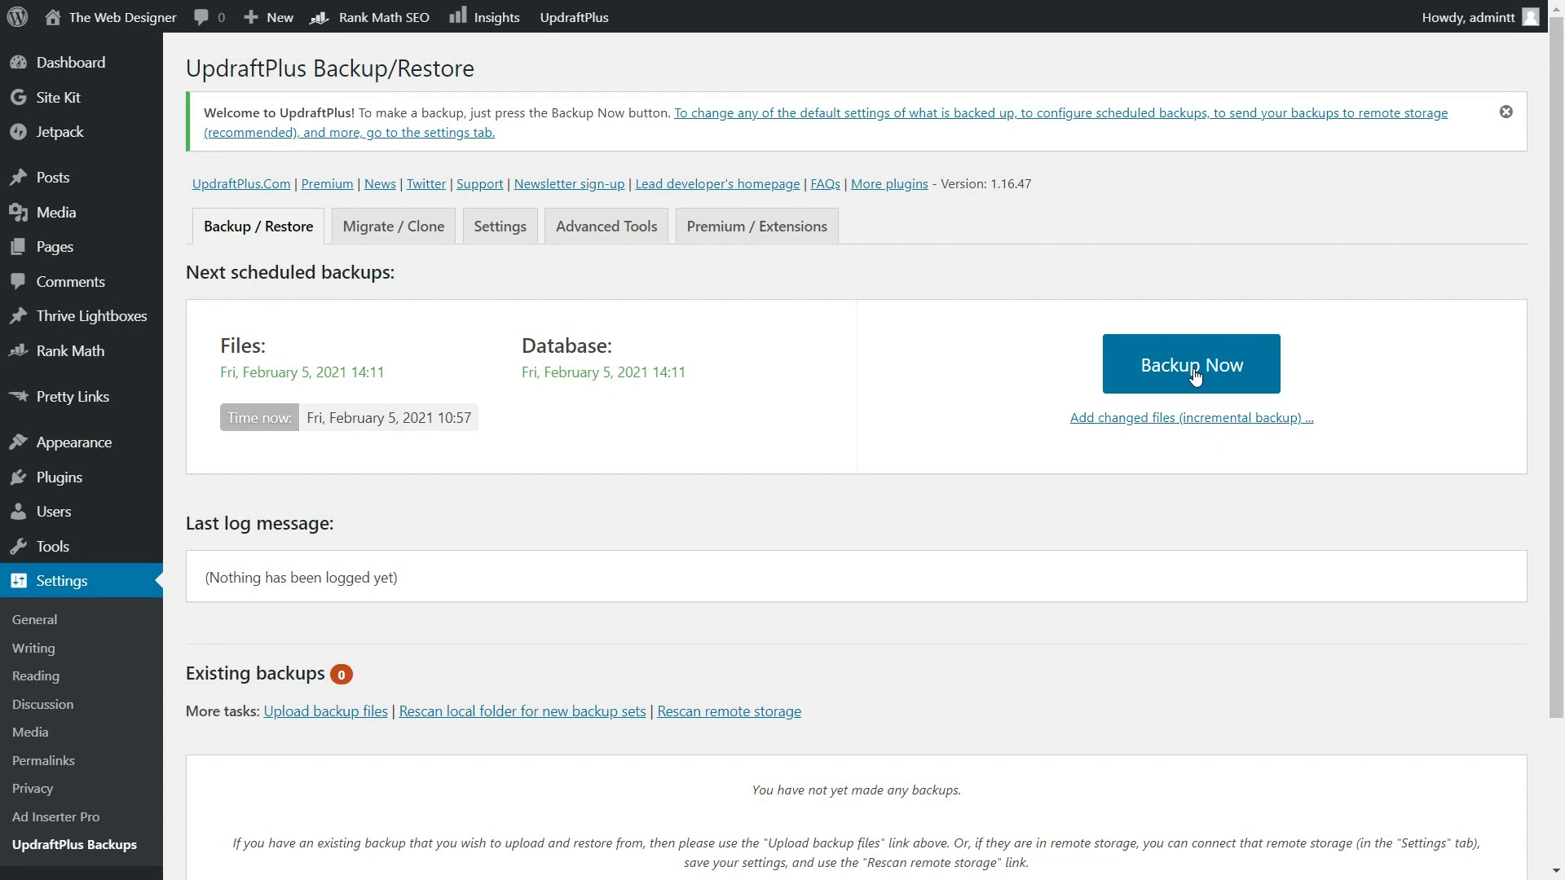
mouse_move(687, 545)
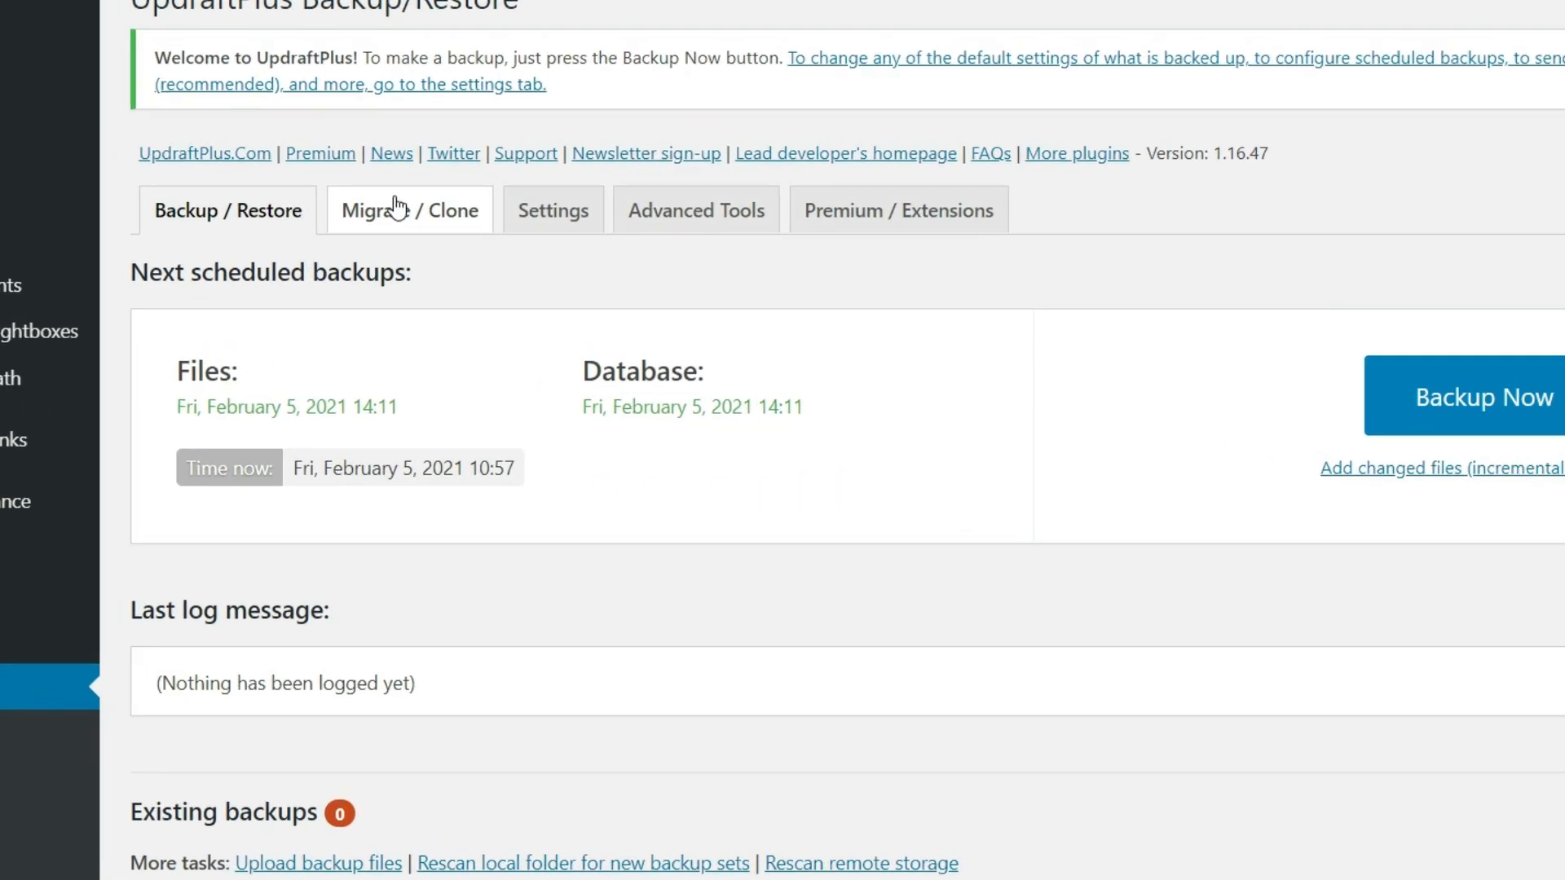
Step: Switch the UpdraftPlus page to its Migrate / Clone section
click(409, 210)
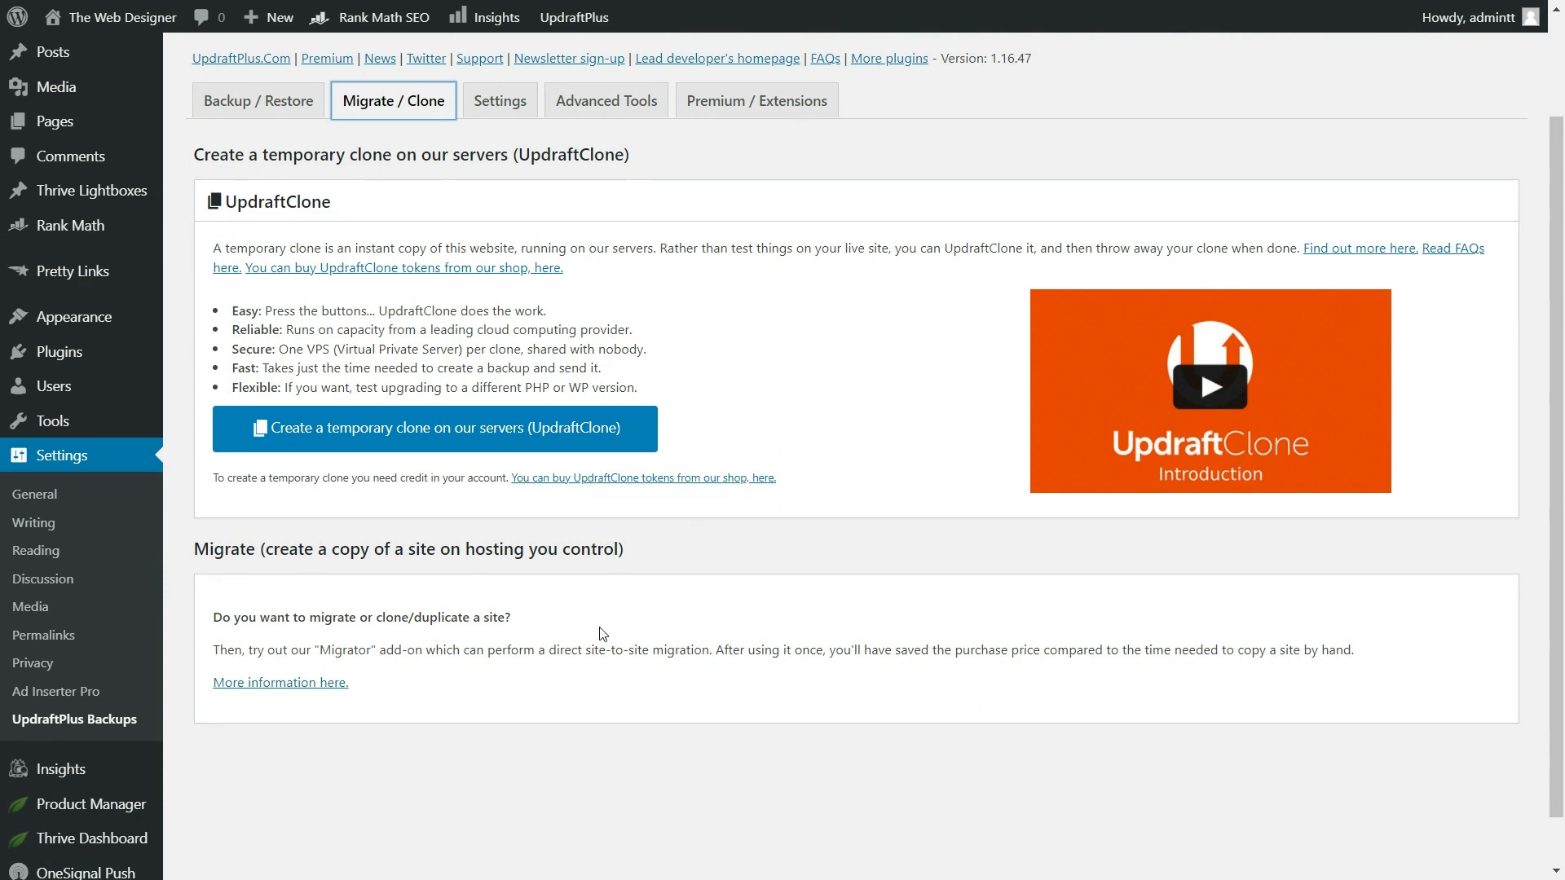
mouse_move(590, 636)
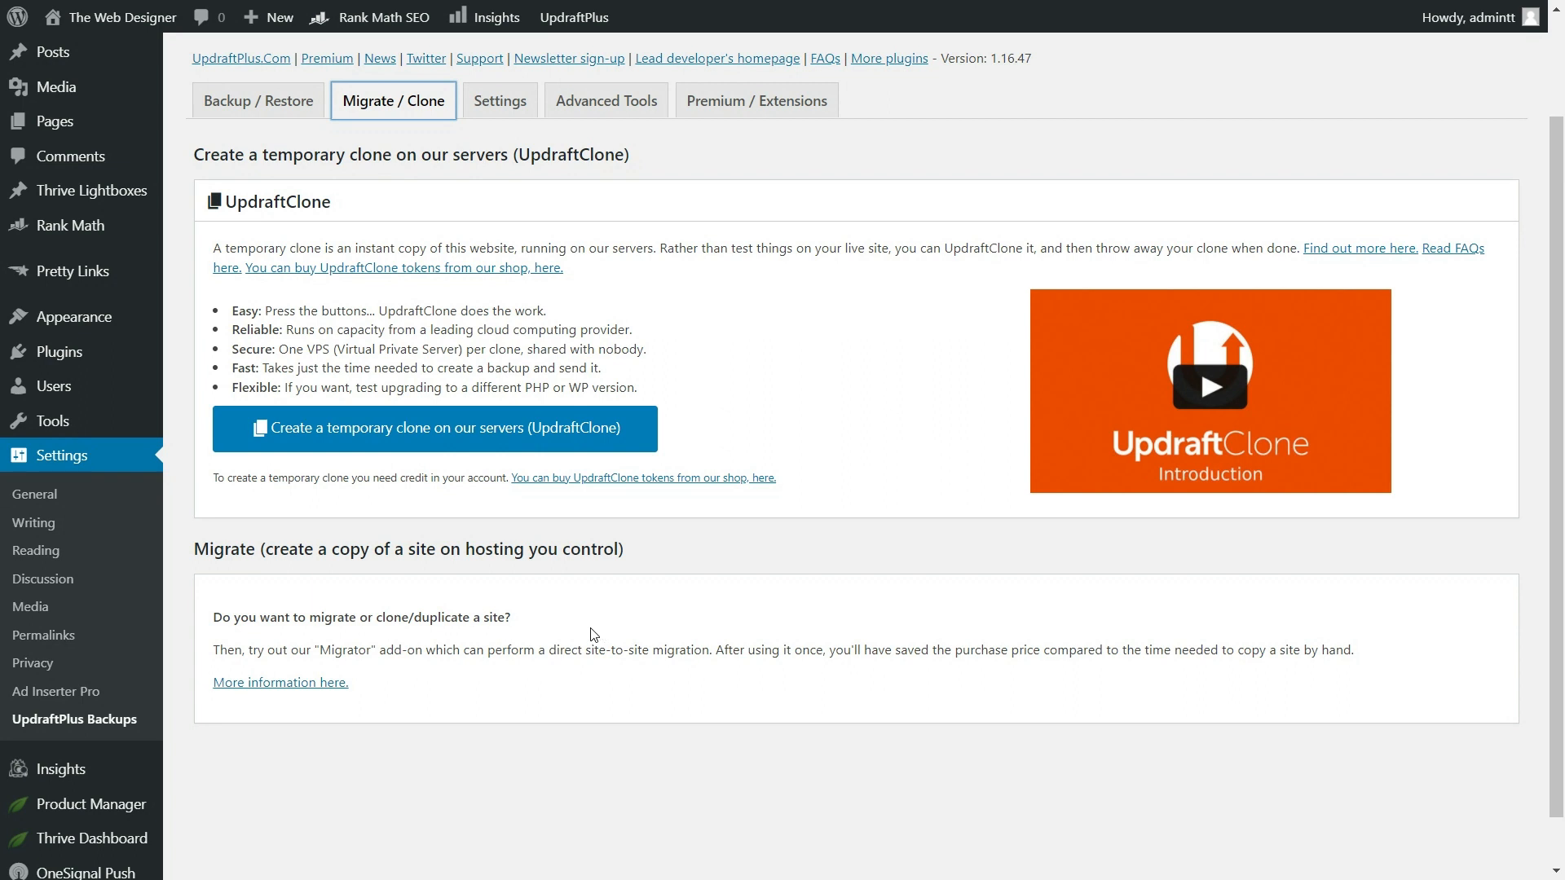
mouse_move(1154, 607)
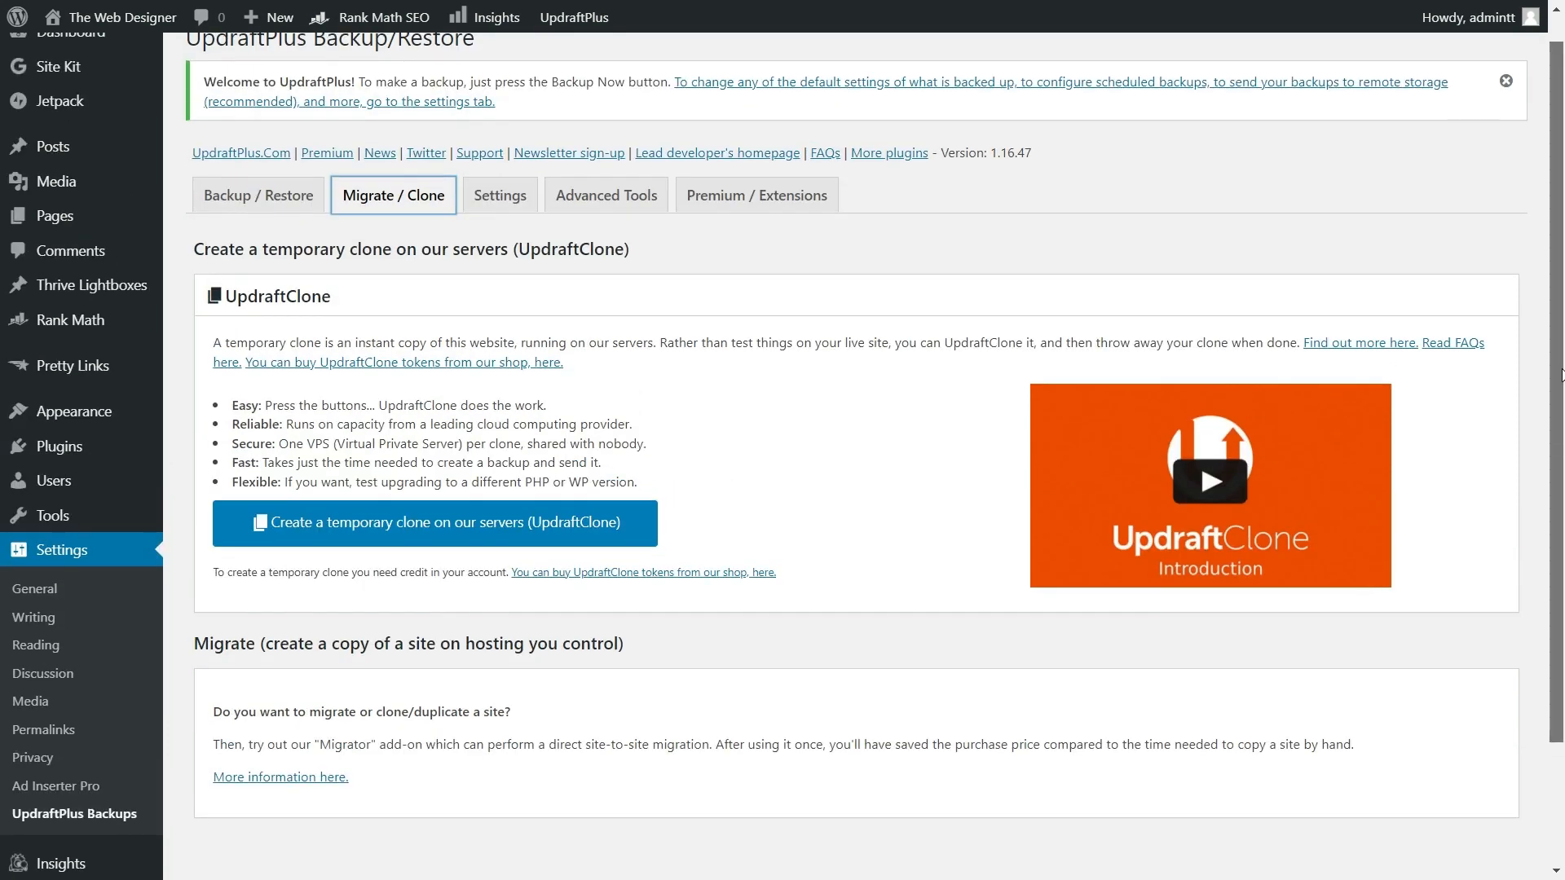
Step: Set both the files and database backup schedules to Weekly in UpdraftPlus settings
click(498, 197)
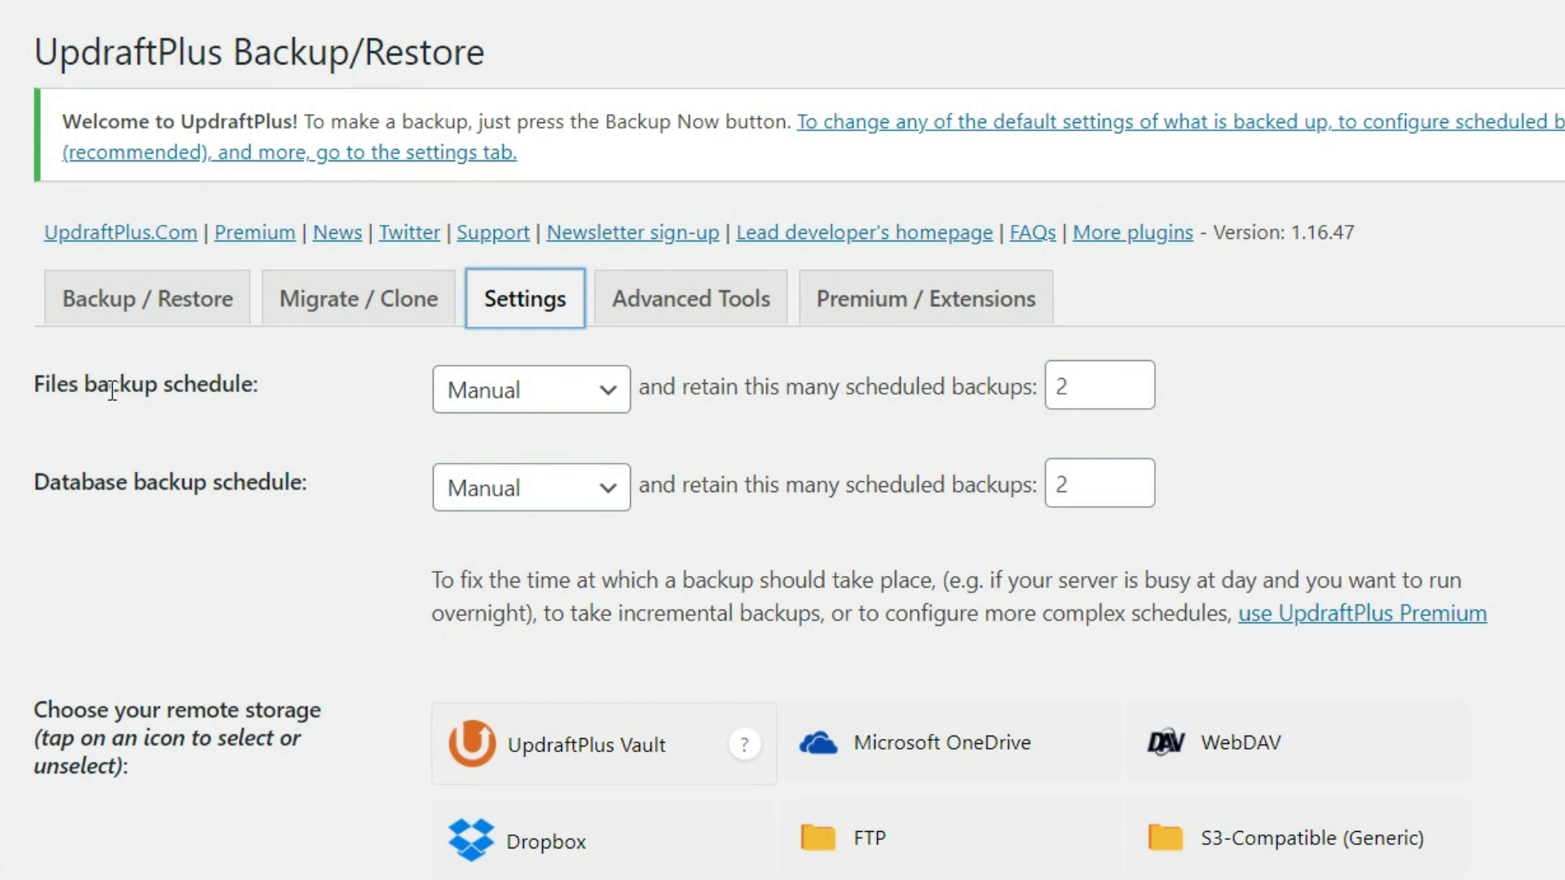
click(530, 388)
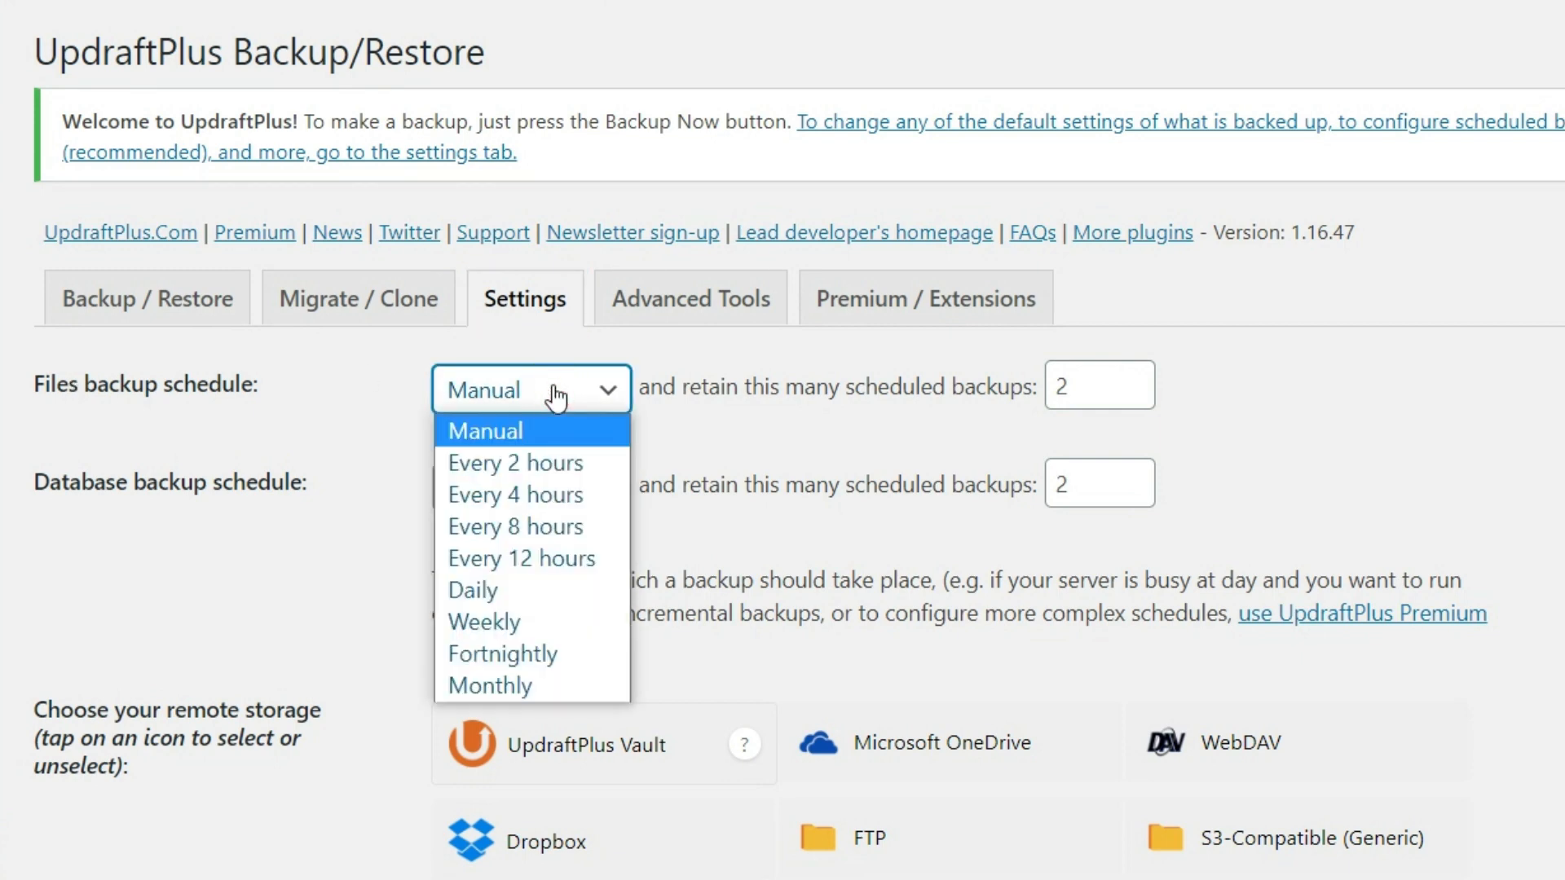
mouse_move(558, 424)
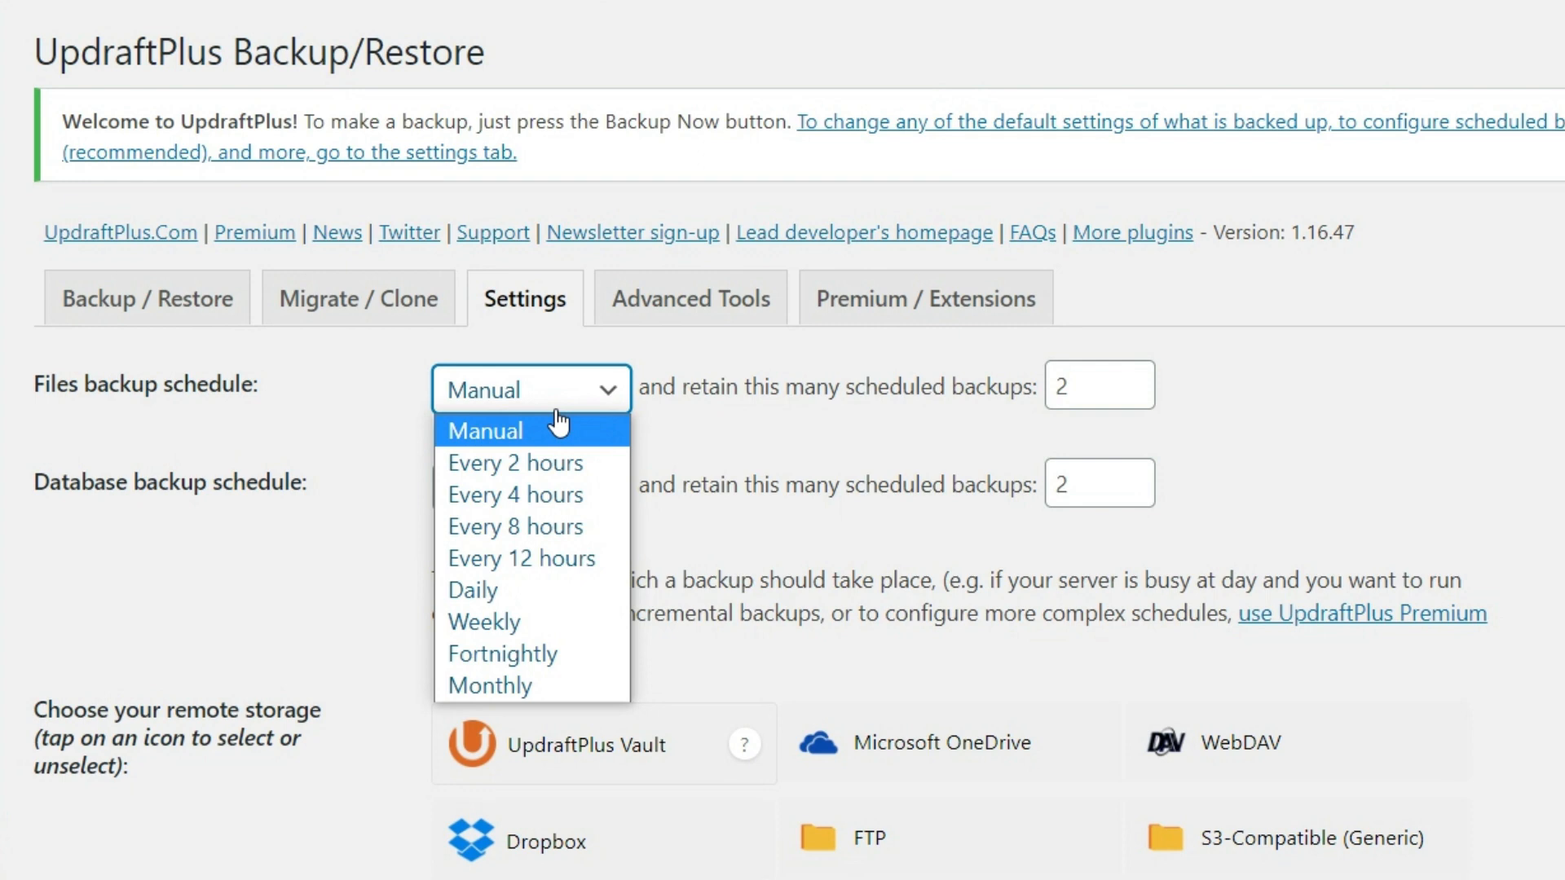
mouse_move(519, 461)
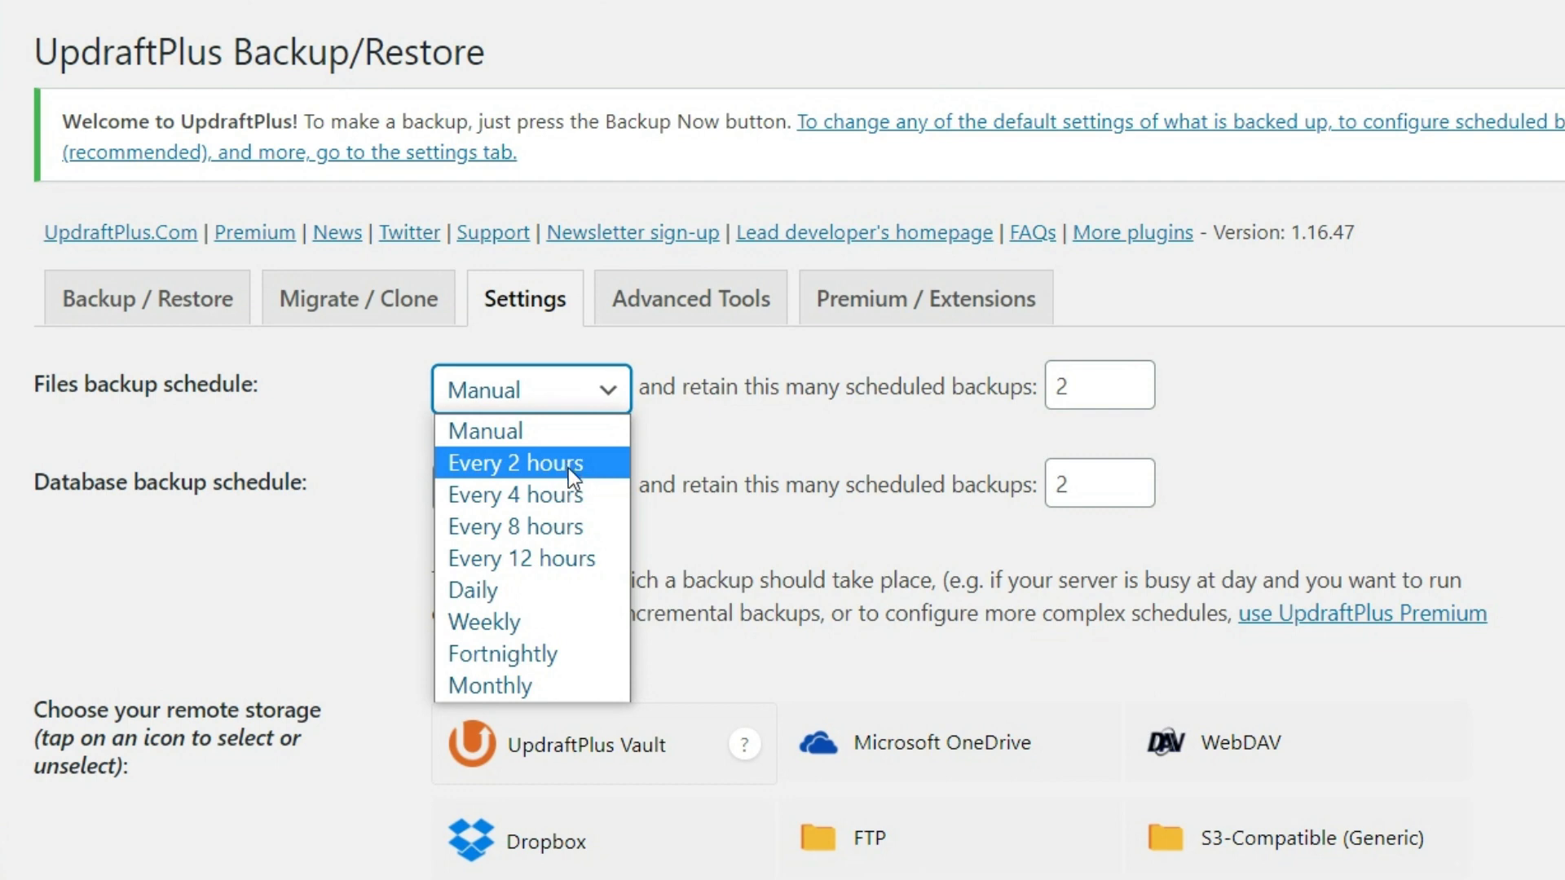
mouse_move(483, 621)
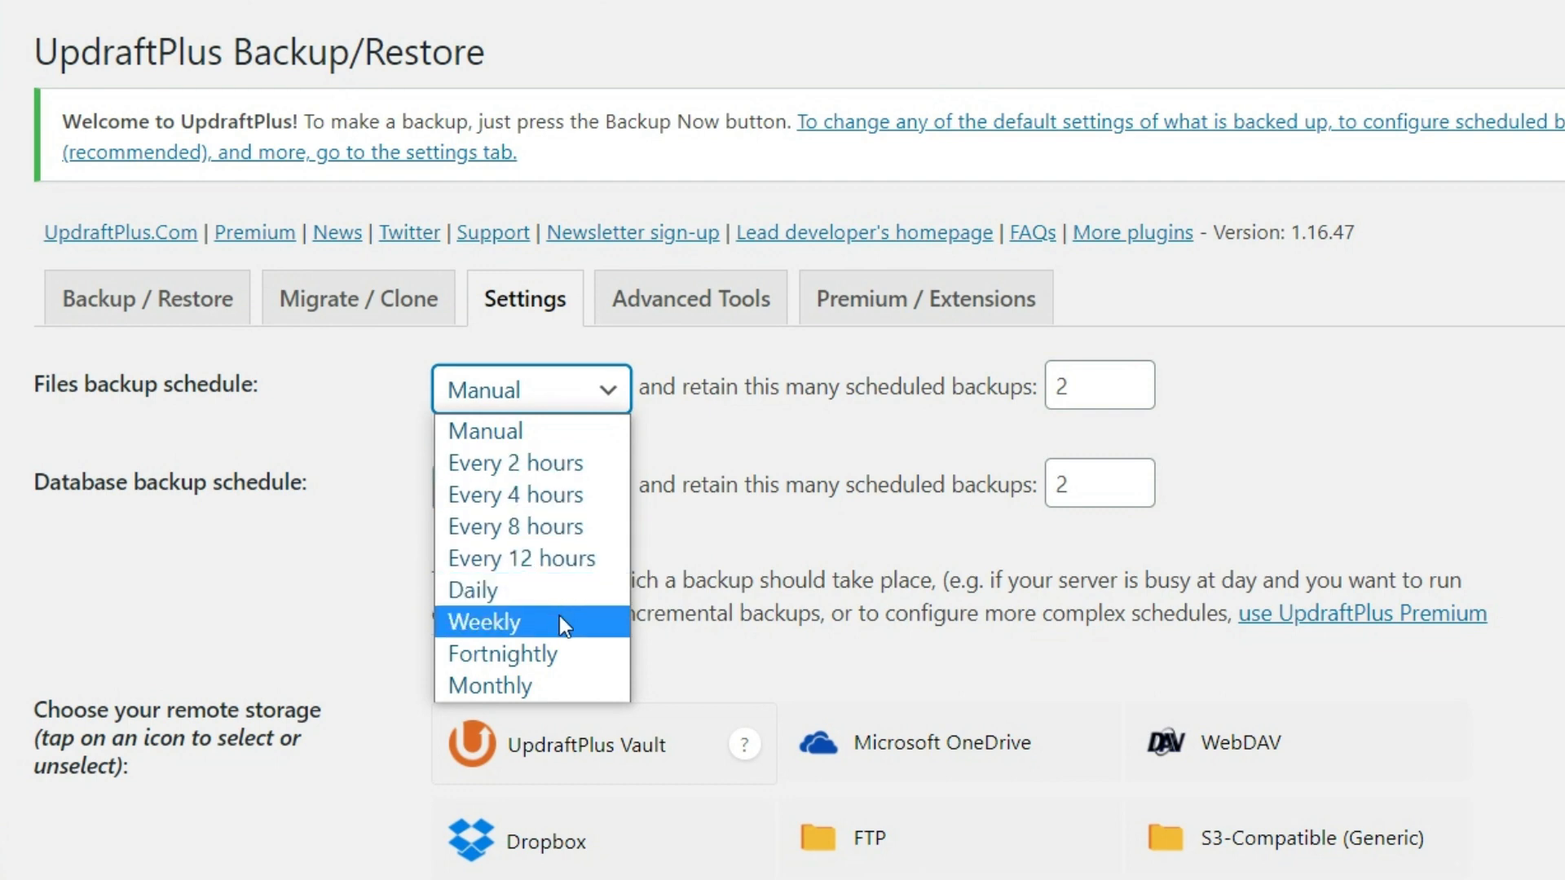
click(483, 621)
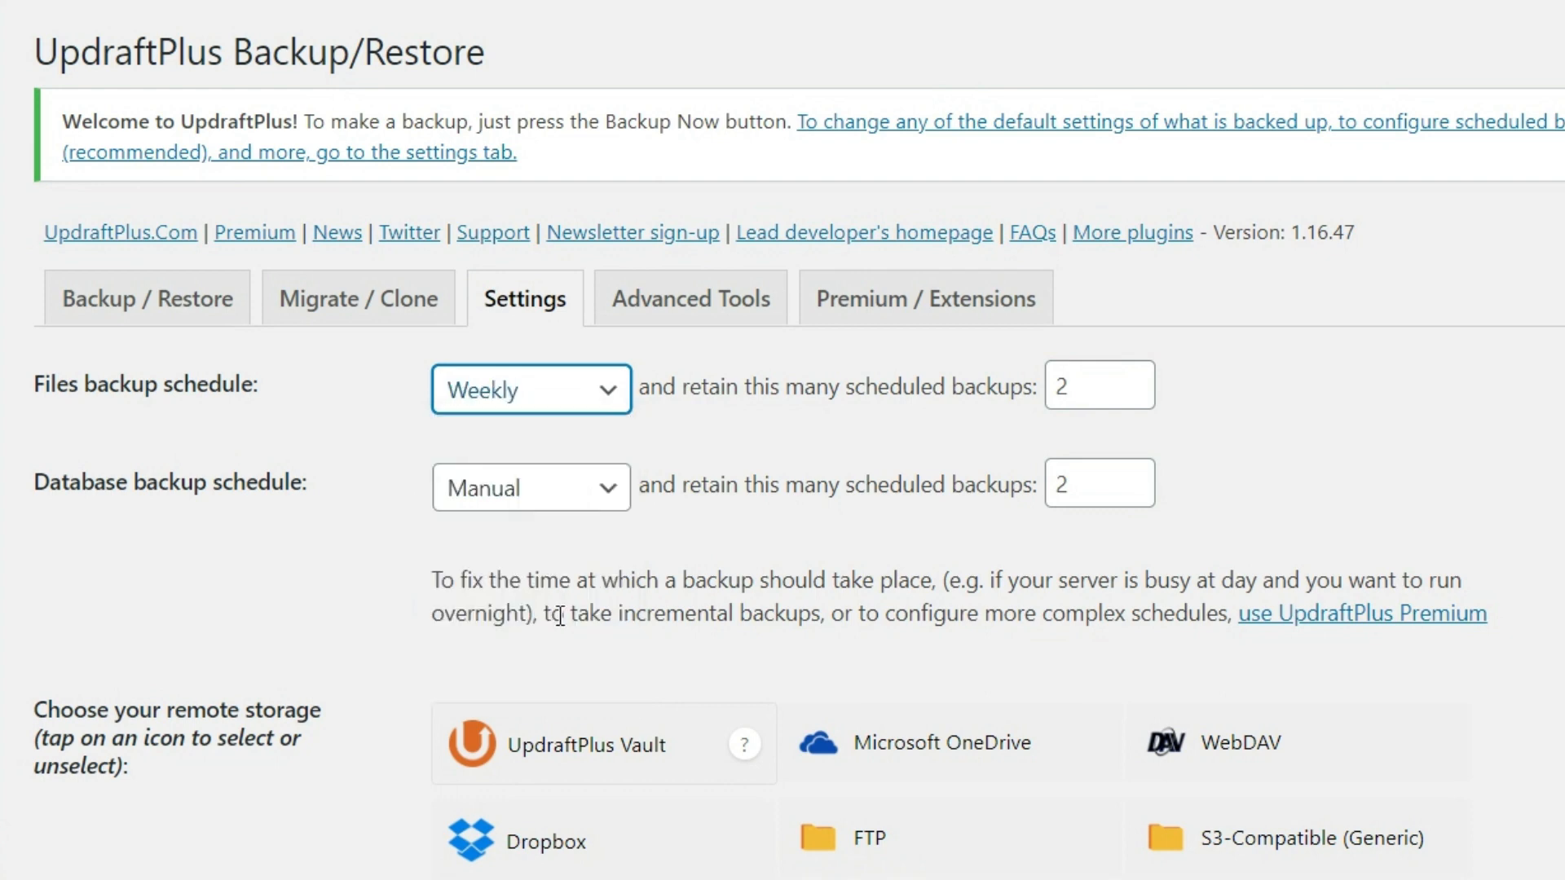
mouse_move(562, 419)
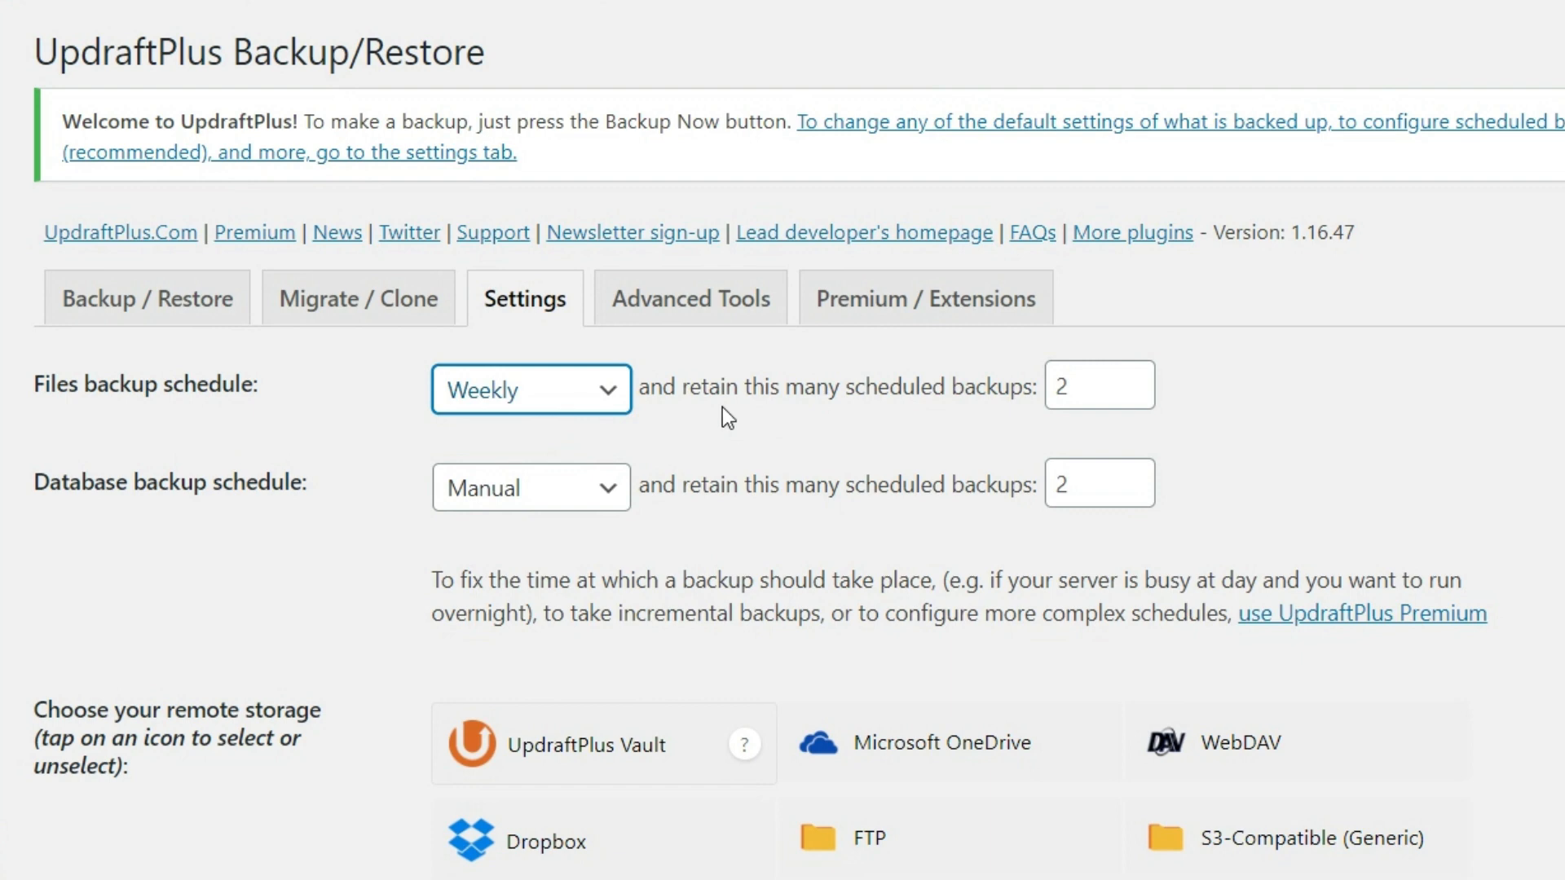
mouse_move(815, 411)
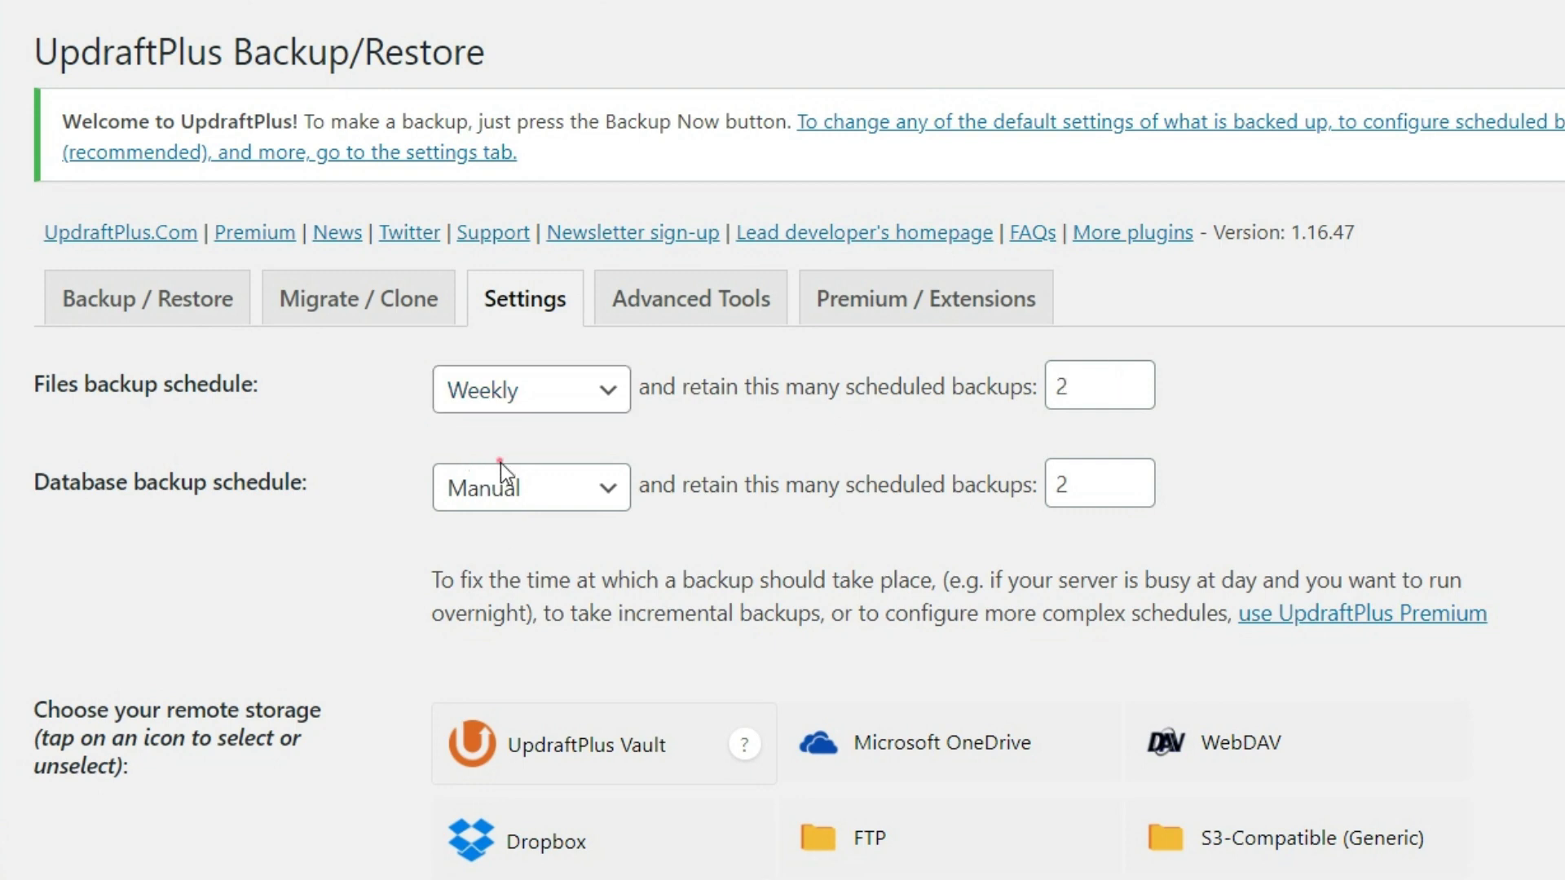
click(530, 487)
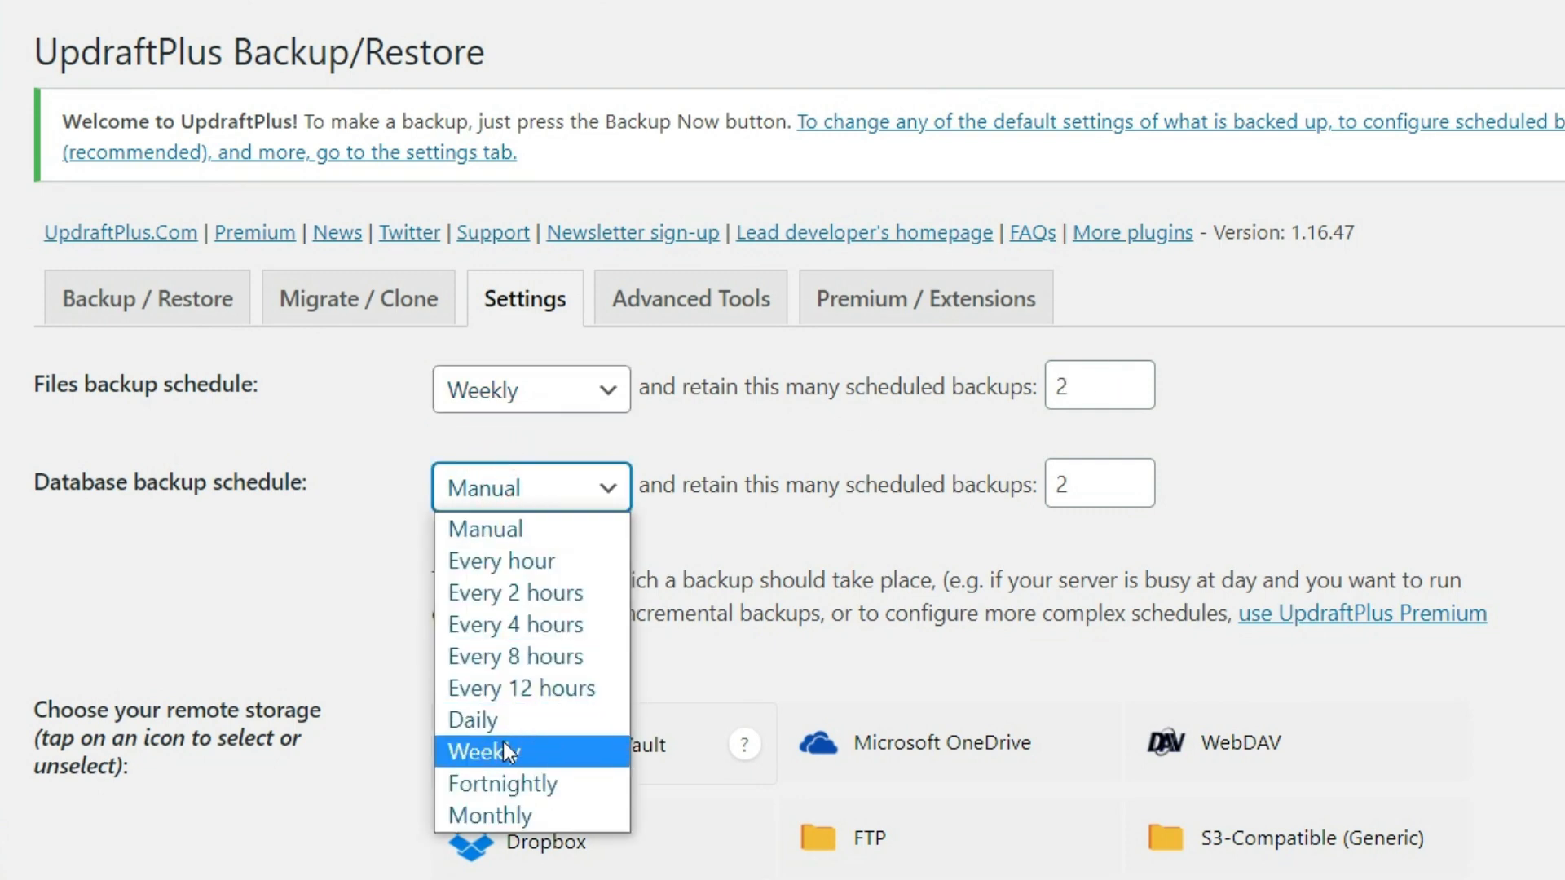
click(482, 751)
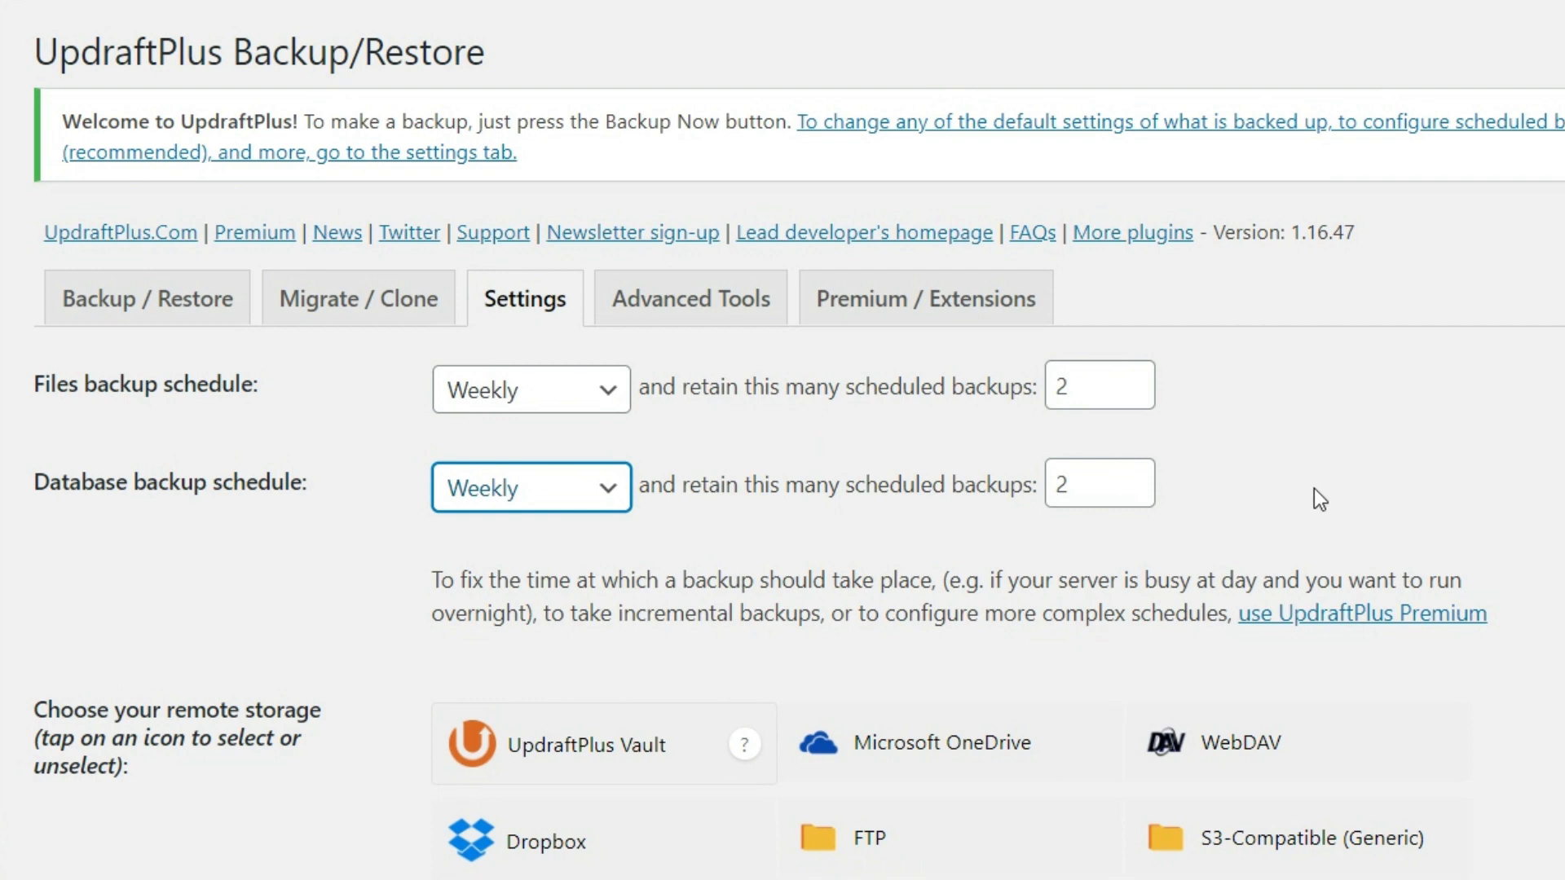
scroll(down, 3)
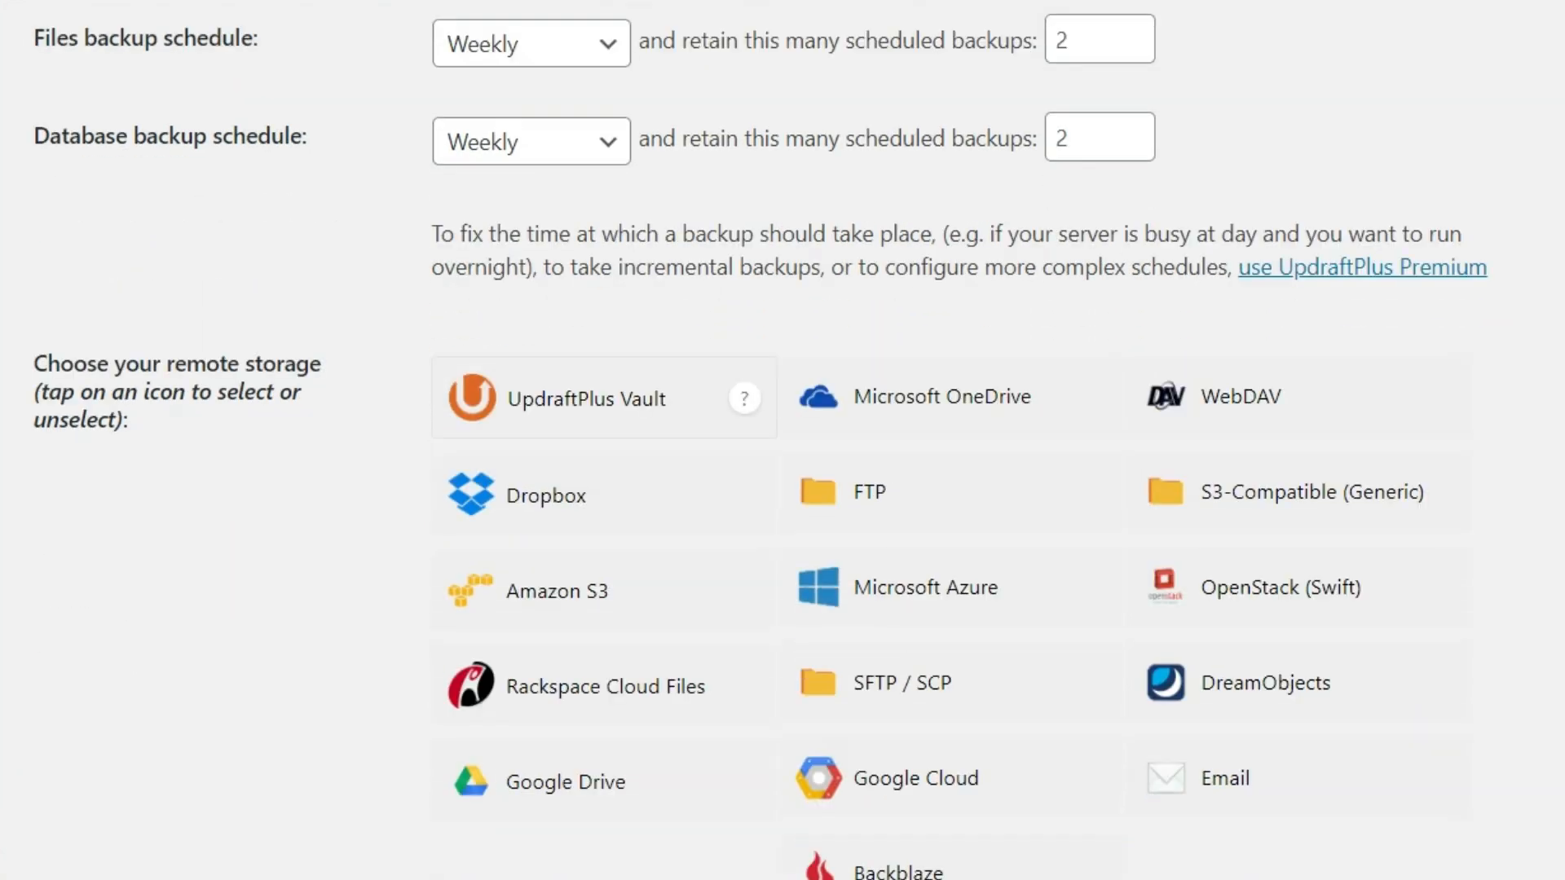
scroll(down, 3)
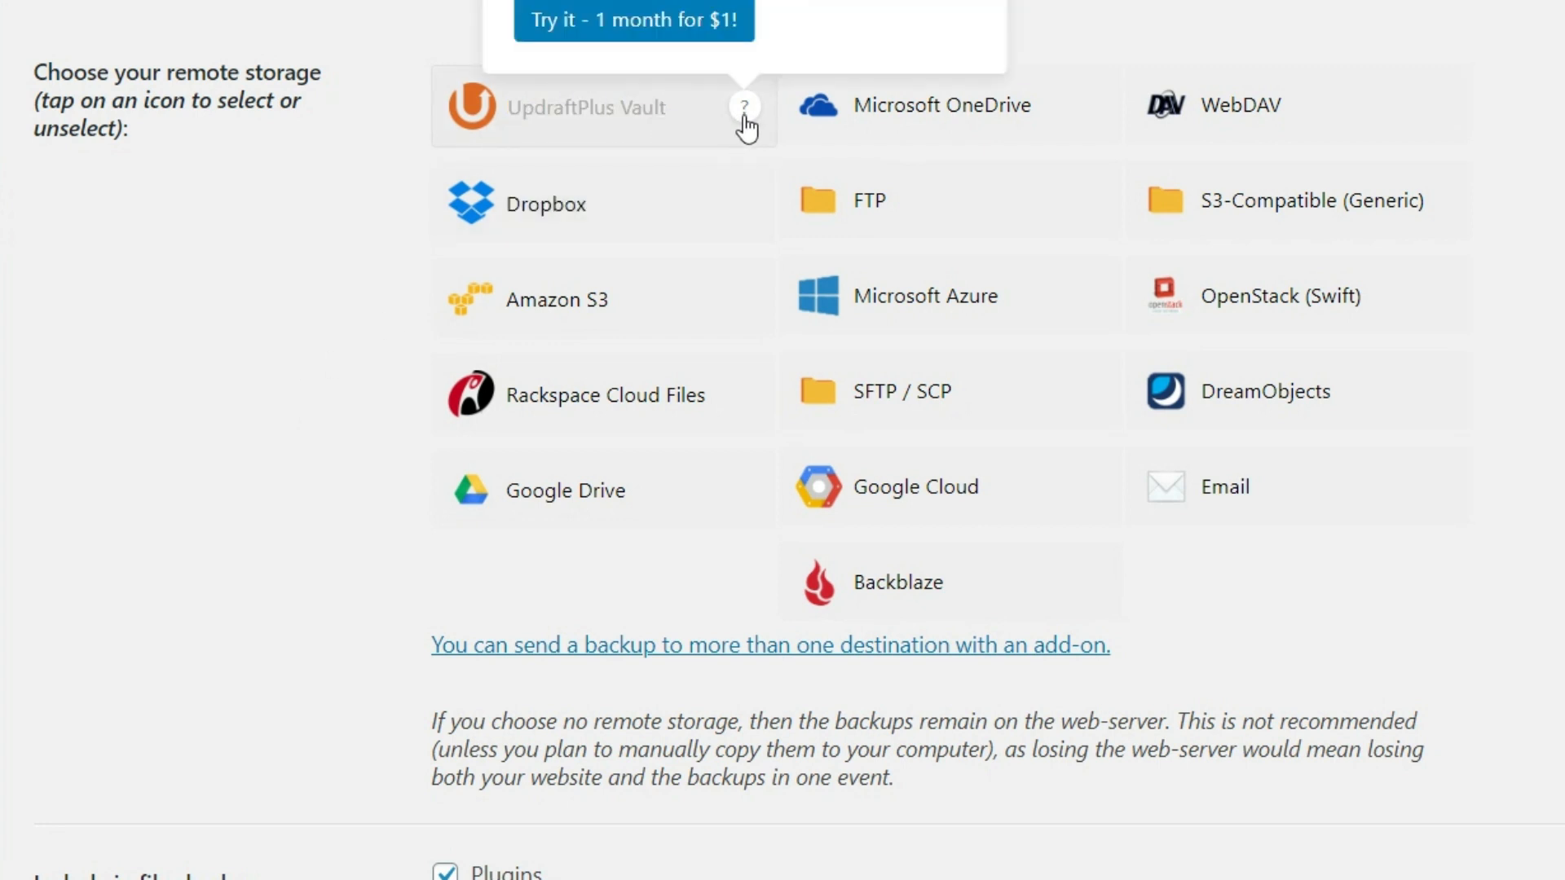
mouse_move(597, 112)
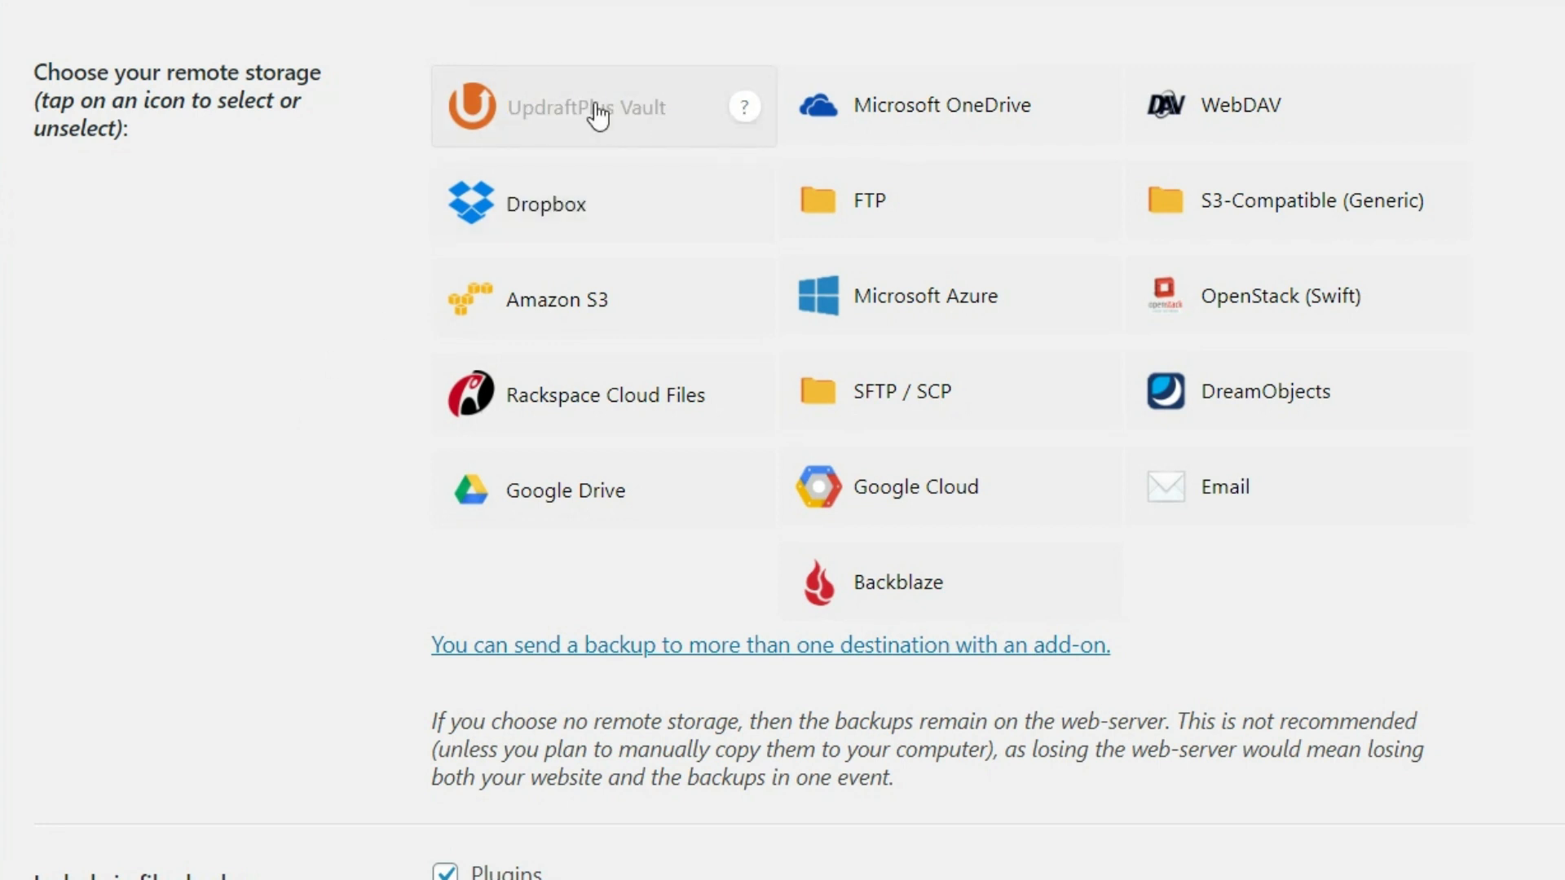
mouse_move(549, 119)
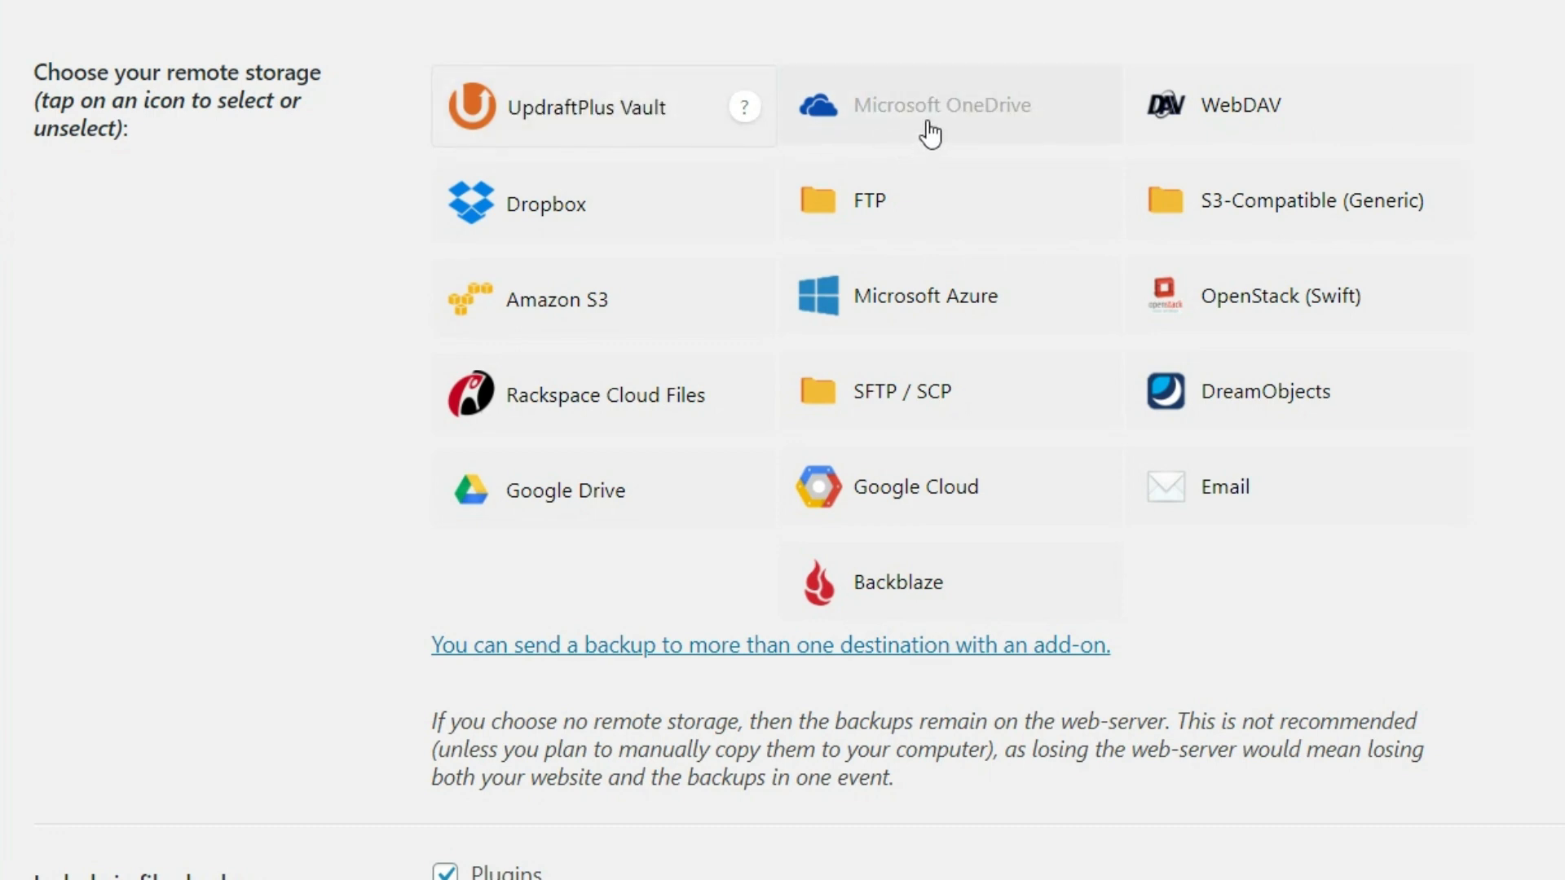
mouse_move(662, 305)
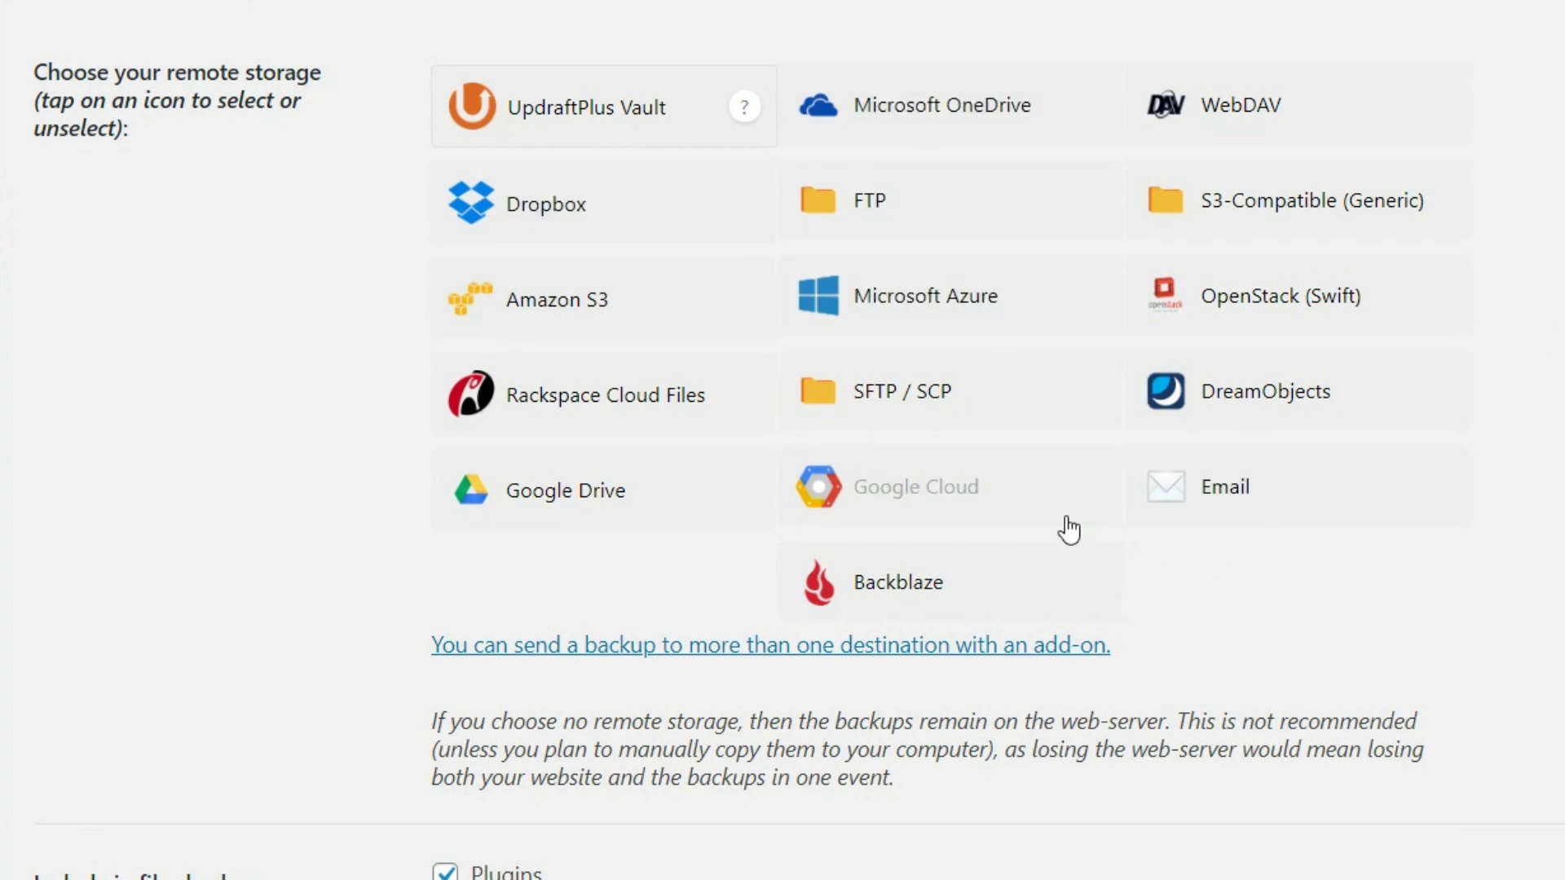
click(948, 105)
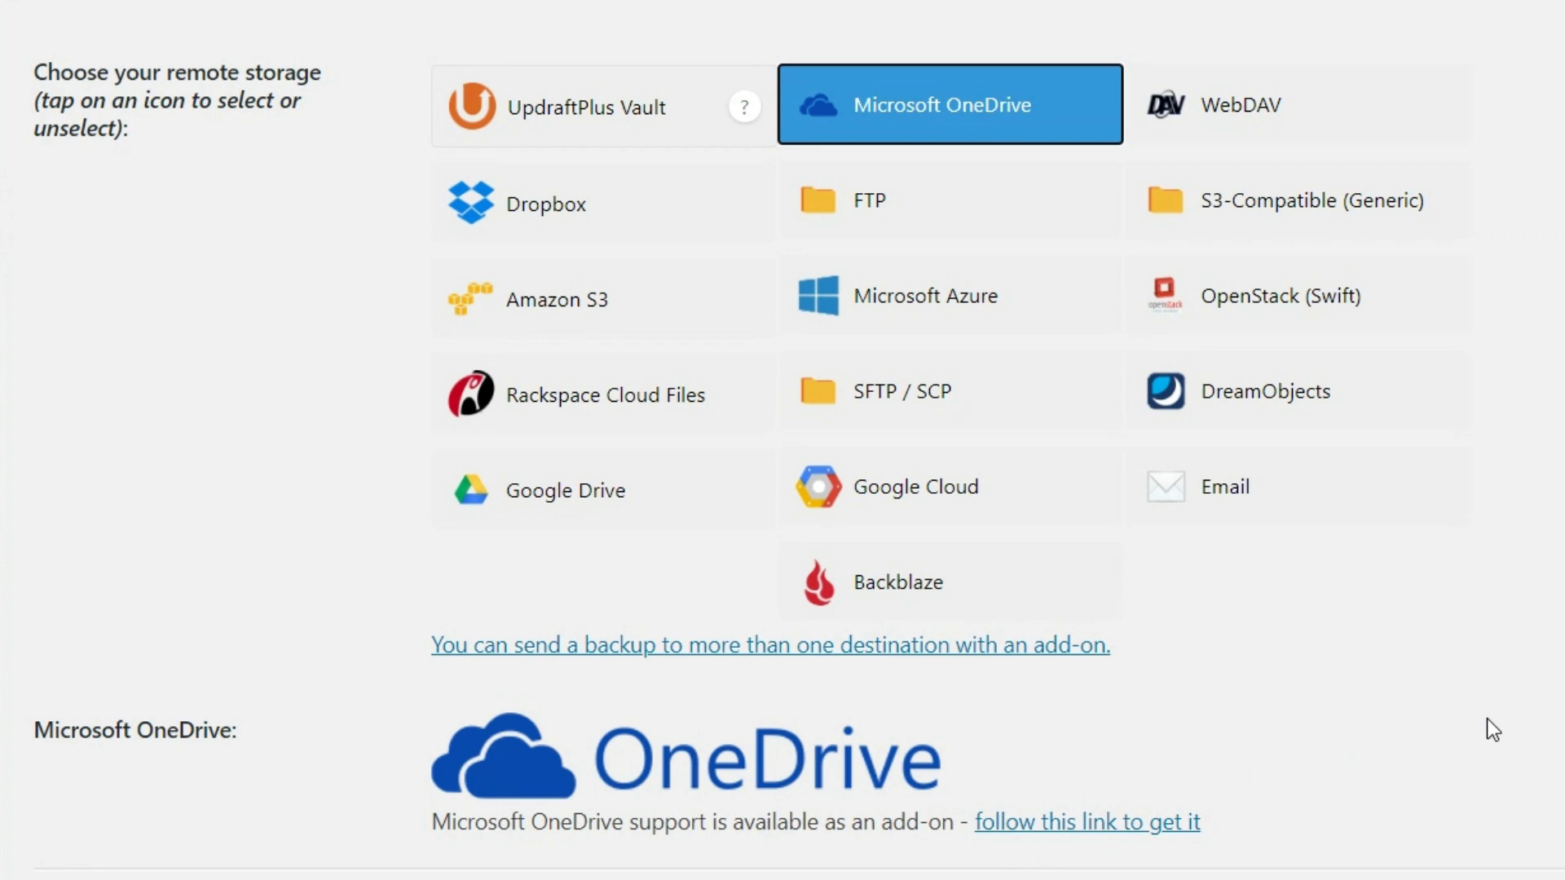
mouse_move(1195, 825)
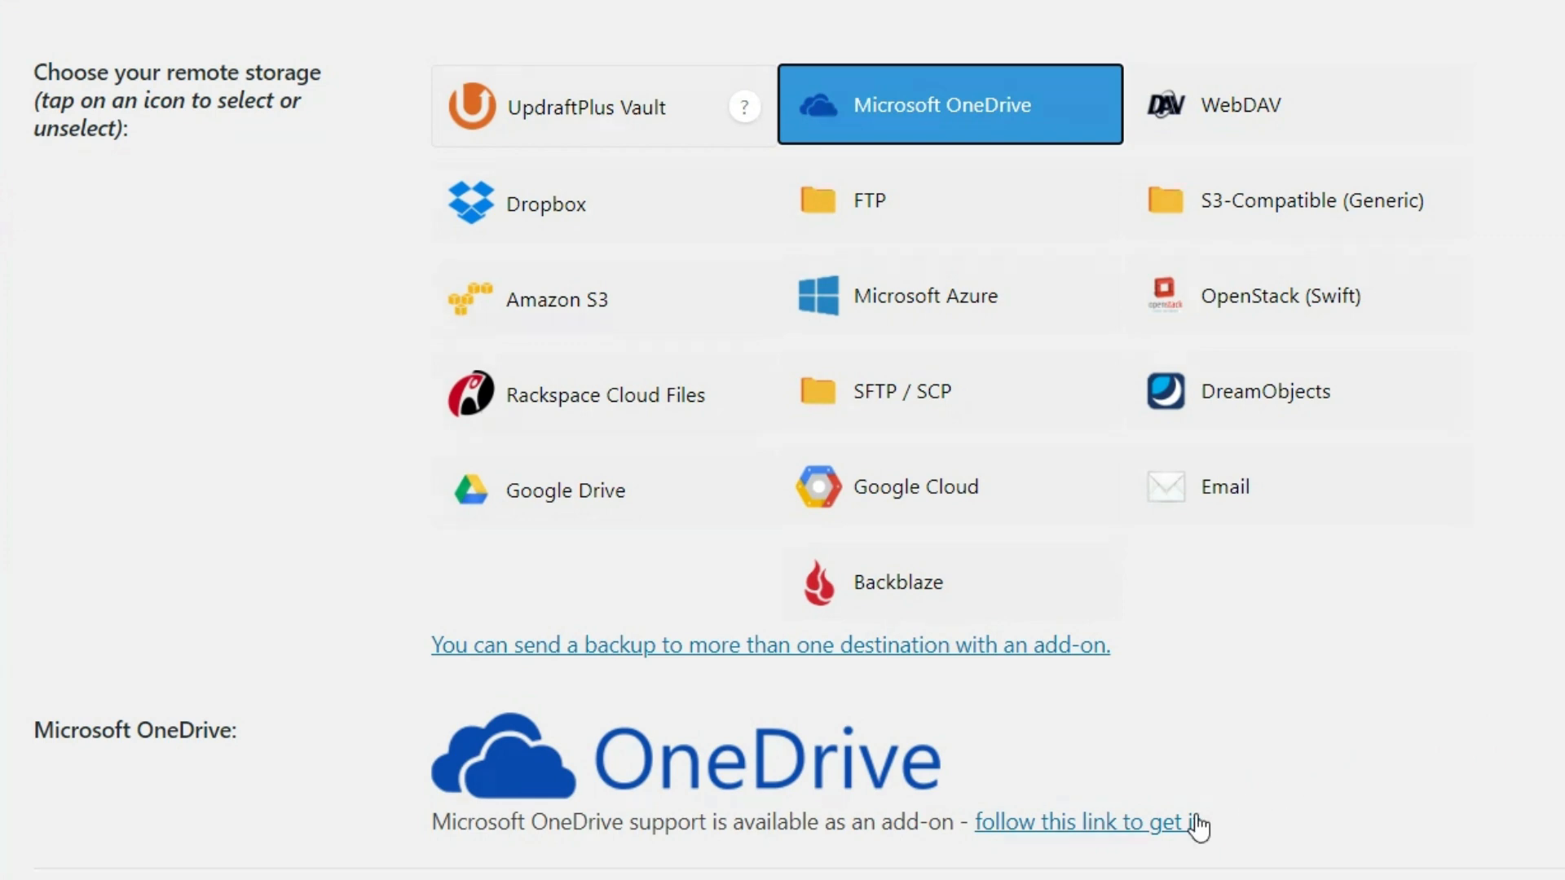
mouse_move(701, 249)
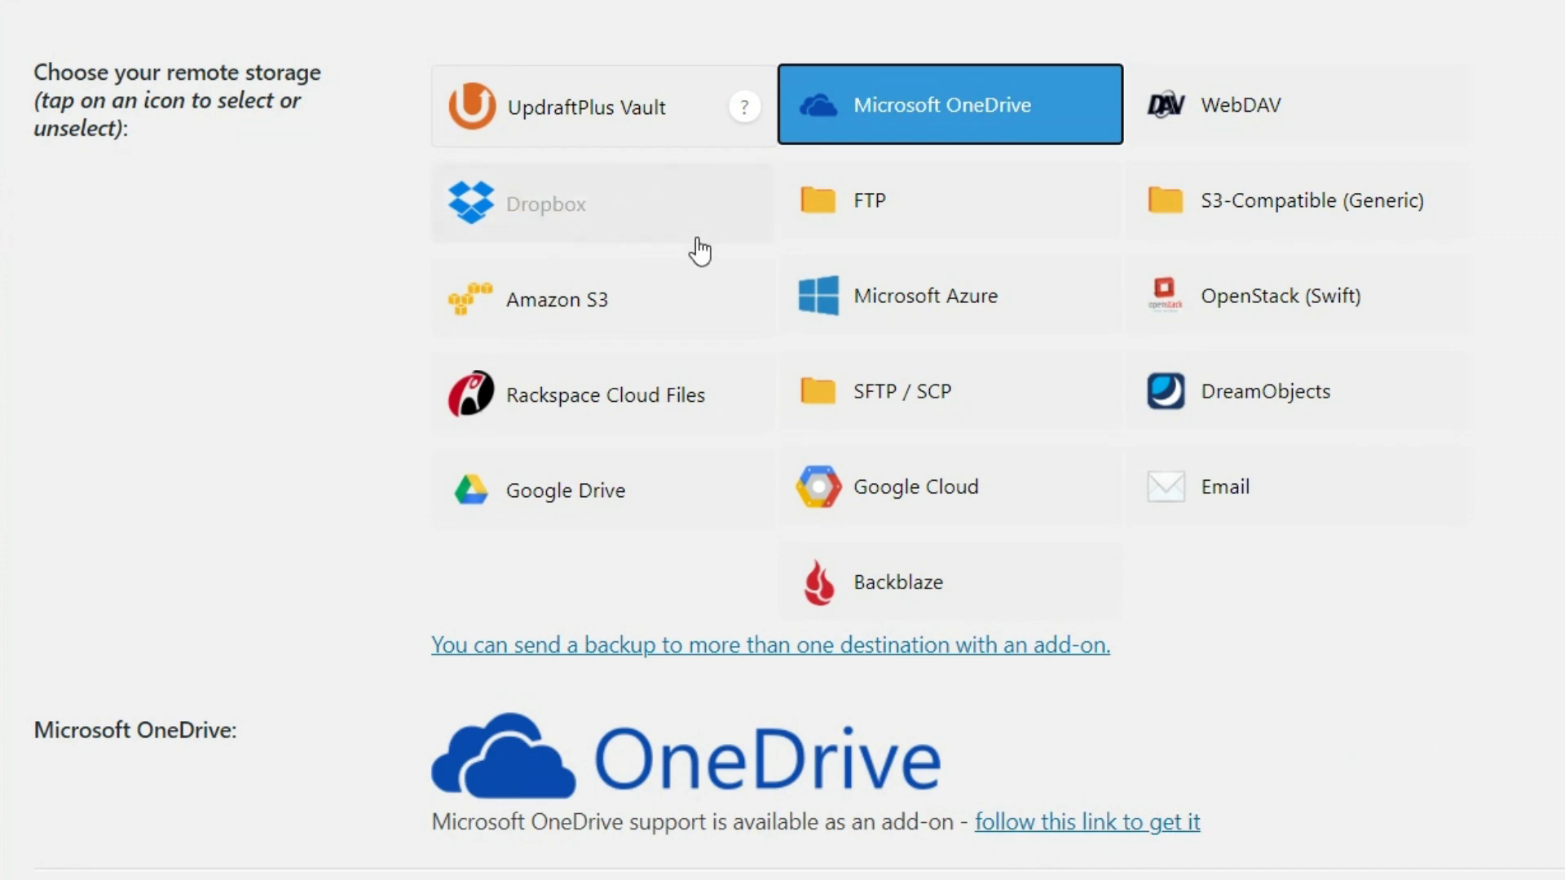
mouse_move(626, 237)
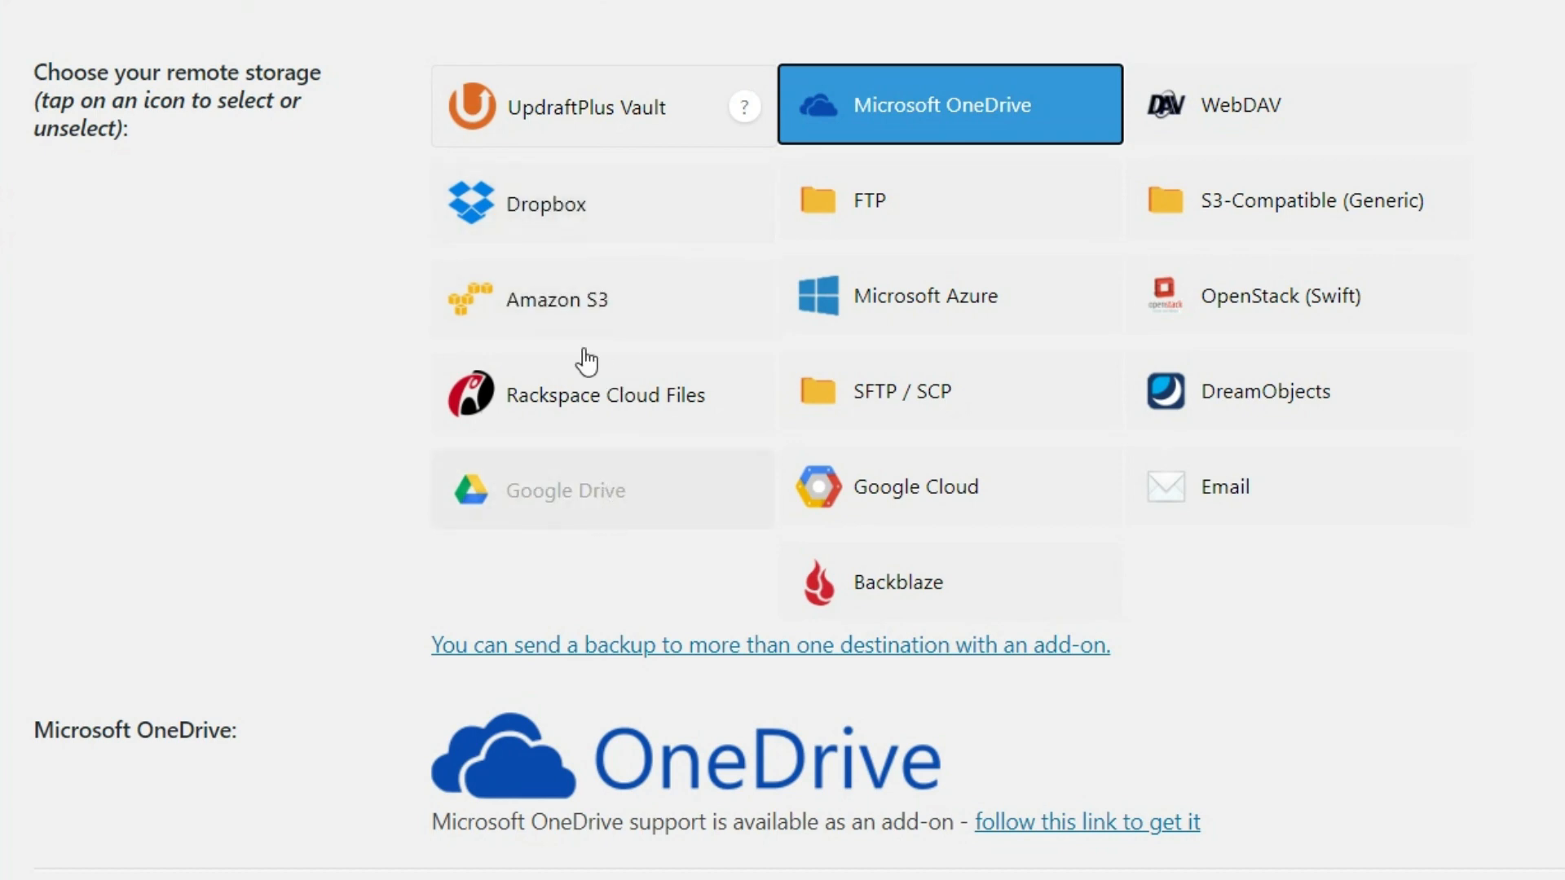
mouse_move(606, 478)
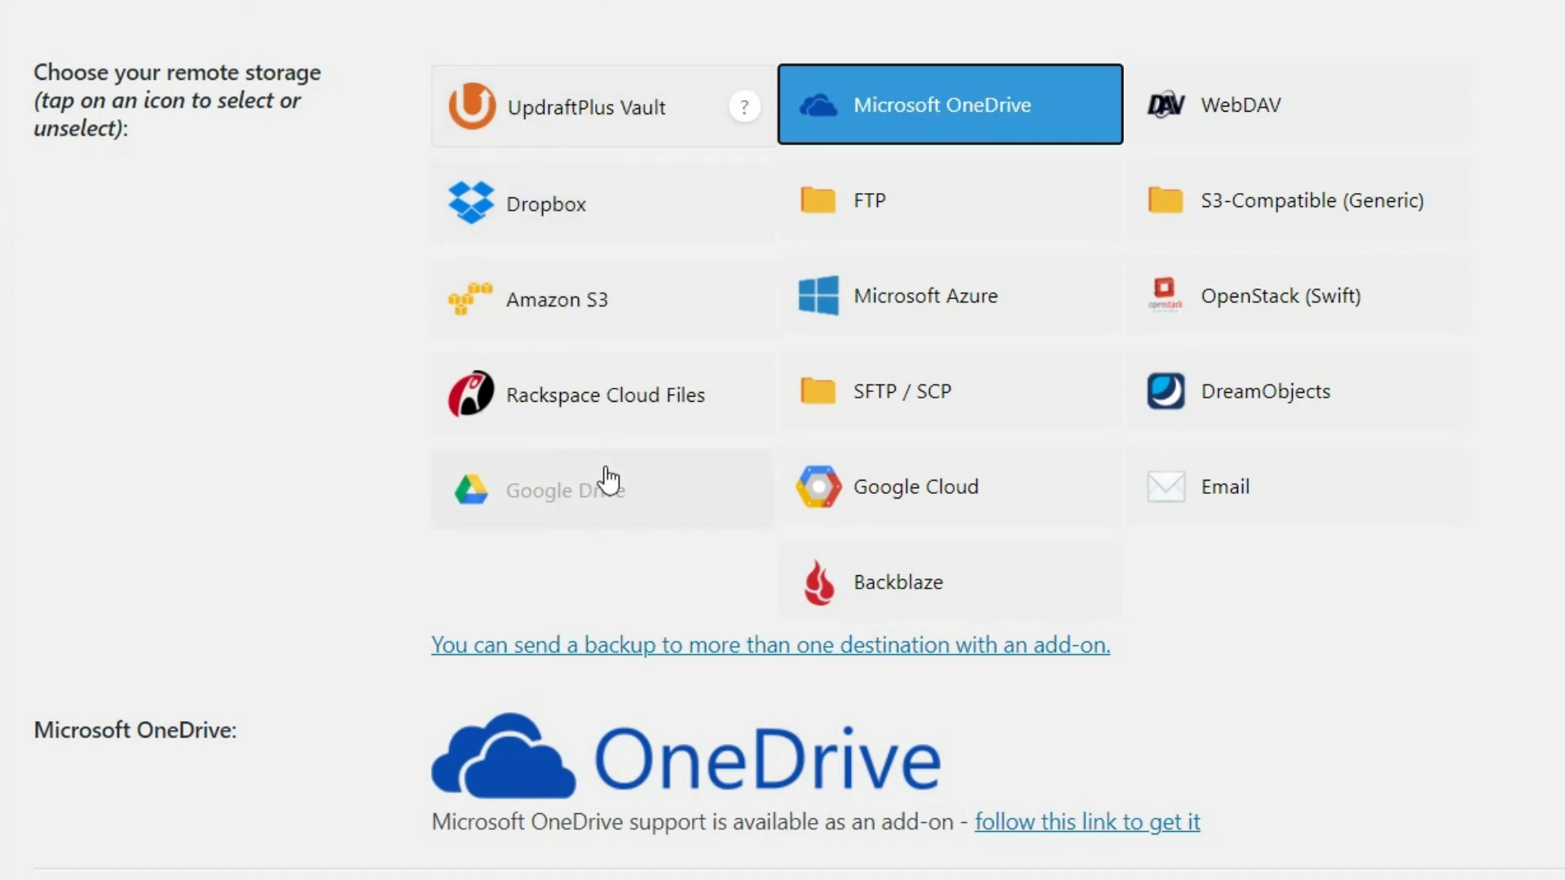
Step: Choose Amazon S3 as remote storage with location 'twdbackups'
click(556, 300)
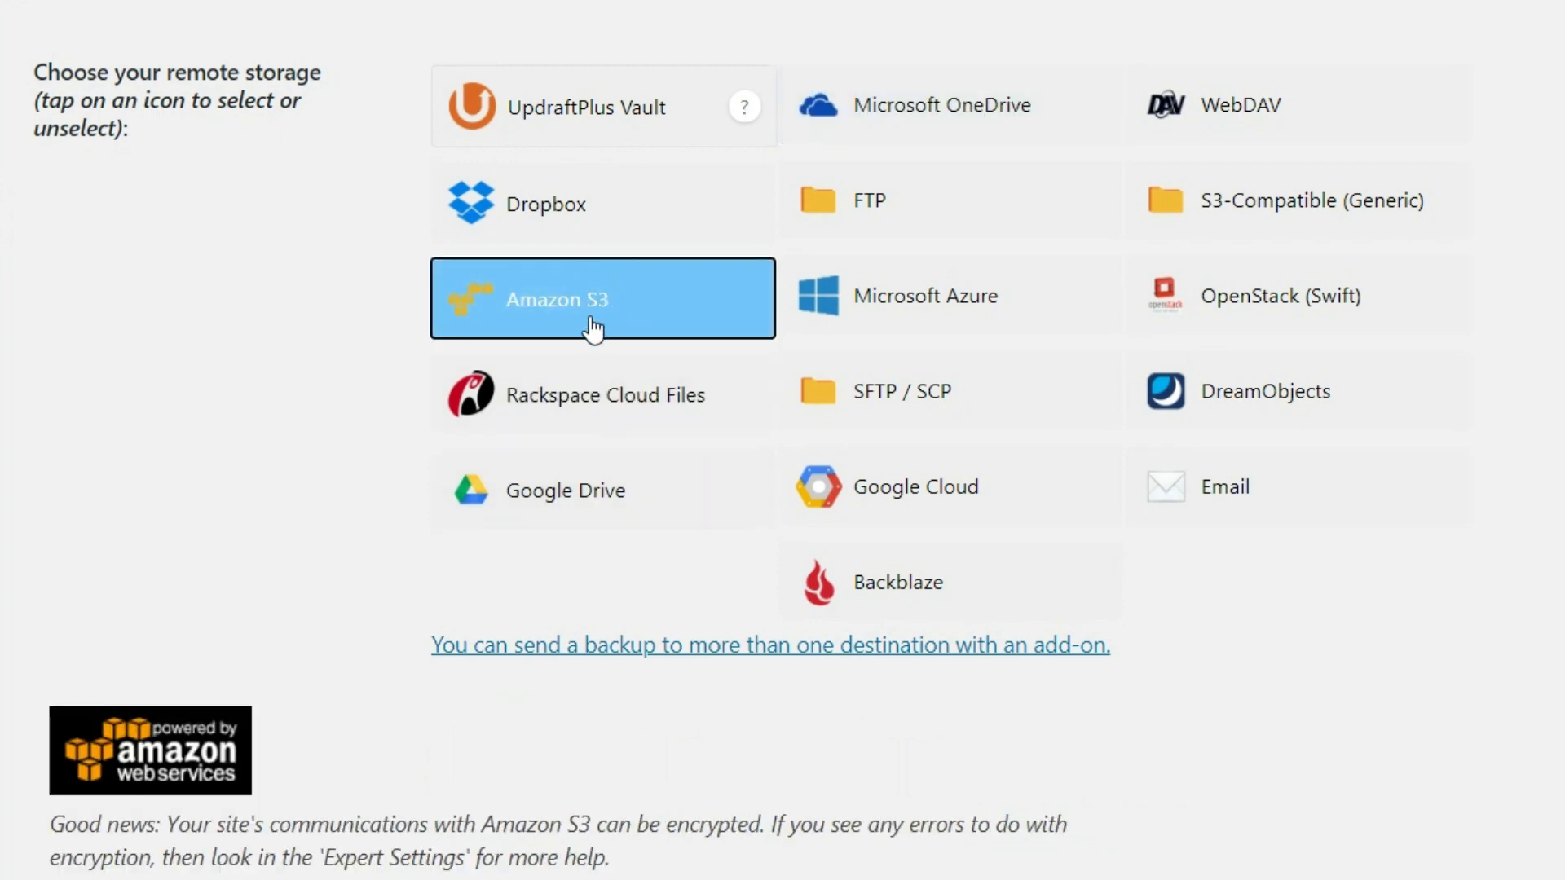
scroll(down, 3)
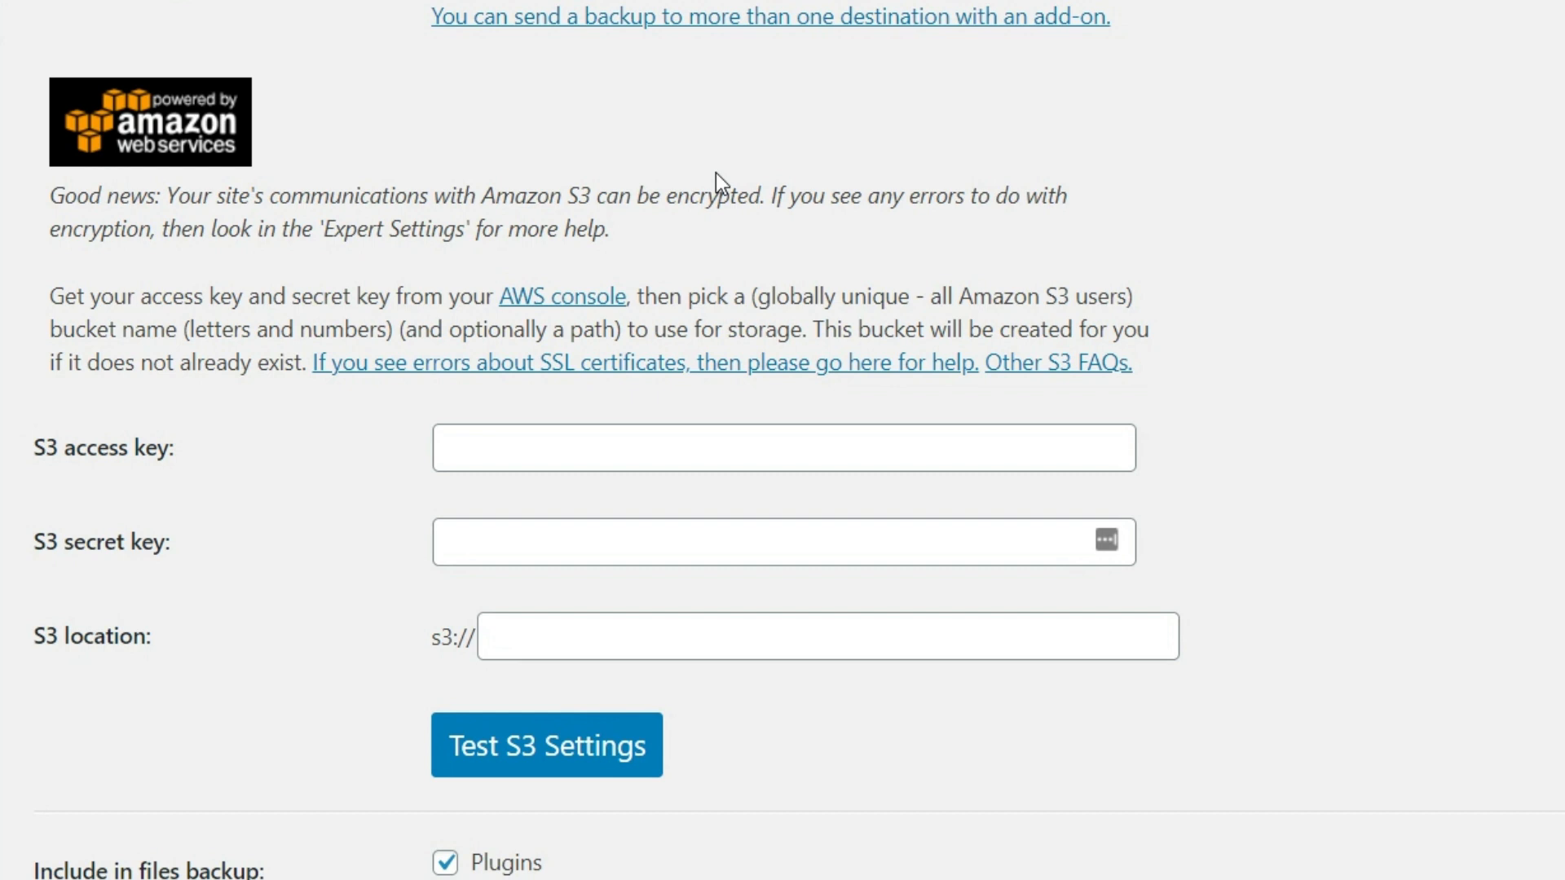
mouse_move(401, 401)
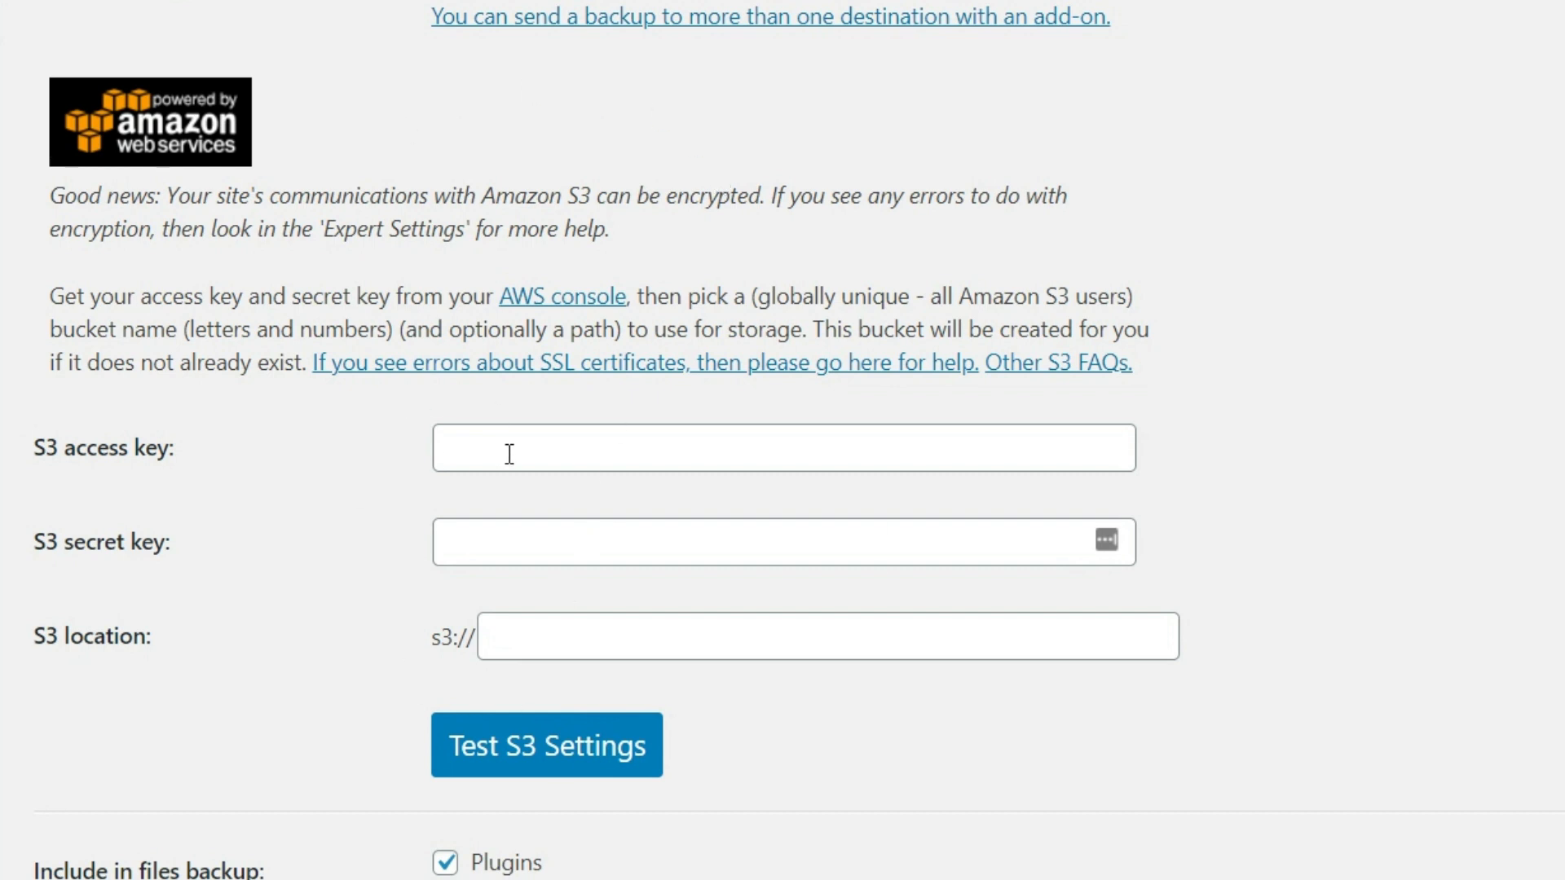
mouse_move(119, 474)
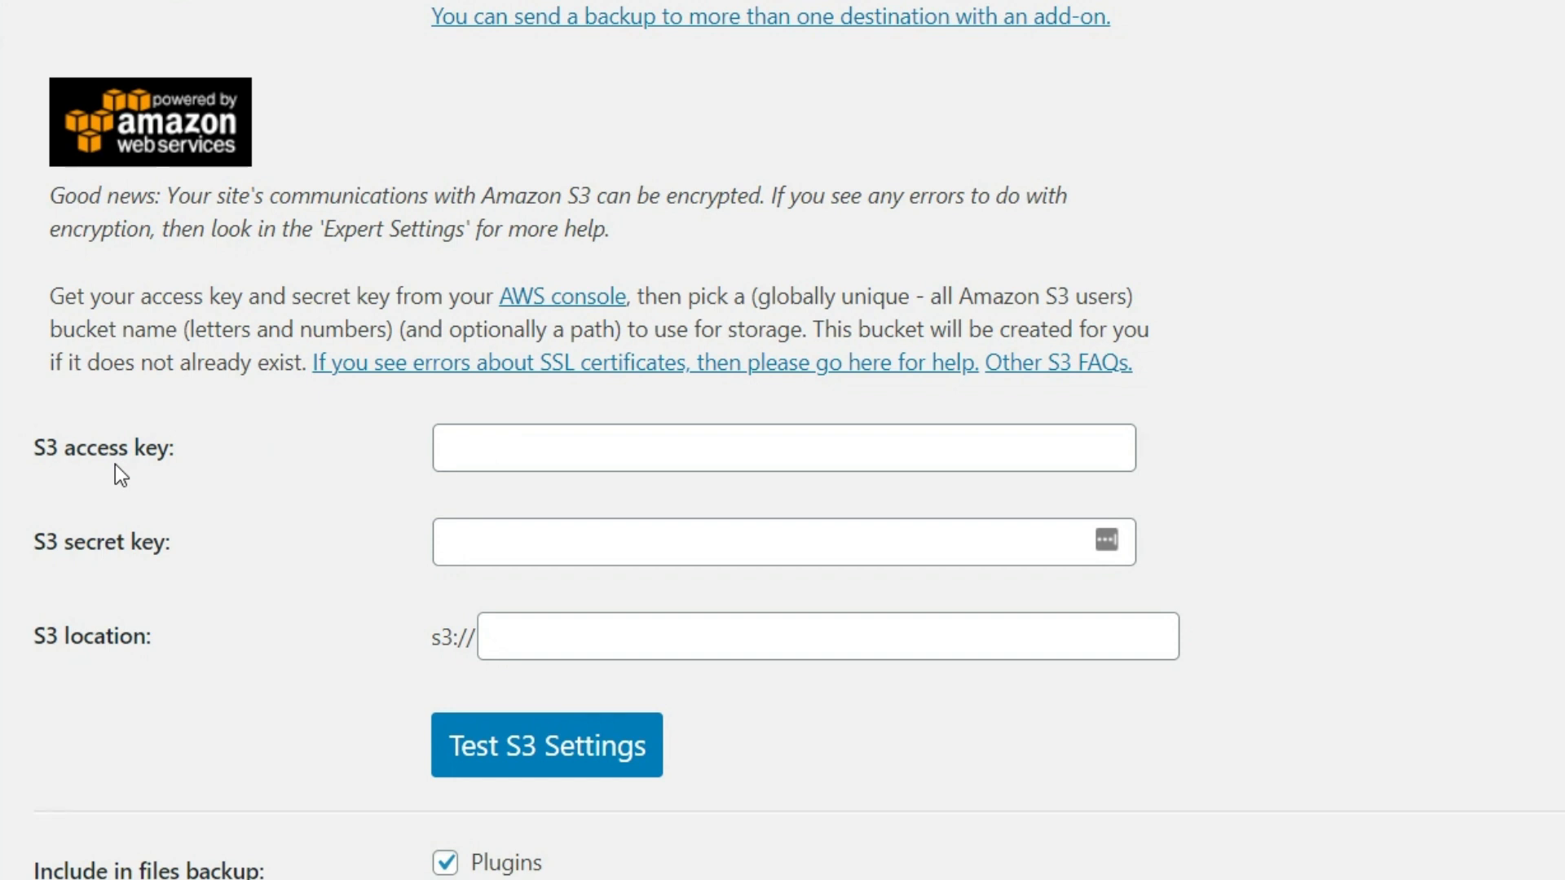
mouse_move(478, 513)
text(t)
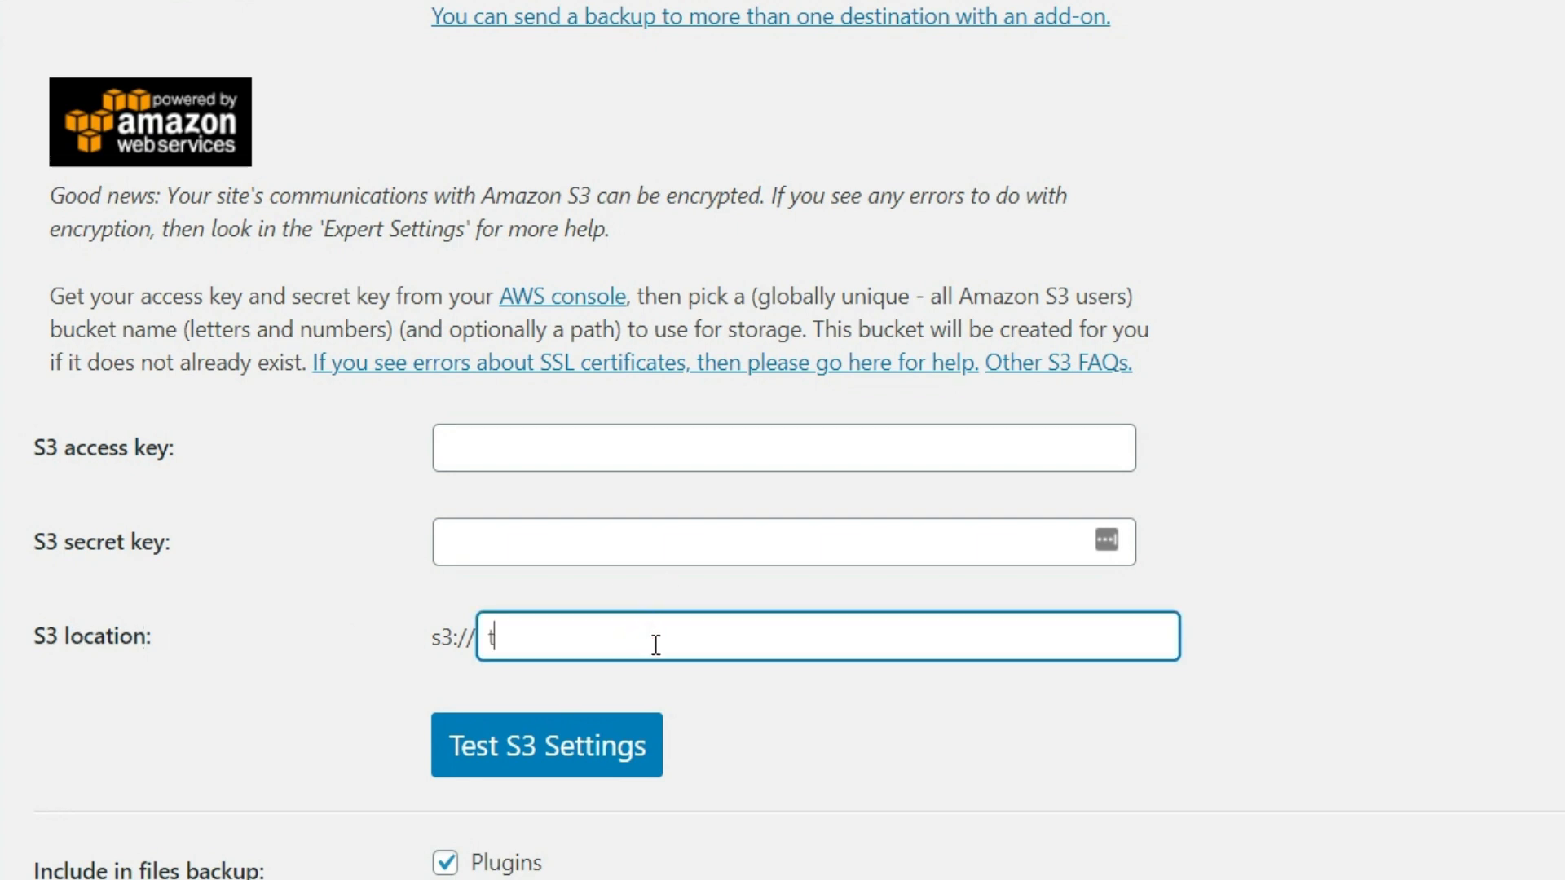
text(wdbackups)
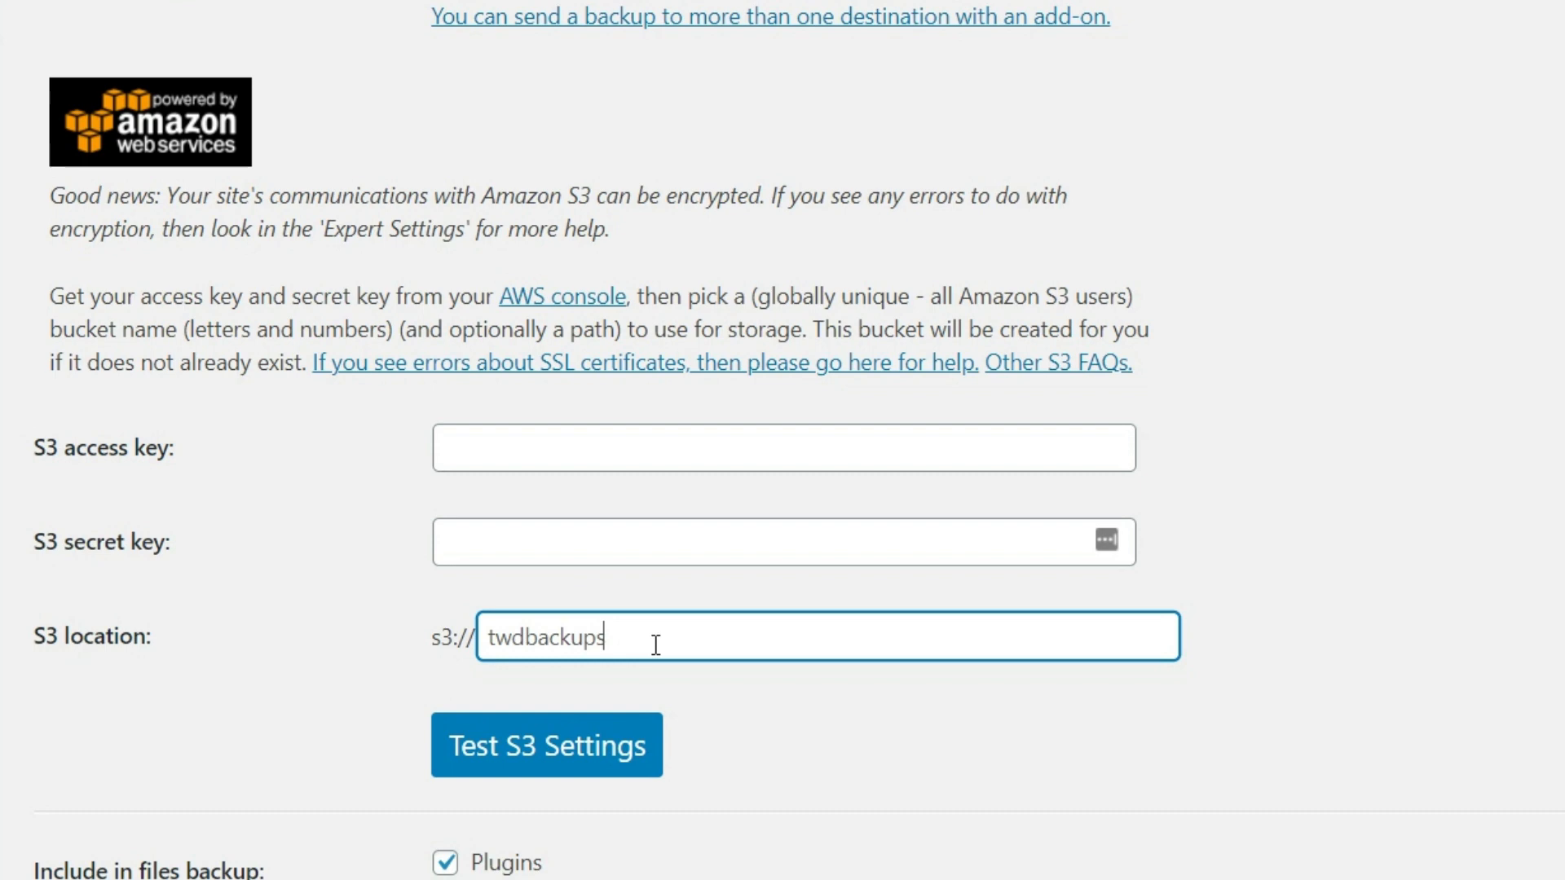
mouse_move(528, 452)
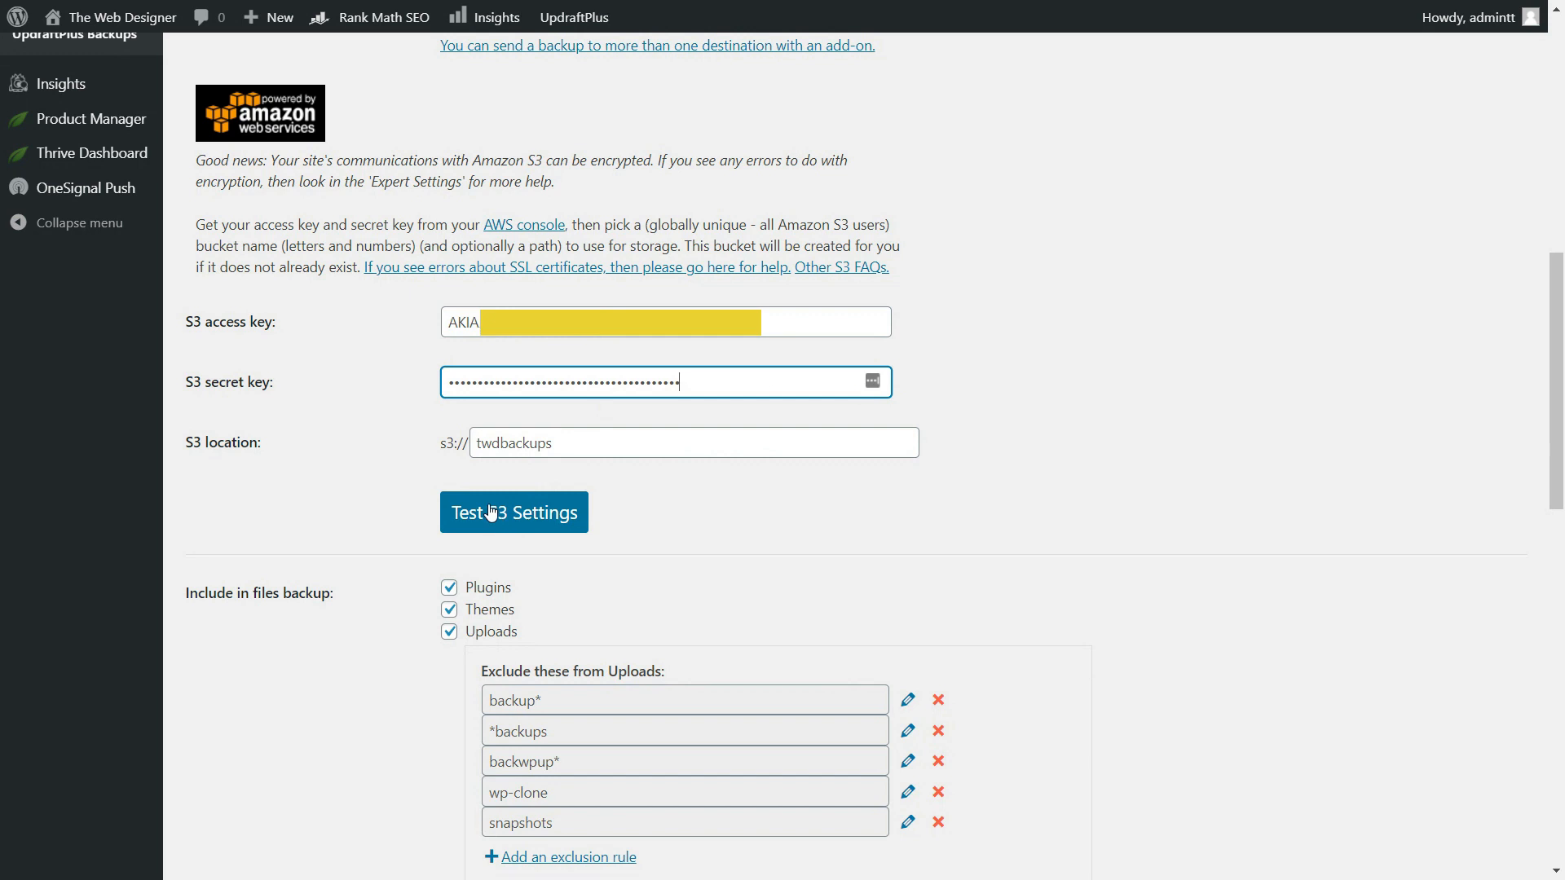
Step: Run the S3 connection test and dismiss the success message
click(513, 512)
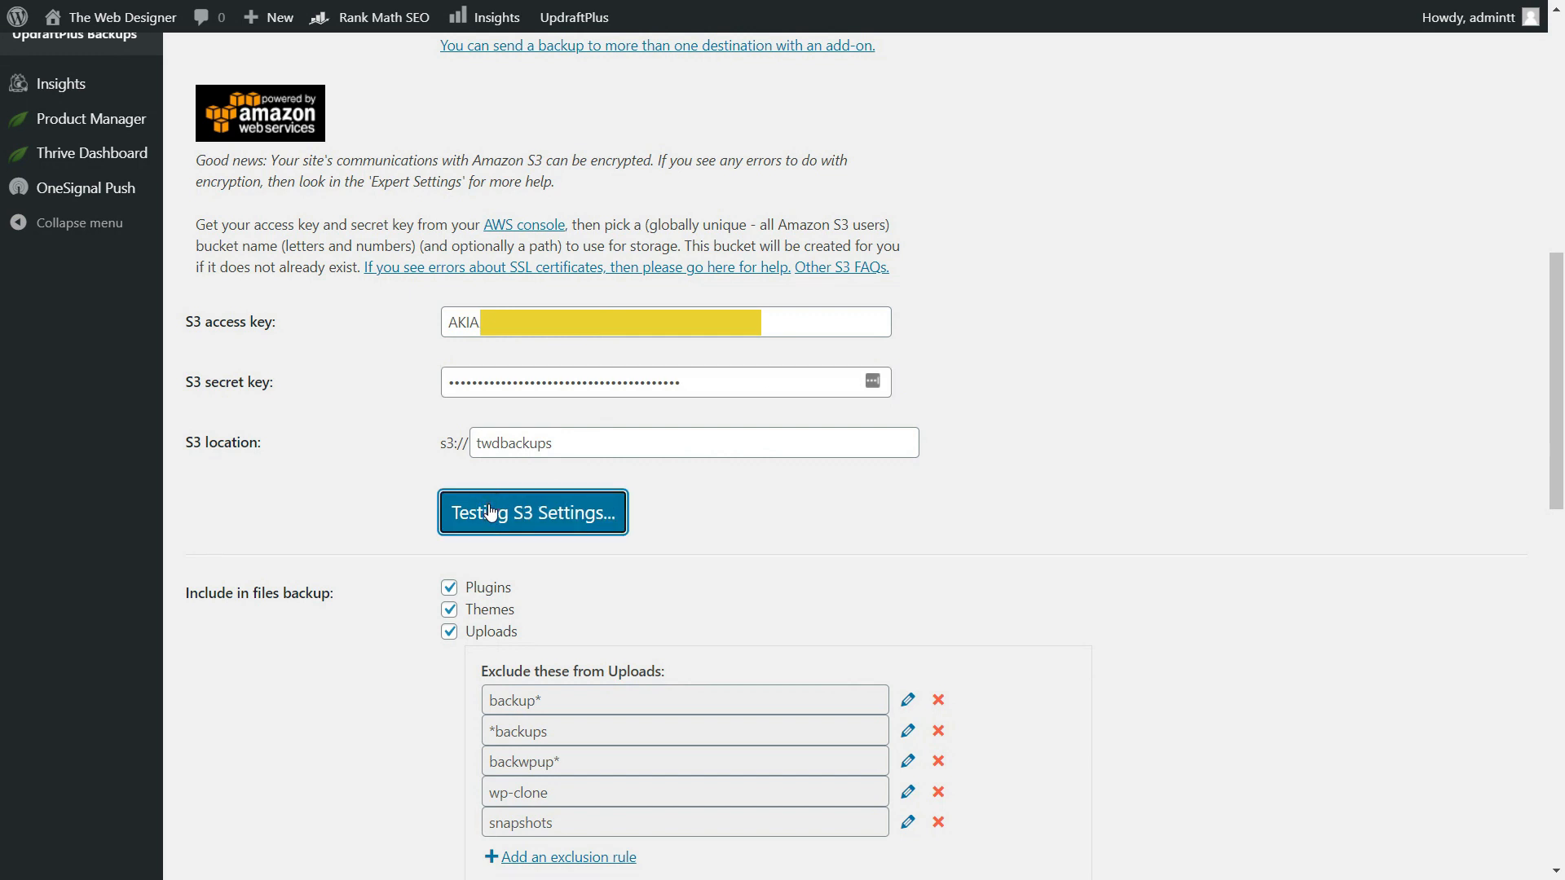
click(531, 511)
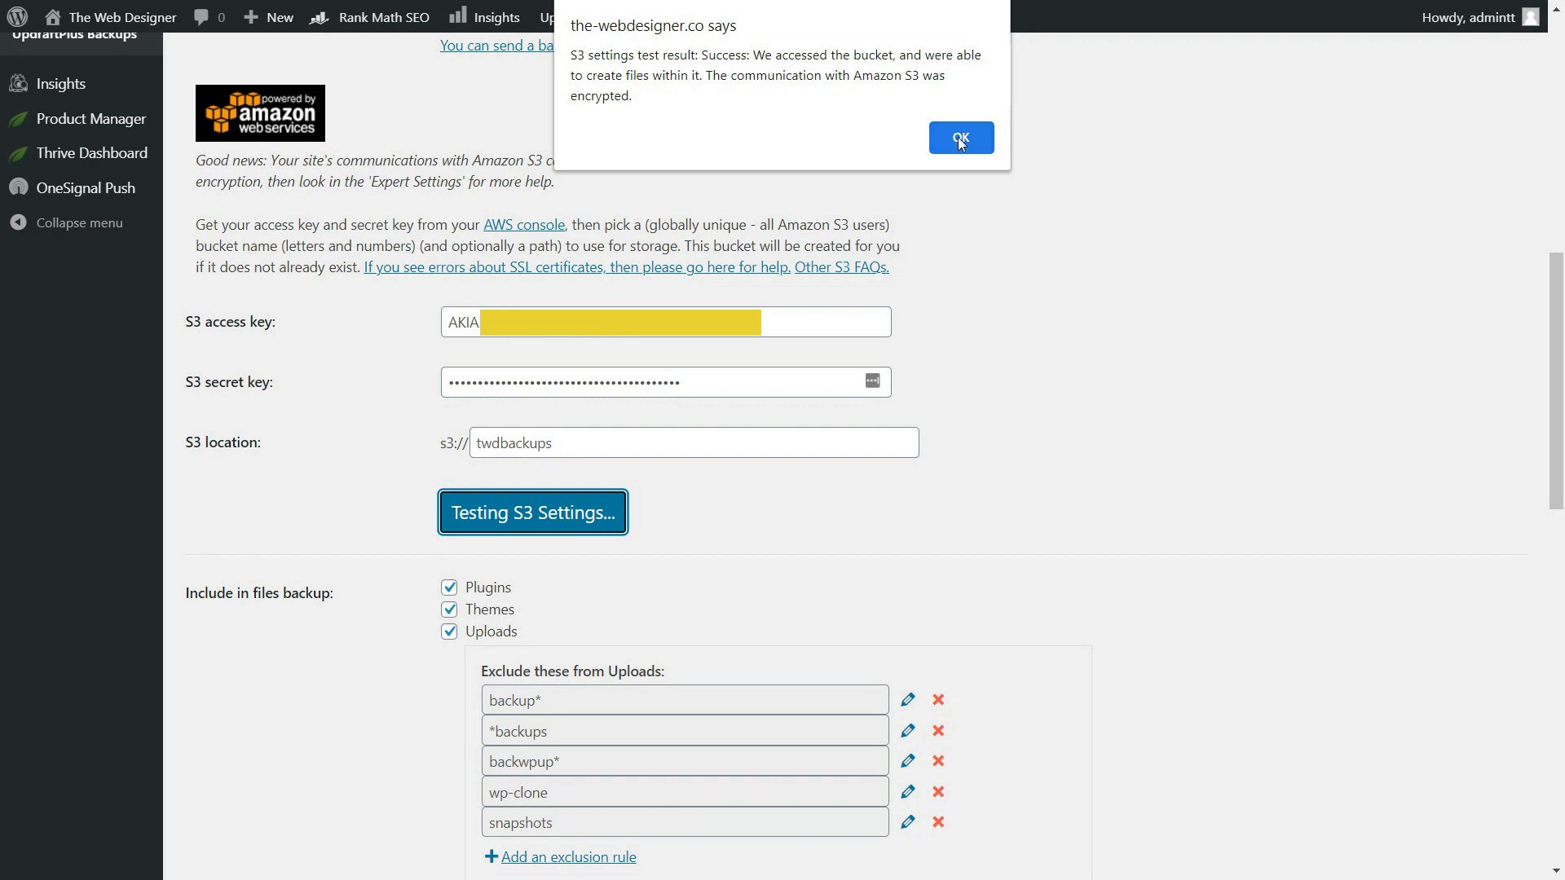
click(958, 137)
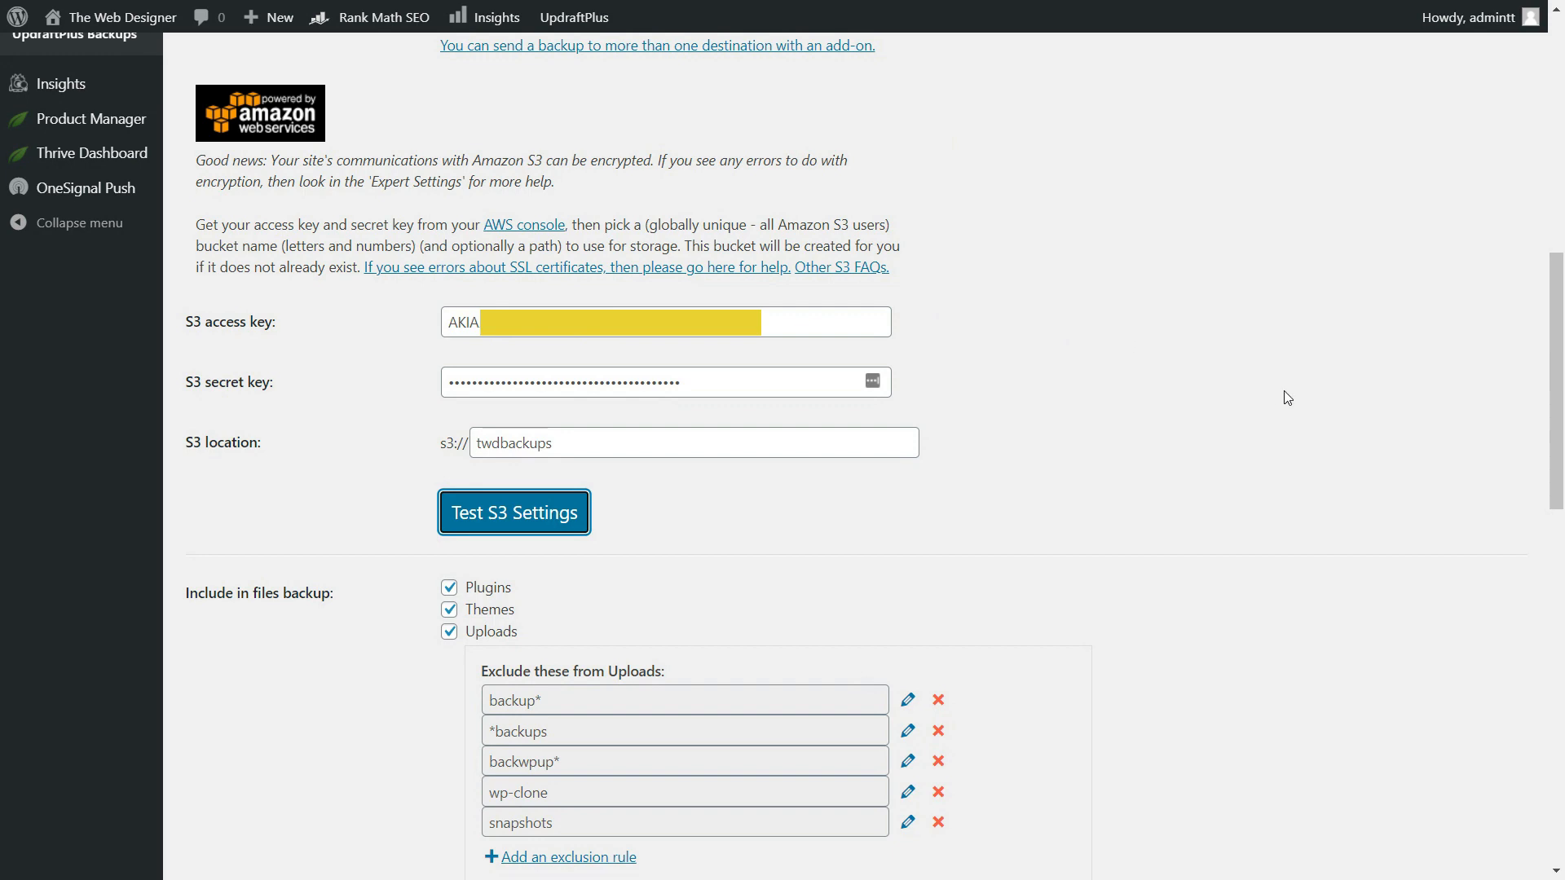
scroll(down, 3)
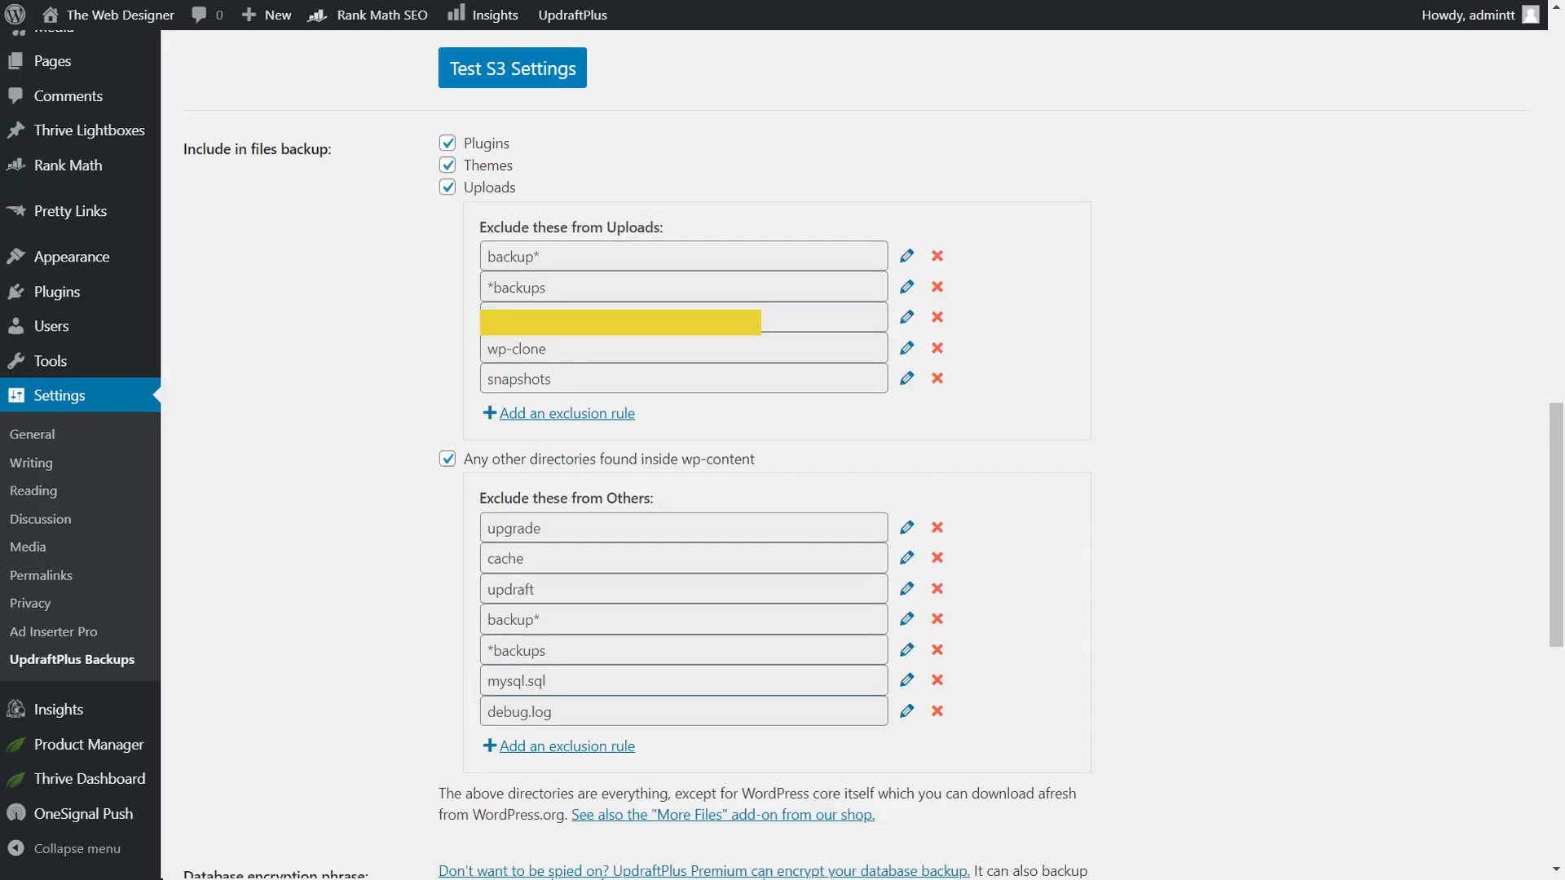
text(backwpup*)
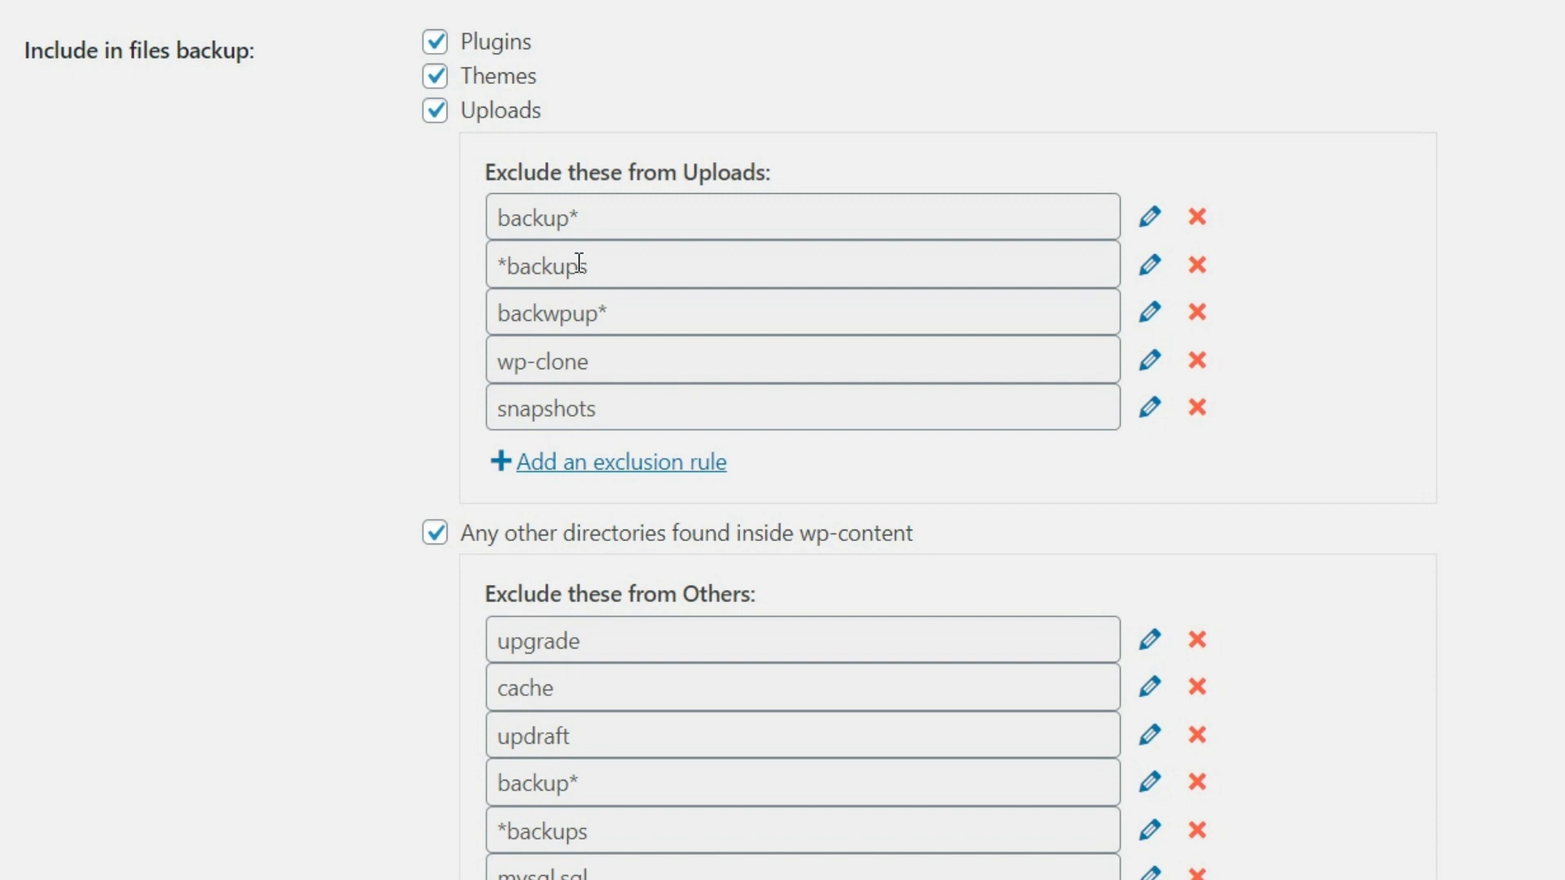
mouse_move(577, 434)
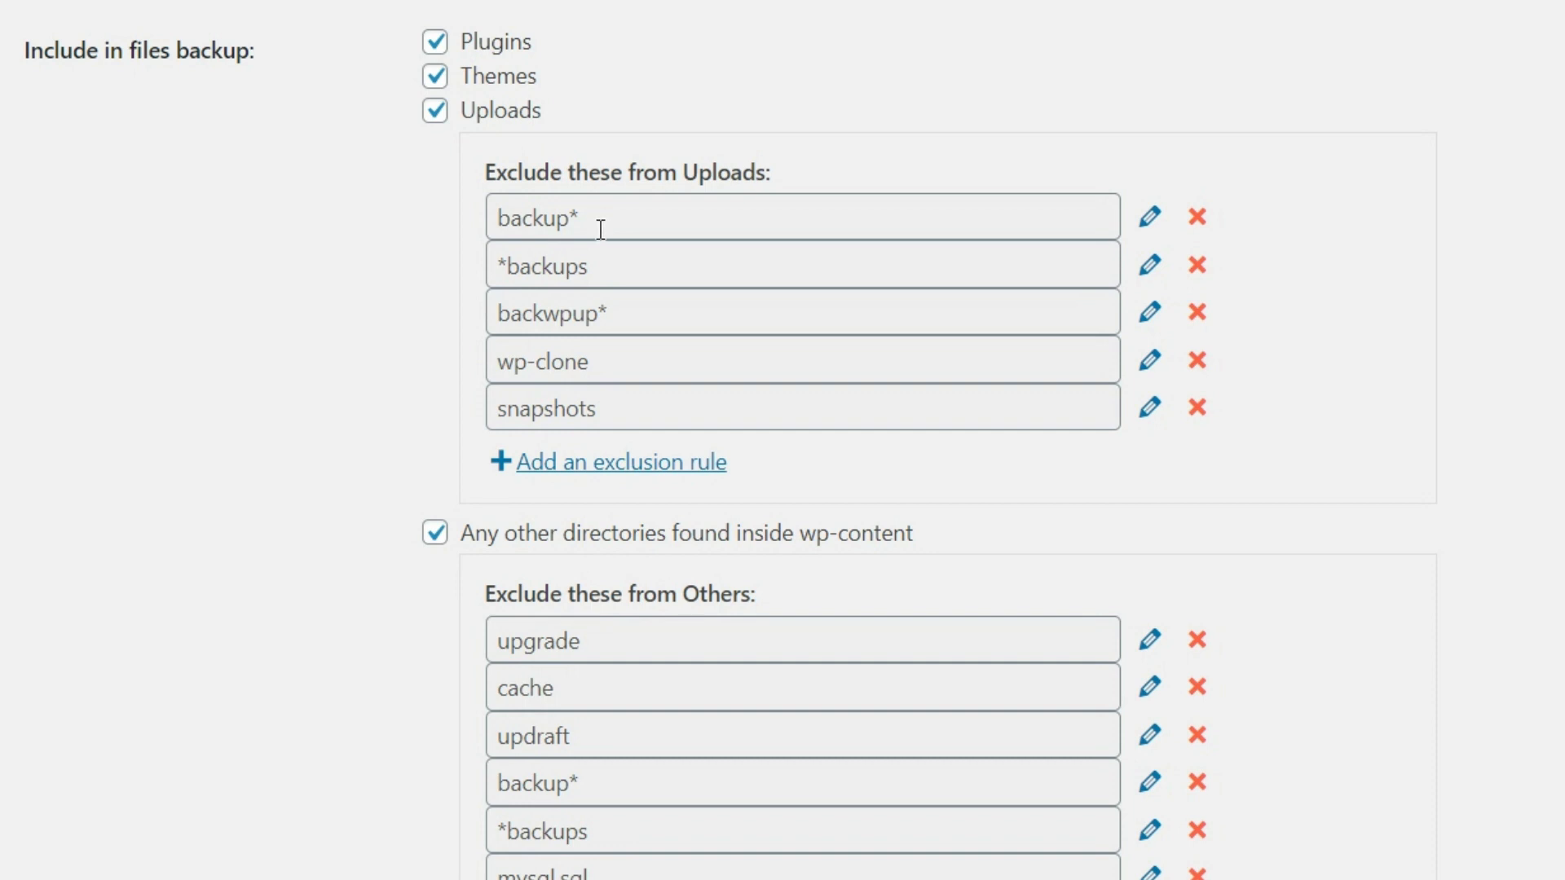
click(619, 461)
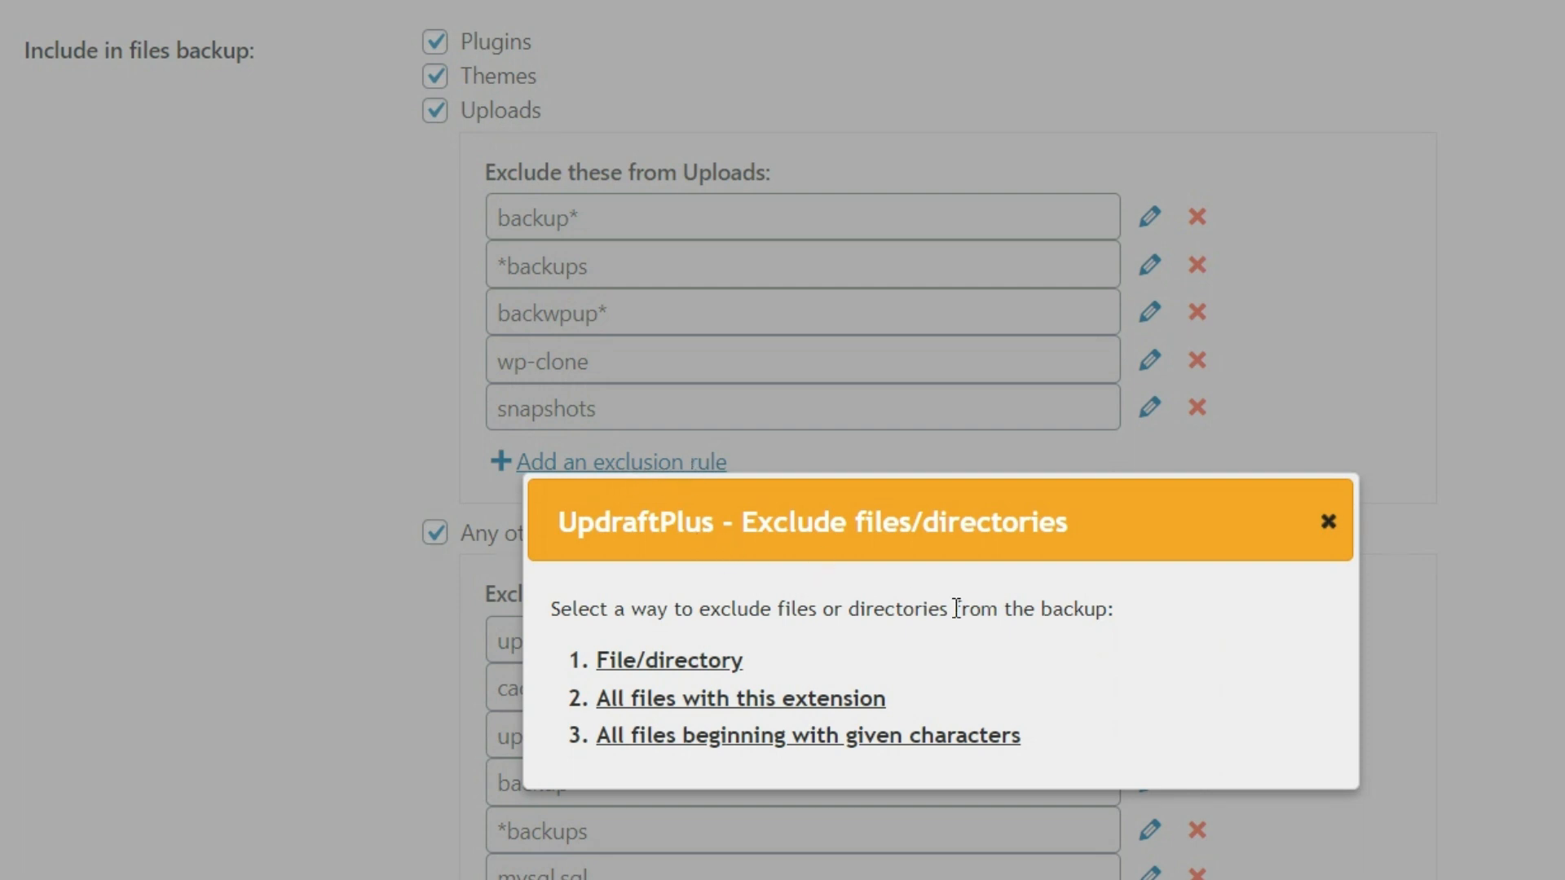
mouse_move(699, 668)
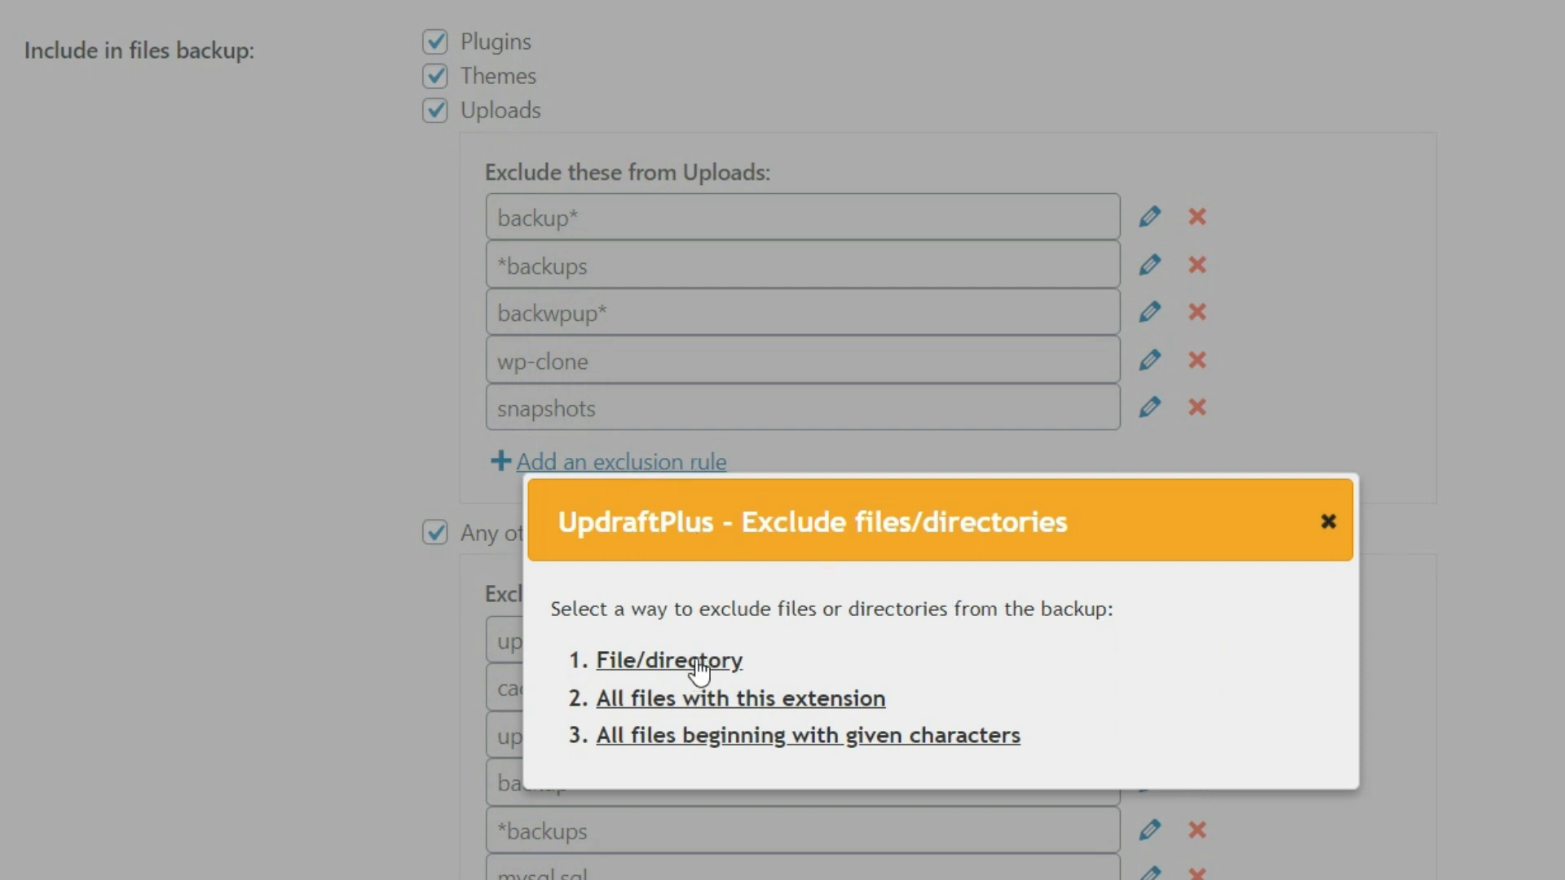
mouse_move(1143, 655)
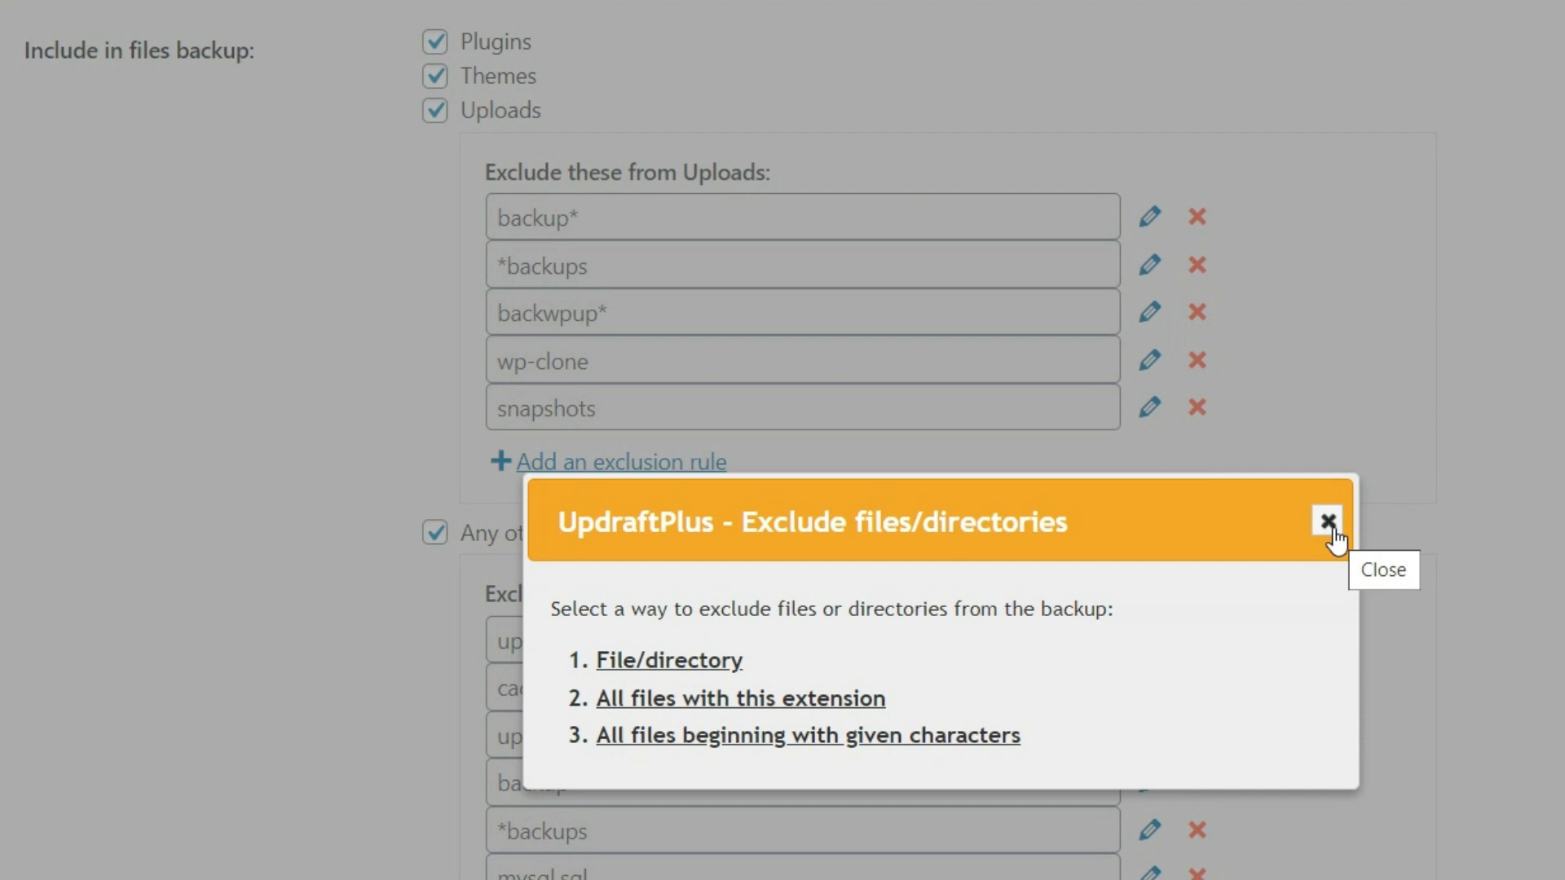
click(1327, 523)
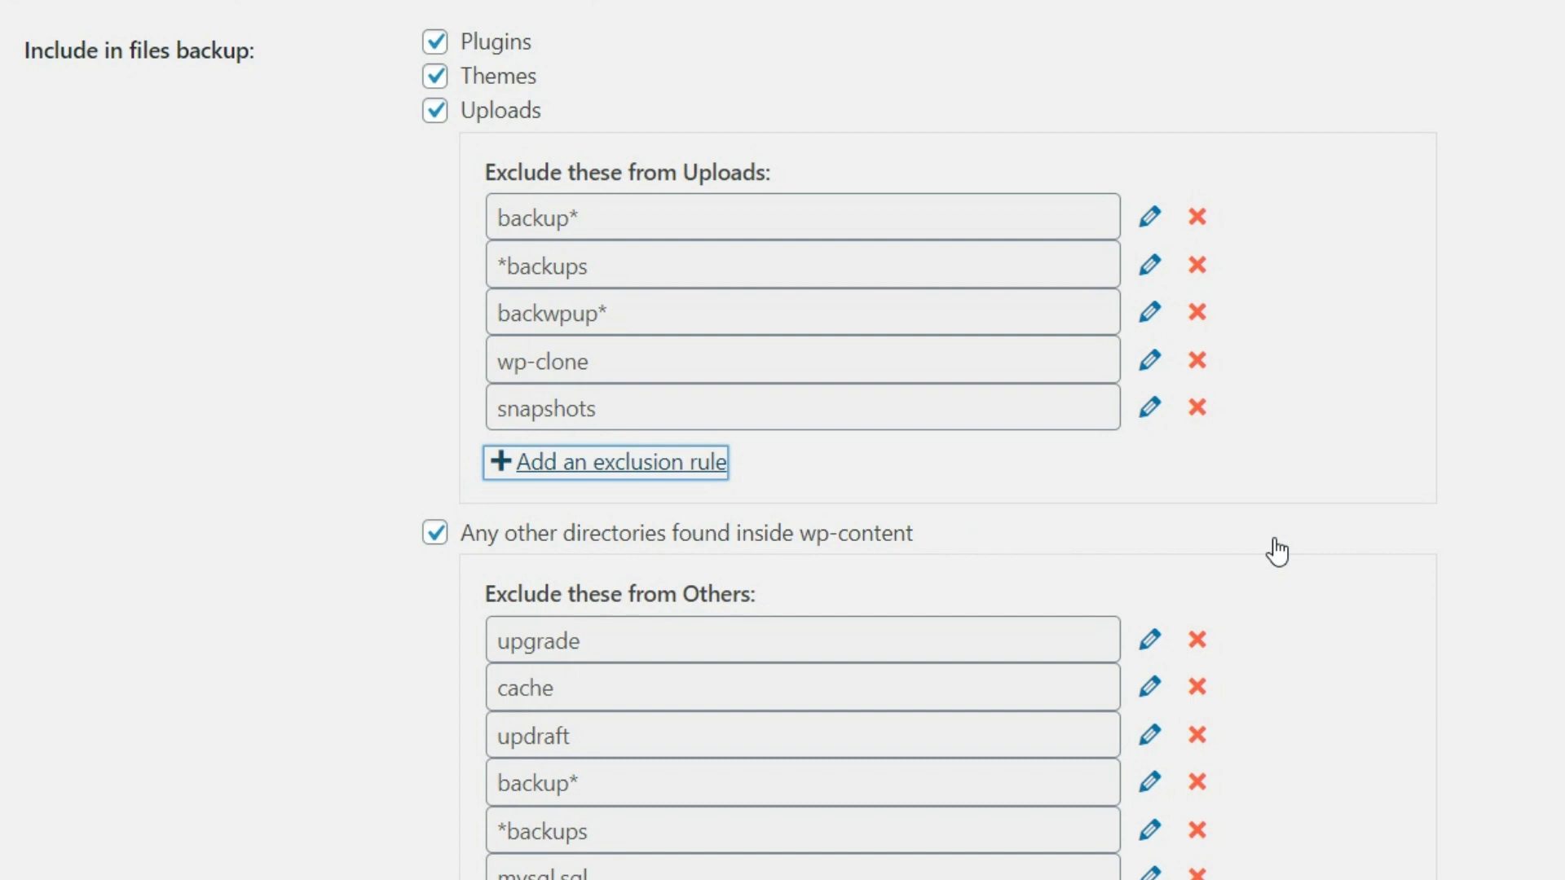
mouse_move(1278, 550)
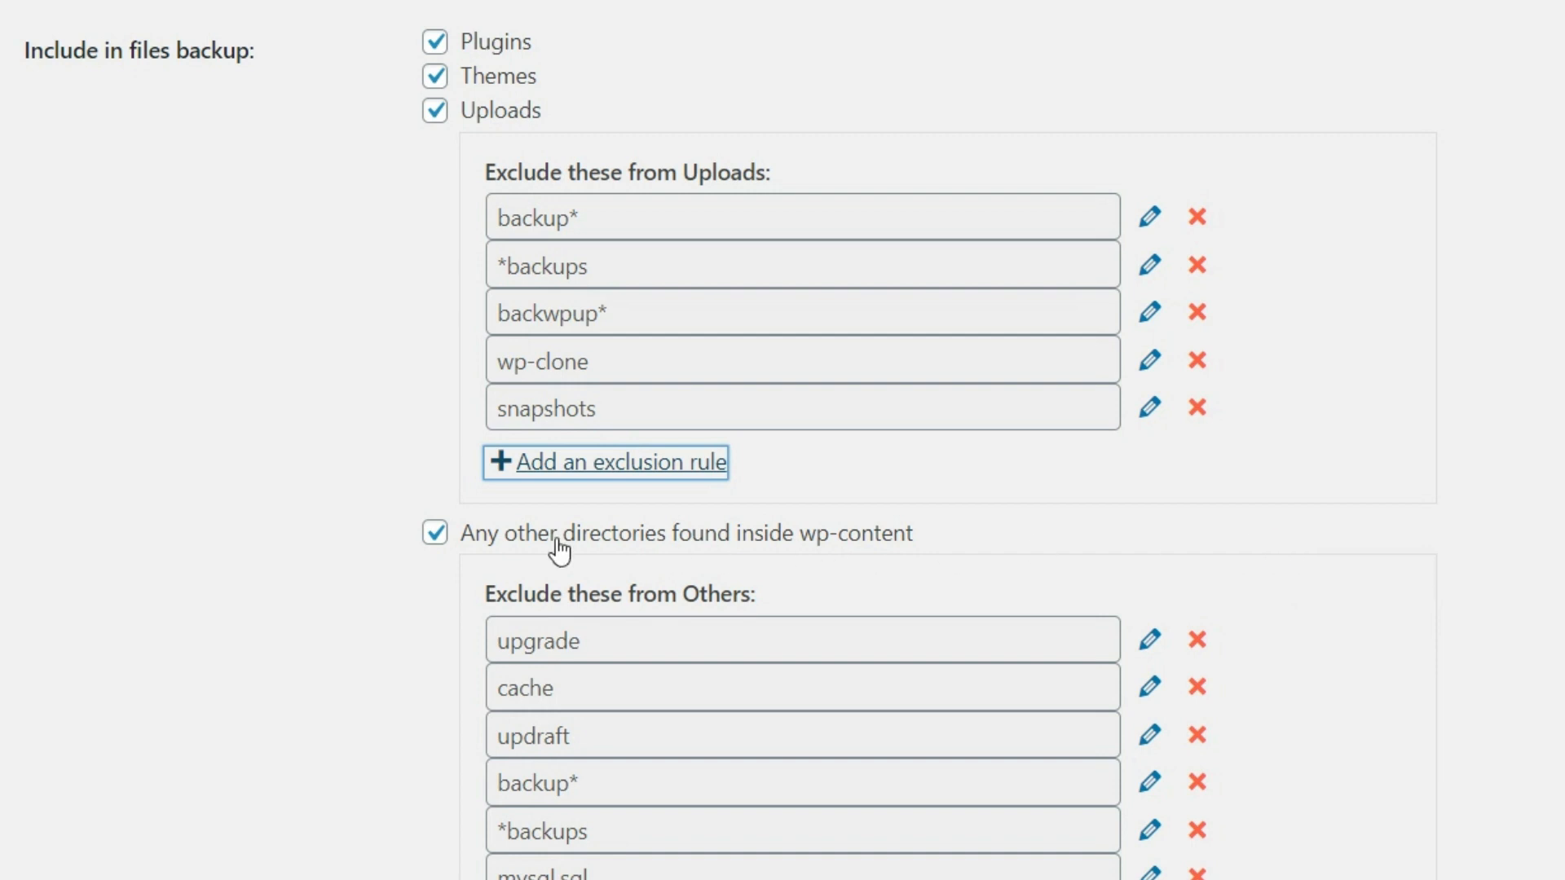
mouse_move(683, 607)
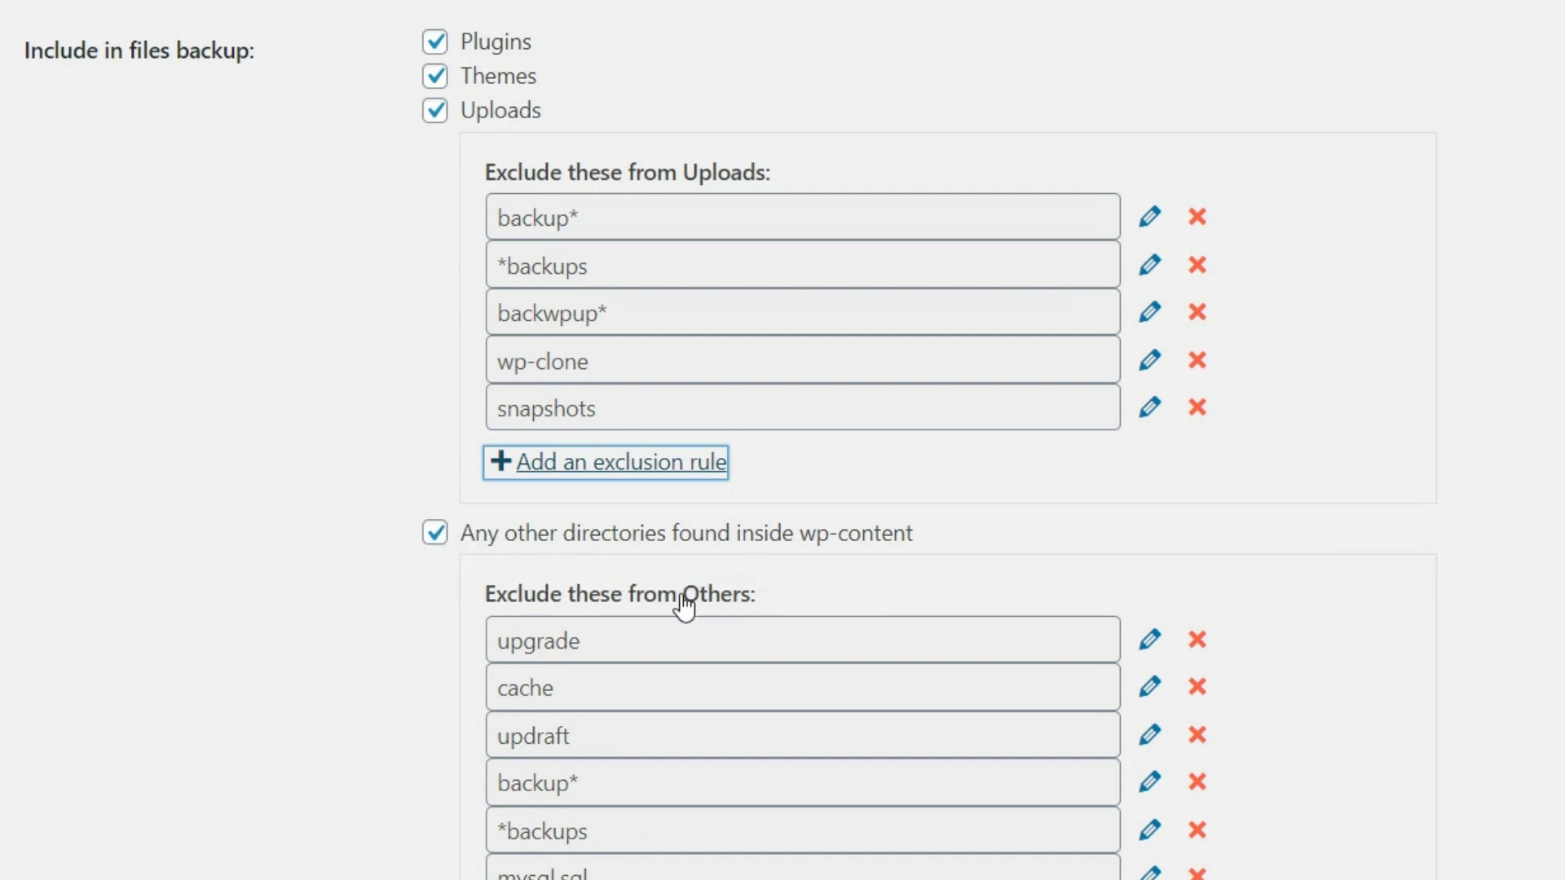
mouse_move(772, 659)
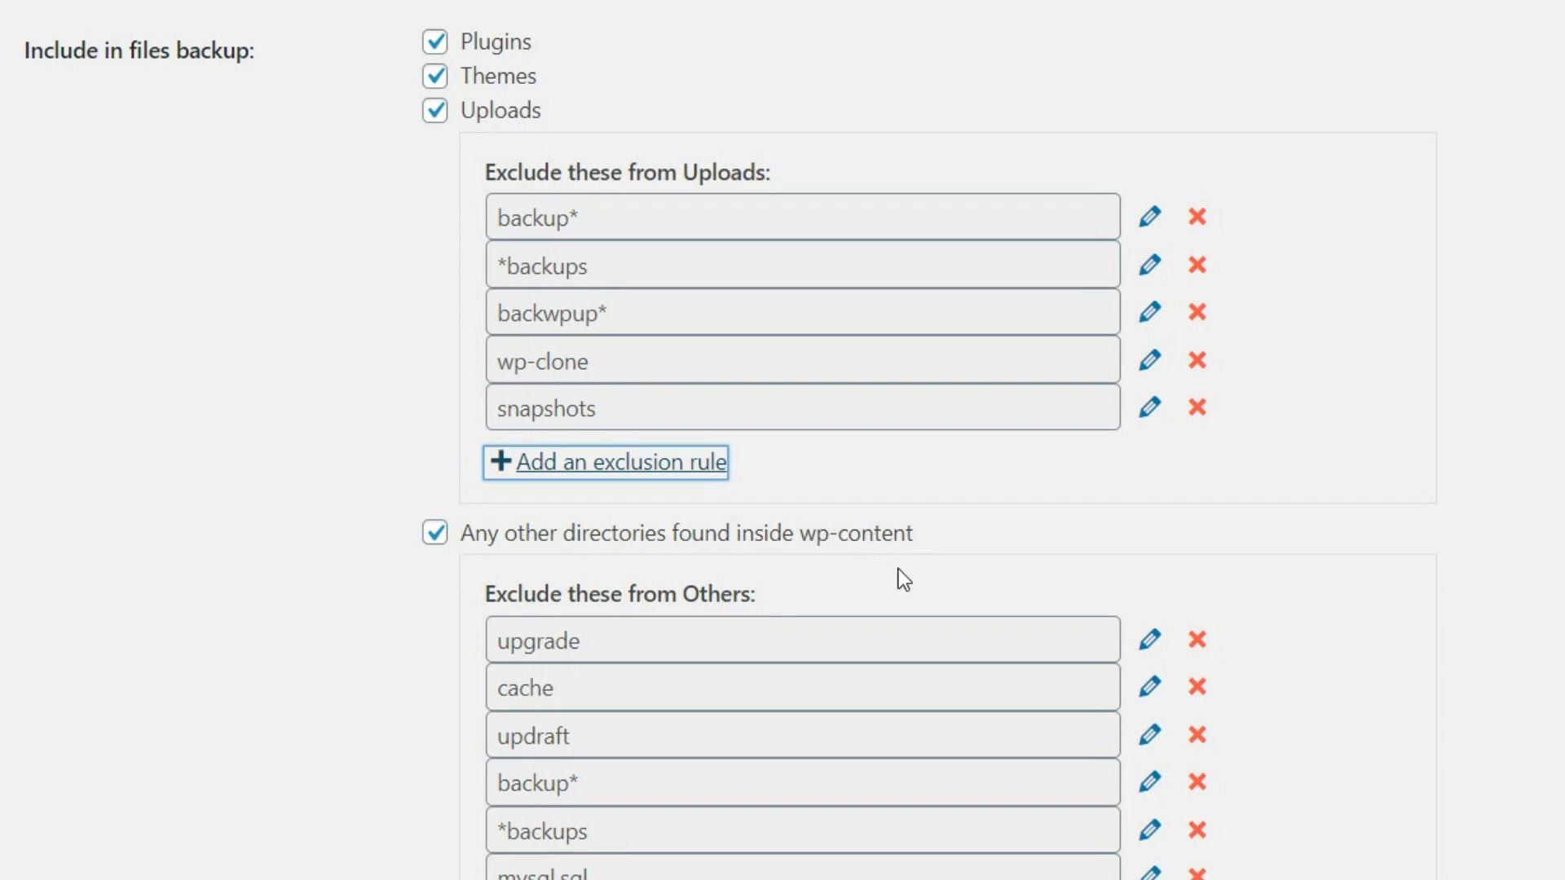
Step: Enable emailing a basic backup report in UpdraftPlus settings
scroll(down, 3)
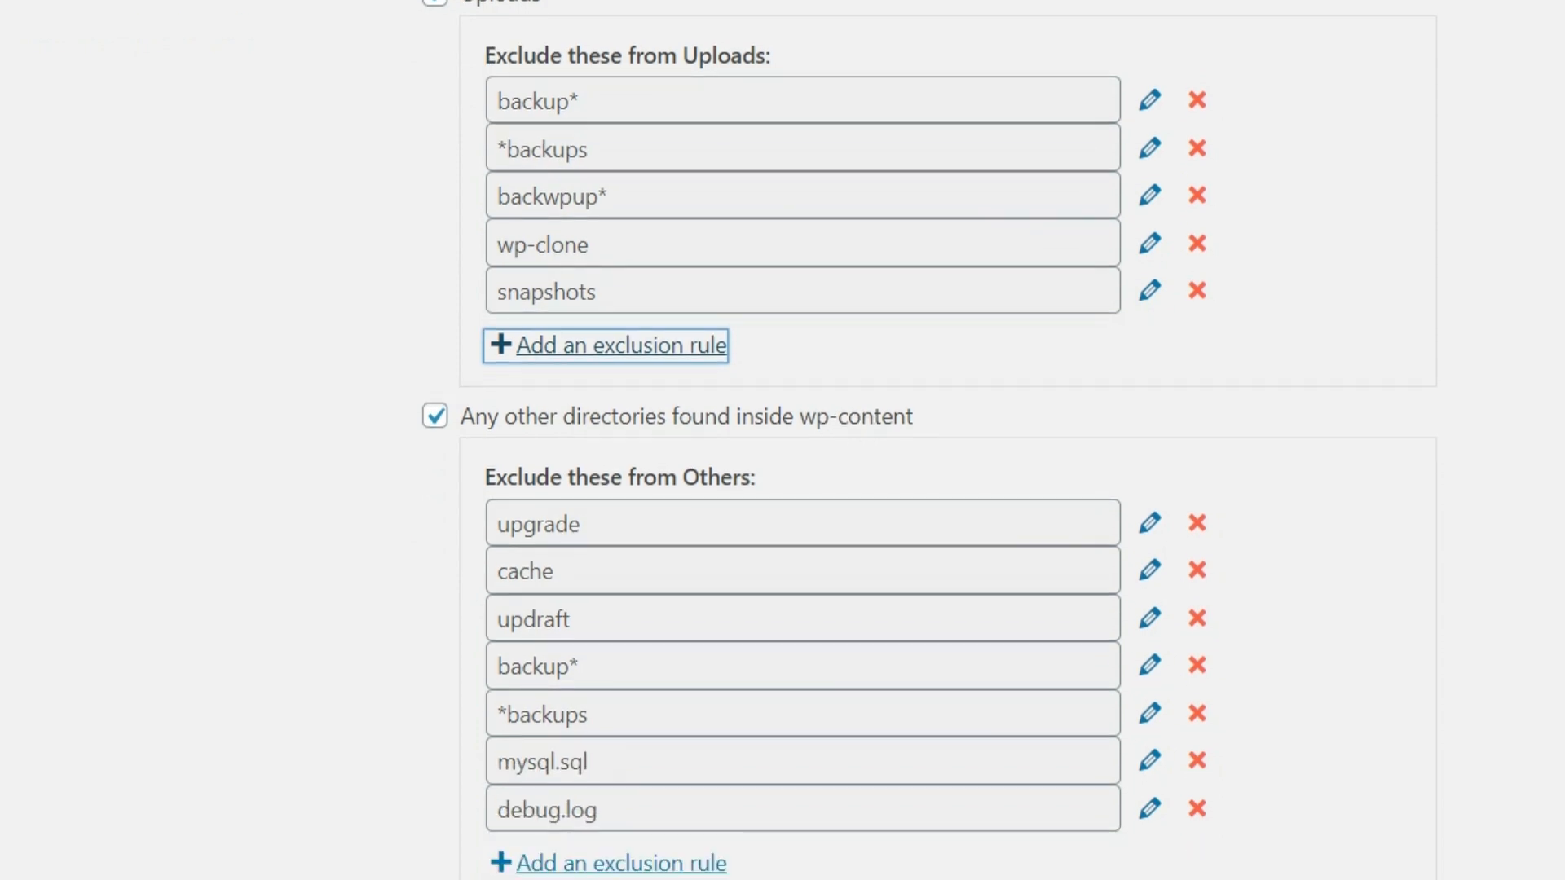
scroll(down, 3)
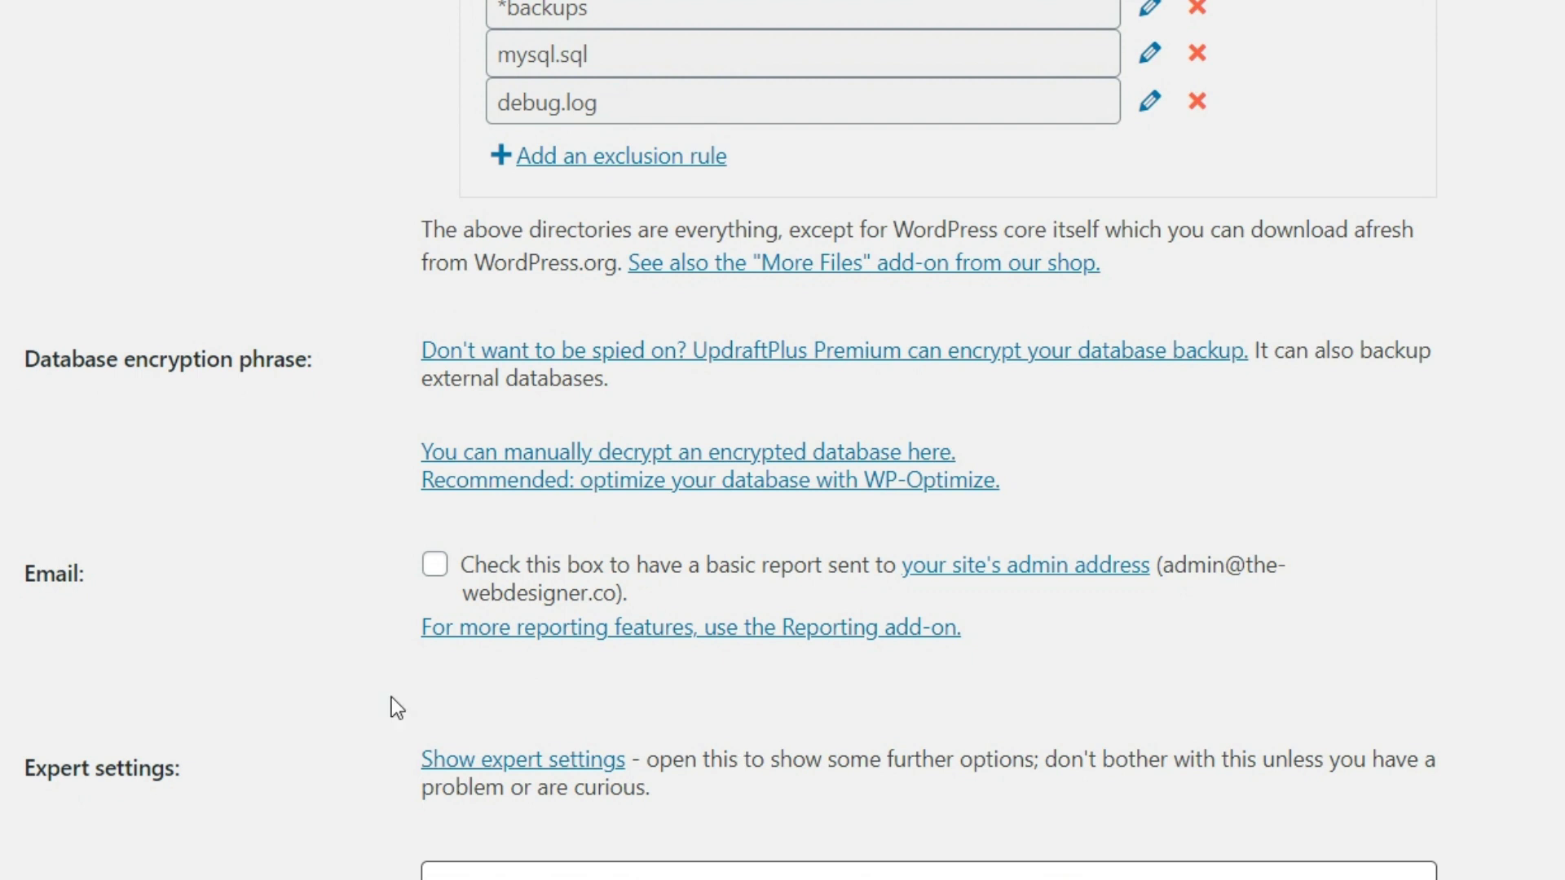
mouse_move(464, 571)
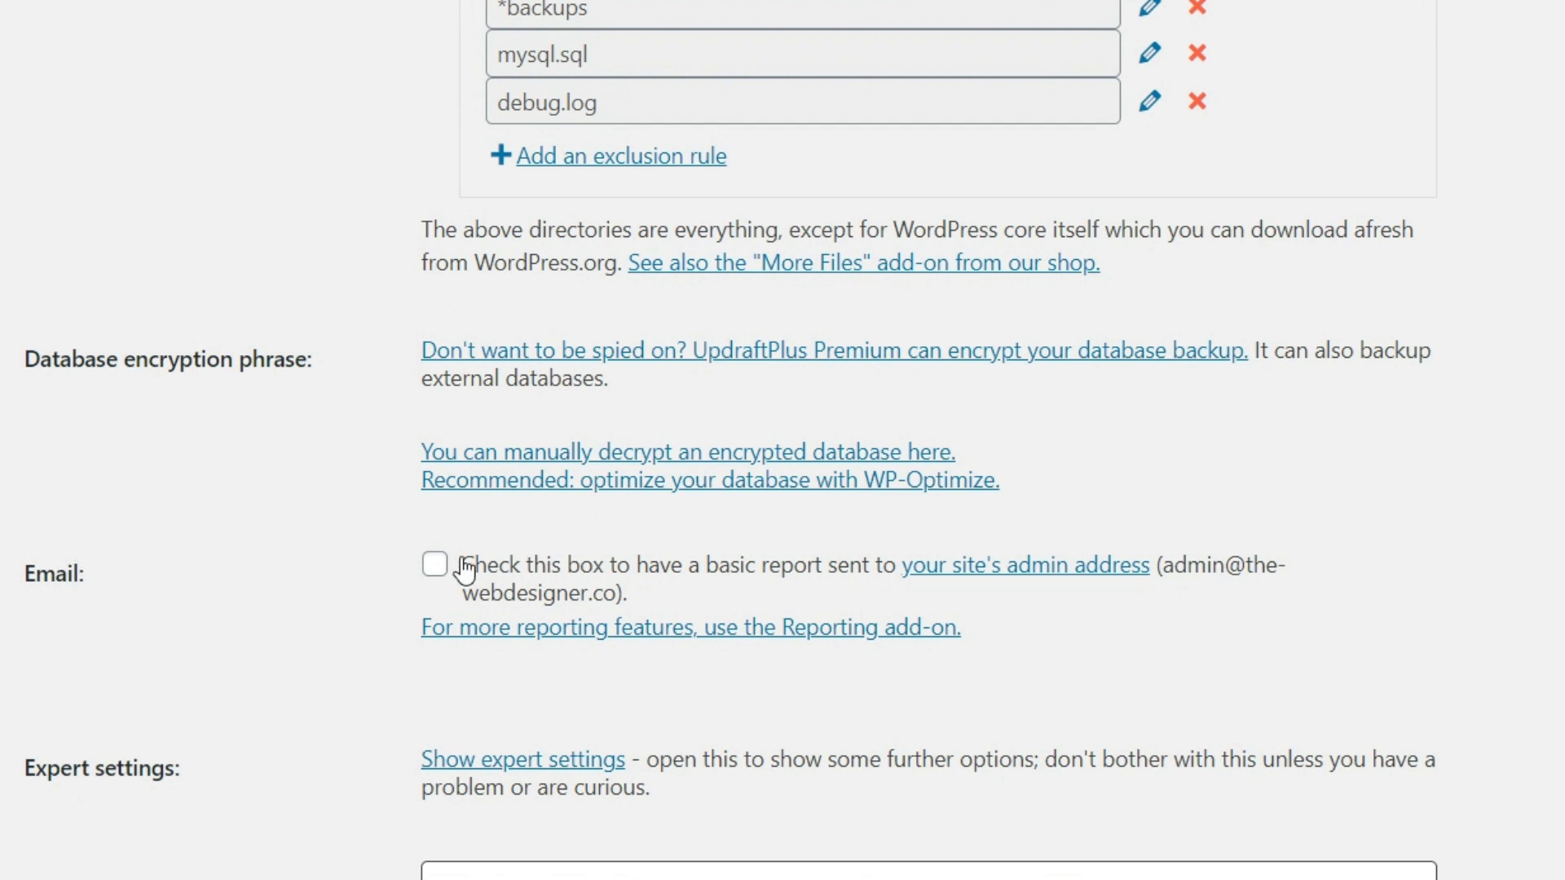
click(434, 565)
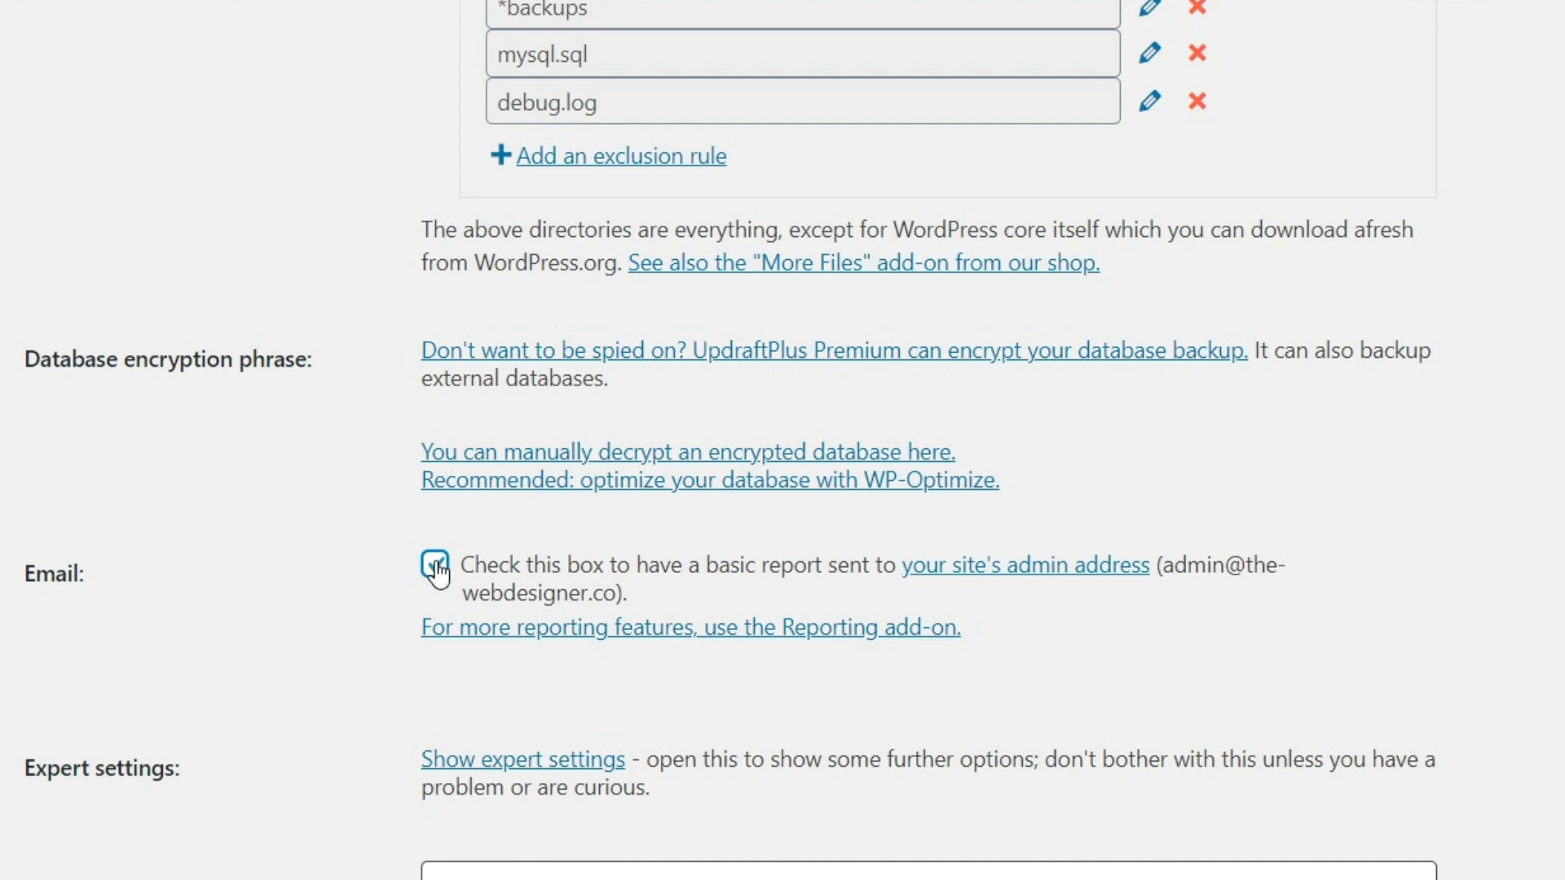
click(433, 564)
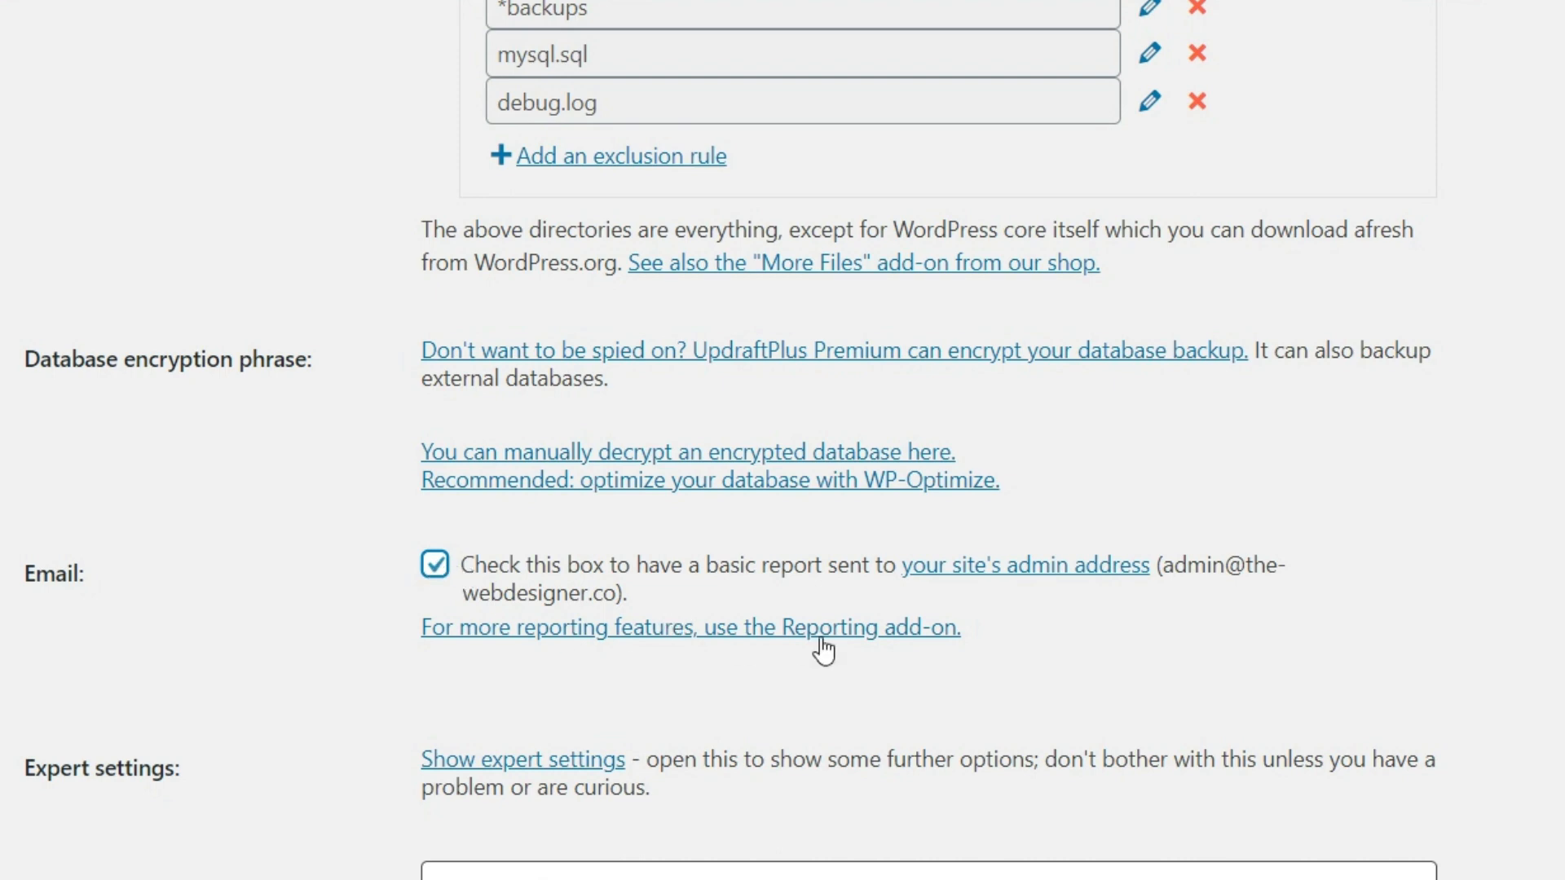
Step: Save the updated UpdraftPlus settings
scroll(down, 3)
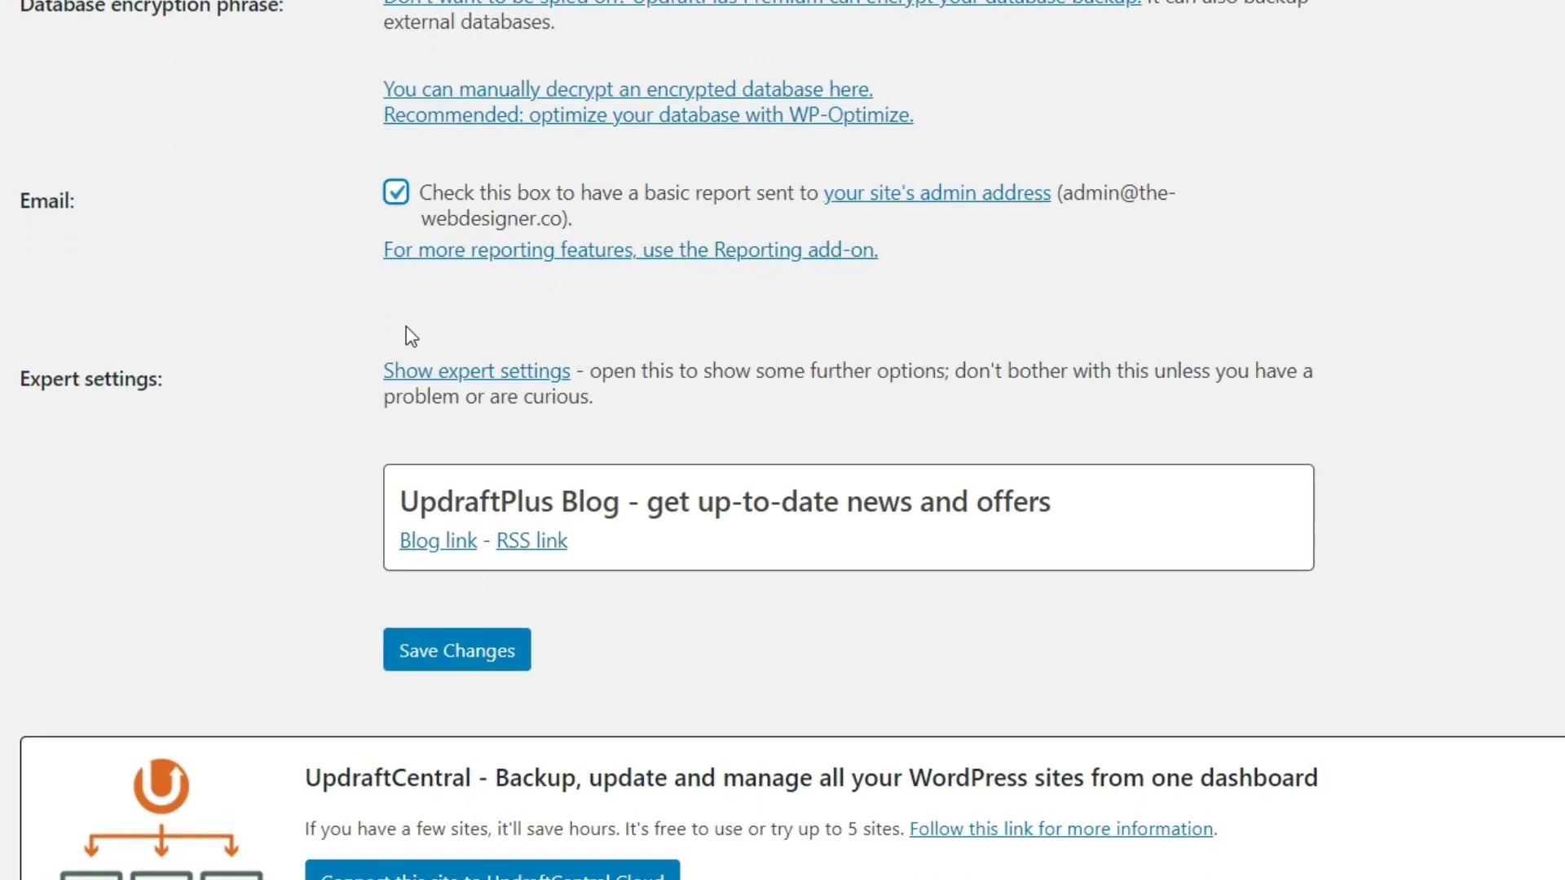
click(457, 651)
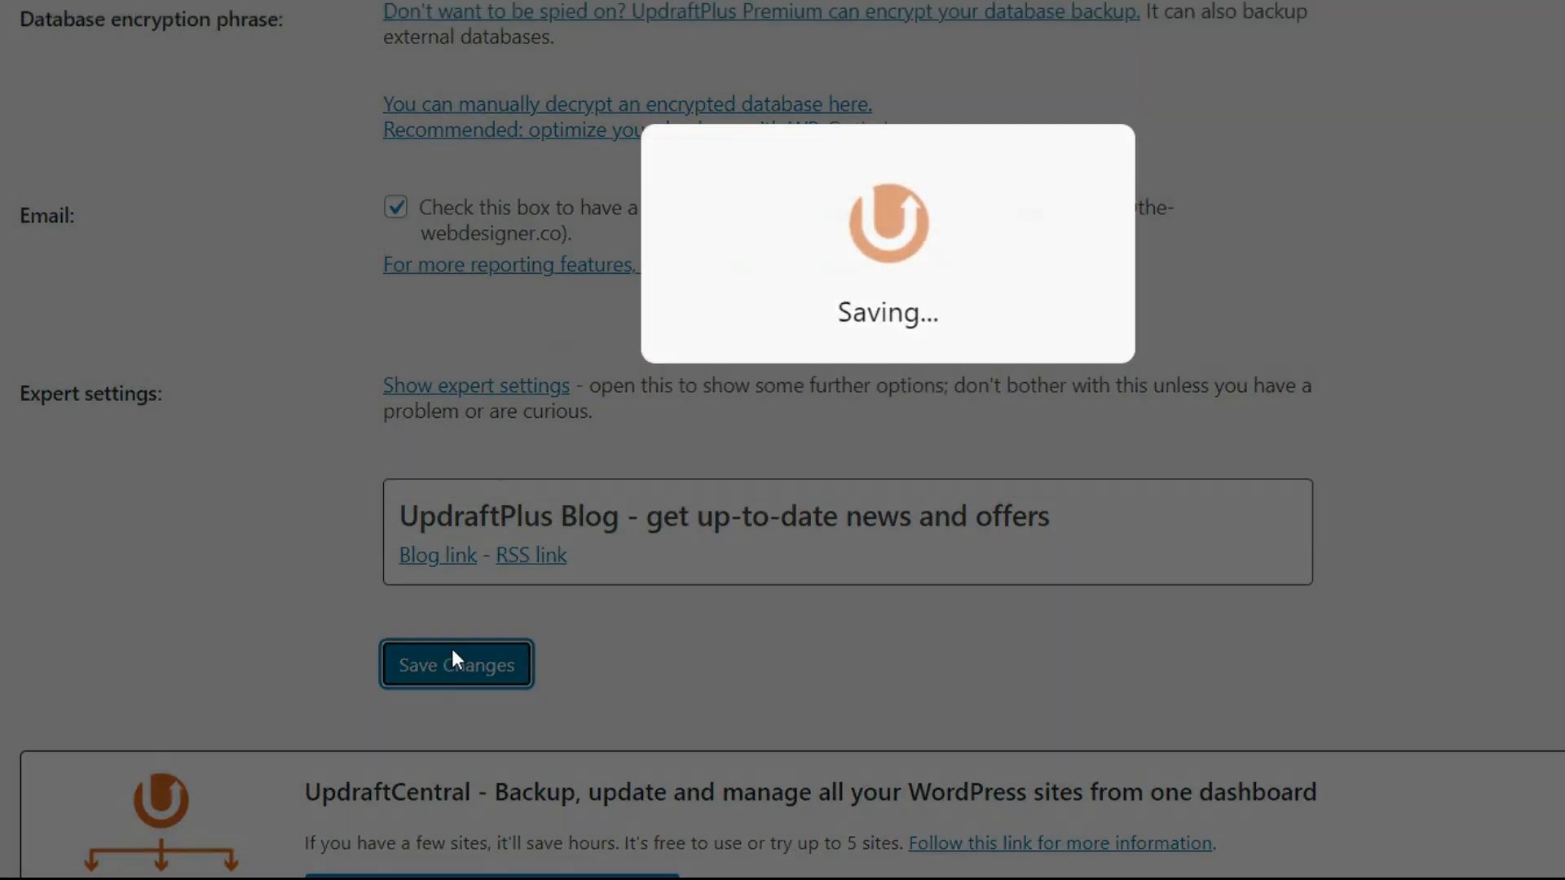
click(454, 663)
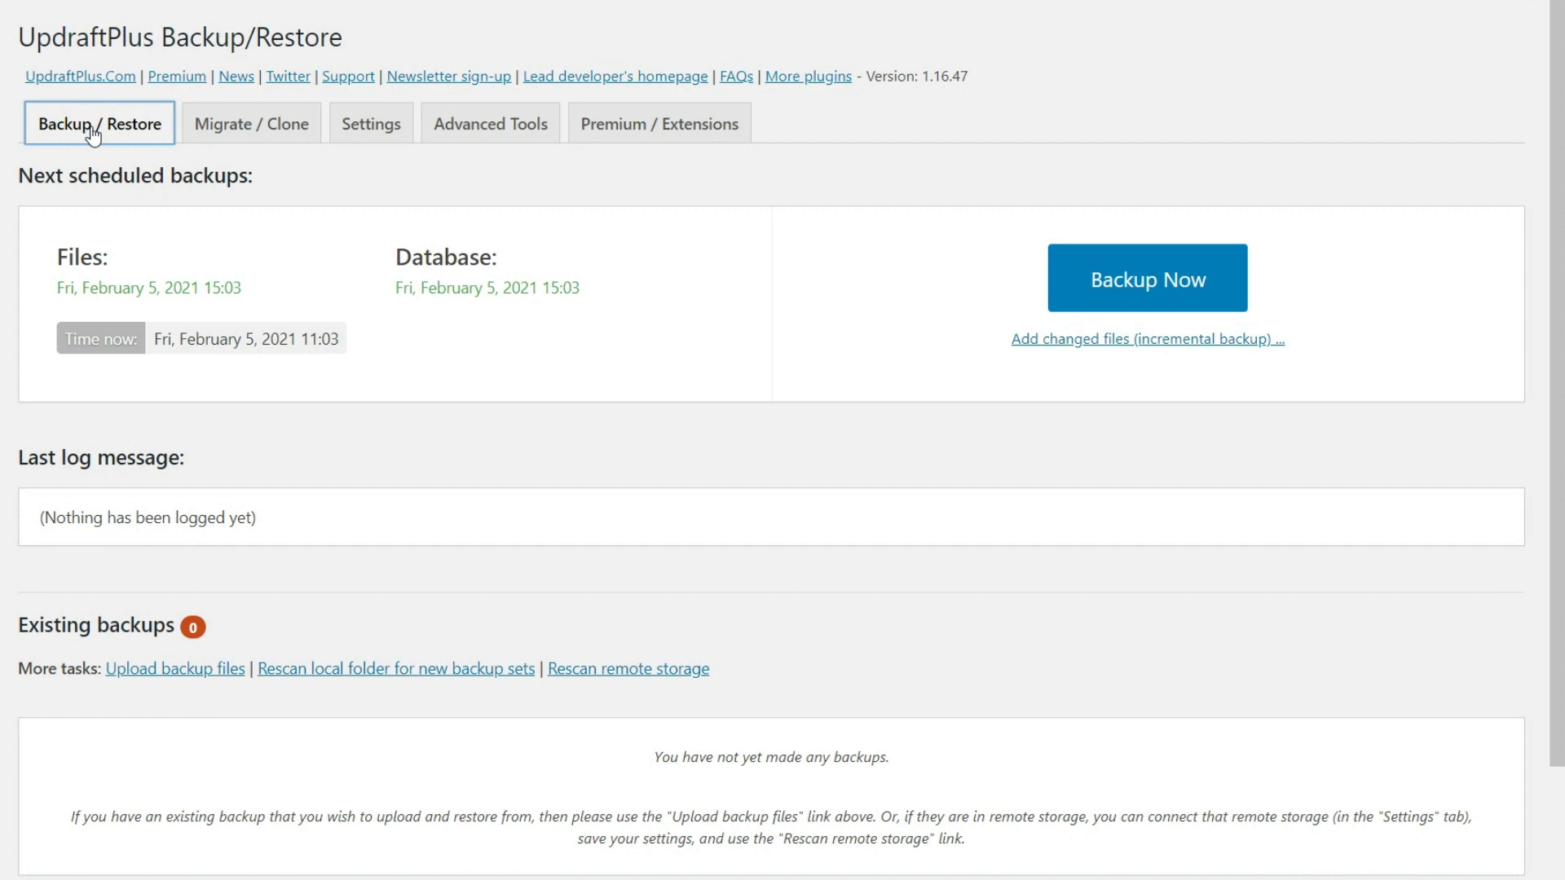
mouse_move(66, 290)
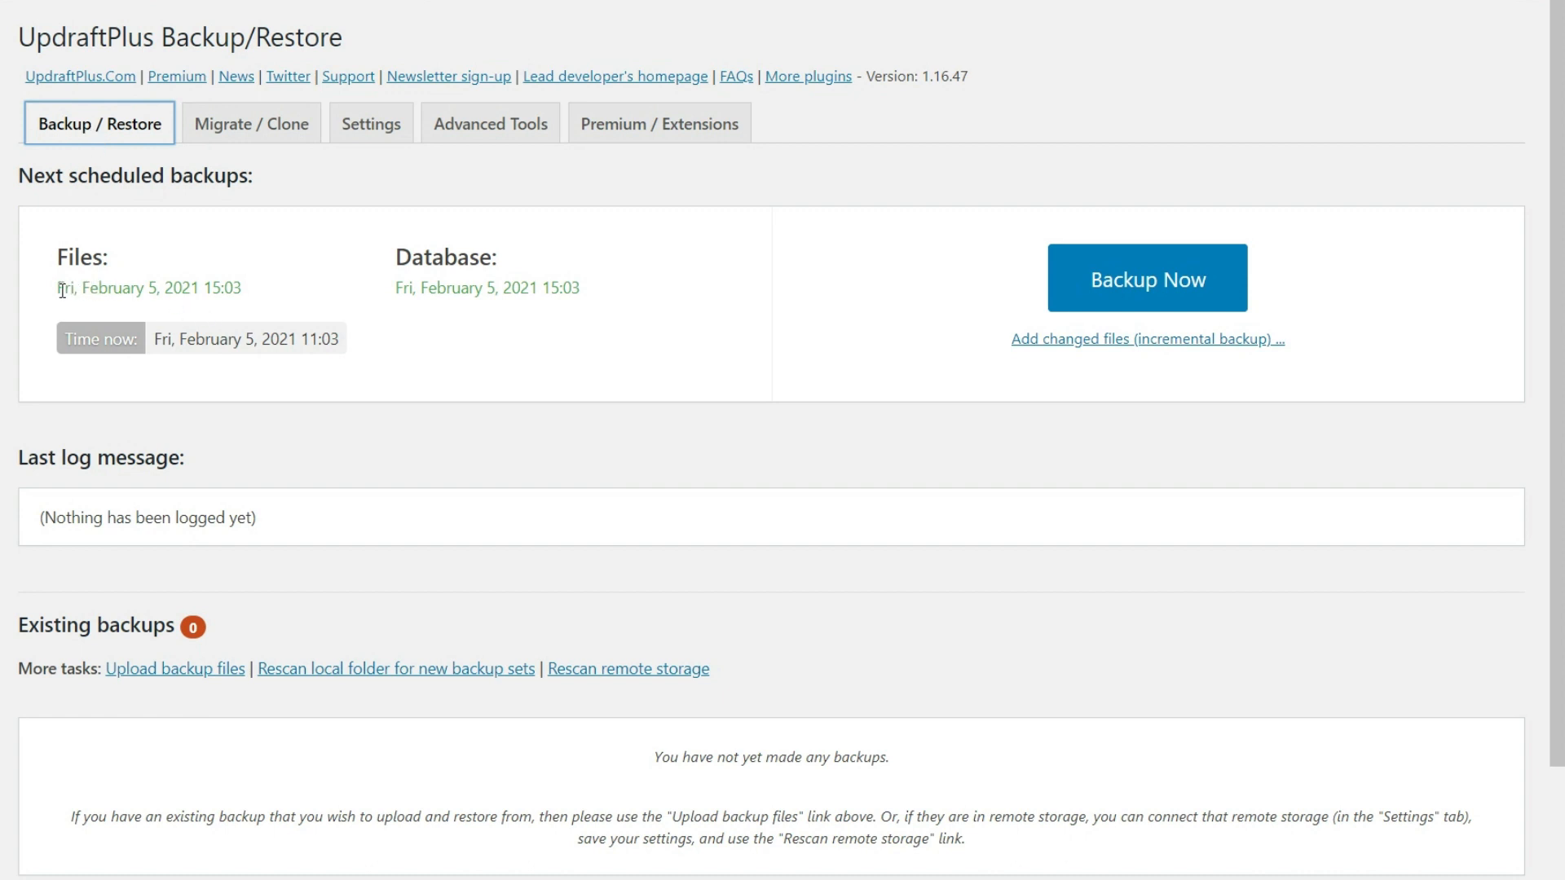
mouse_move(522, 295)
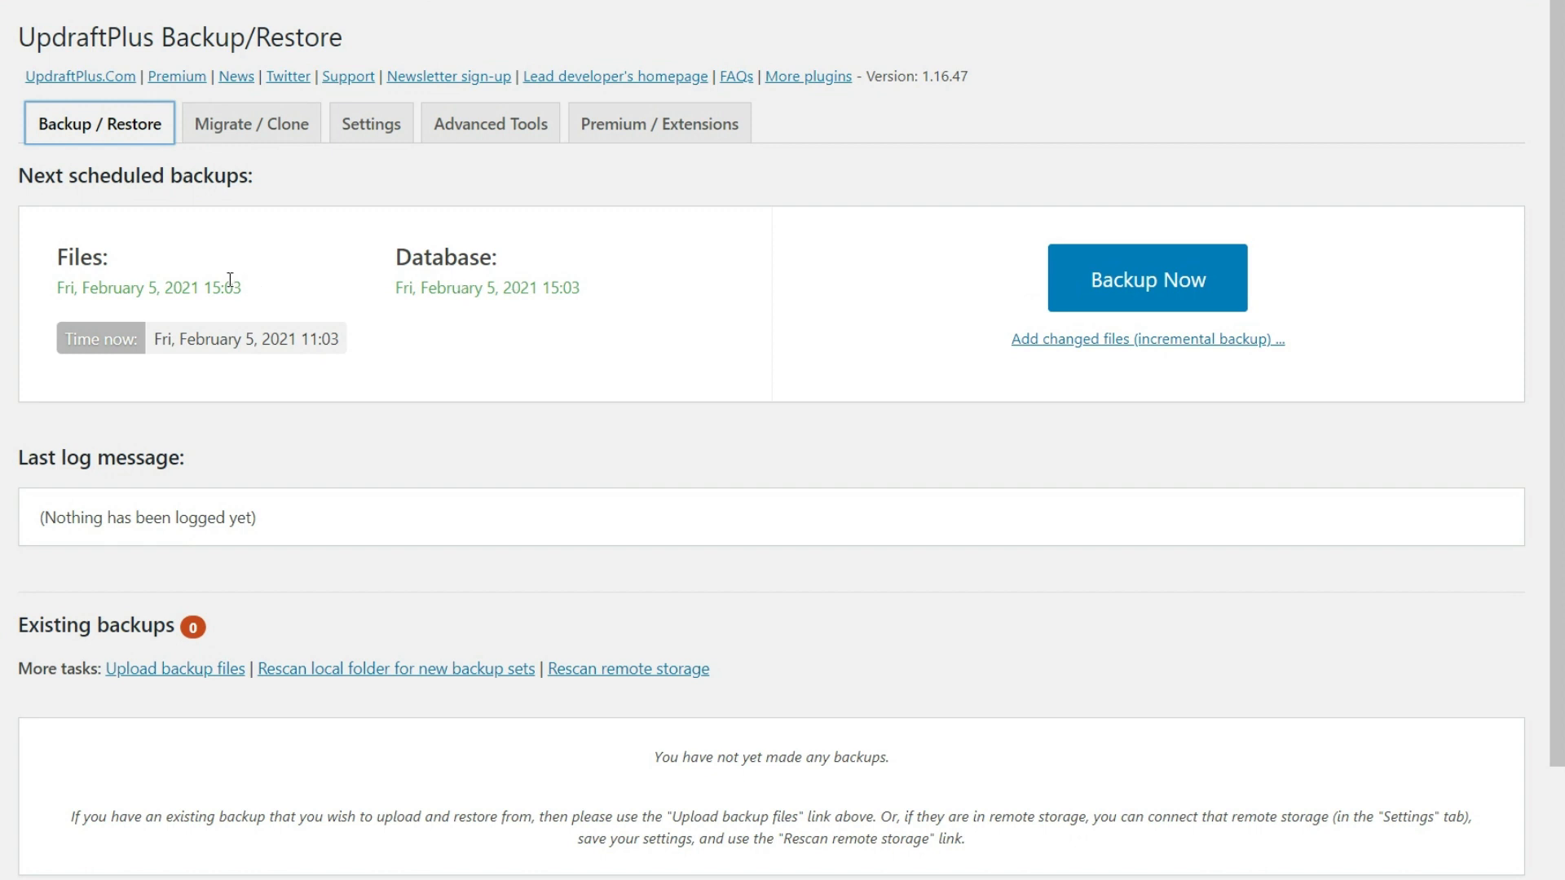
mouse_move(210, 322)
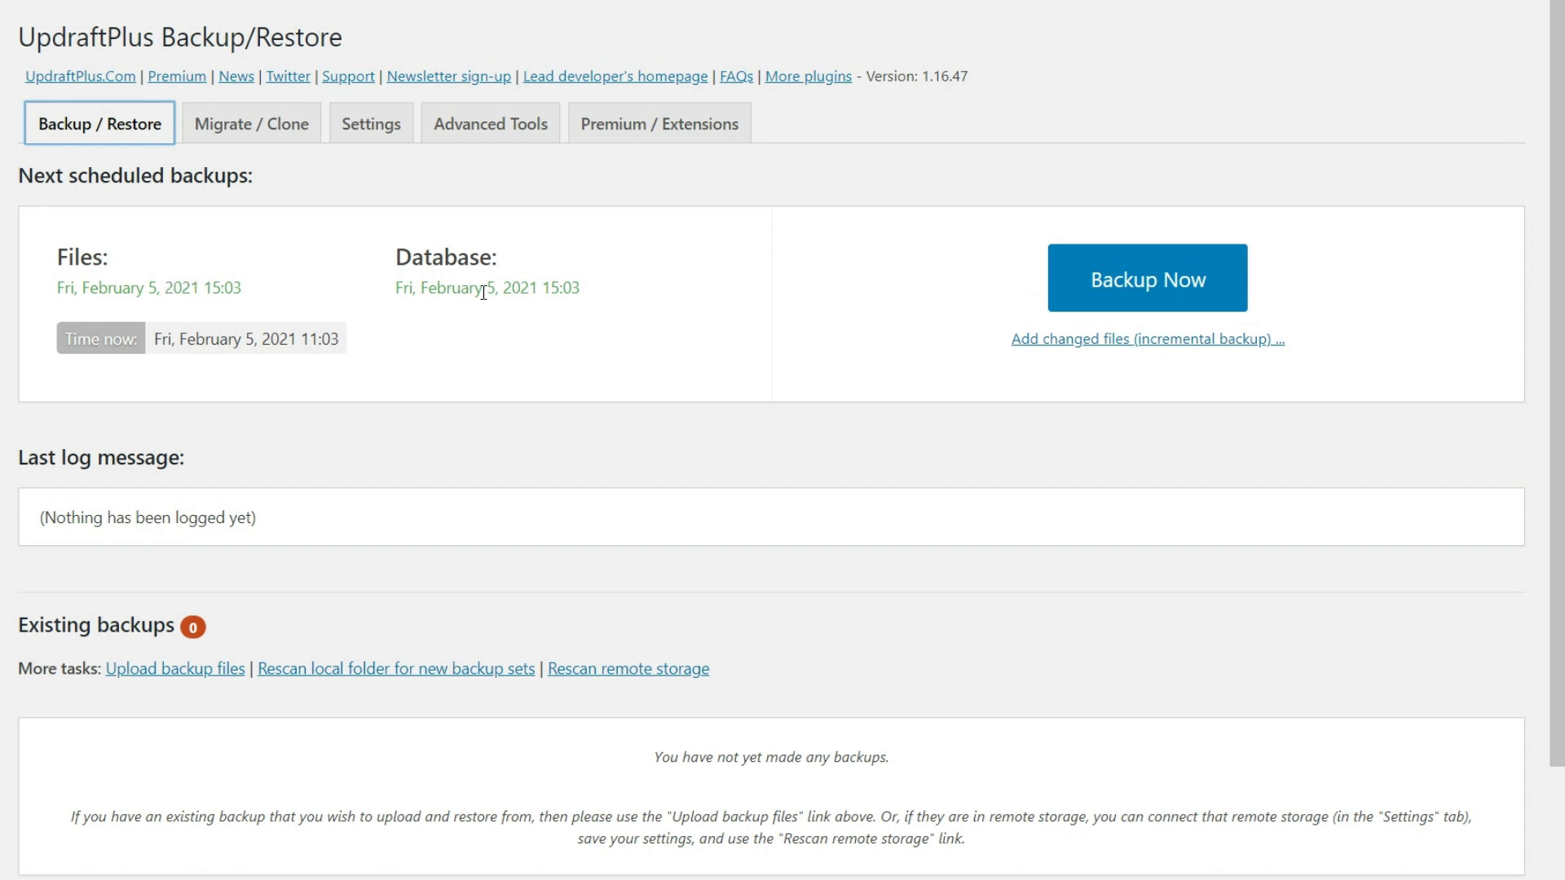
mouse_move(357, 349)
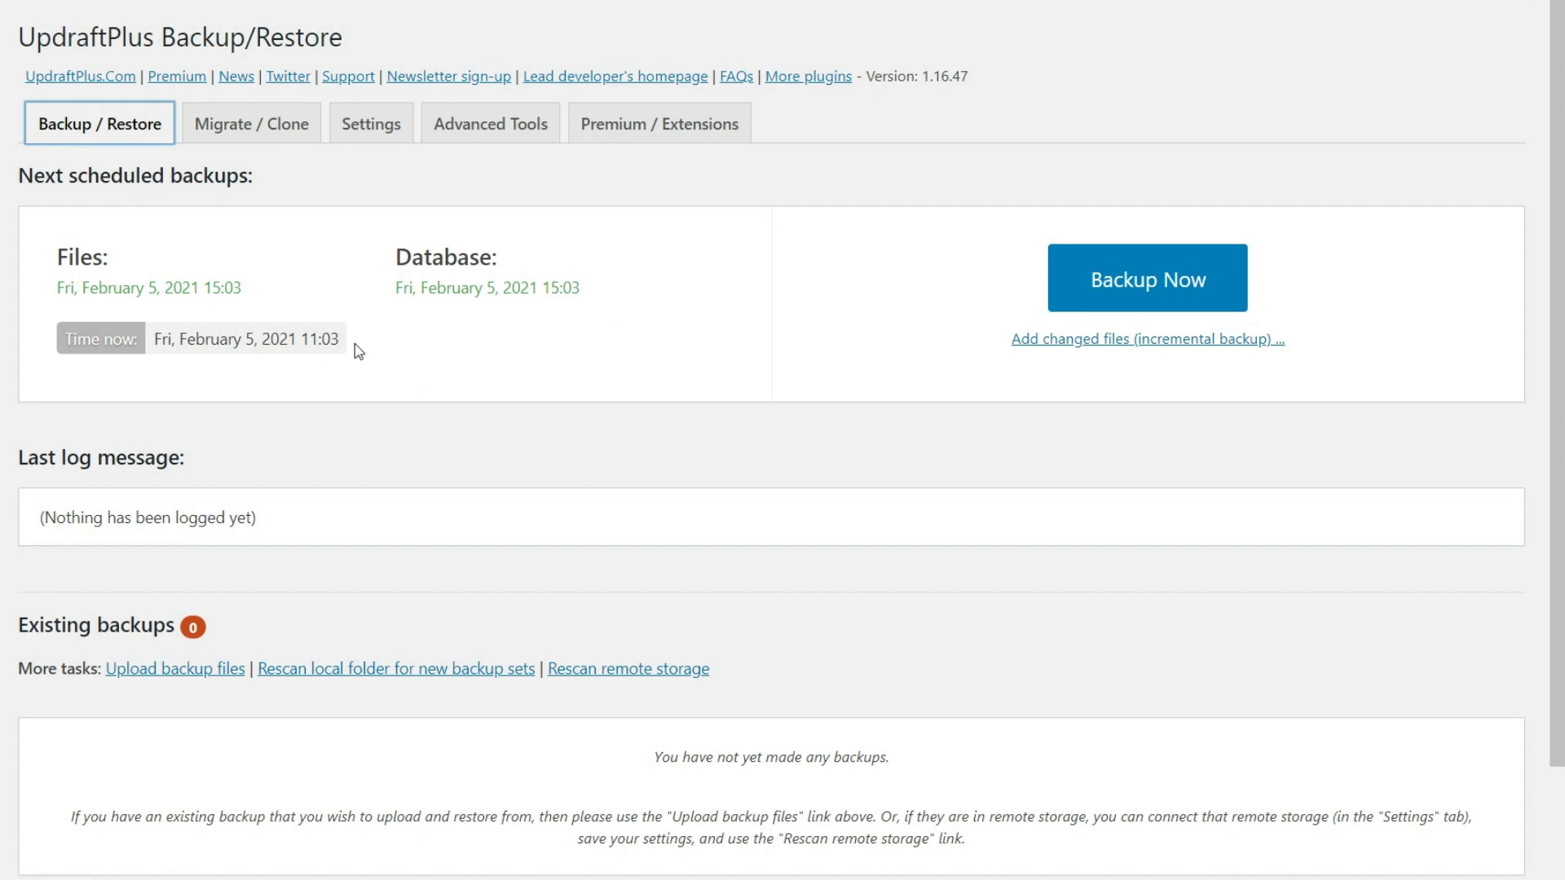
mouse_move(238, 313)
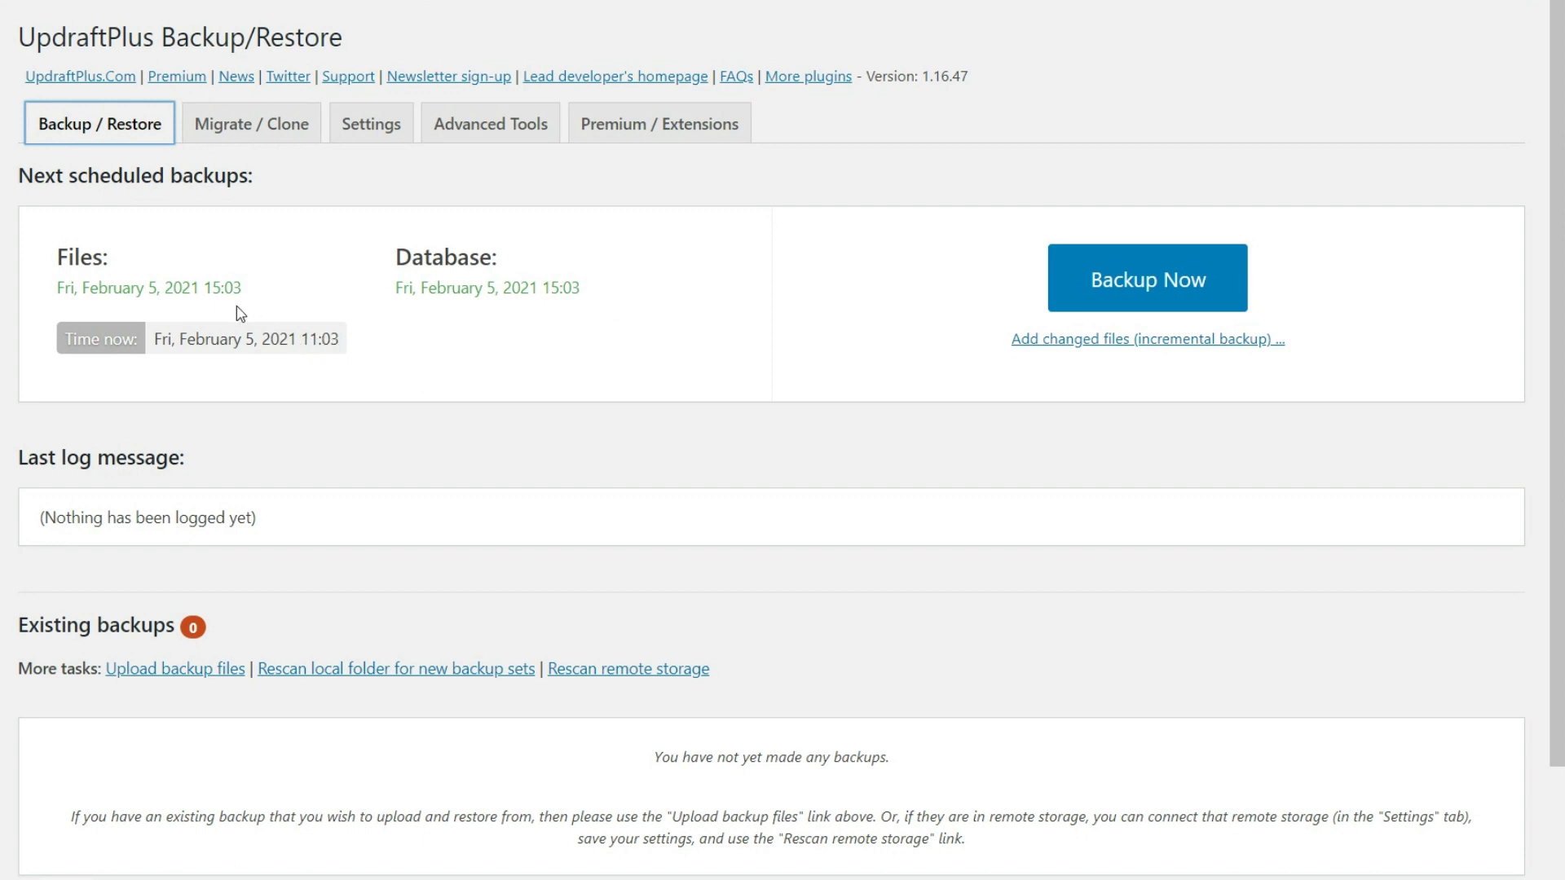
mouse_move(348, 354)
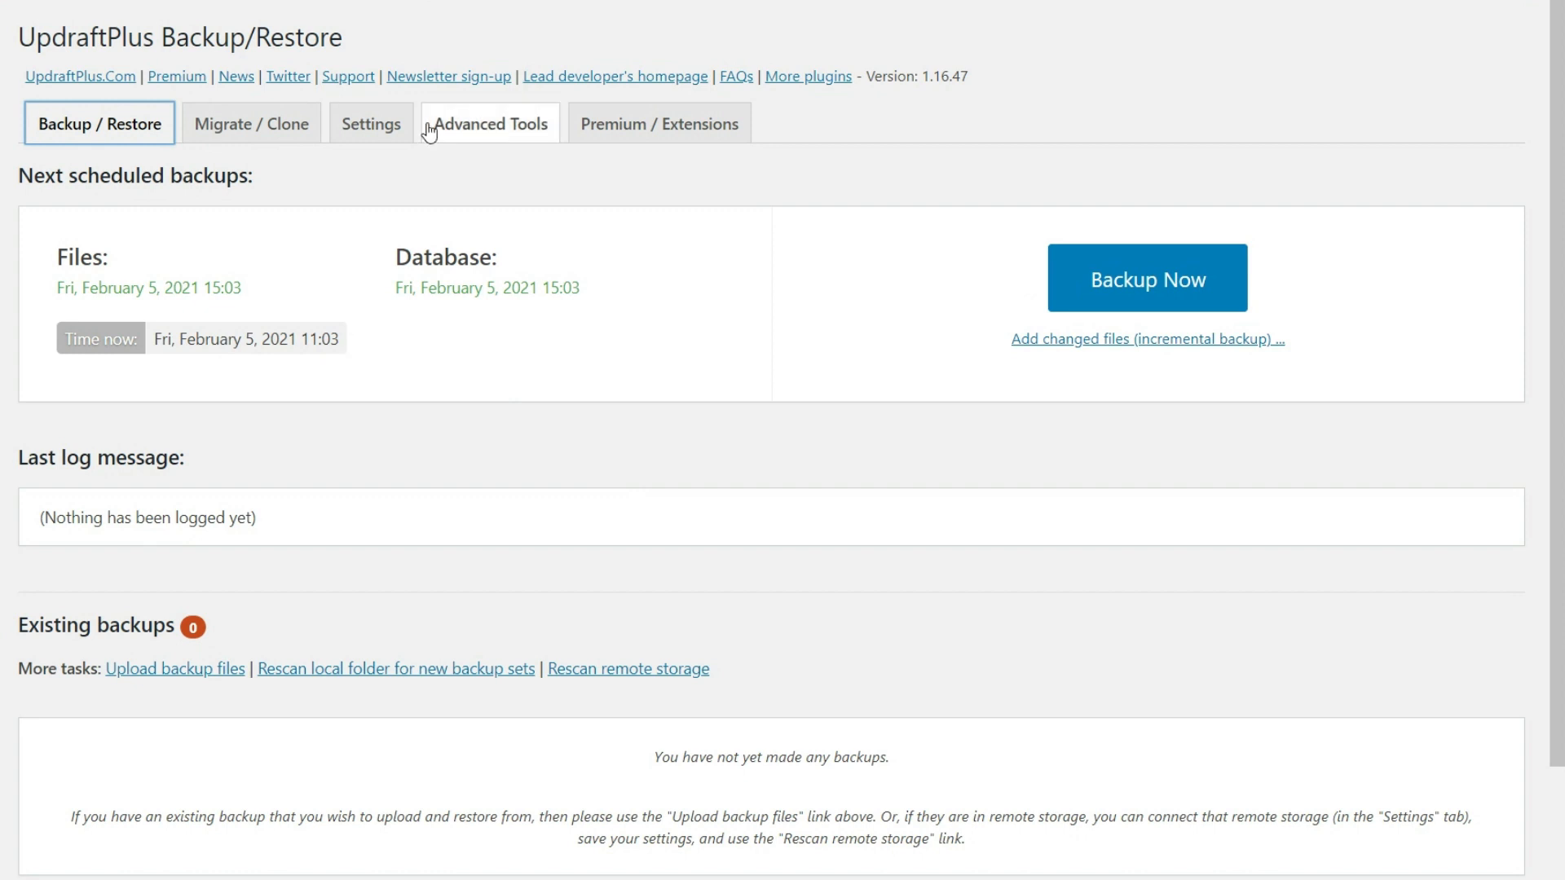
Step: Review the saved remote storage settings, then return to the Backup / Restore overview
click(370, 123)
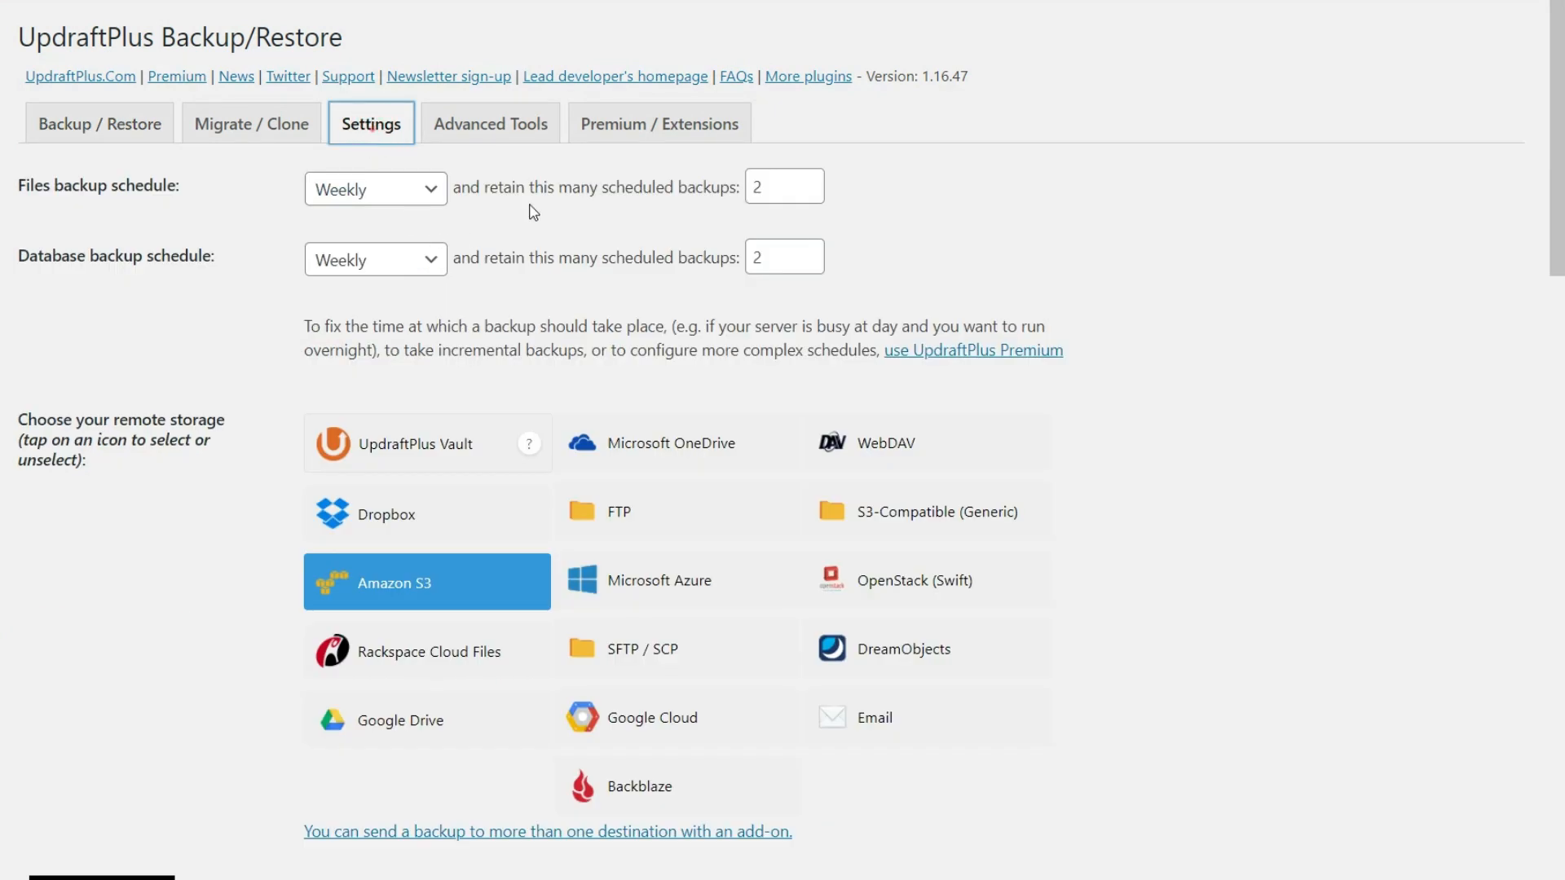
mouse_move(631, 206)
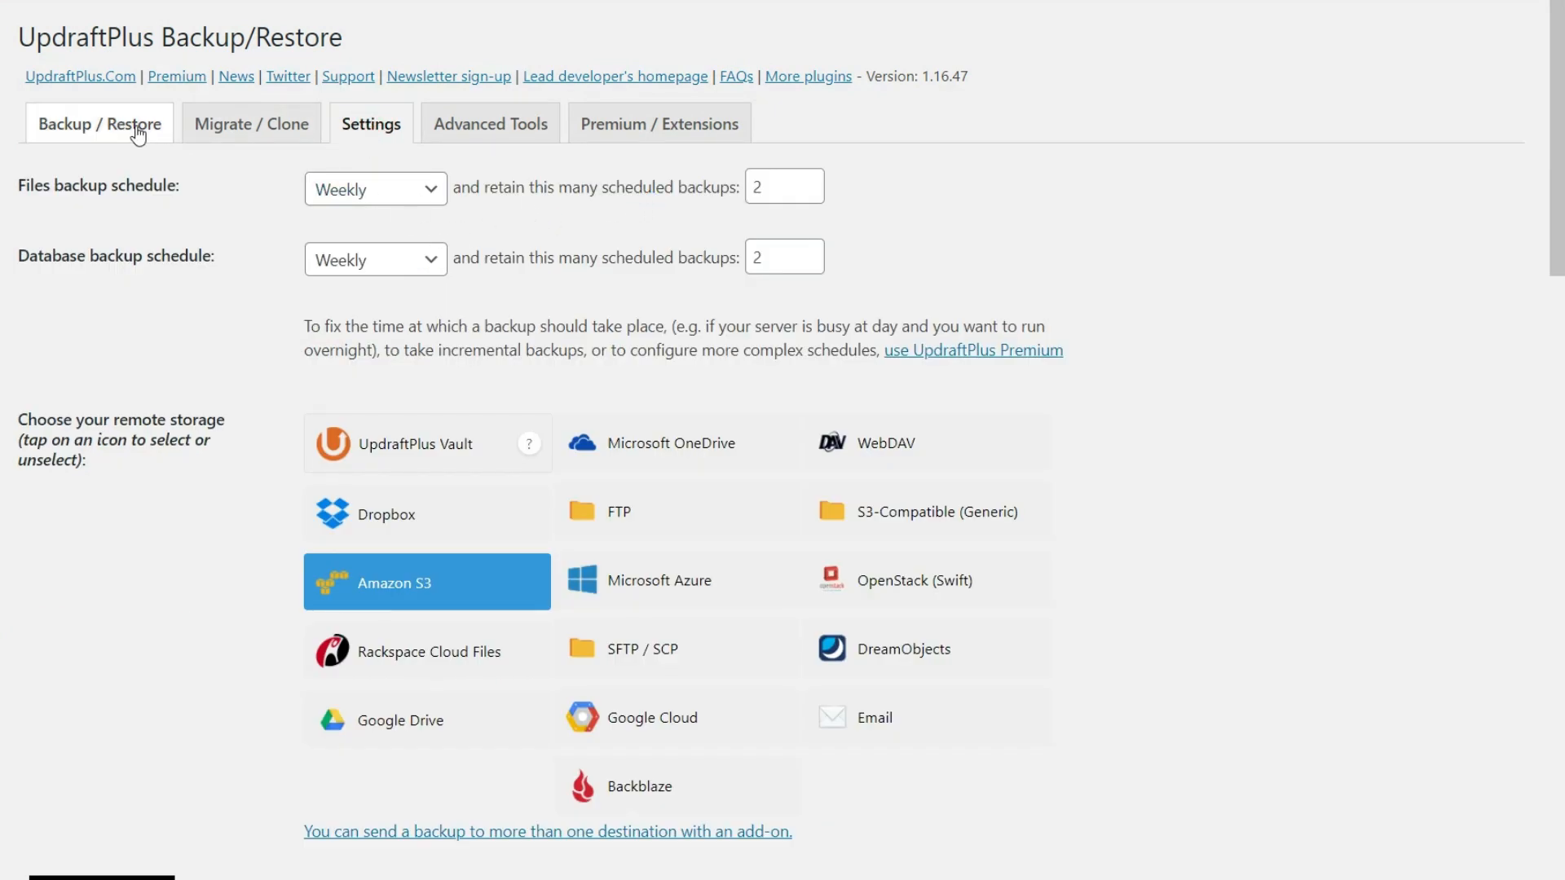
click(99, 122)
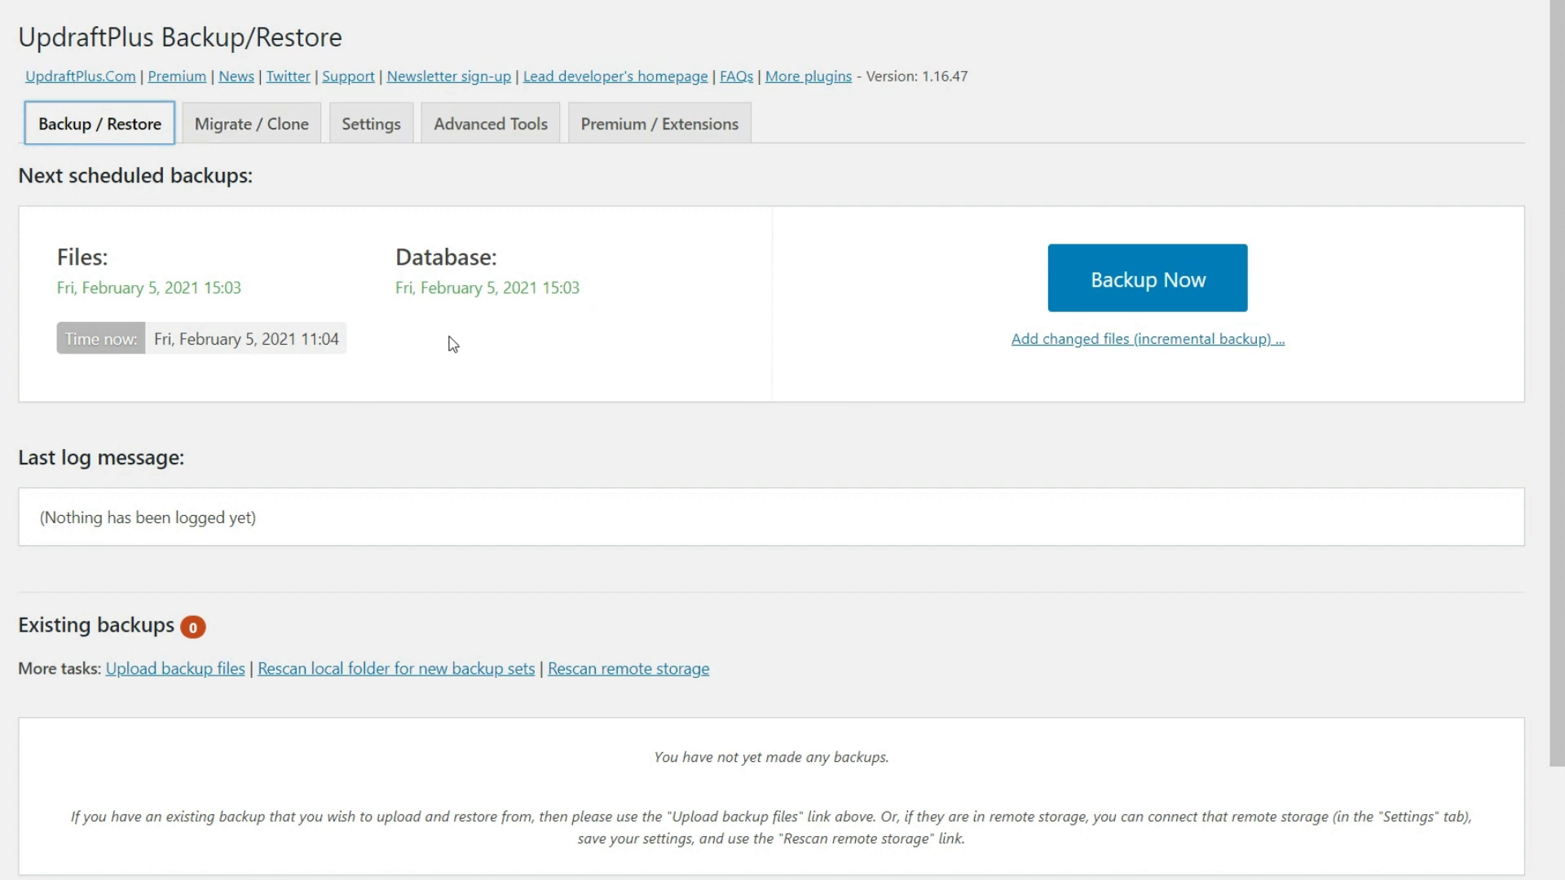
mouse_move(499, 217)
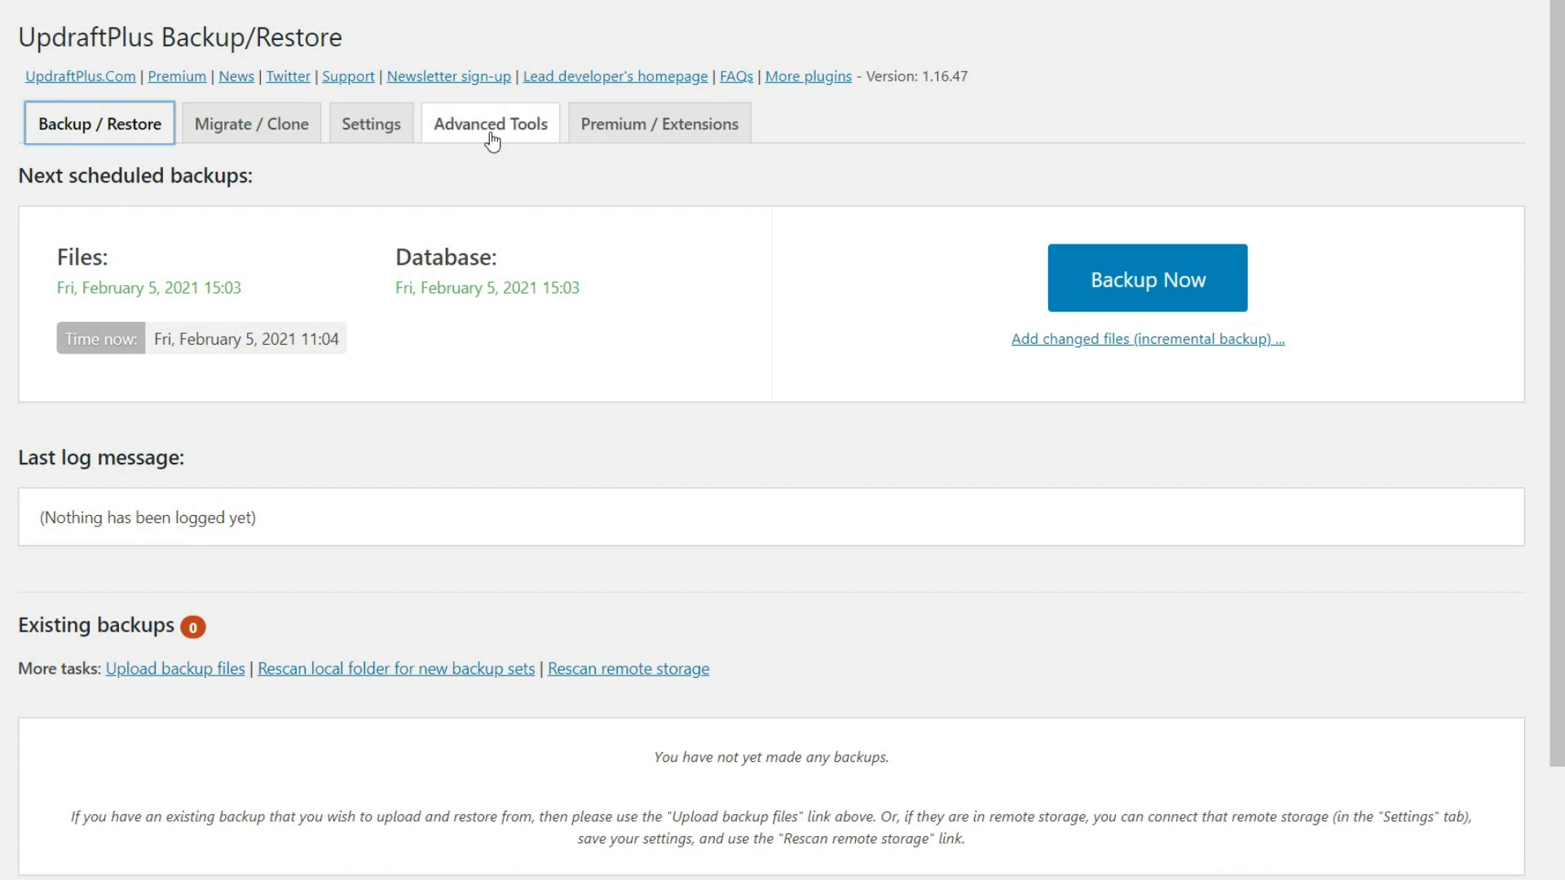
Step: Browse Advanced Tools, viewing Export / import settings and then Wipe settings
click(489, 122)
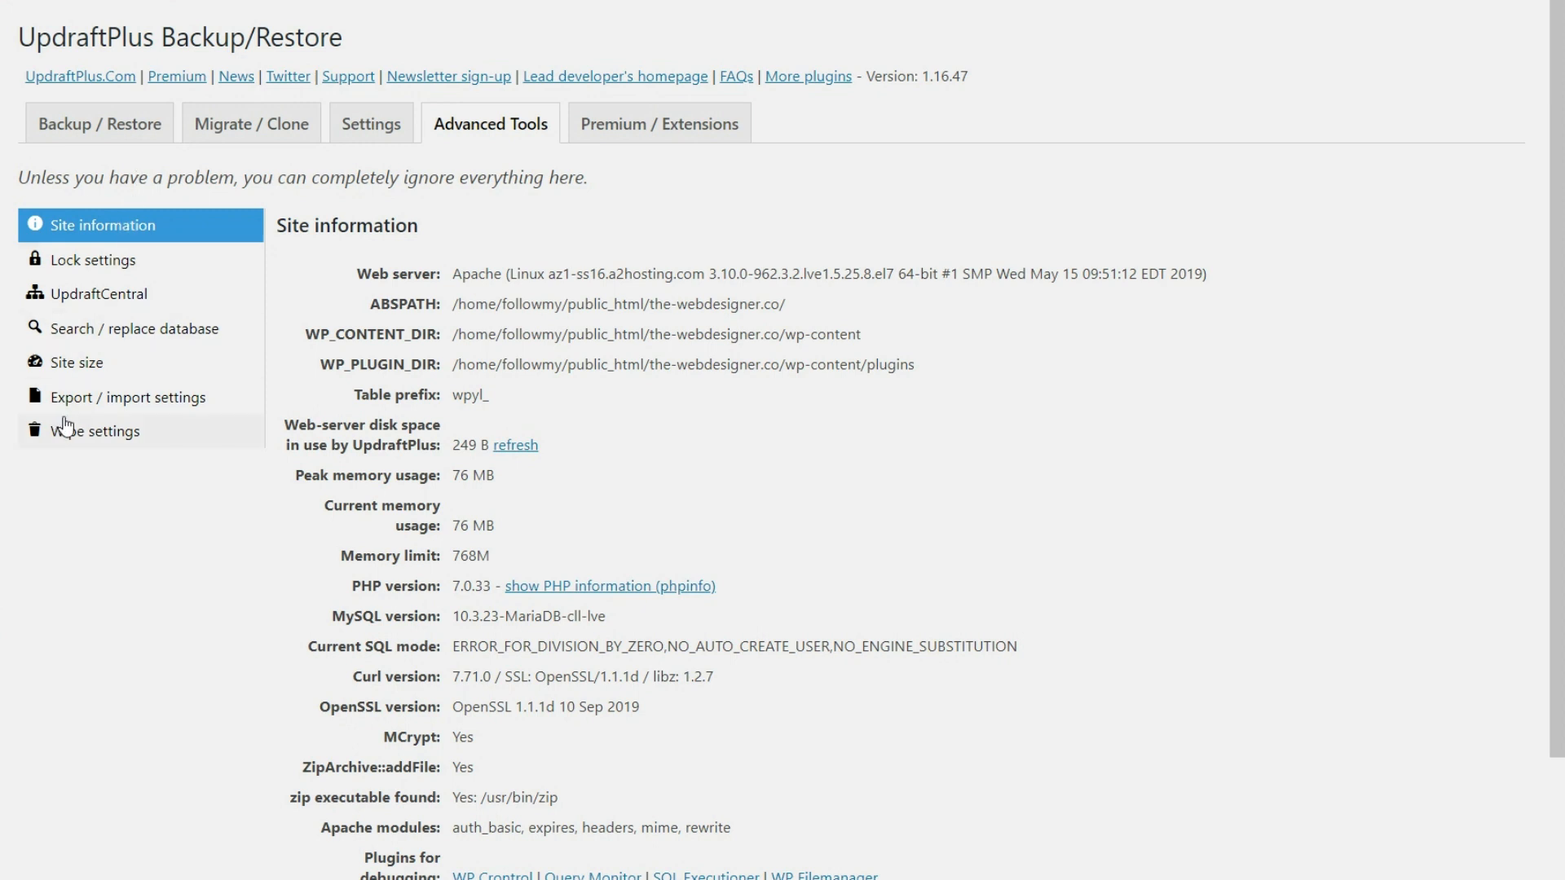
click(127, 396)
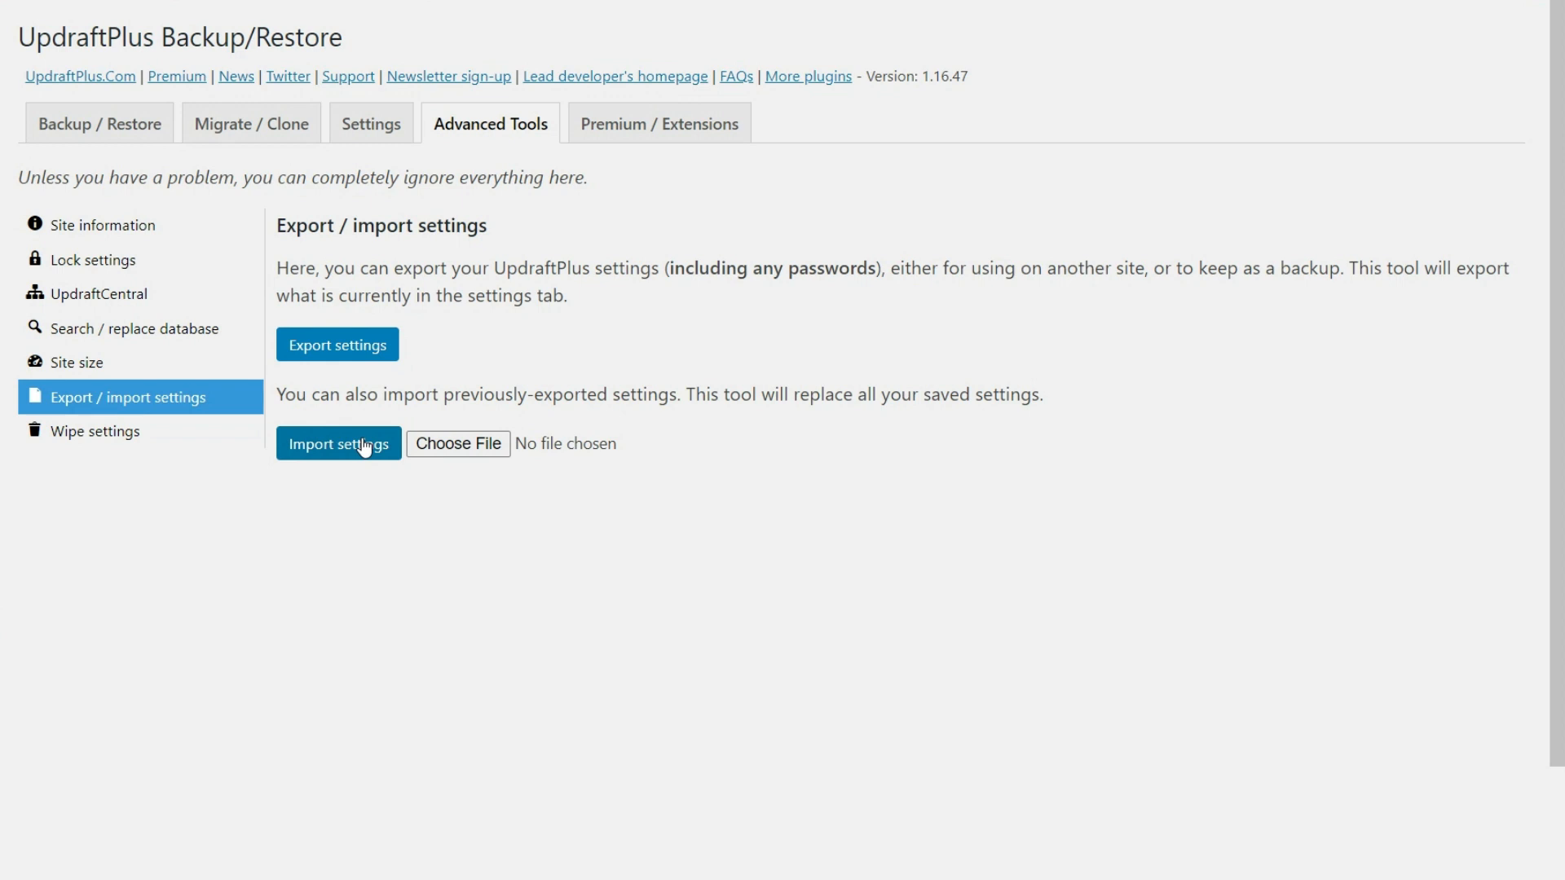
click(94, 431)
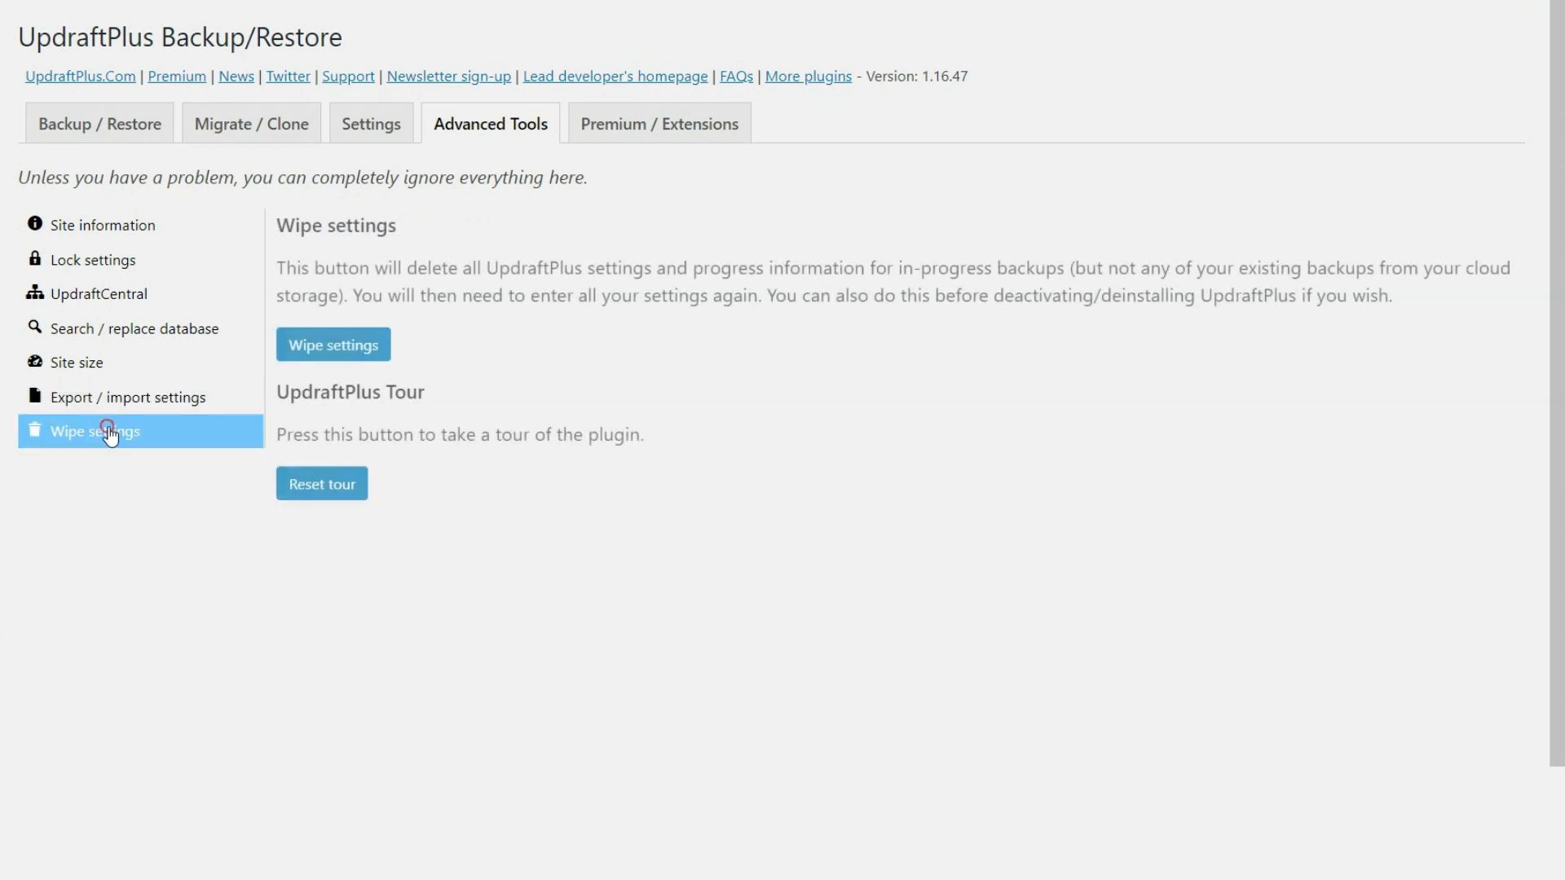
mouse_move(473, 367)
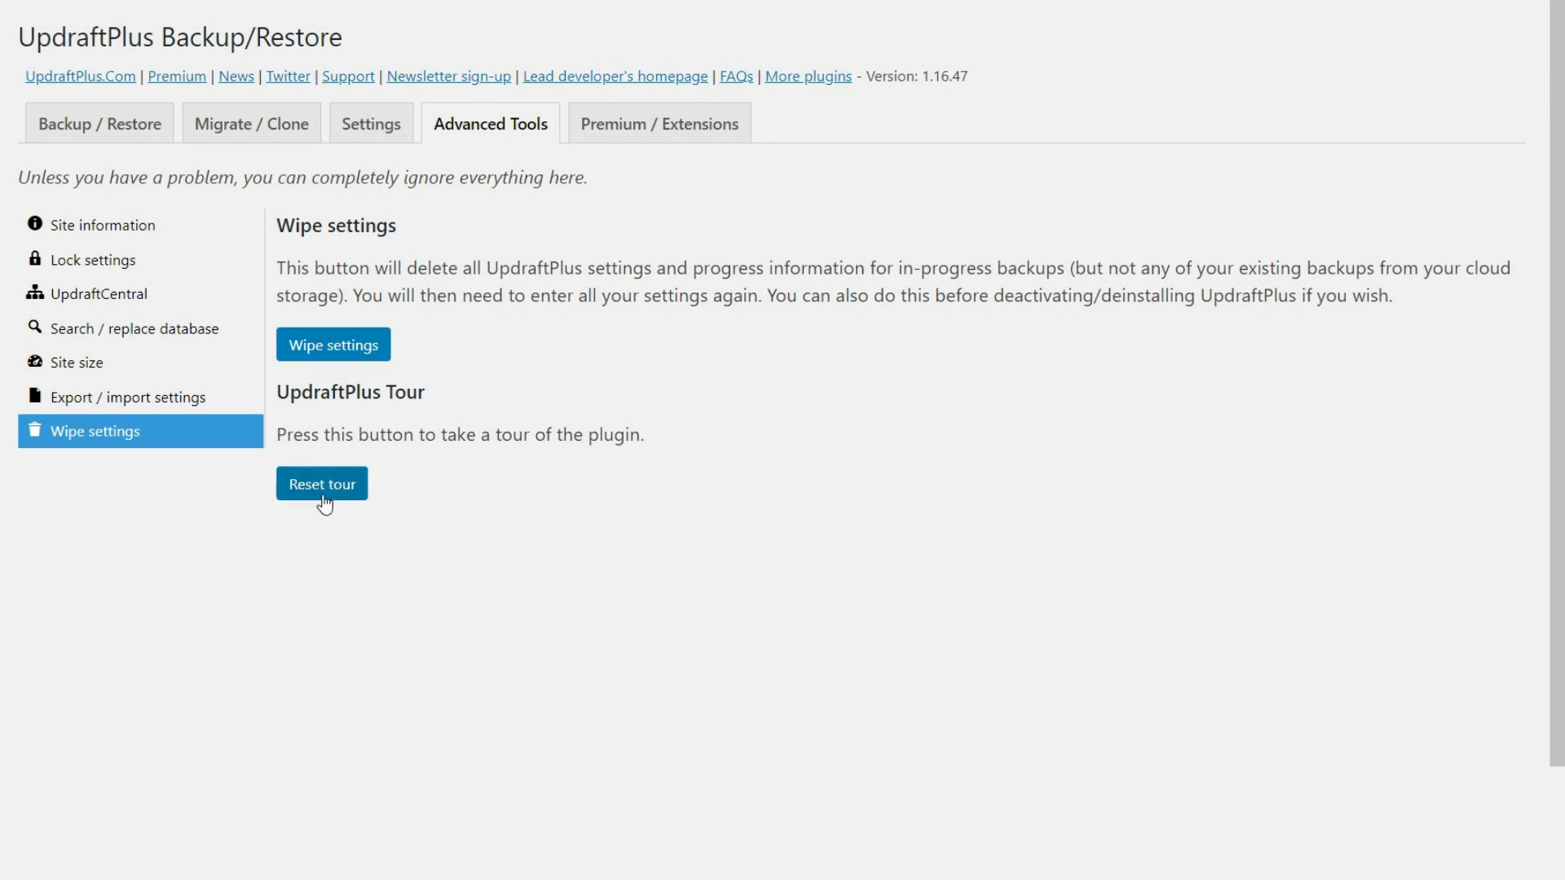
mouse_move(406, 464)
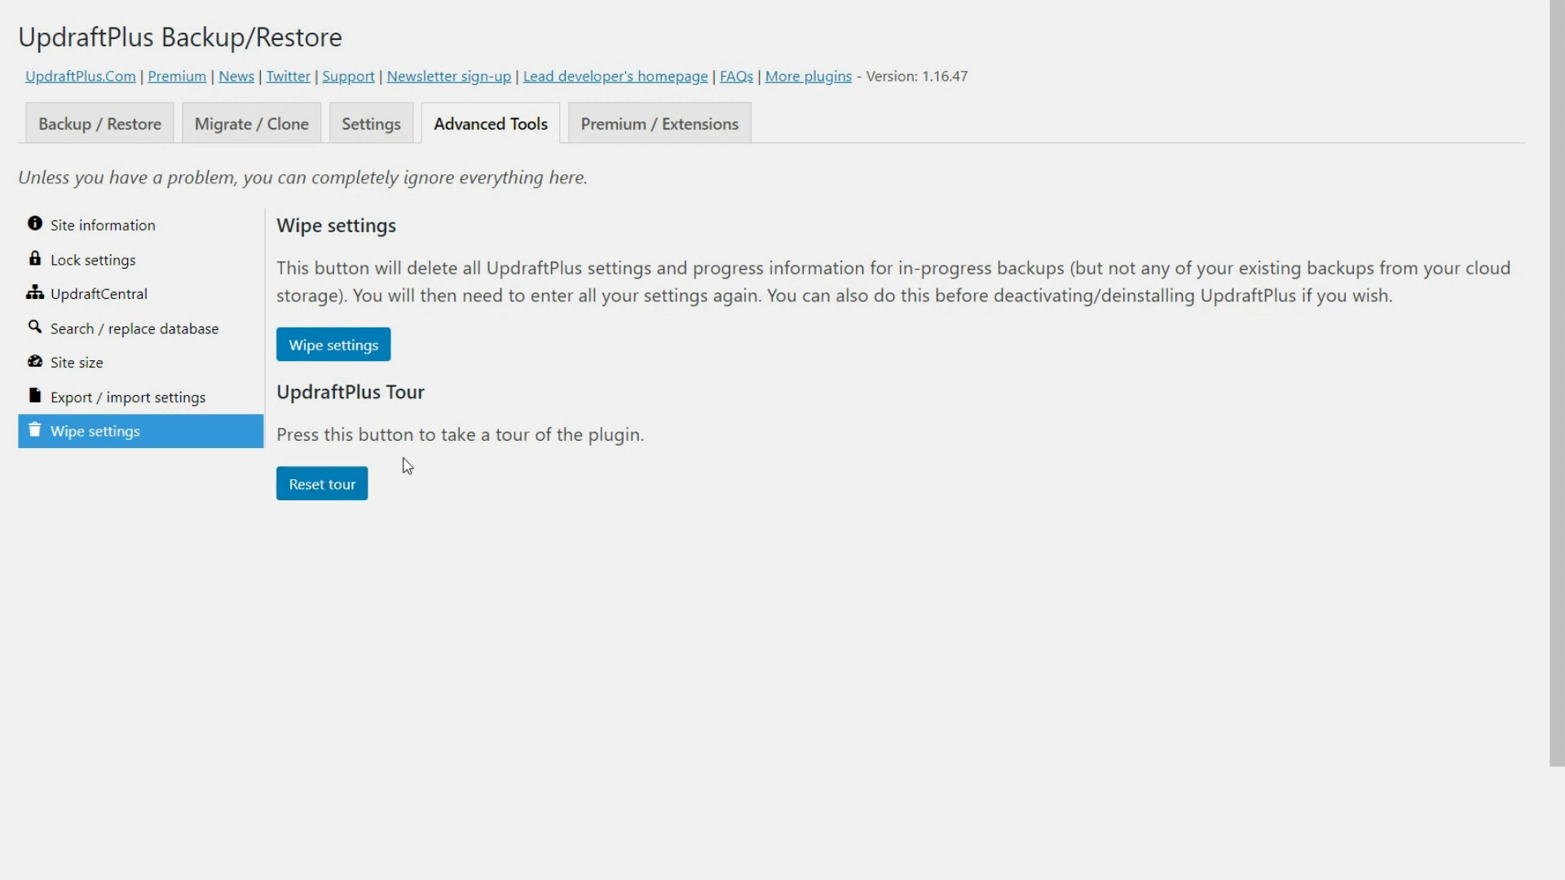
Step: Reset the UpdraftPlus guided tour and advance through the first-backup step
click(322, 484)
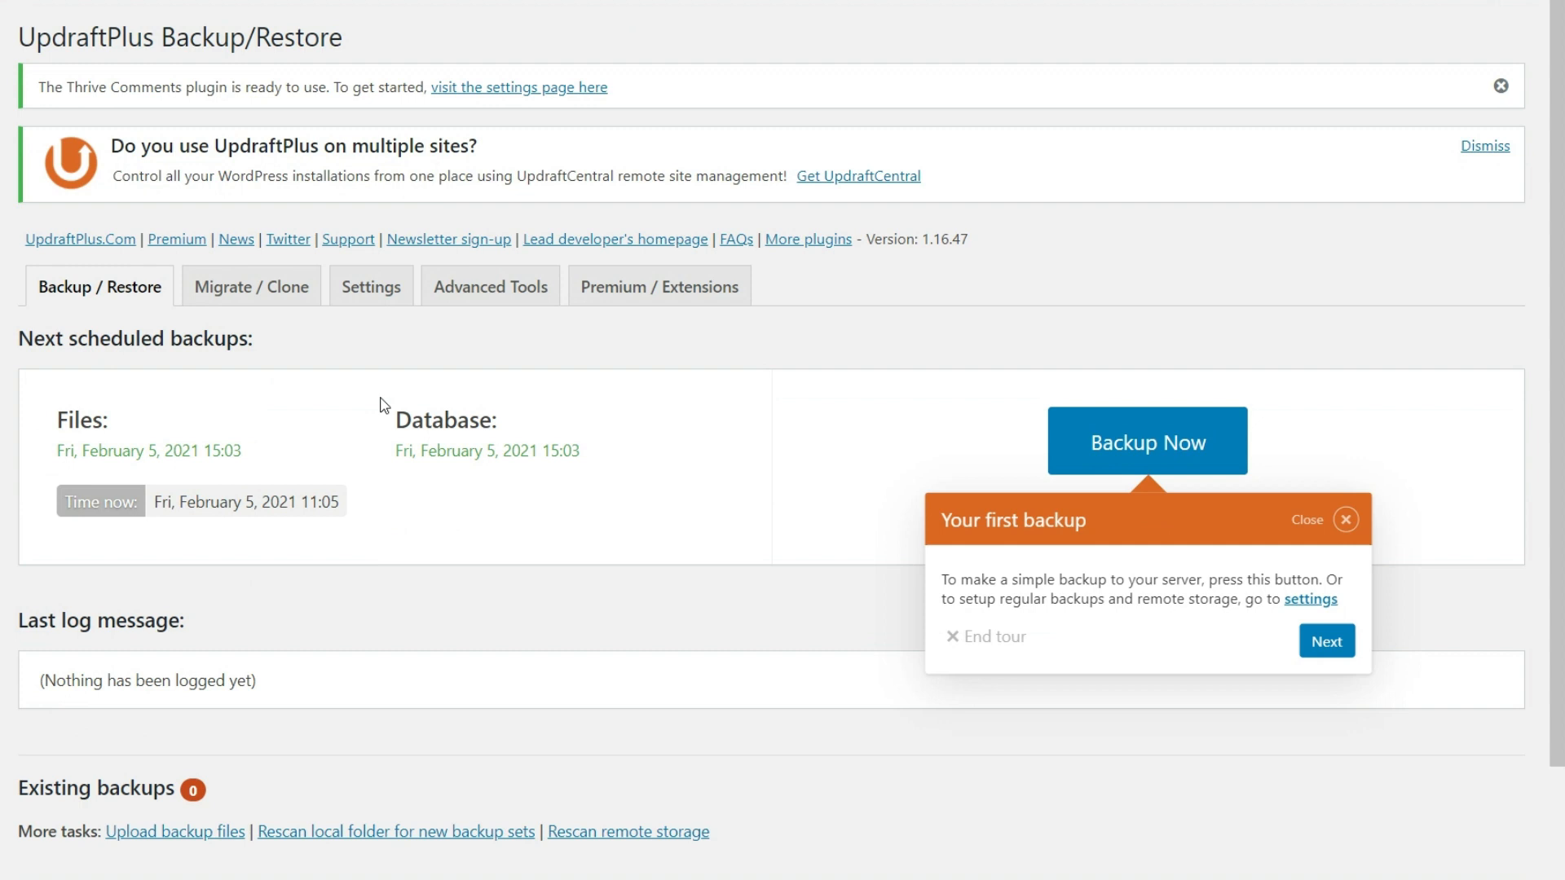
mouse_move(1439, 362)
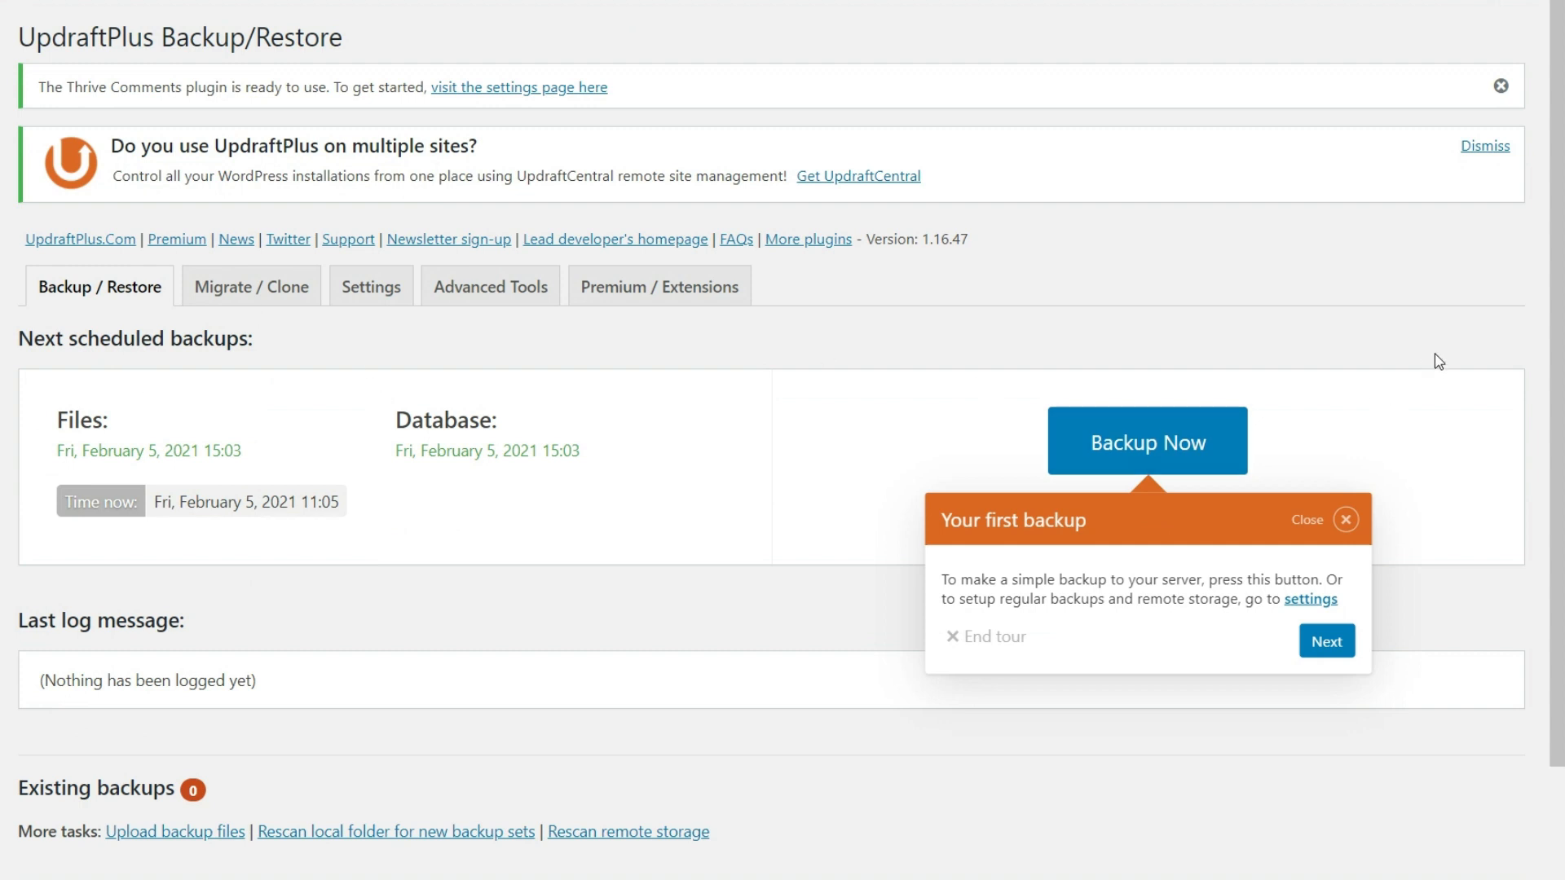
scroll(down, 3)
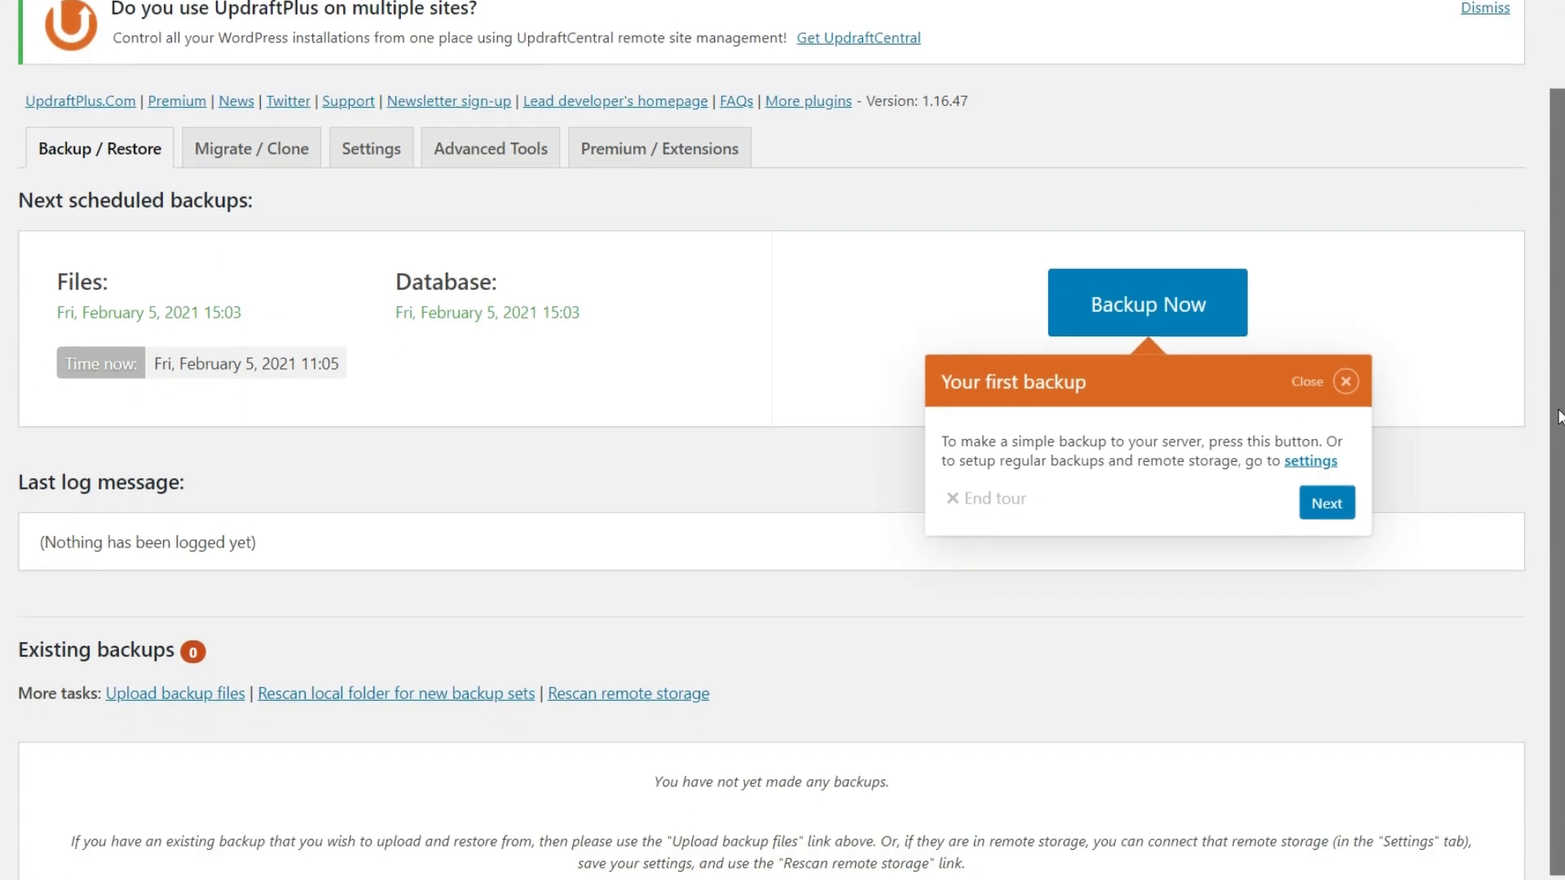
scroll(down, 3)
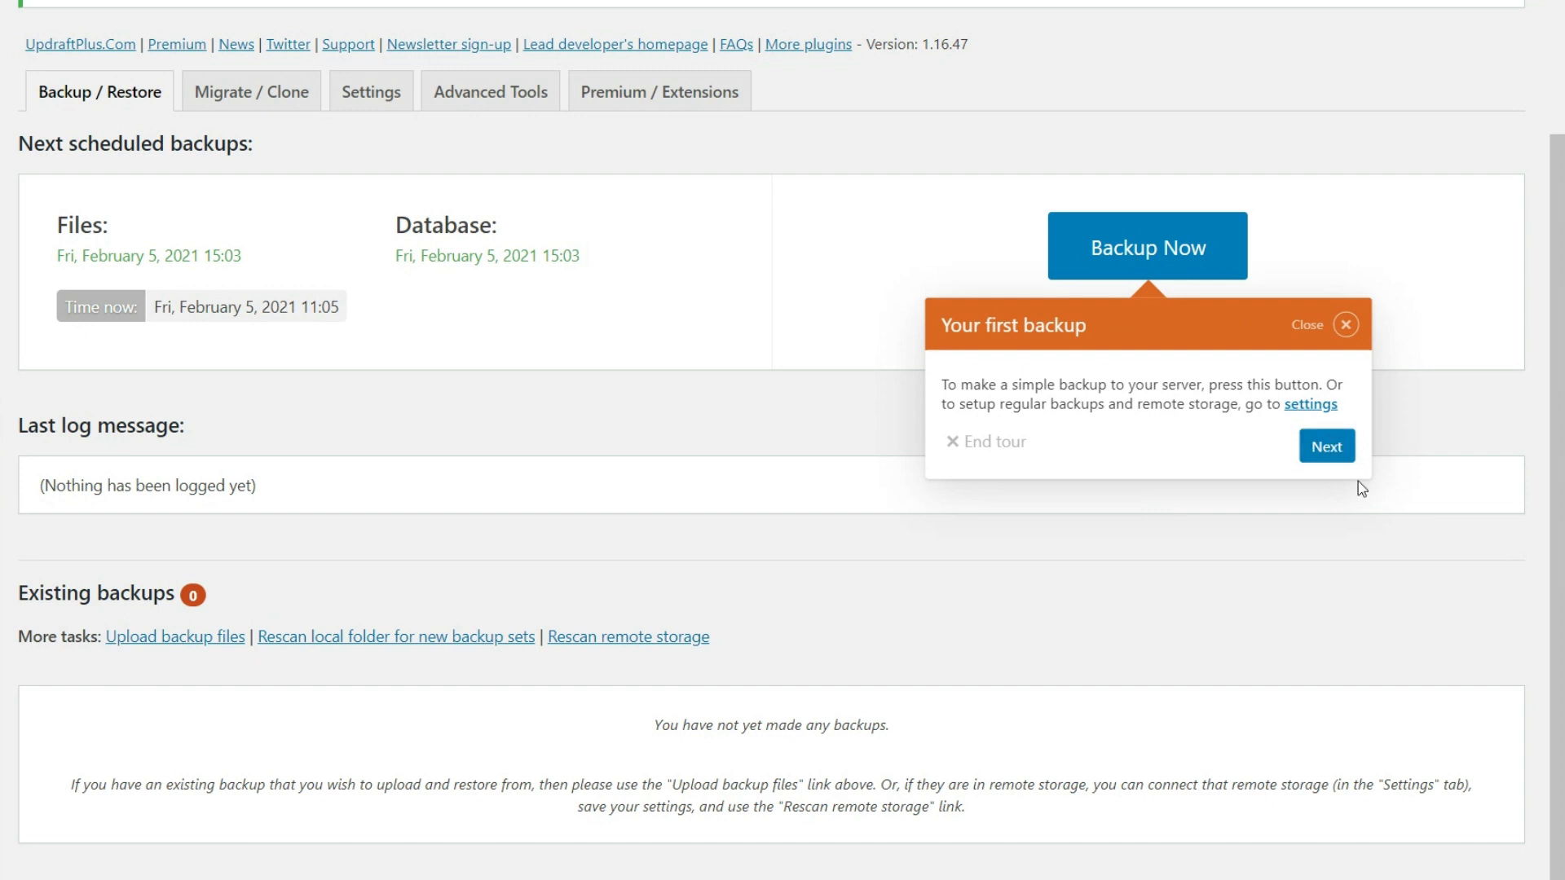
mouse_move(1358, 484)
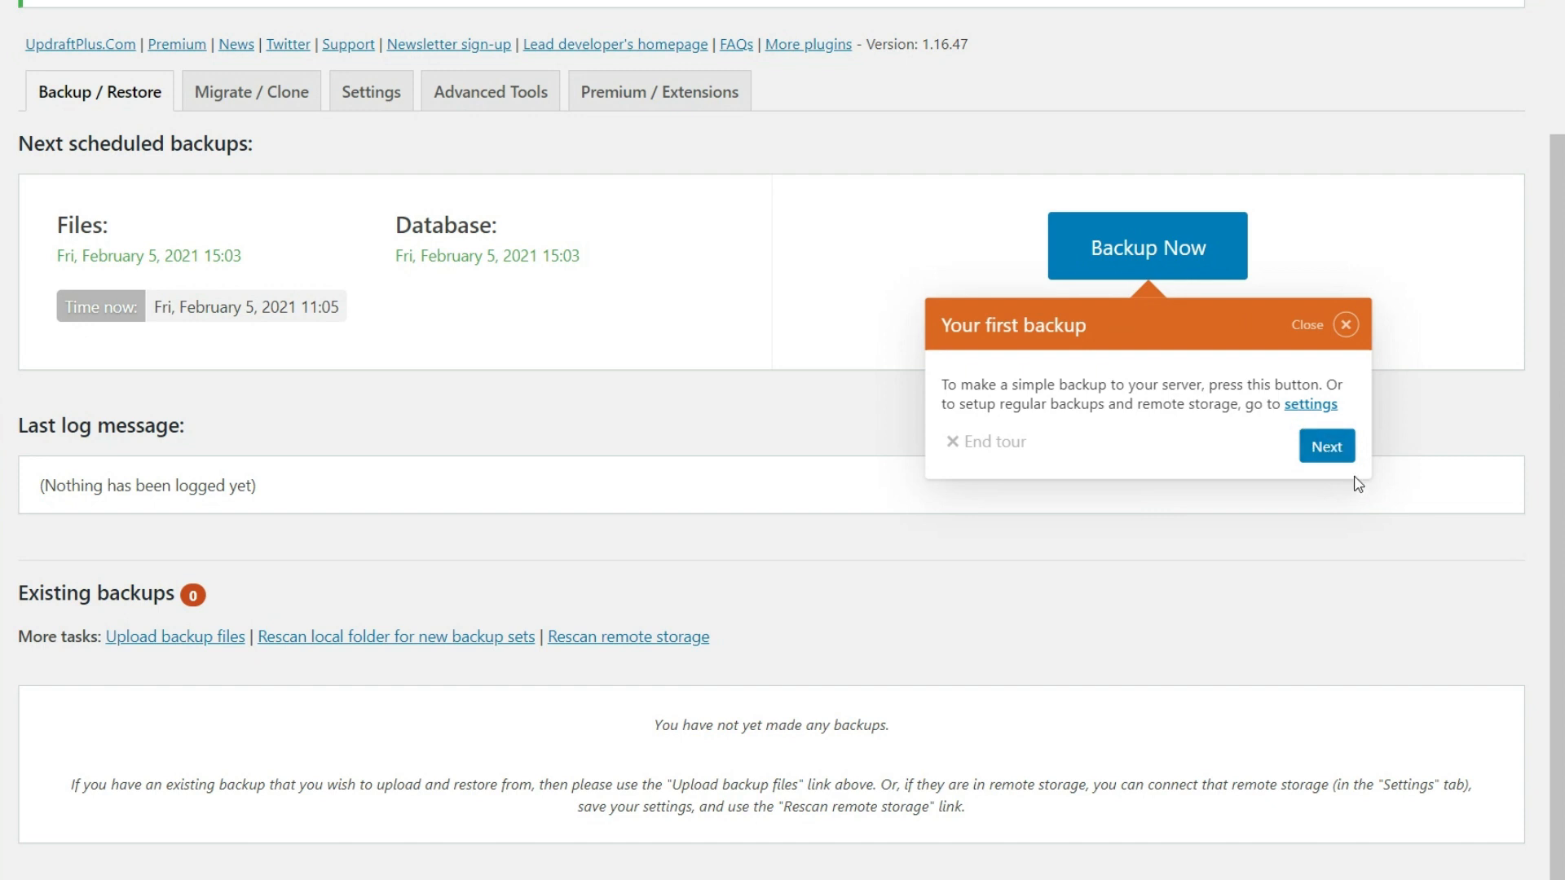
click(1325, 447)
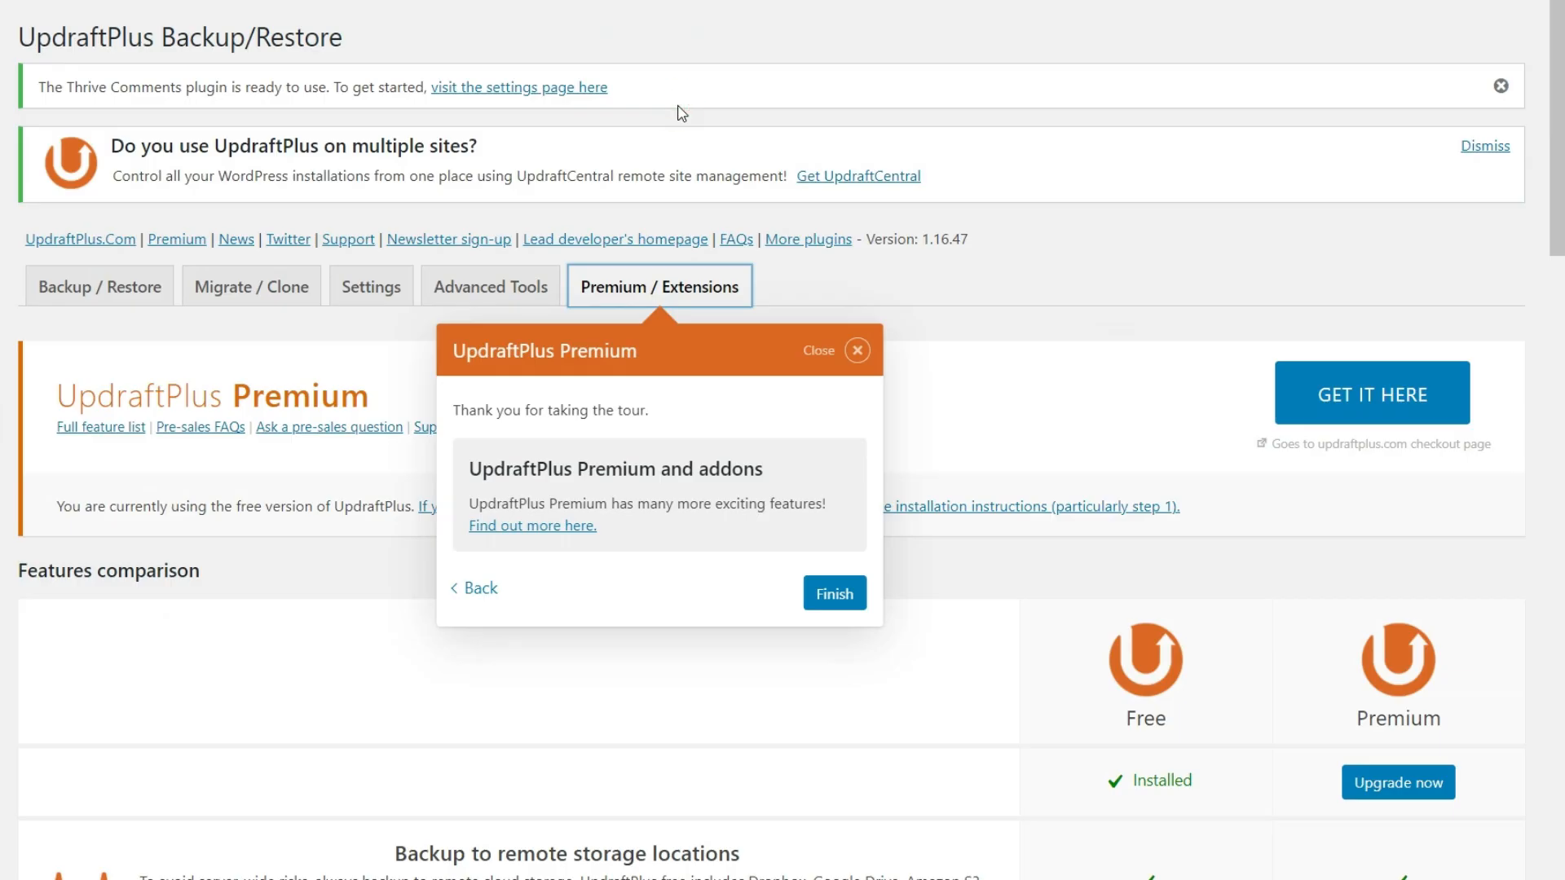
Step: Finish the guided tour and scroll through the Backup / Restore page
click(834, 594)
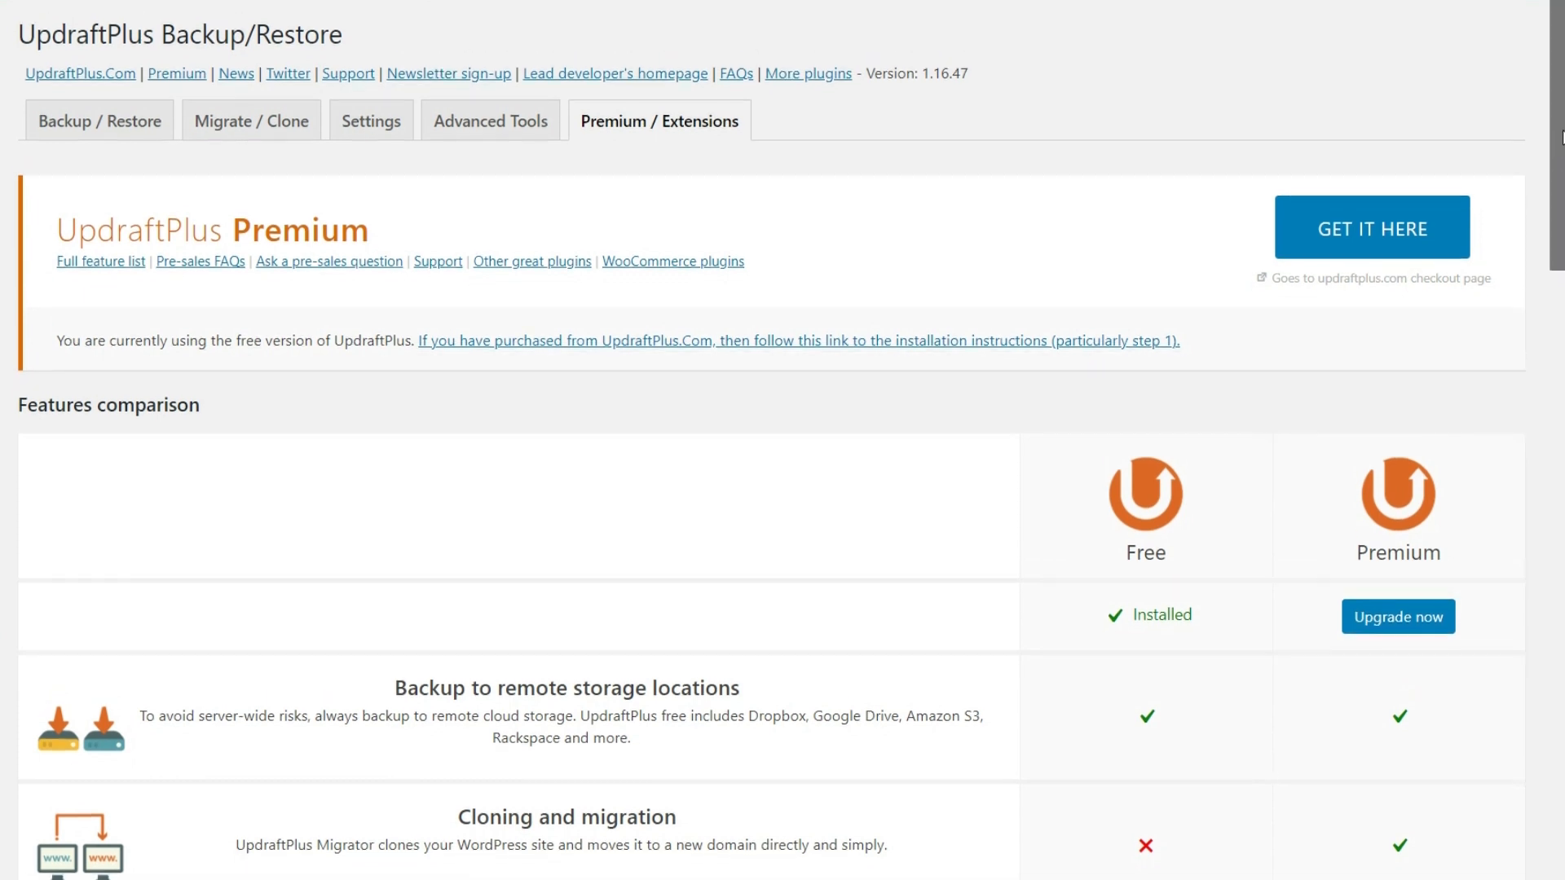
scroll(down, 3)
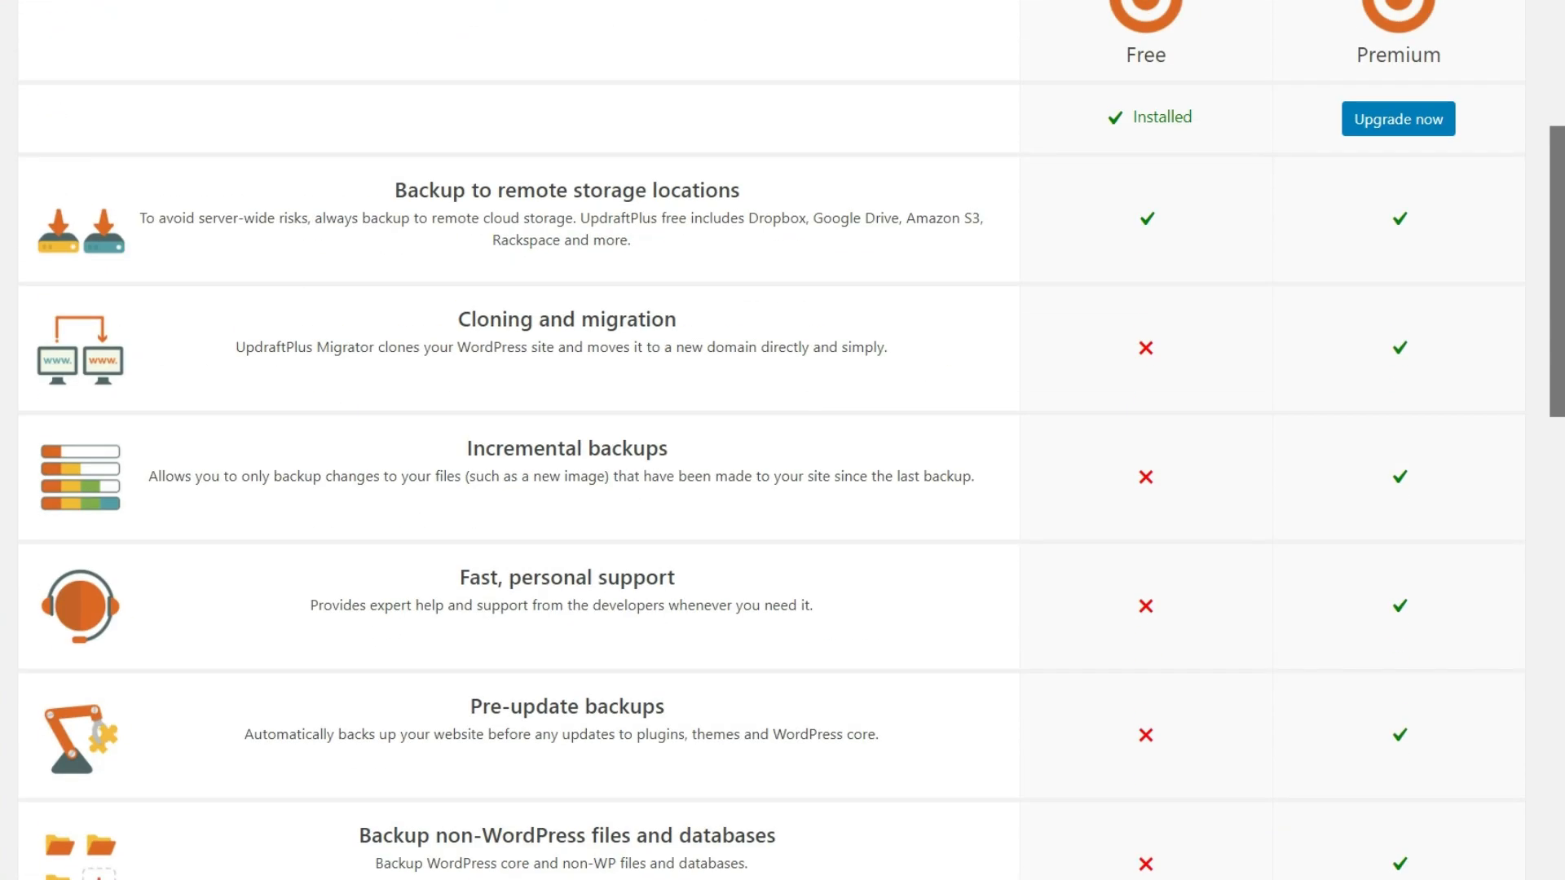
scroll(up, 3)
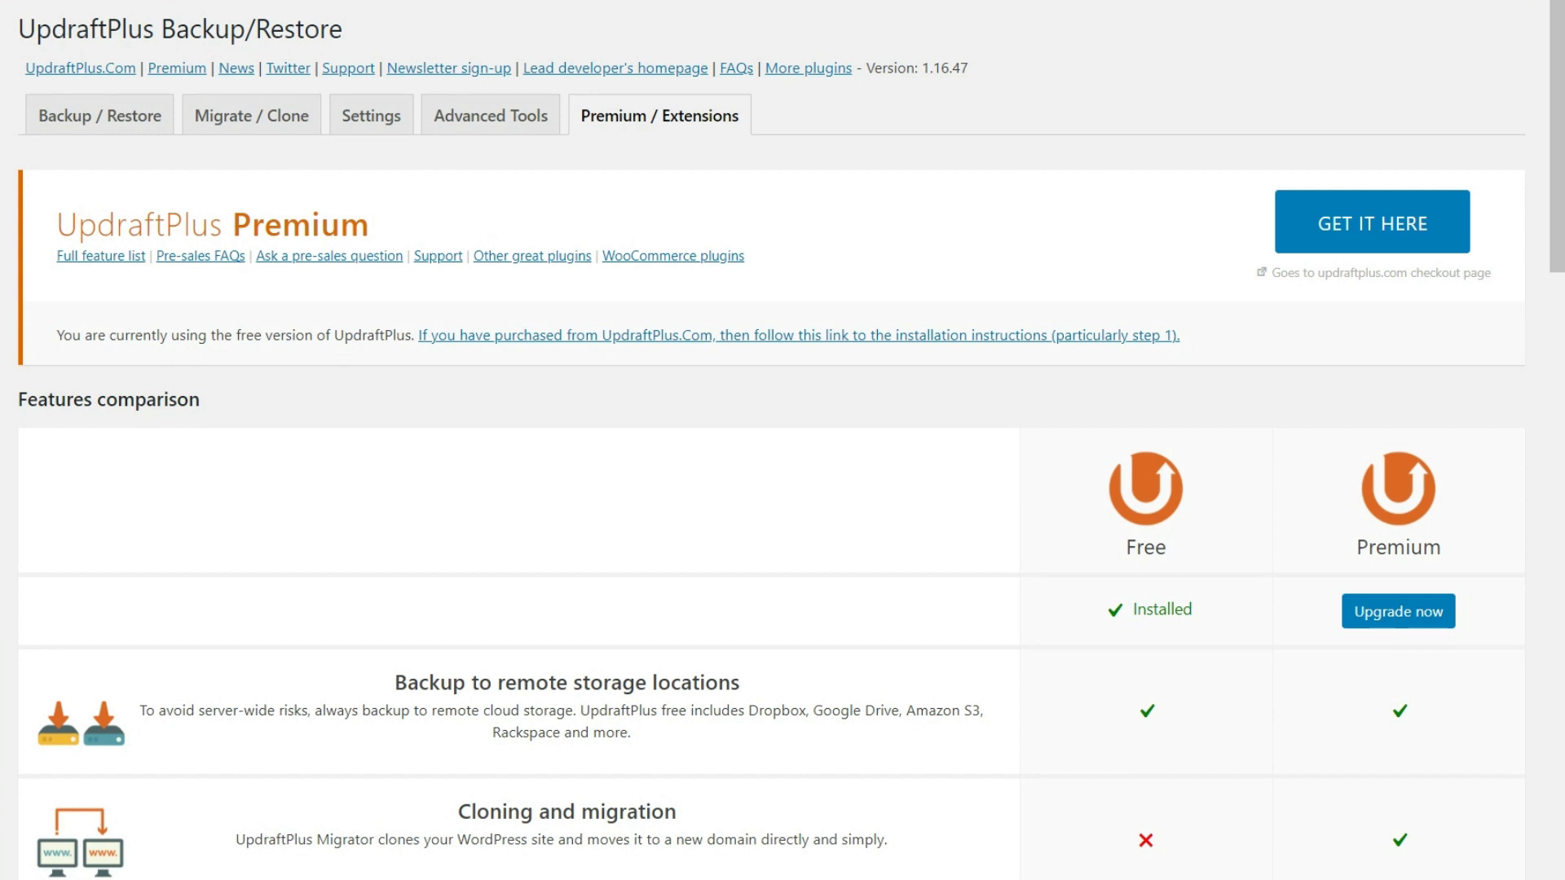
scroll(down, 3)
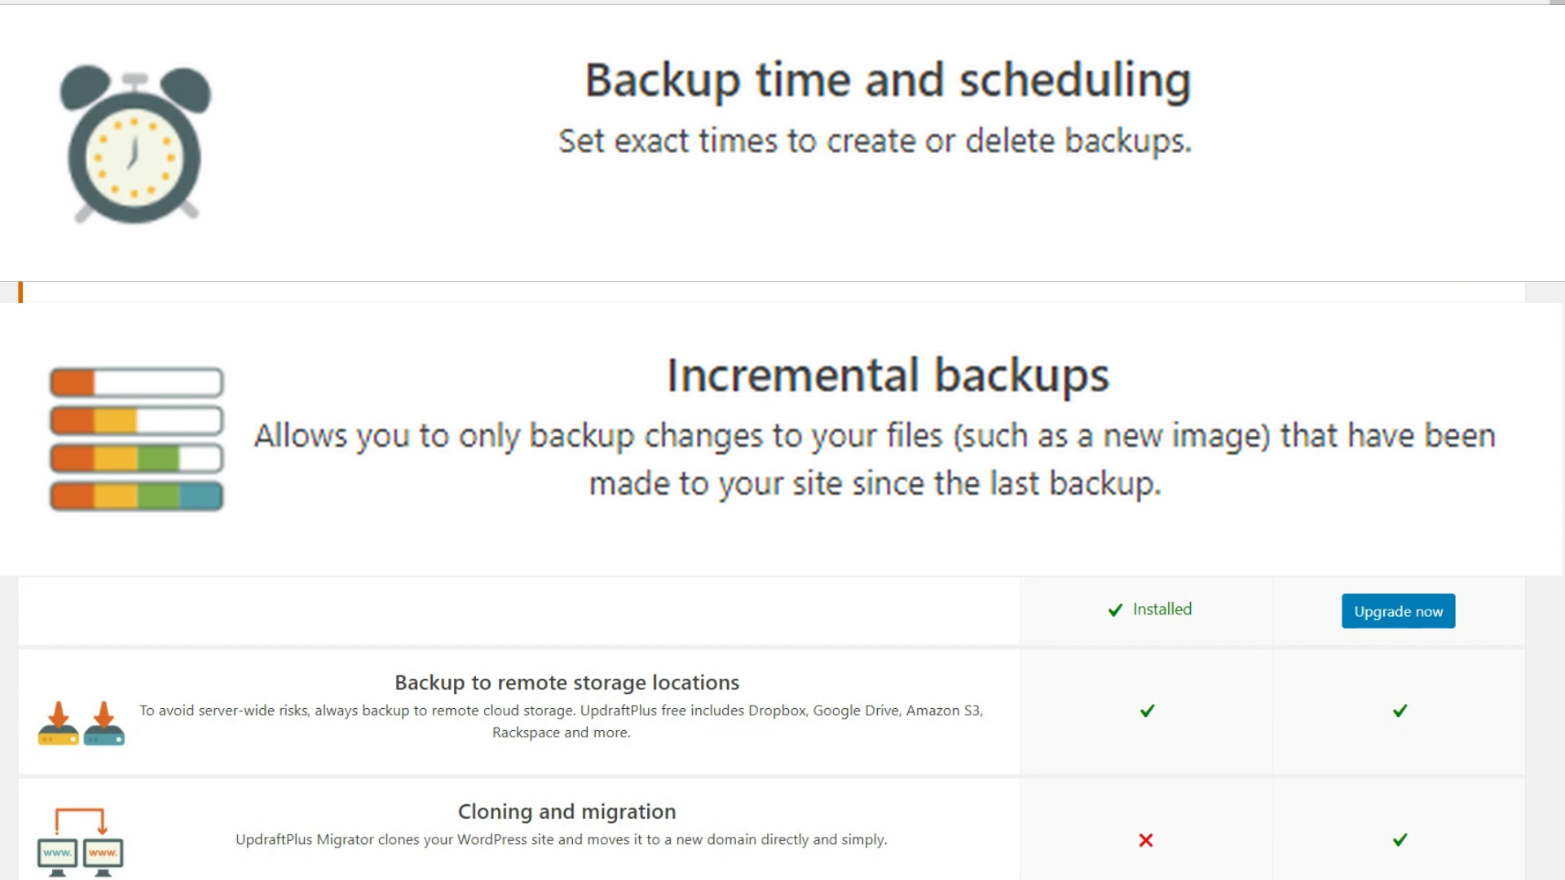
scroll(down, 3)
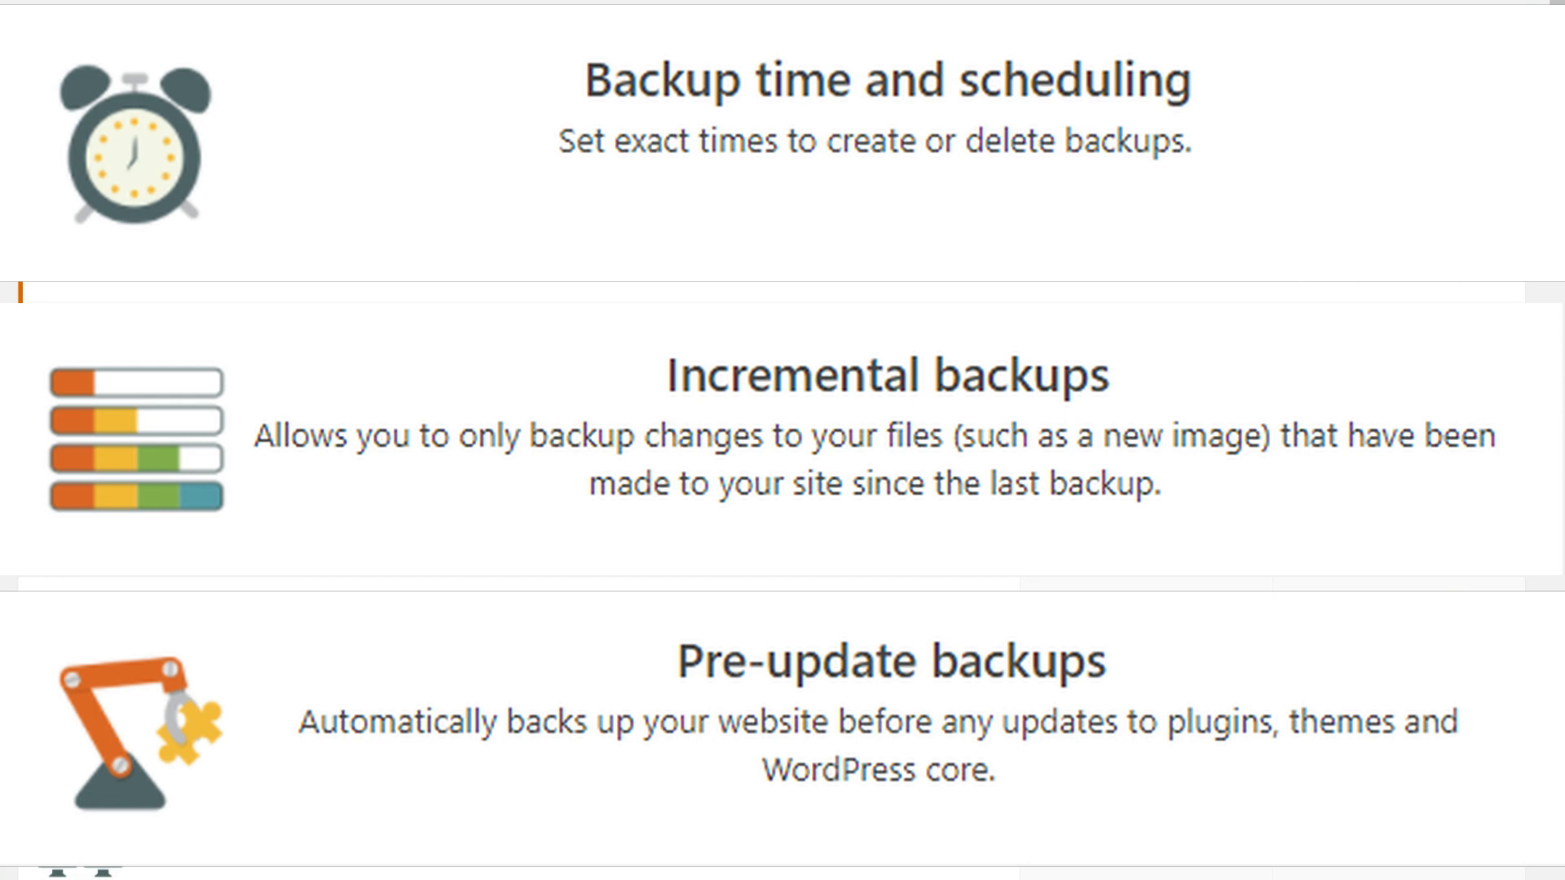
scroll(down, 3)
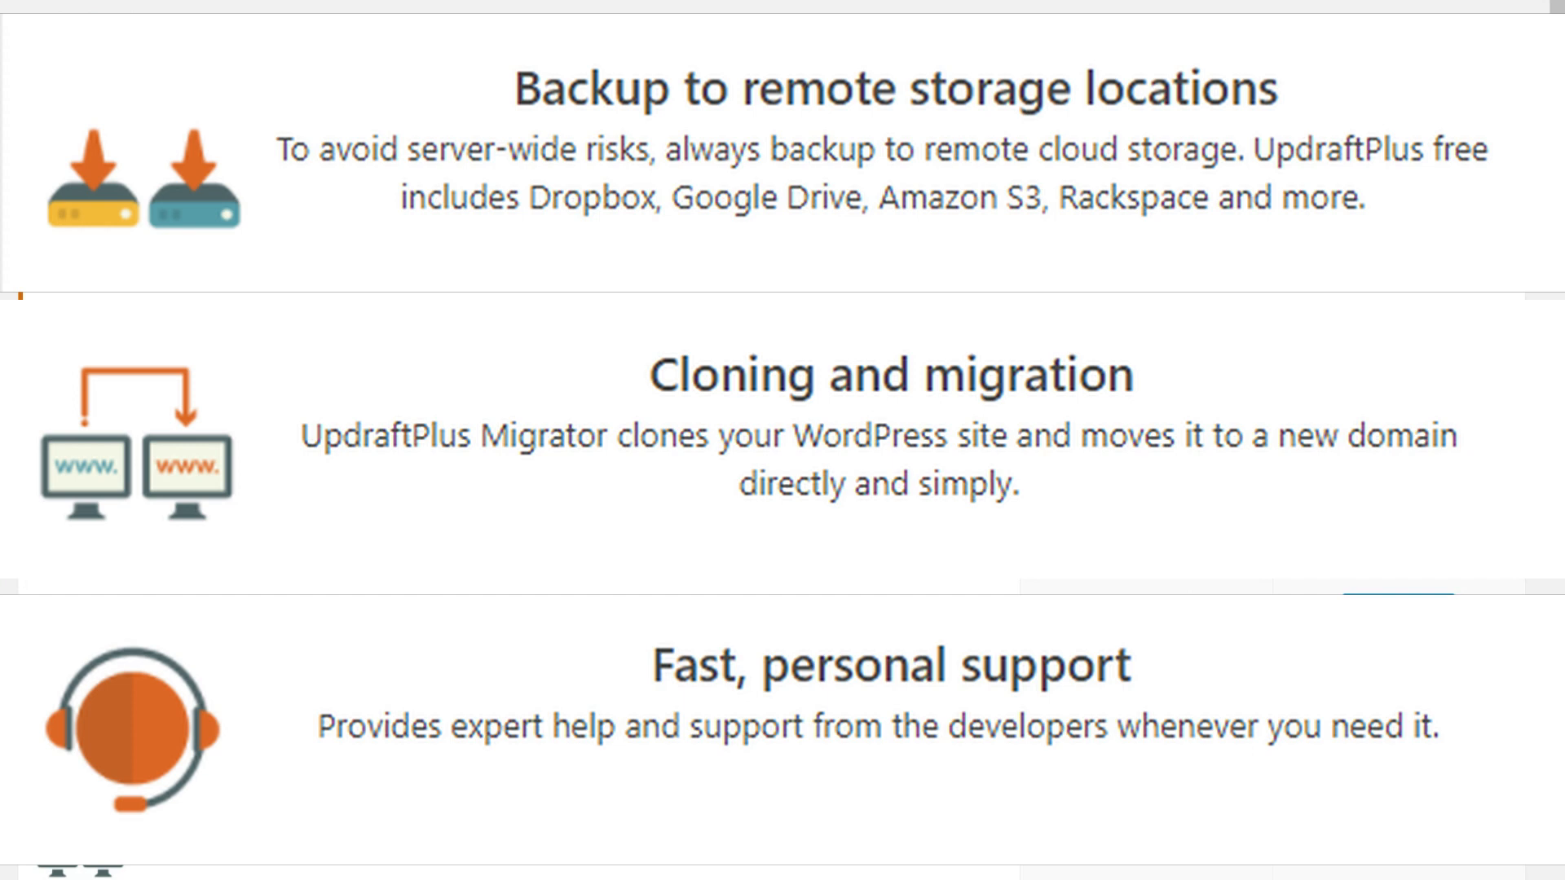
scroll(down, 3)
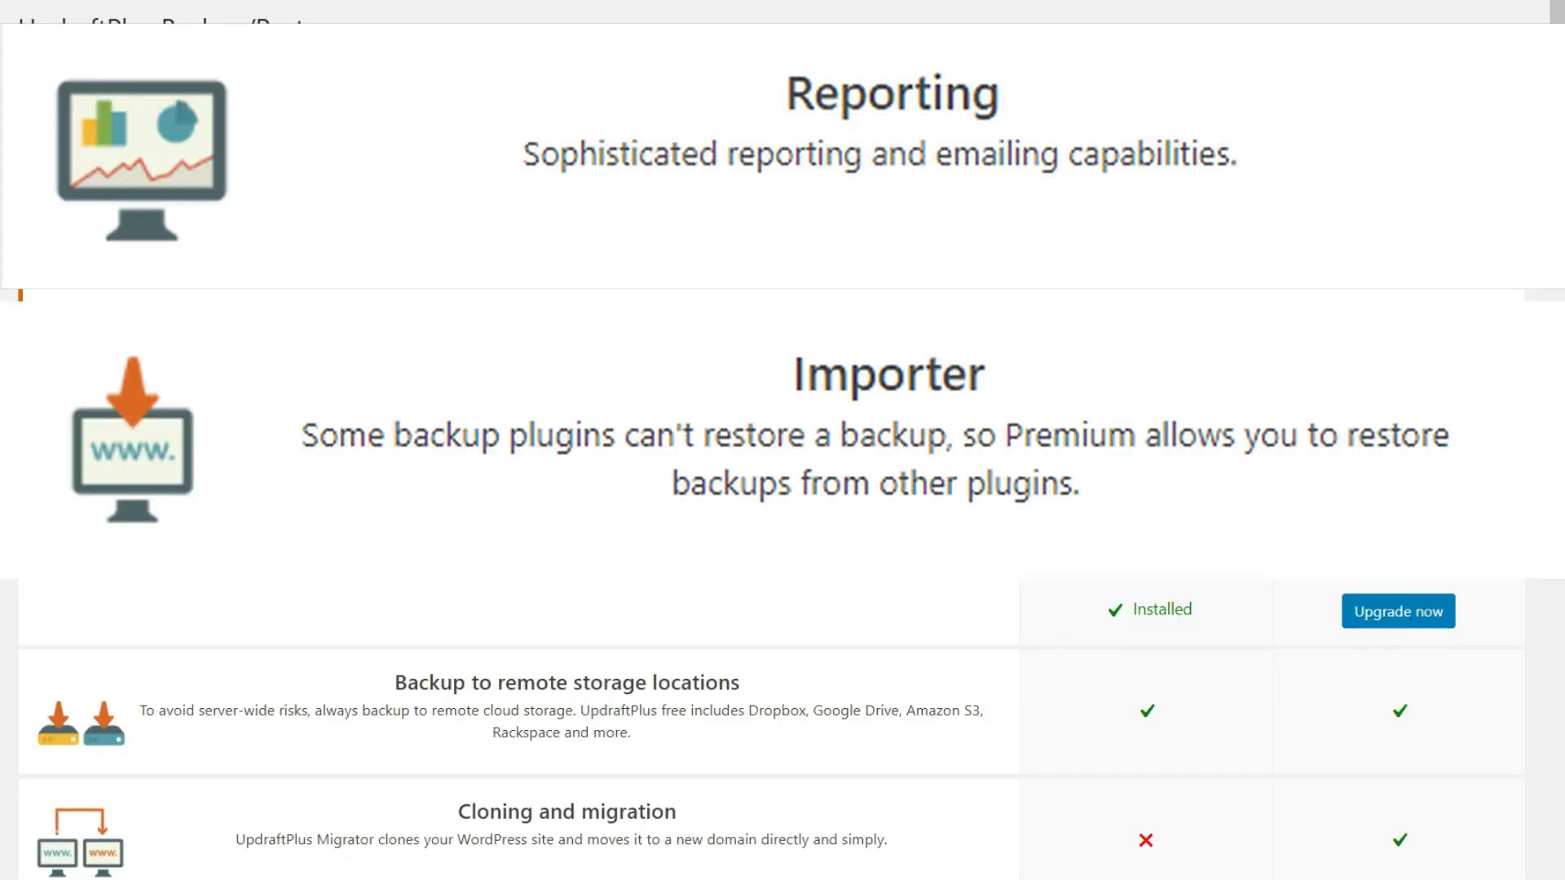
scroll(down, 3)
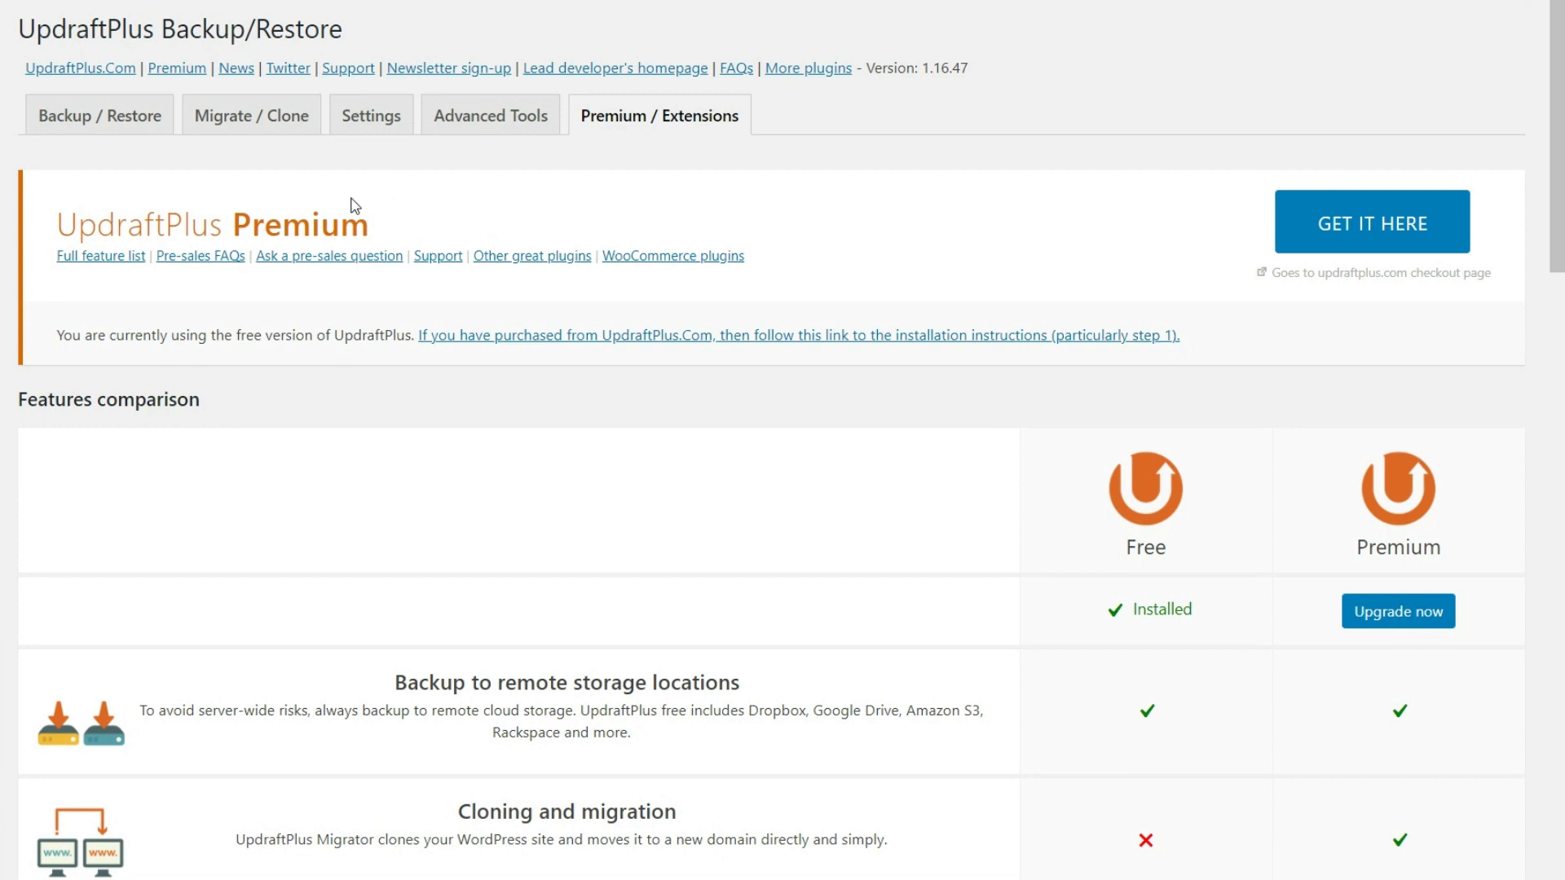
mouse_move(99, 115)
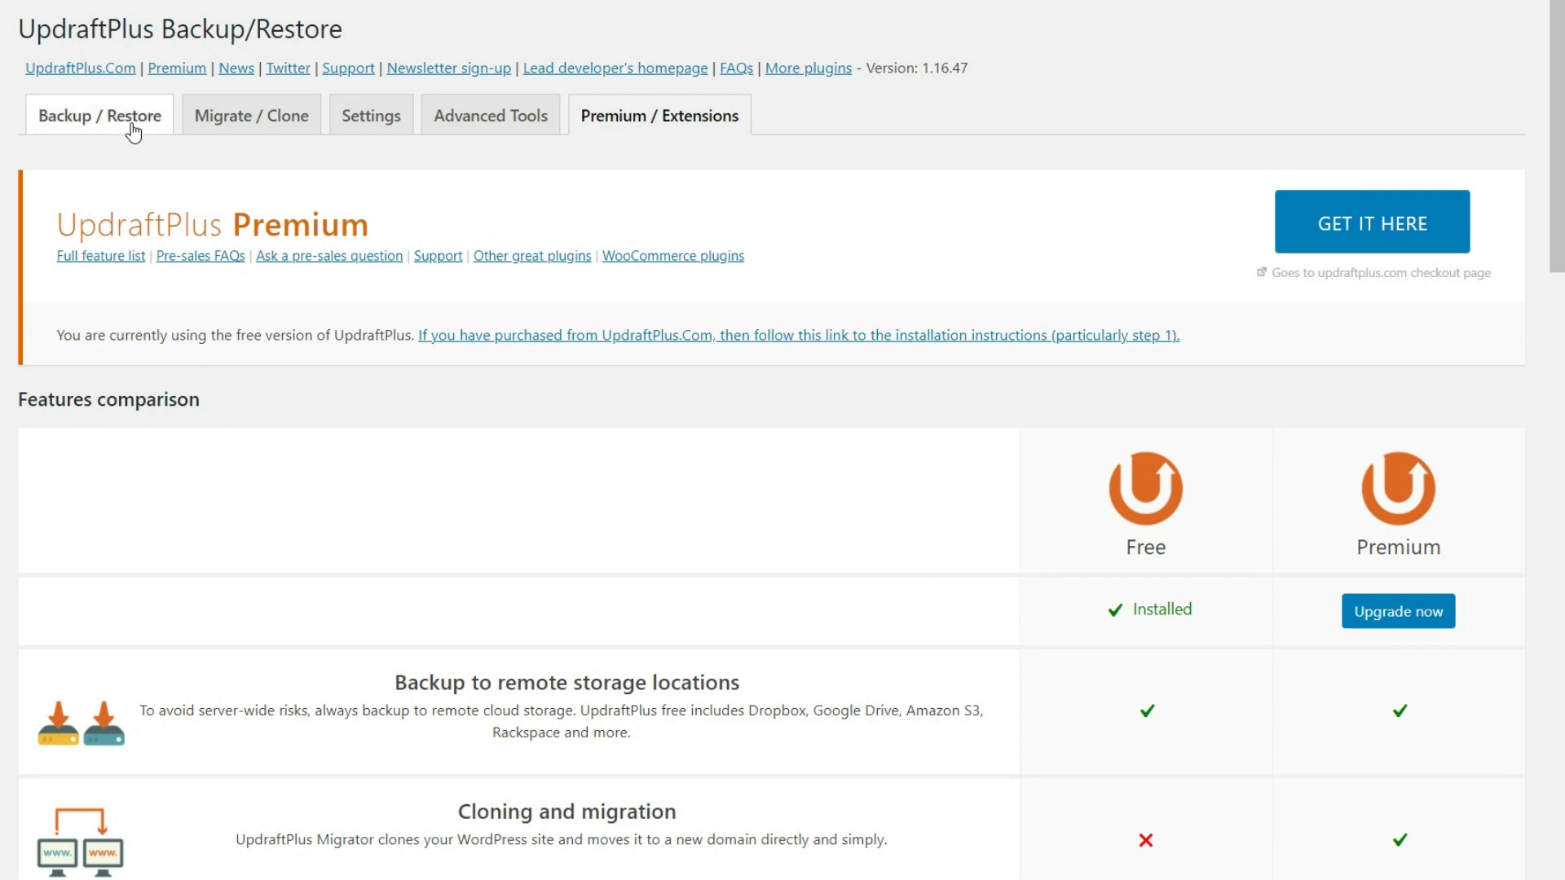
Step: Start a new site backup with Backup Now from the overview
click(99, 114)
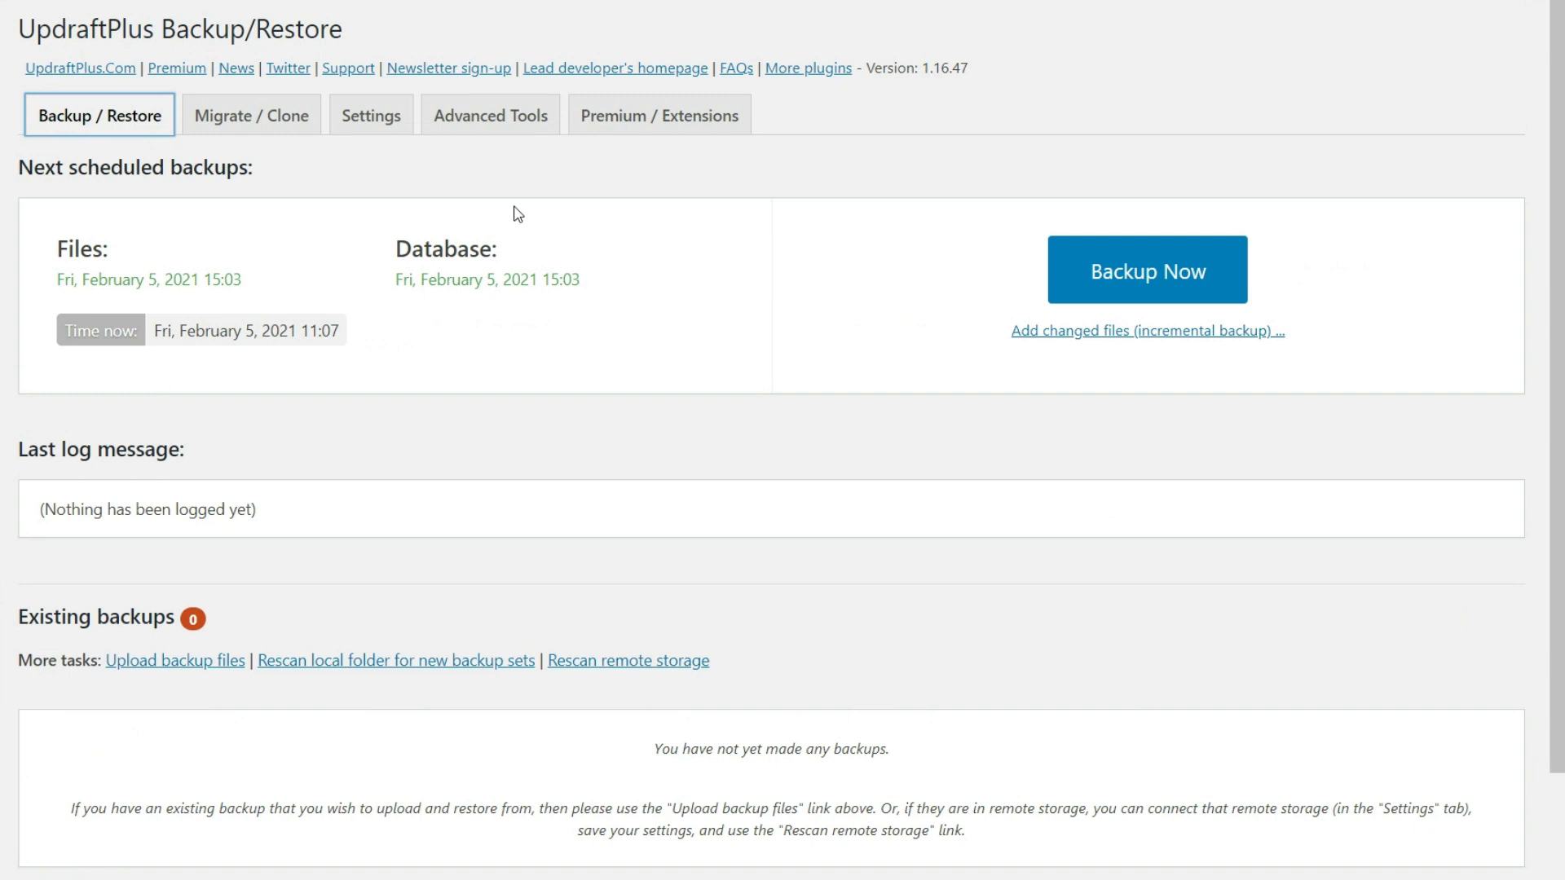
click(1146, 269)
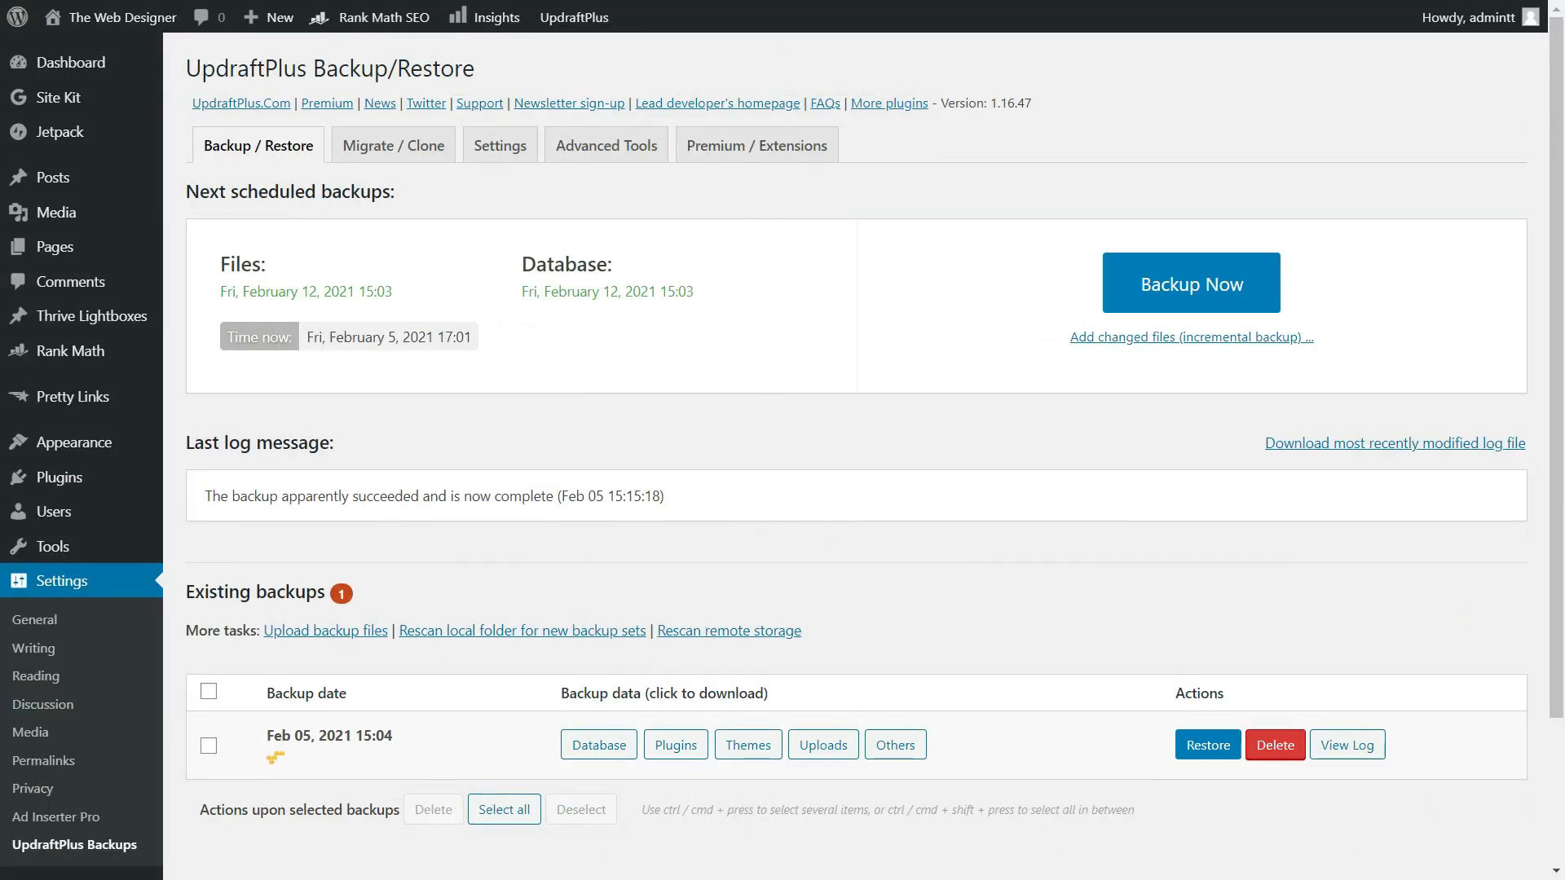
mouse_move(1076, 447)
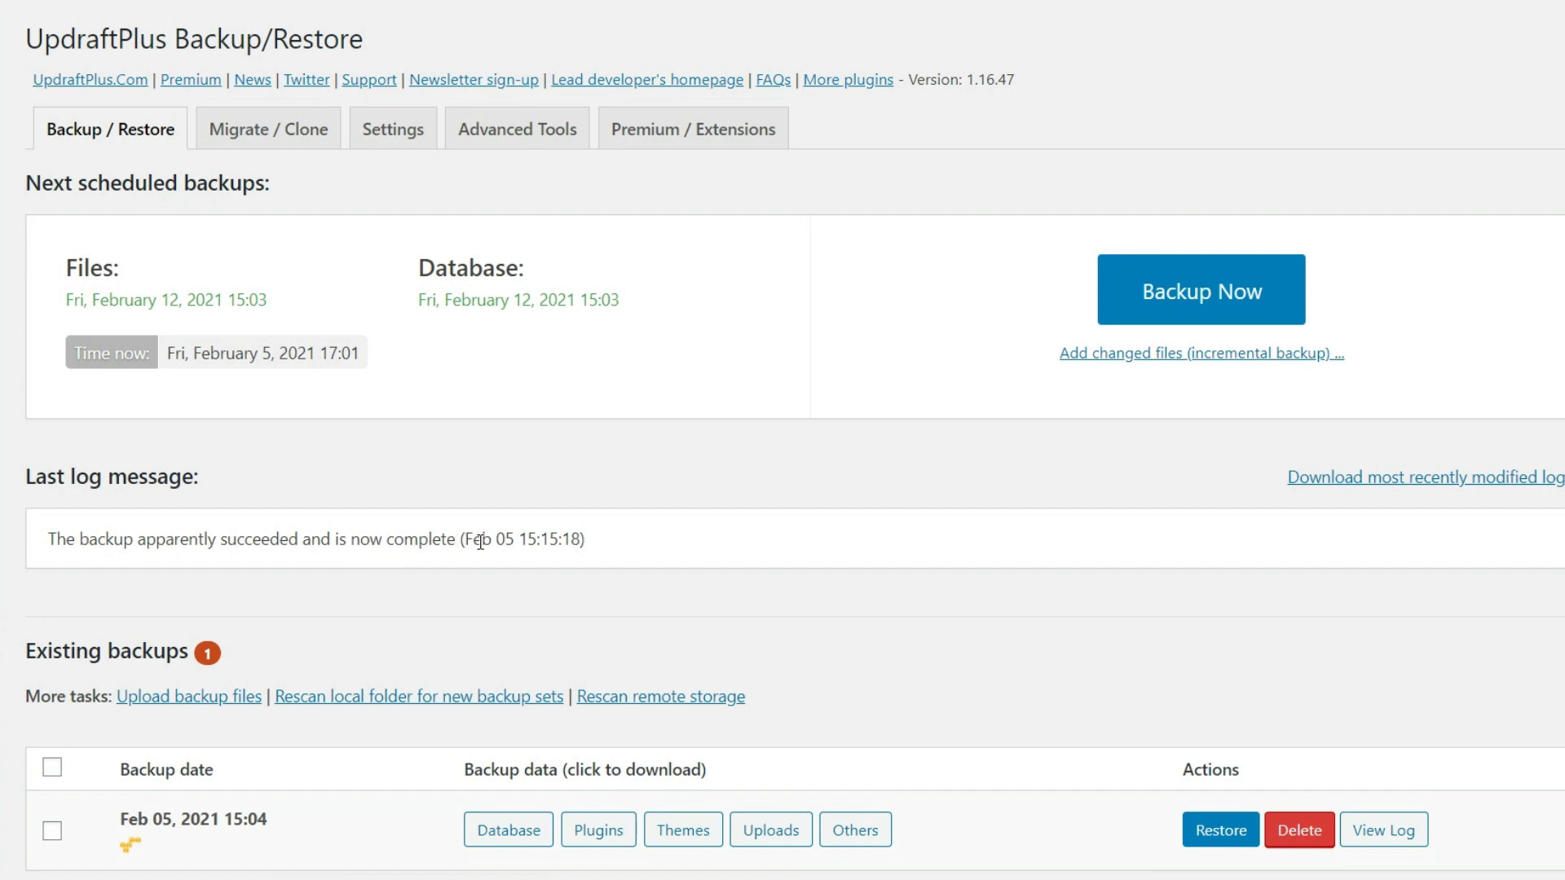
drag(460, 540, 586, 540)
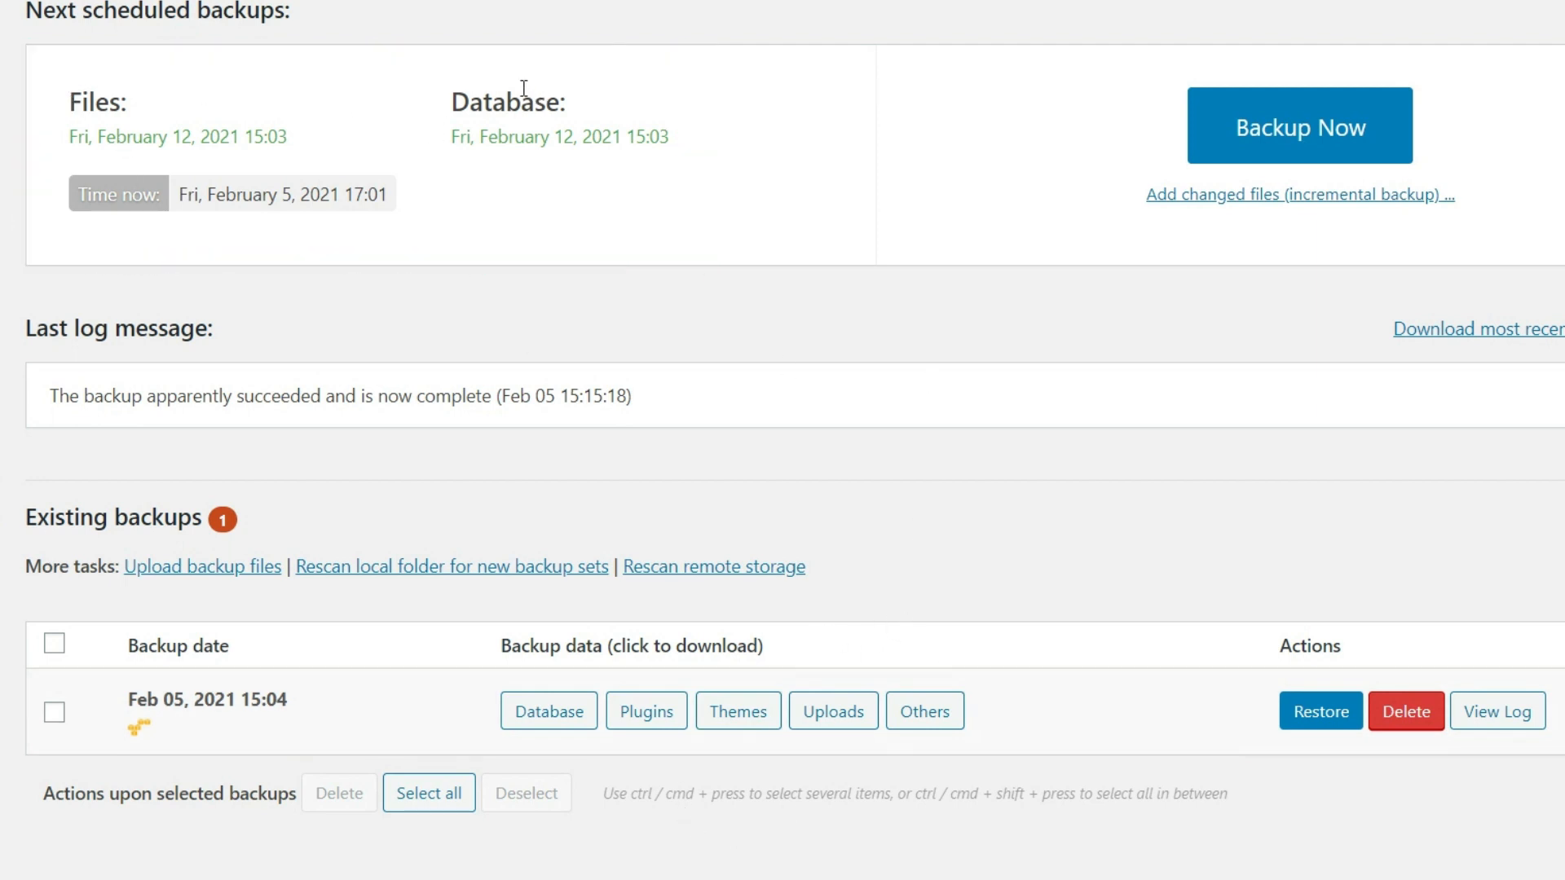
click(376, 131)
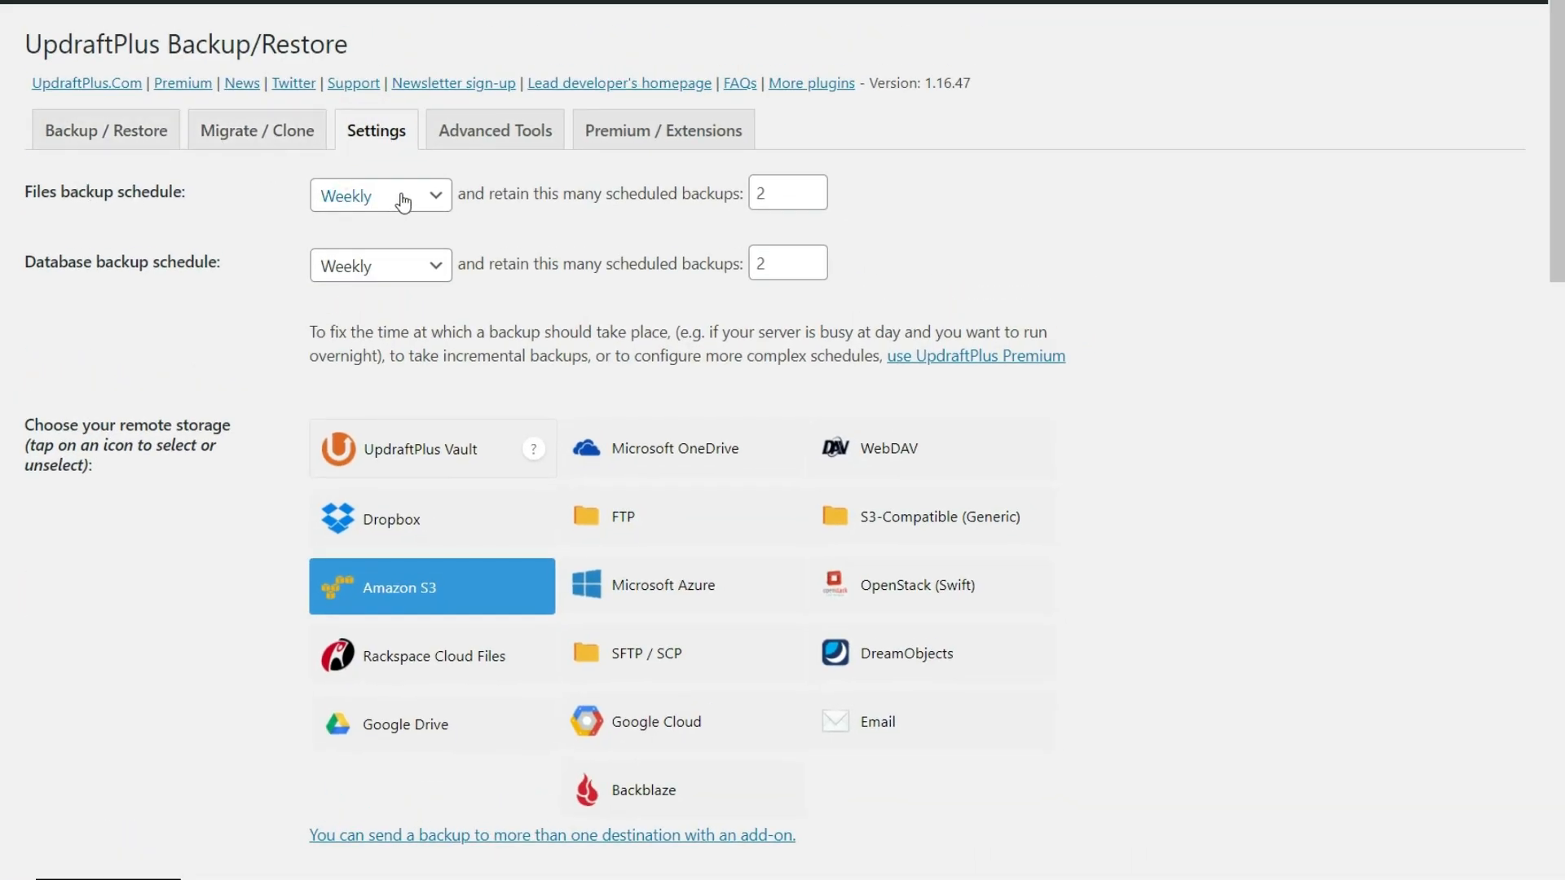
click(104, 130)
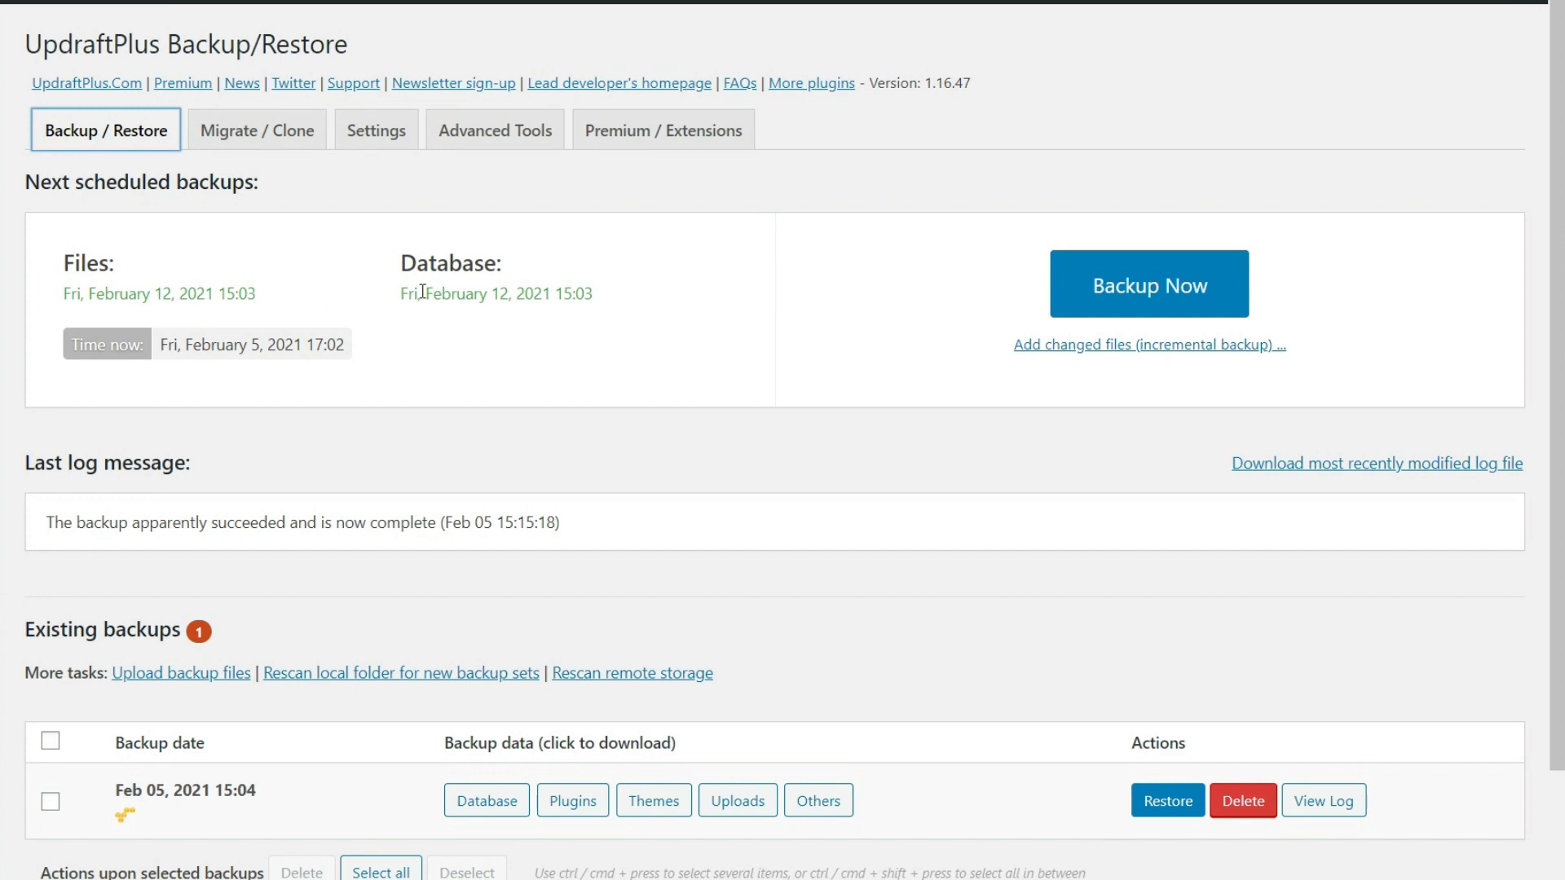
mouse_move(488, 723)
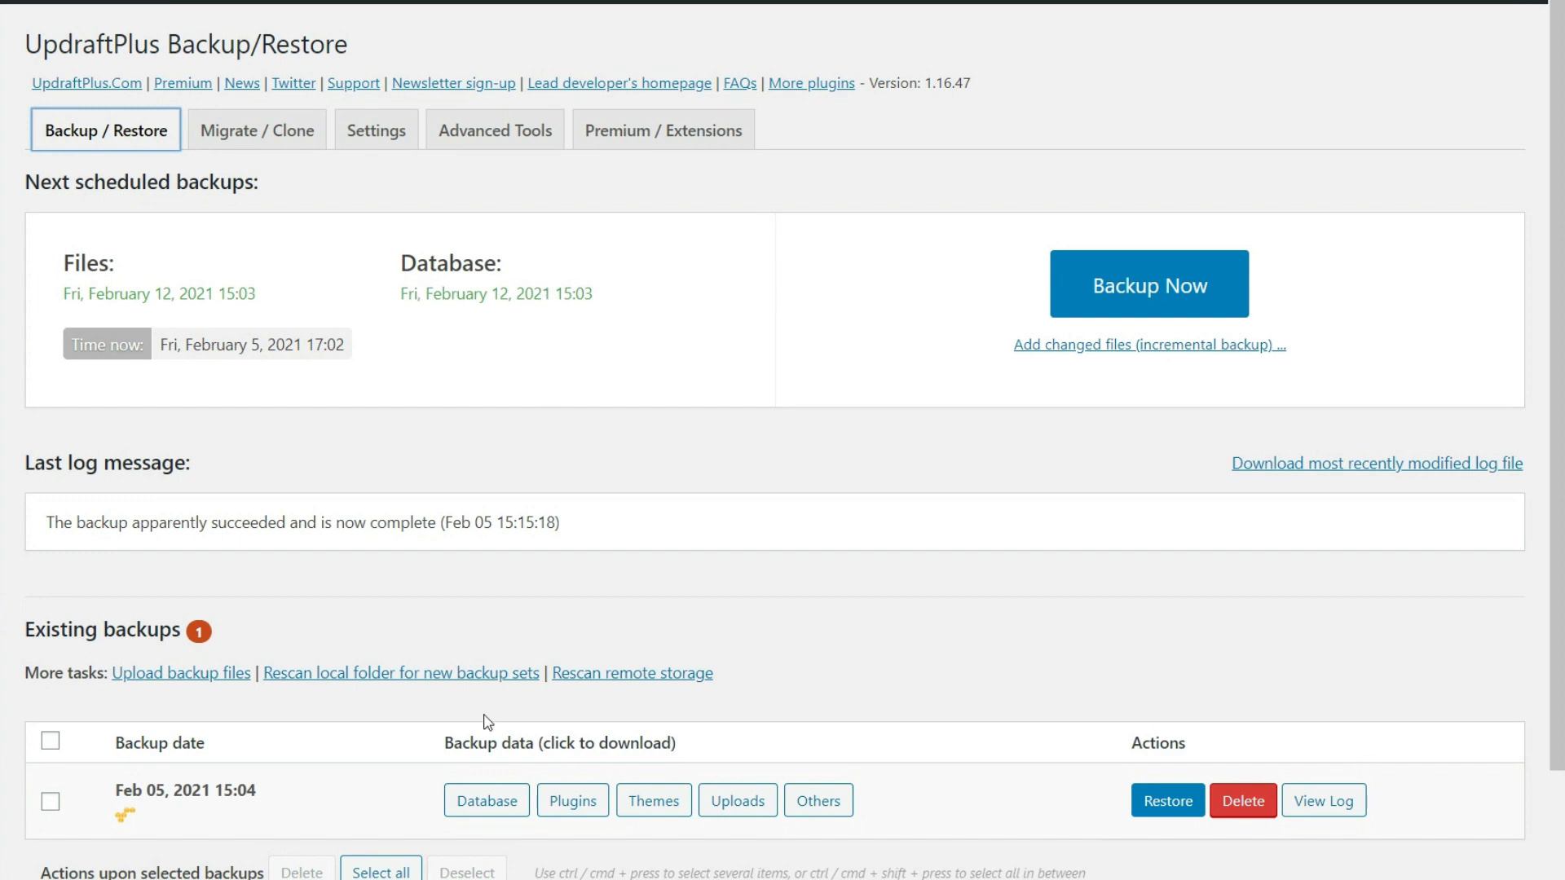
mouse_move(251, 851)
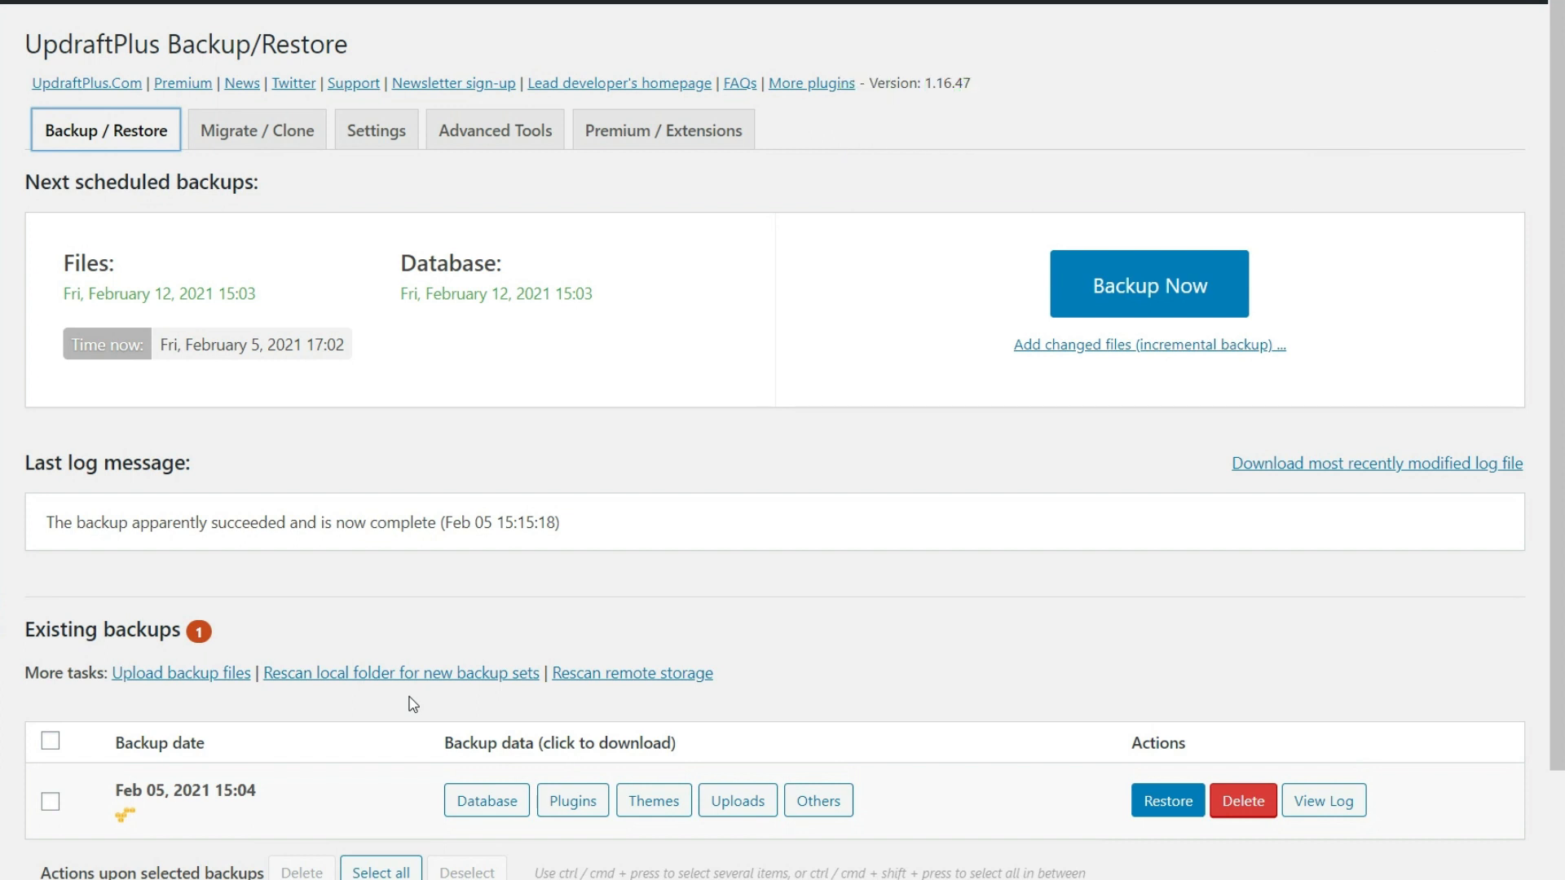
mouse_move(1006, 691)
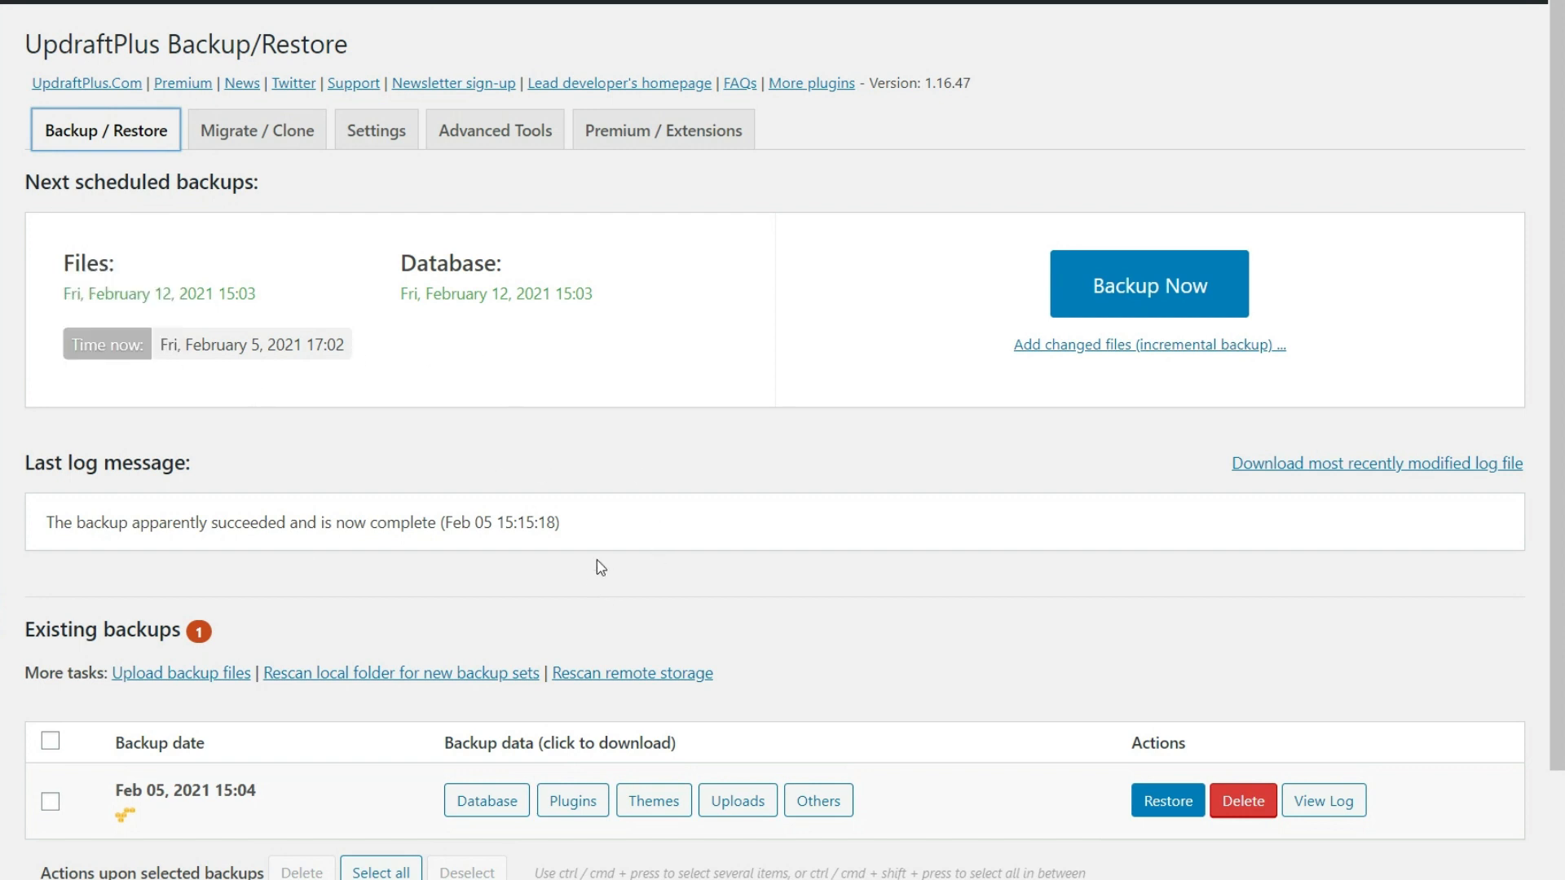
mouse_move(489, 547)
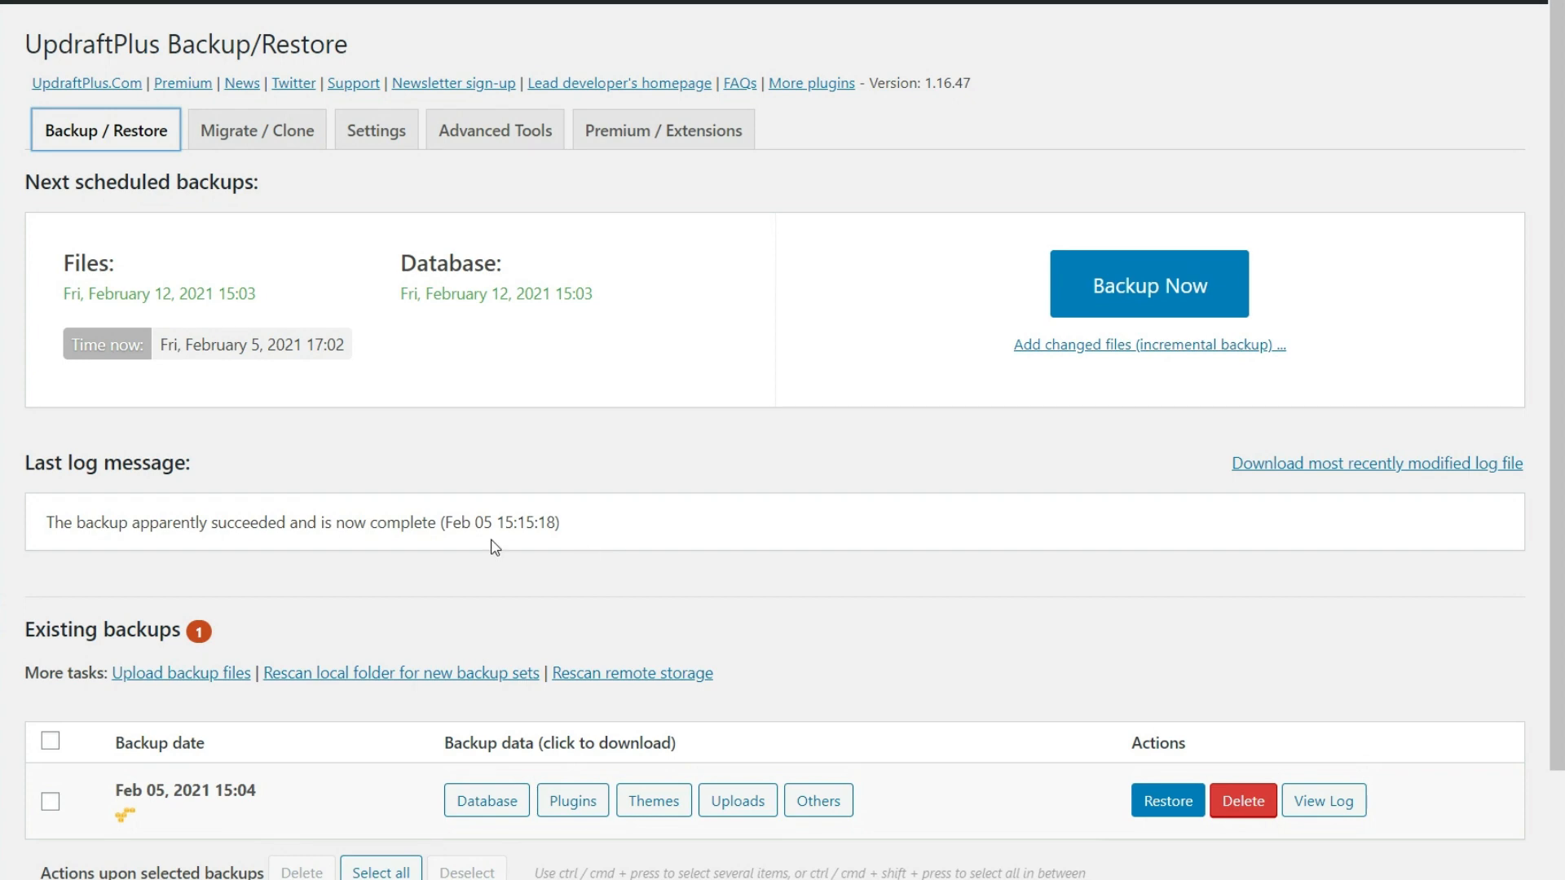
mouse_move(719, 629)
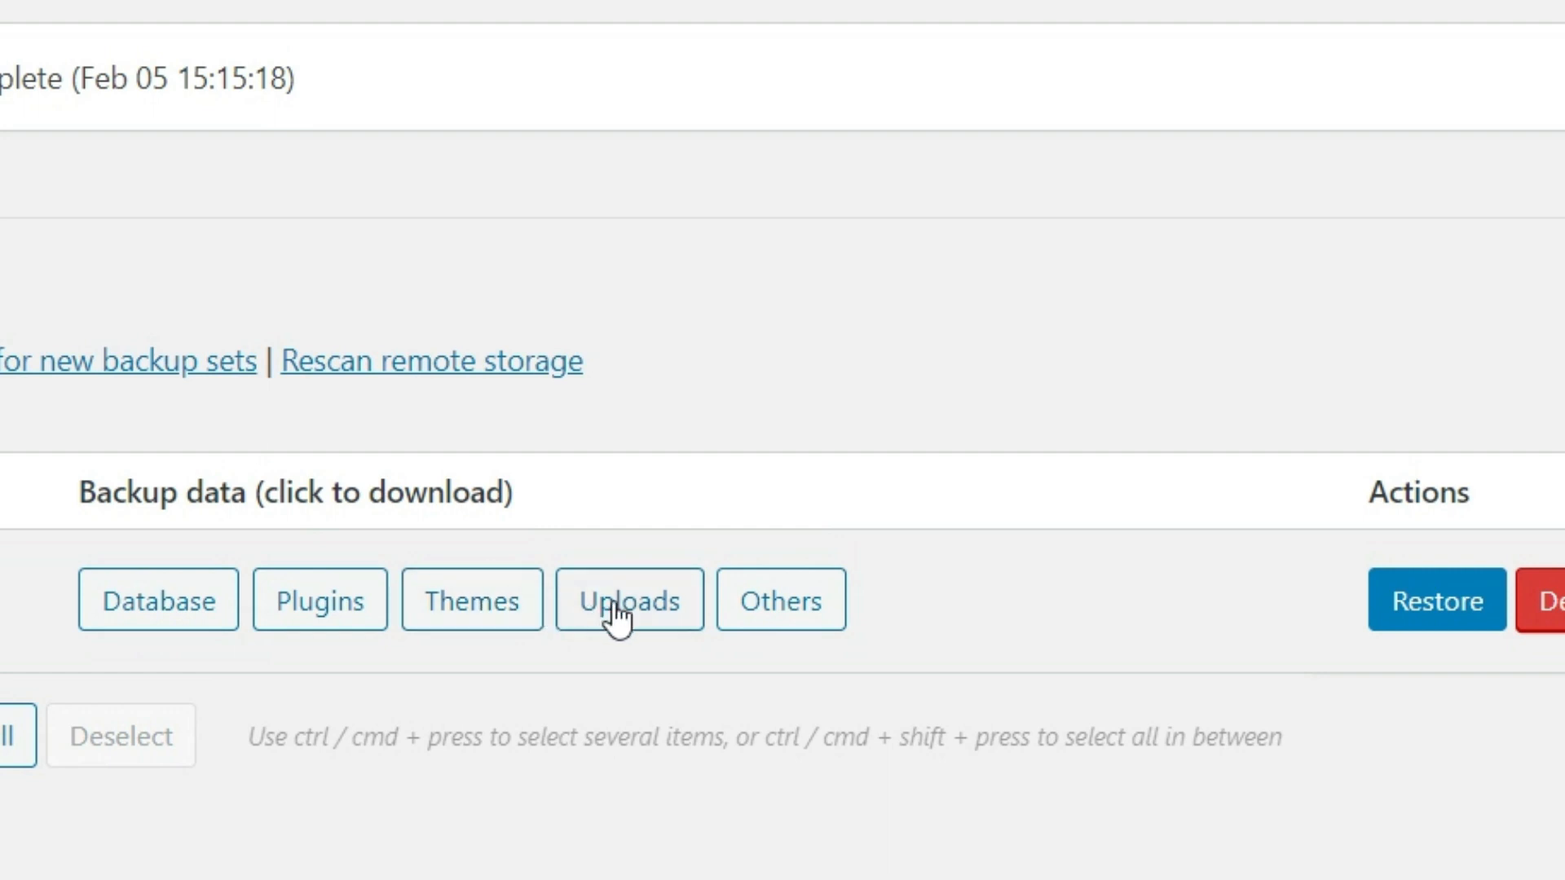
mouse_move(784, 600)
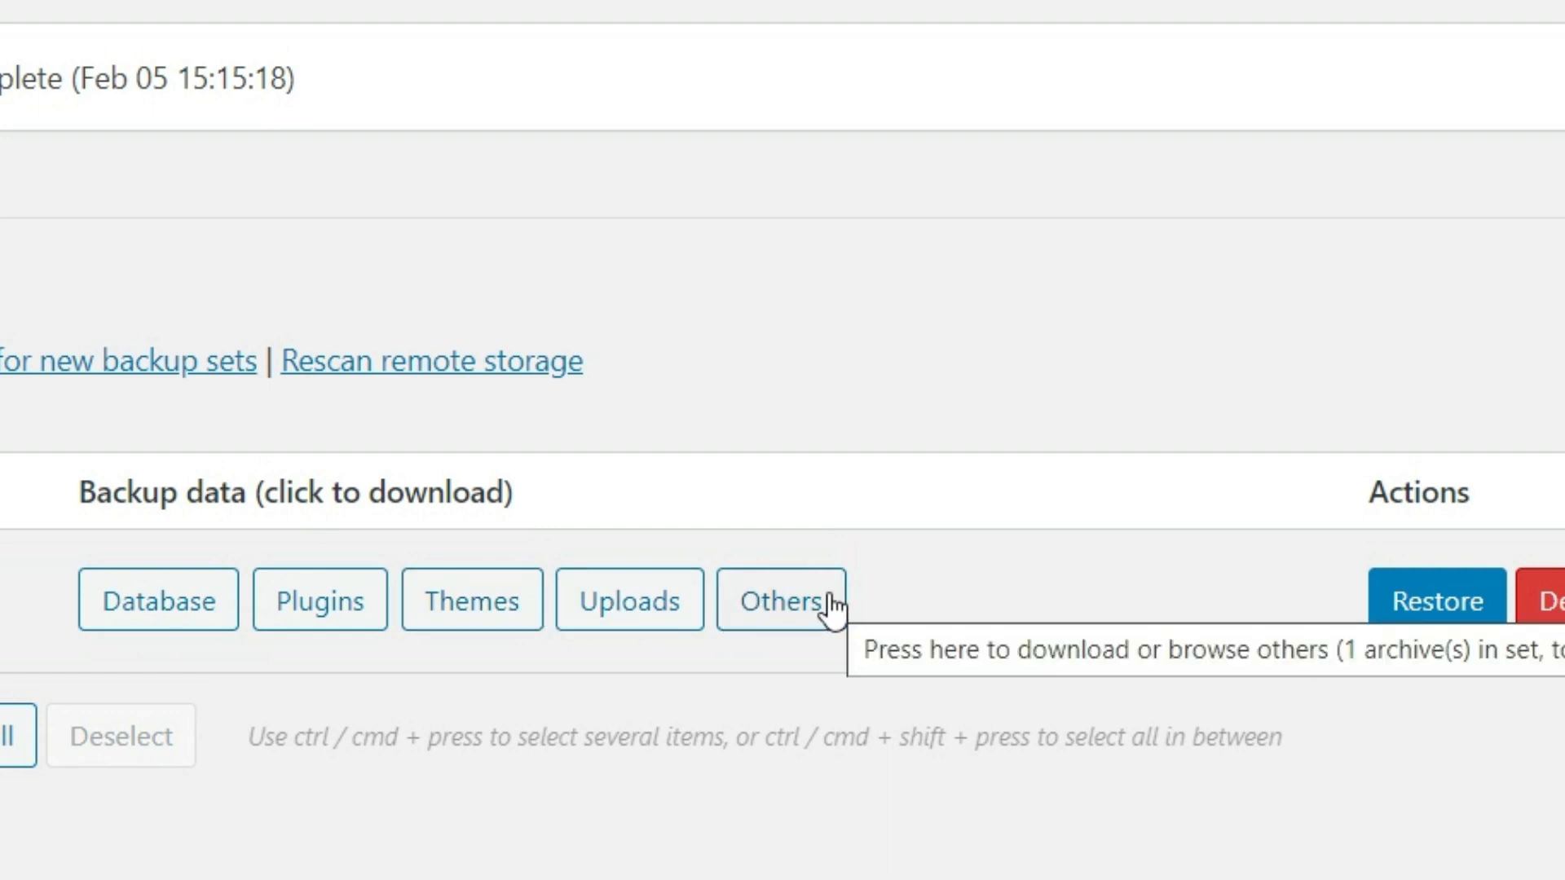
mouse_move(853, 274)
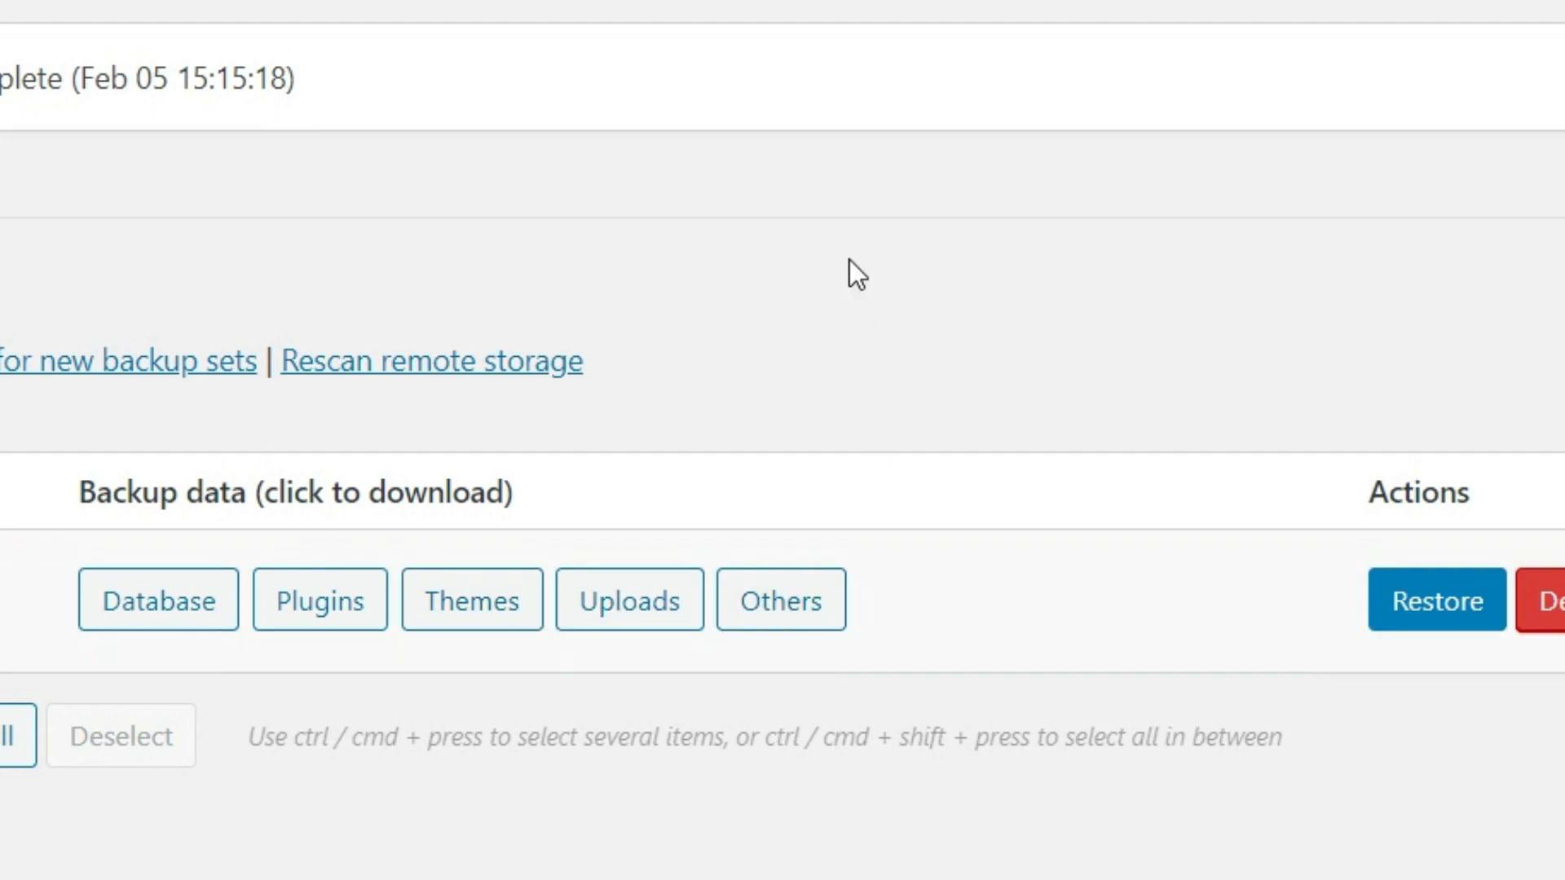
mouse_move(785, 85)
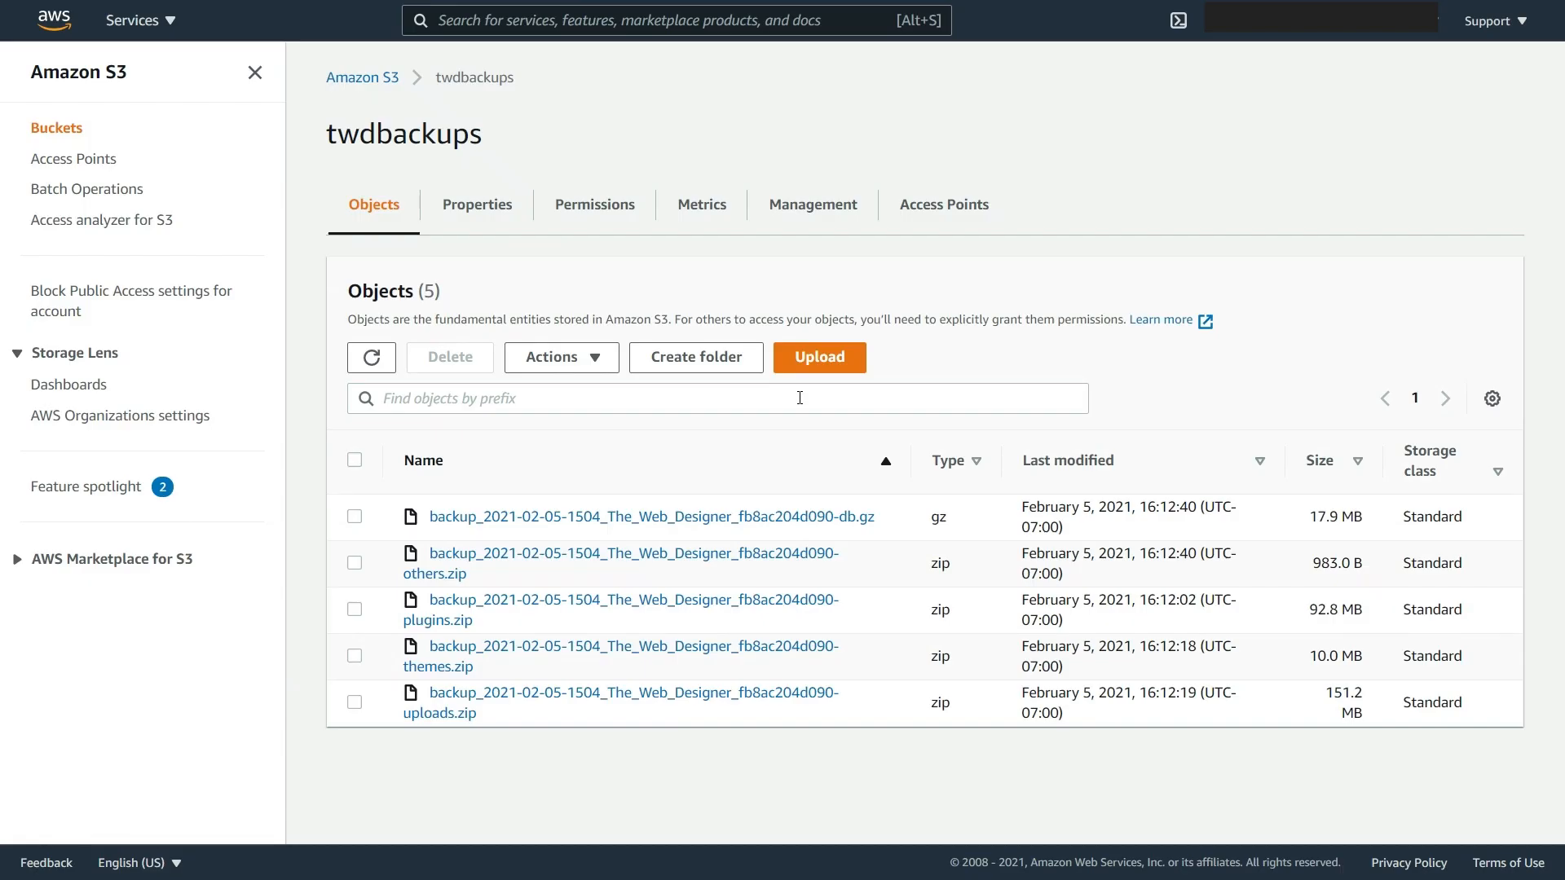
mouse_move(477, 621)
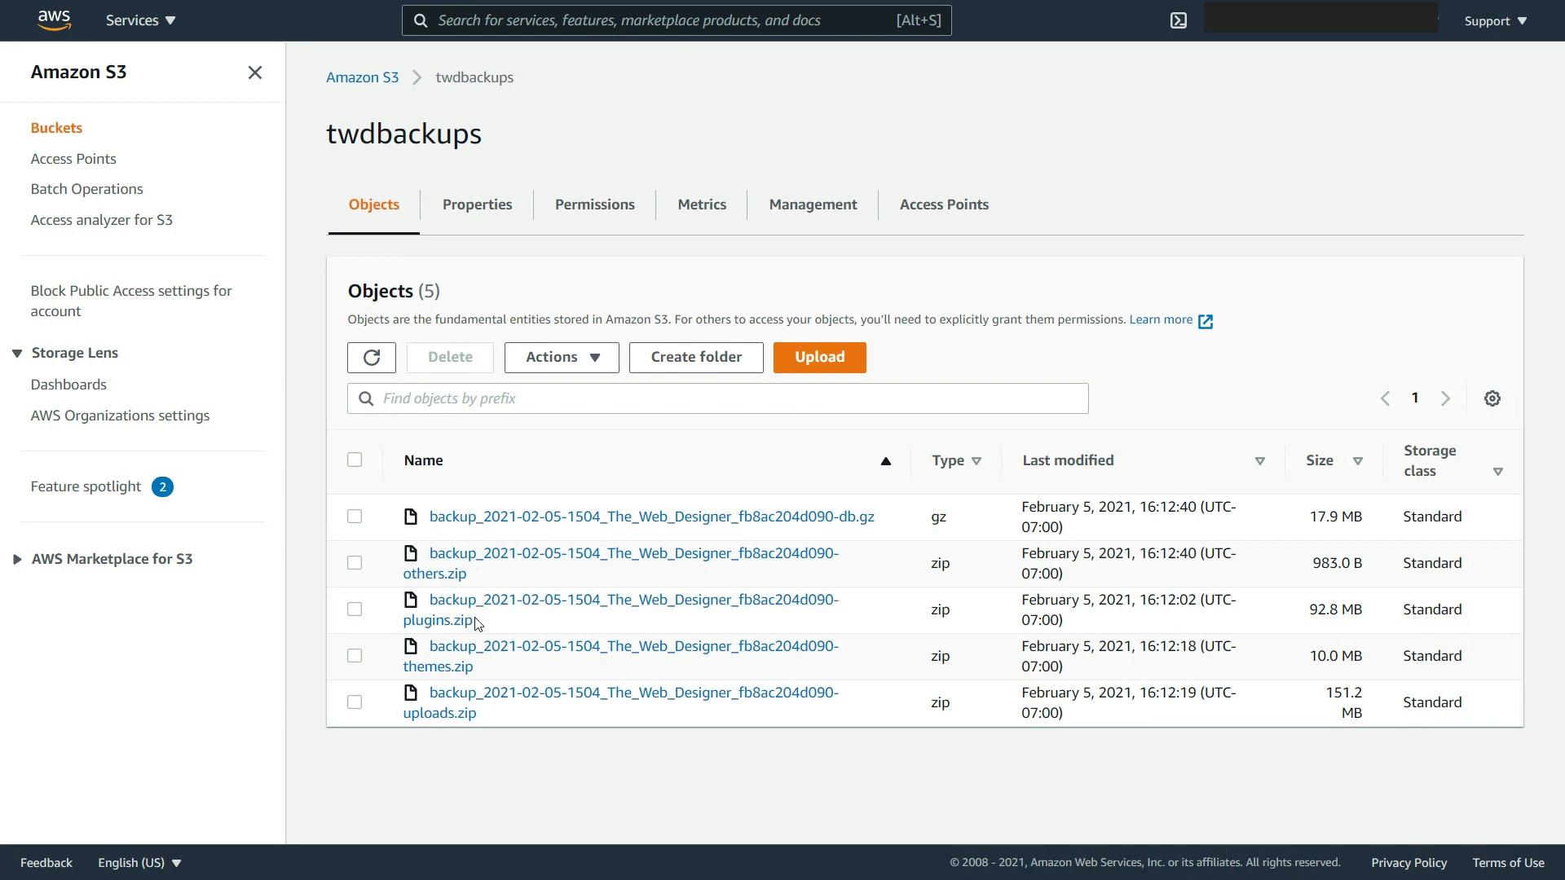
mouse_move(598, 712)
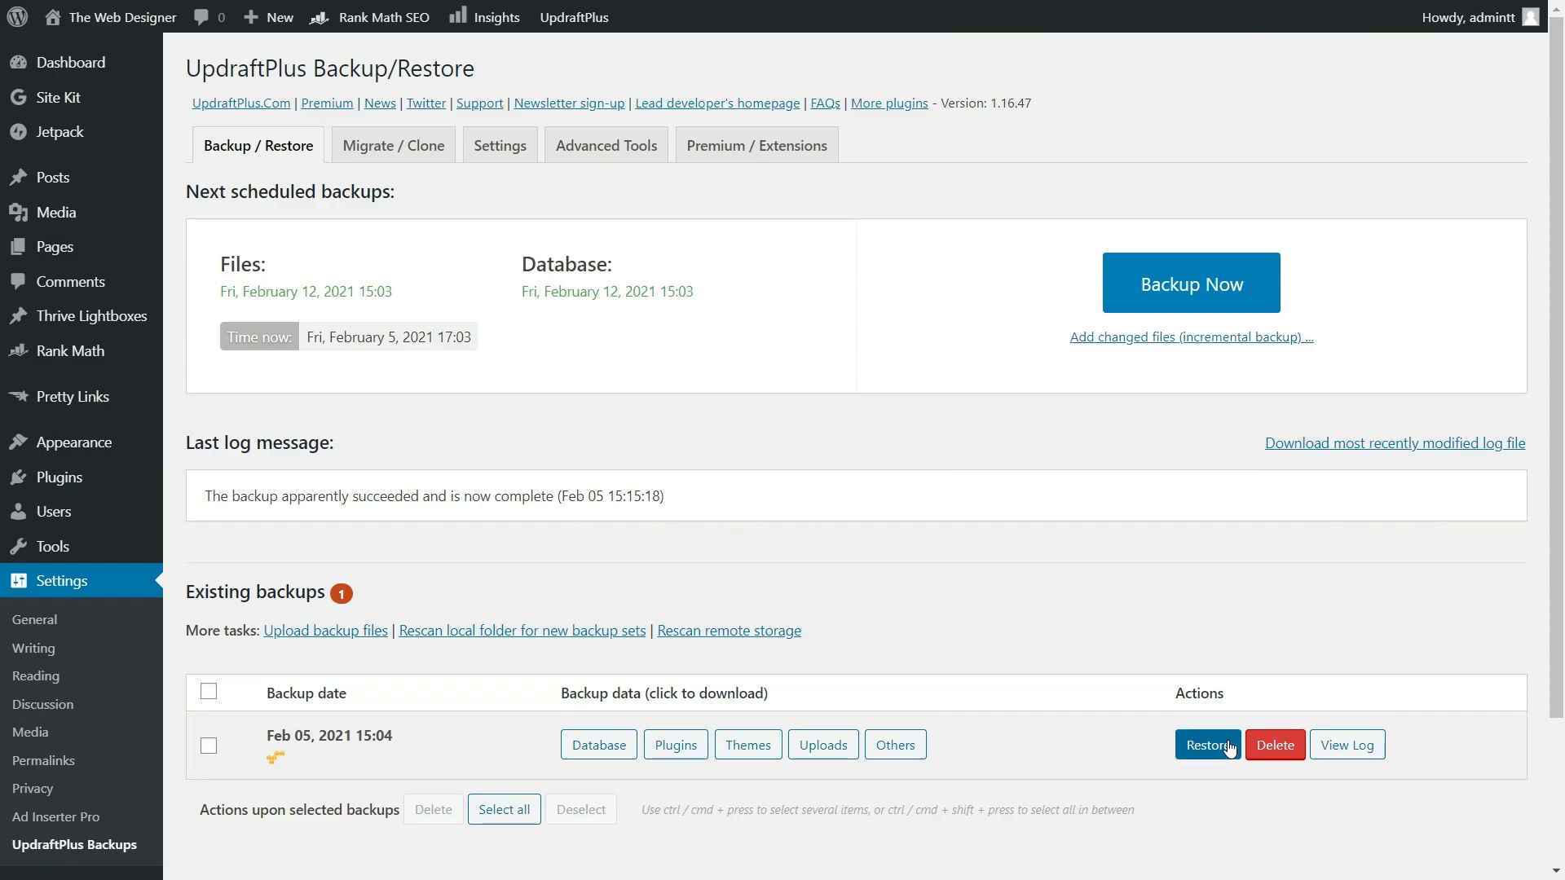
Step: Begin restoring the Feb 05, 2021 15:04 backup with plugins, themes and database included
click(1207, 745)
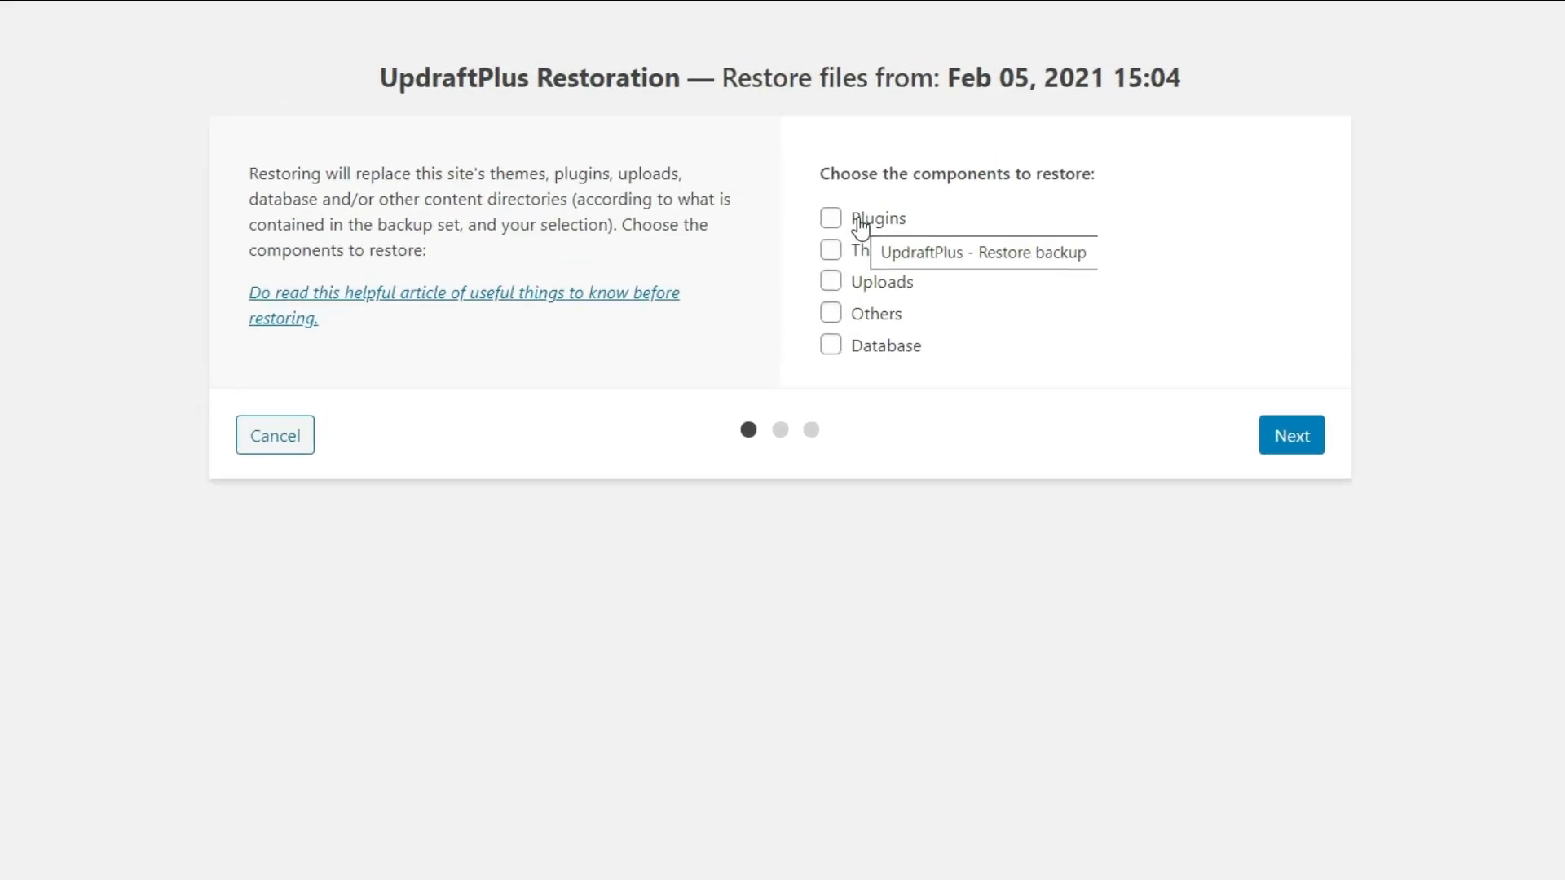
click(830, 217)
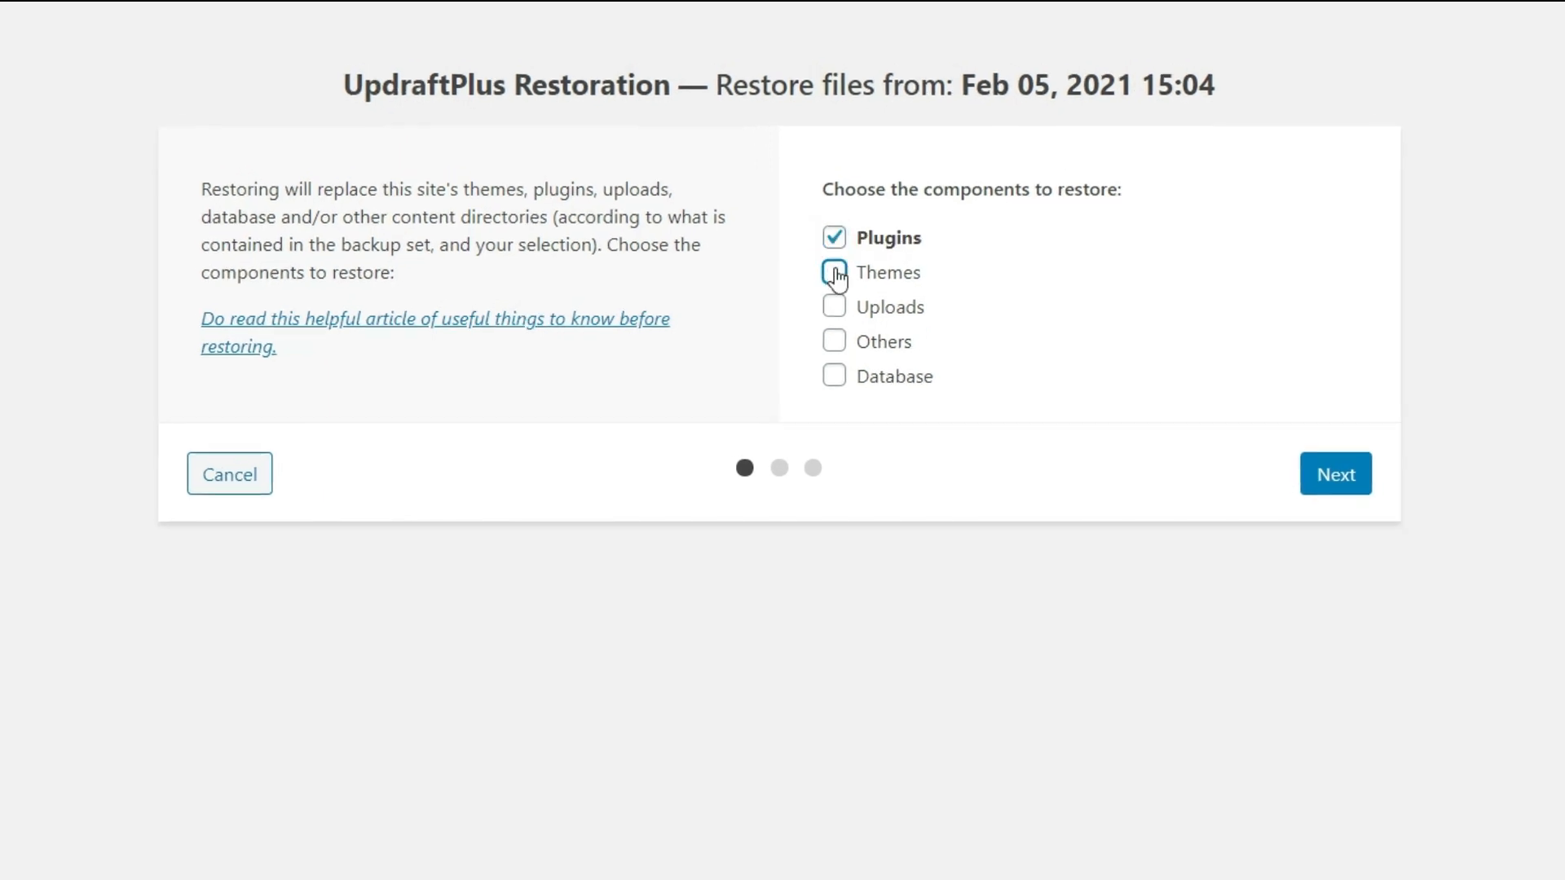
click(835, 377)
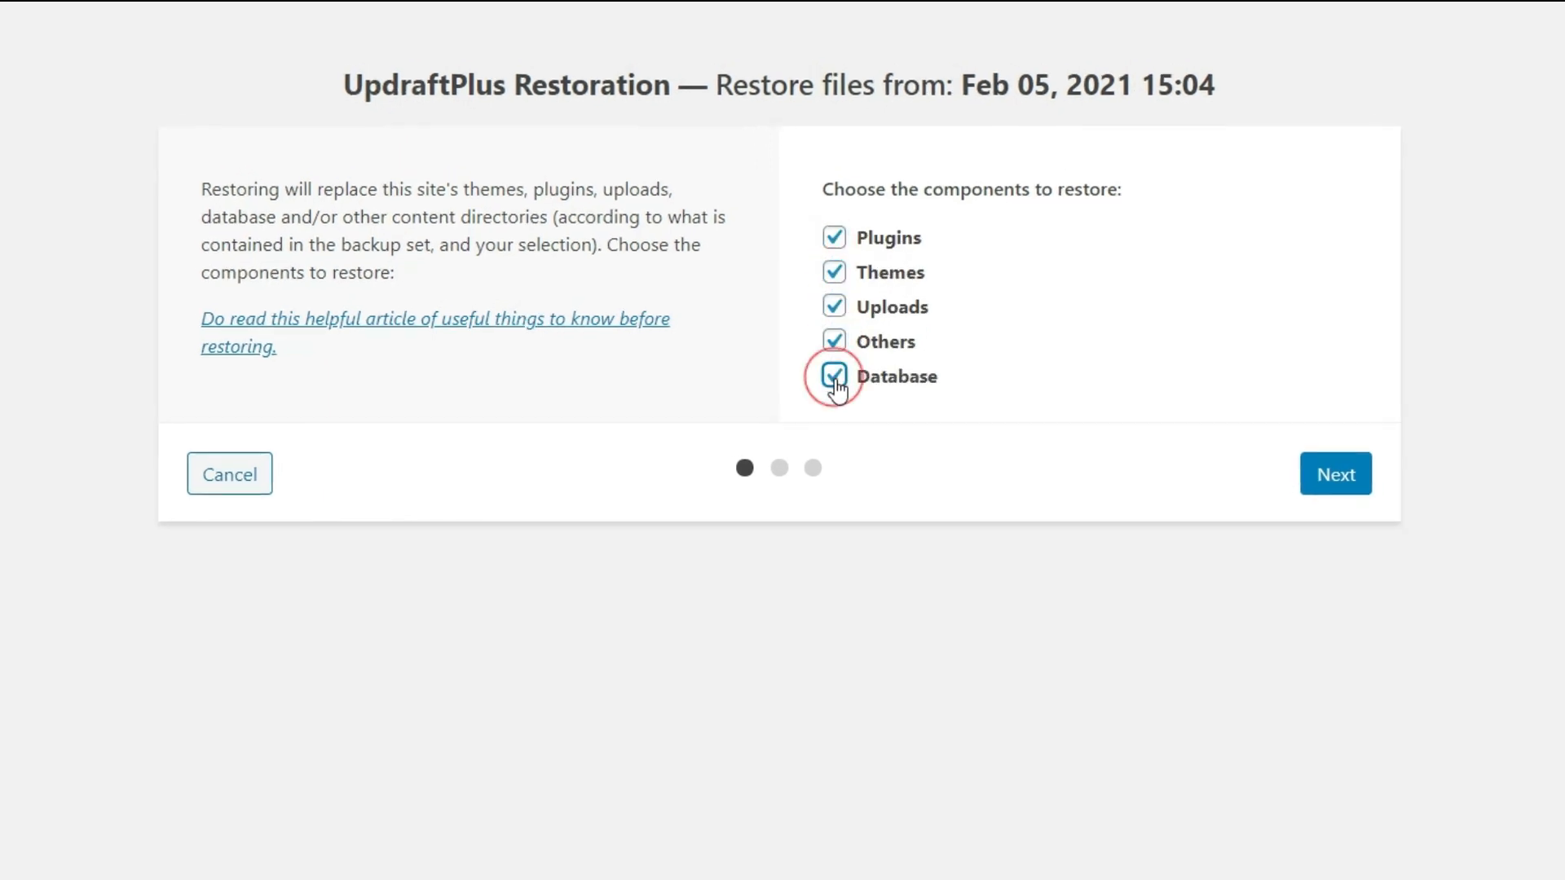
click(1335, 472)
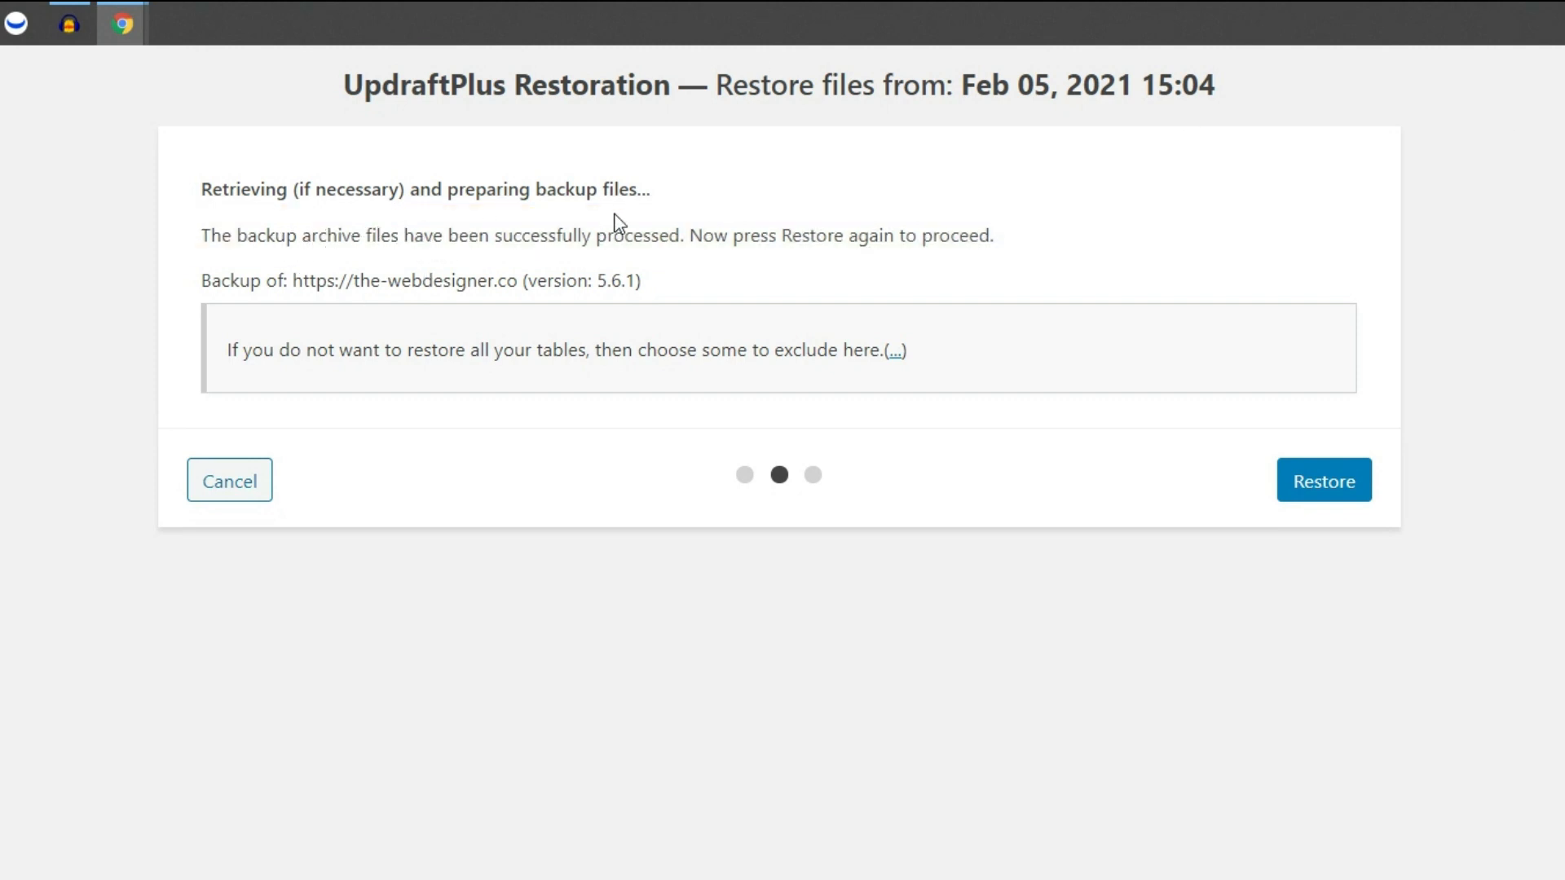
mouse_move(970, 355)
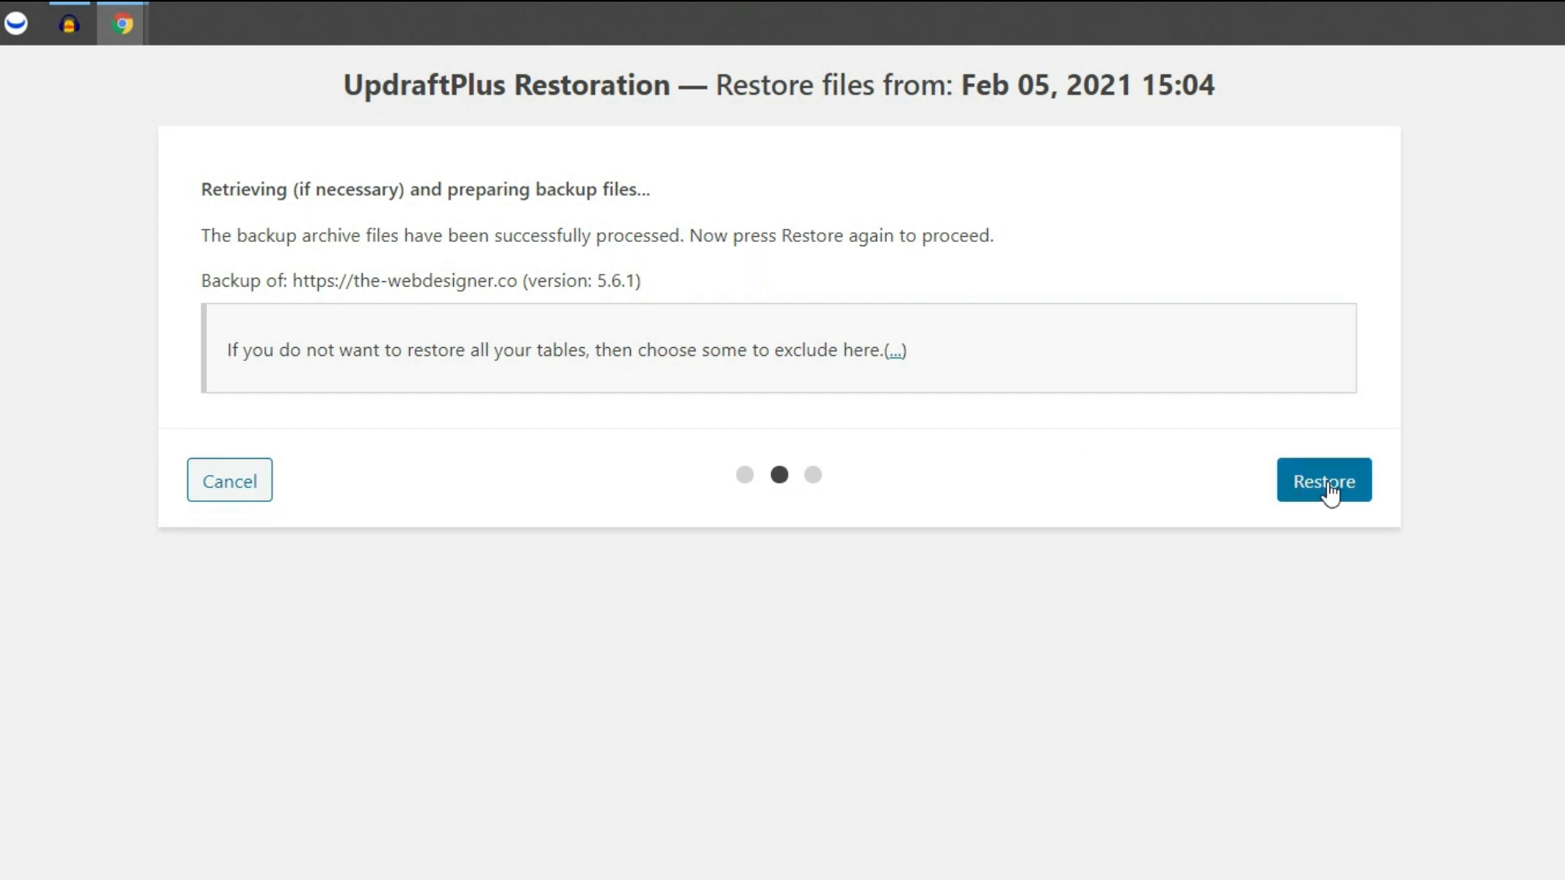
mouse_move(1455, 470)
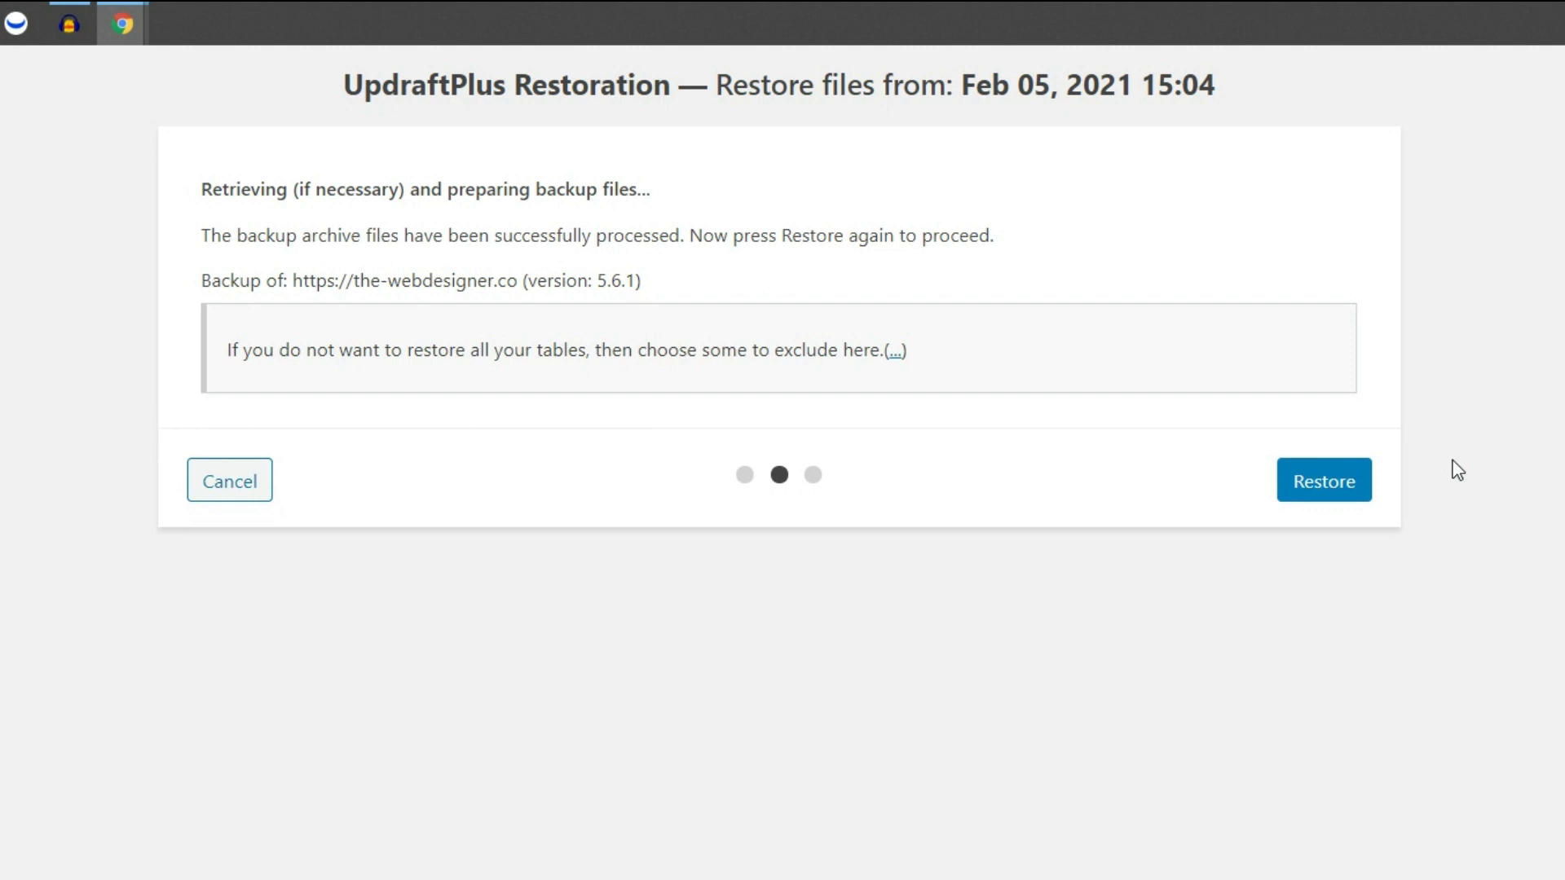
mouse_move(727, 432)
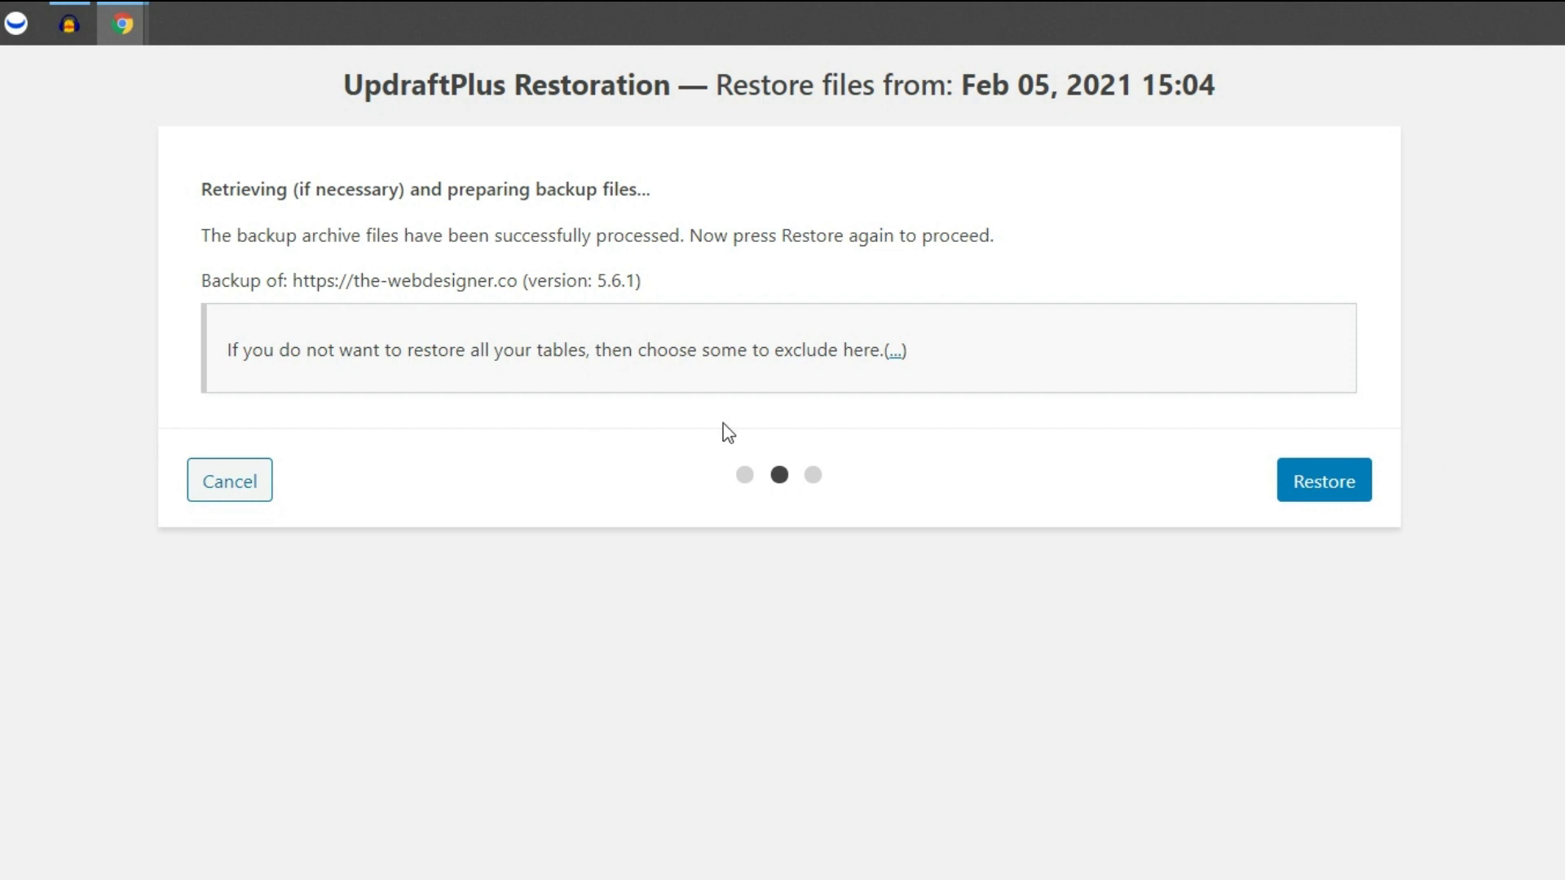
mouse_move(762, 581)
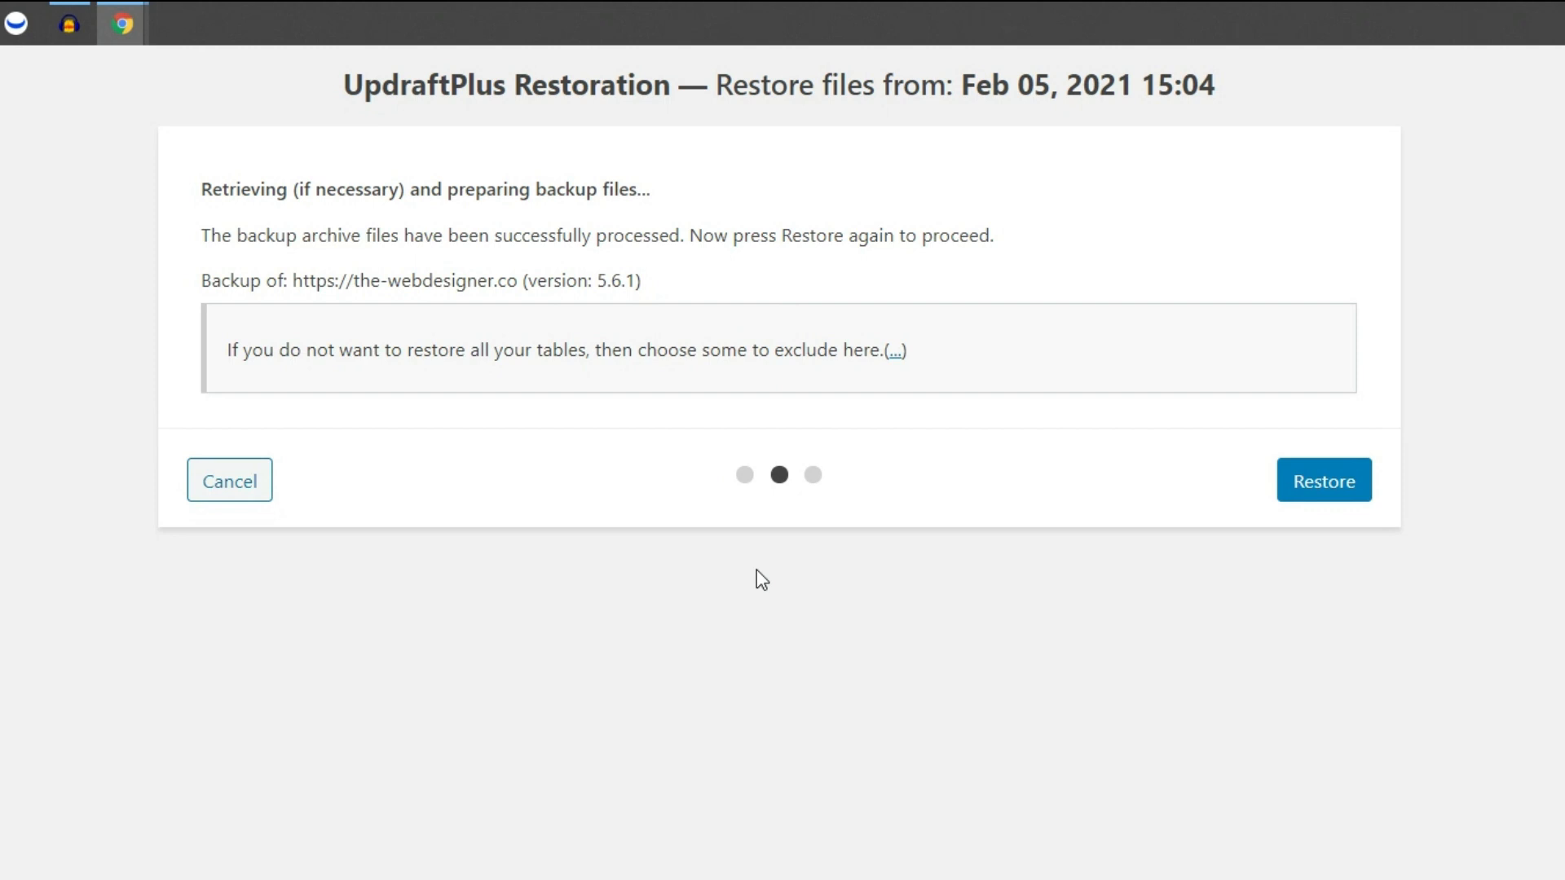
mouse_move(1305, 423)
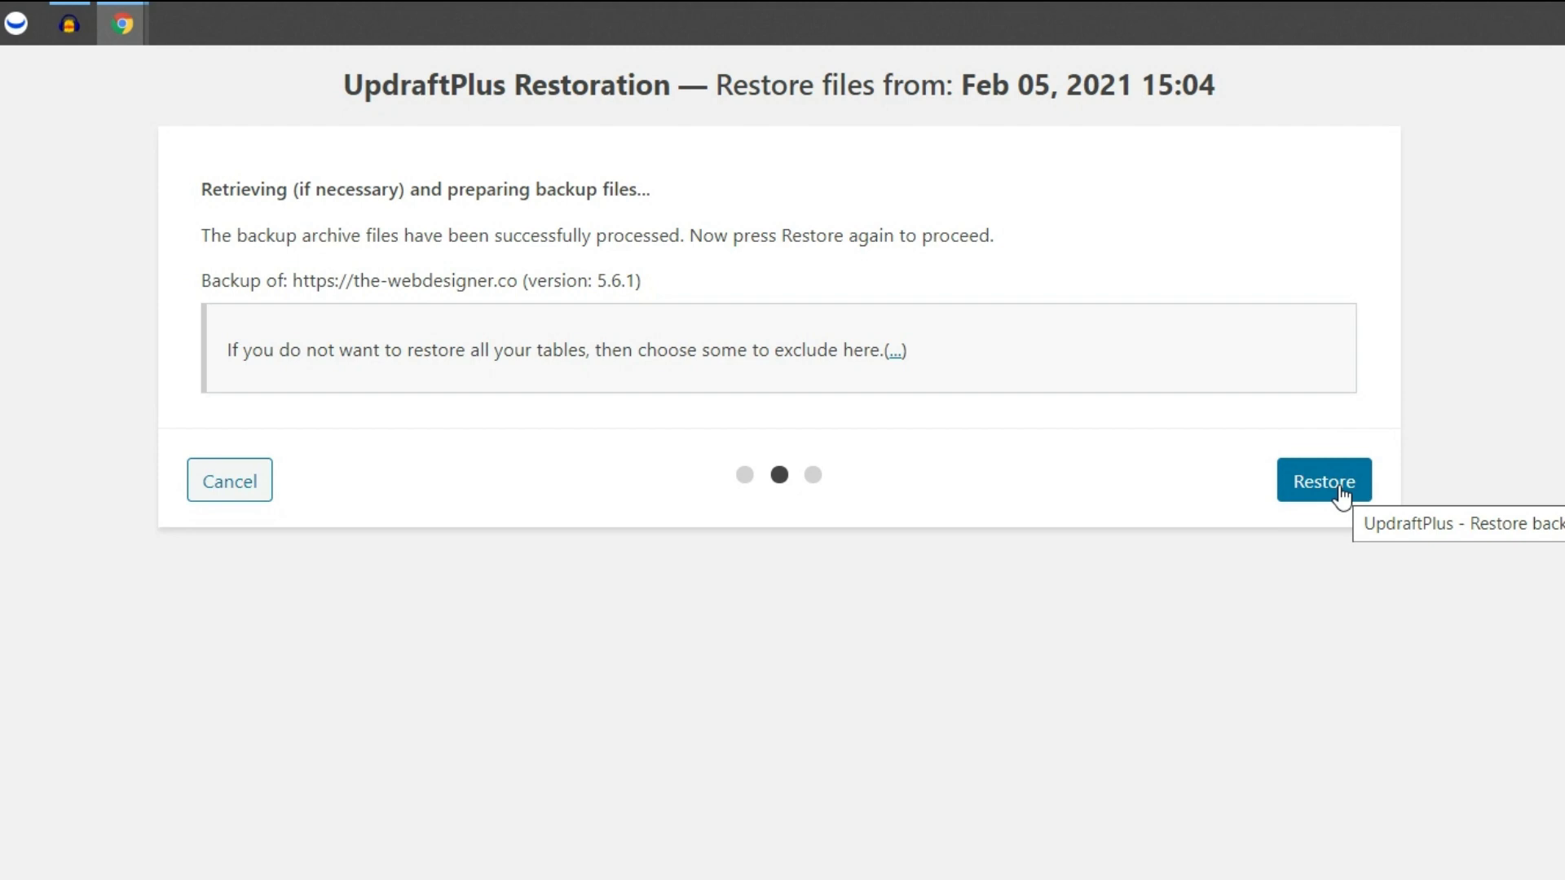
Step: Confirm and carry out the restore from the processed Feb 05 archives
click(1323, 480)
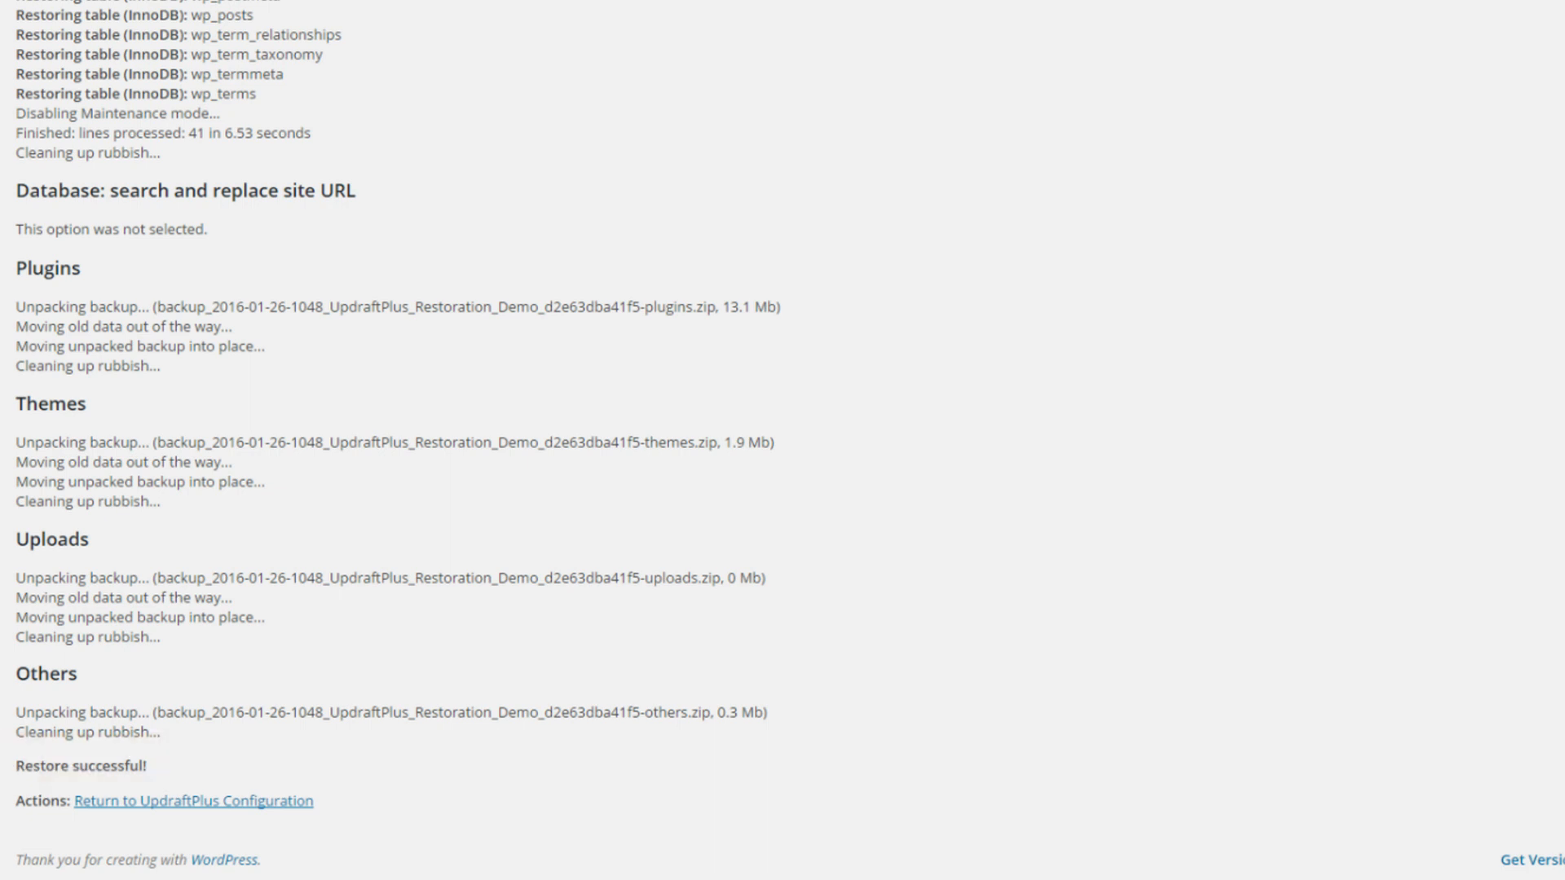
Step: Return to the UpdraftPlus Backup/Restore overview after the successful restore
click(193, 800)
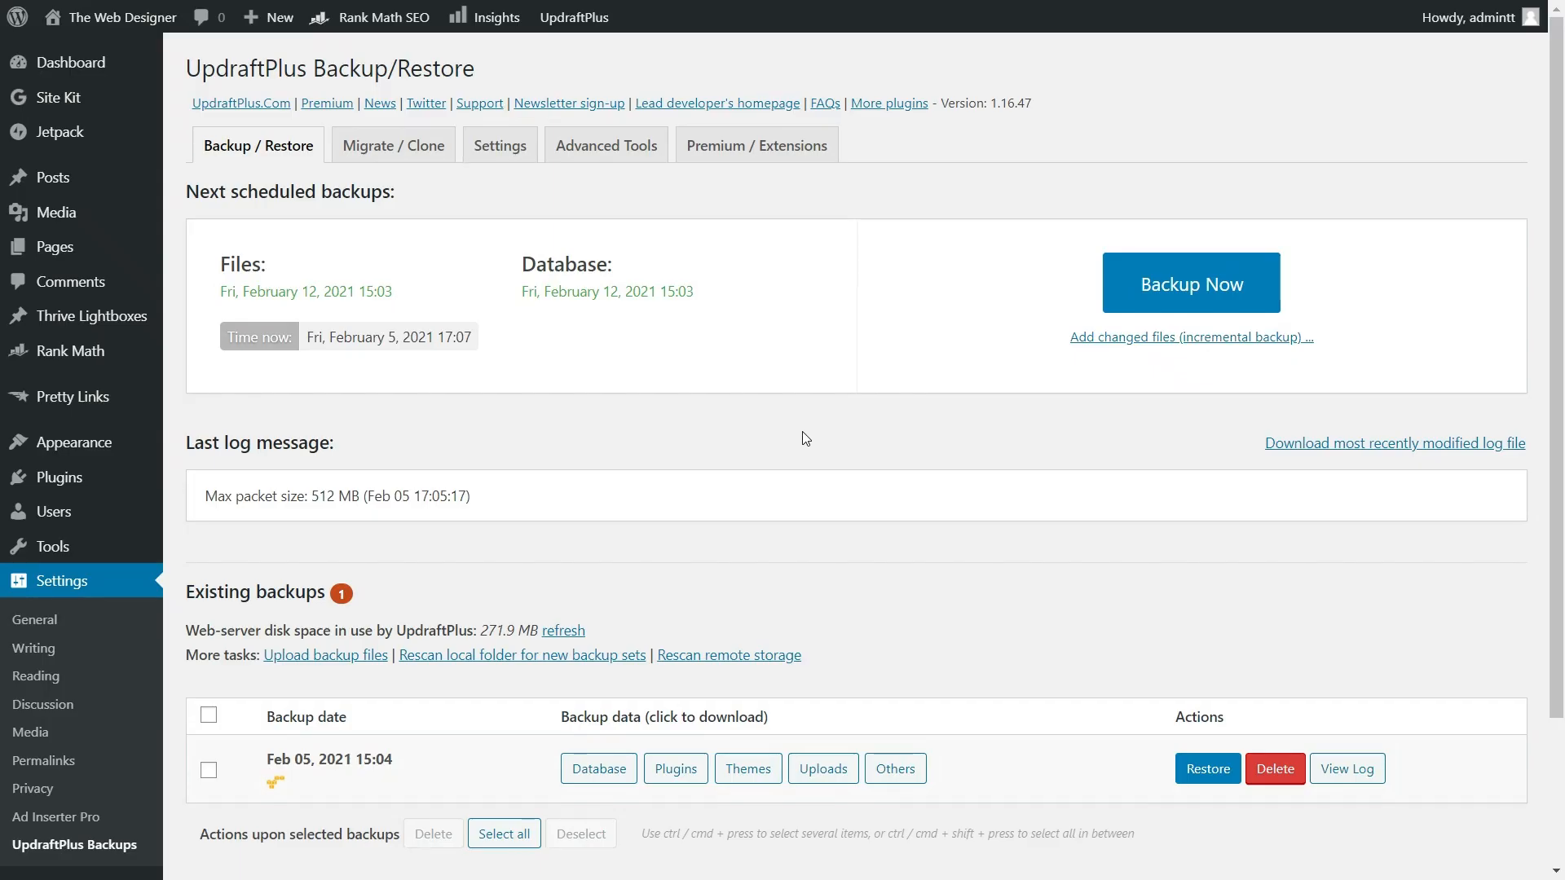